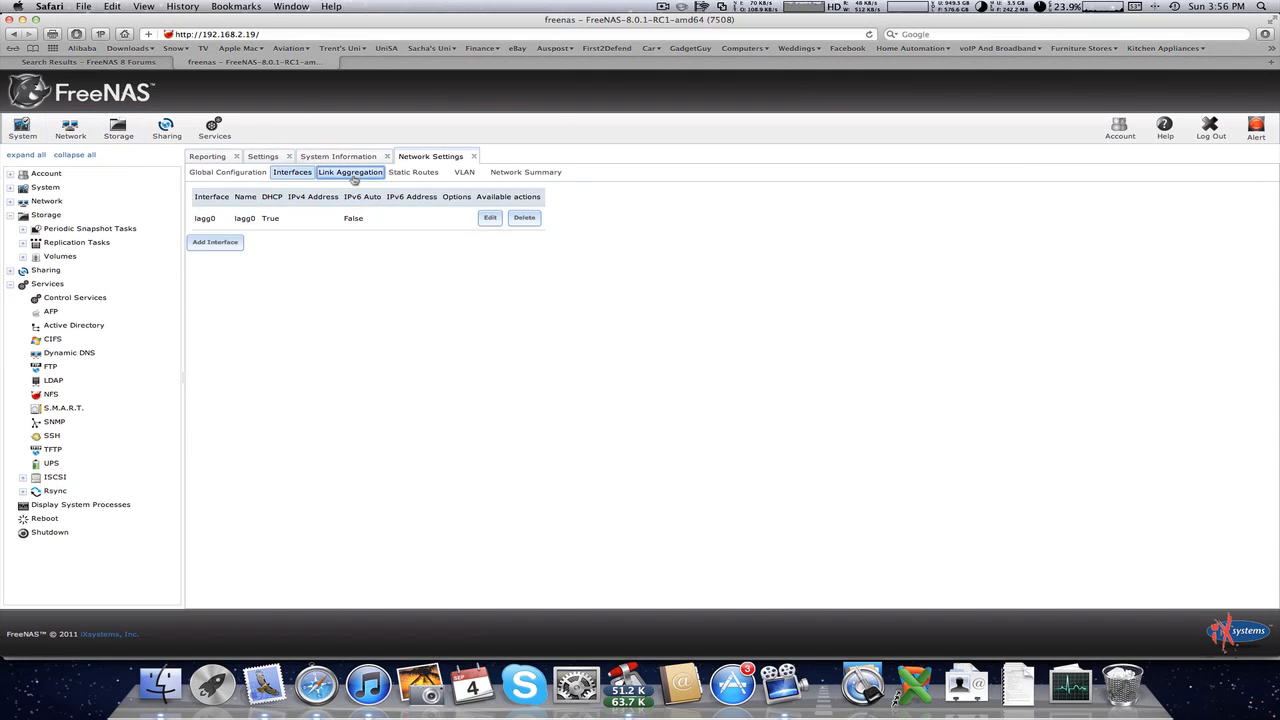
Step: Switch between the link aggregation and network interfaces lists
click(350, 172)
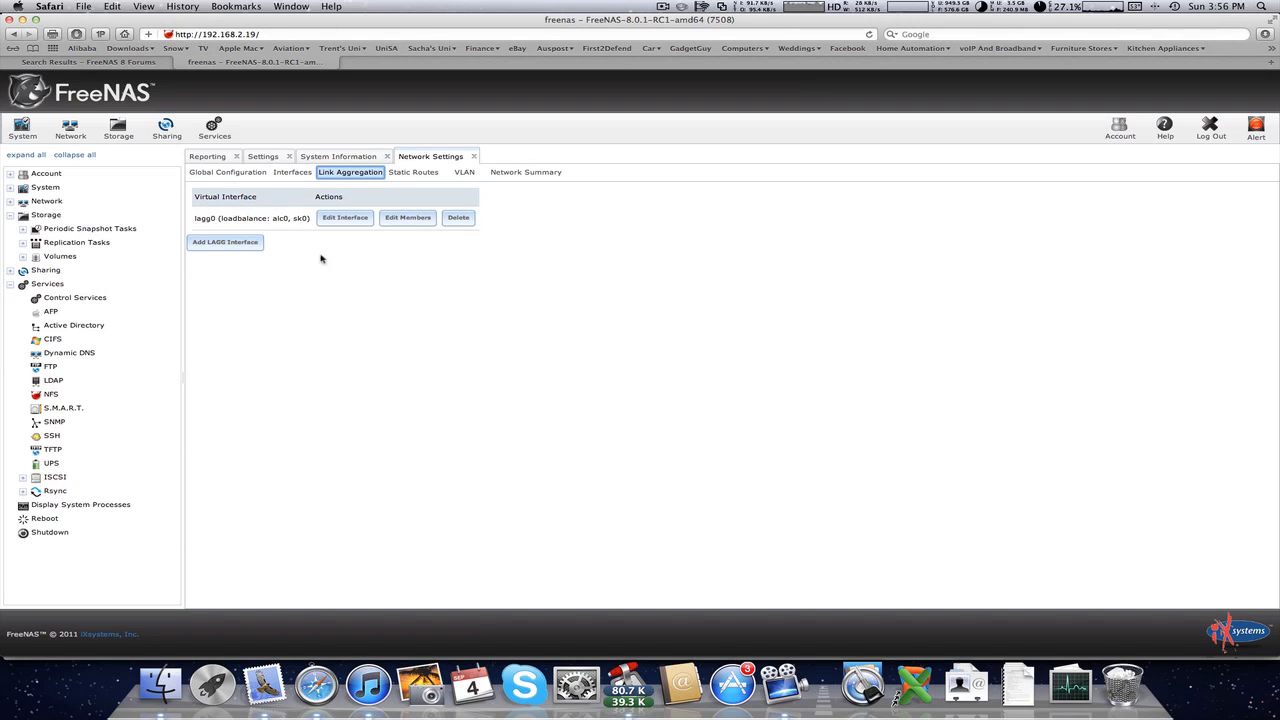
mouse_move(366, 297)
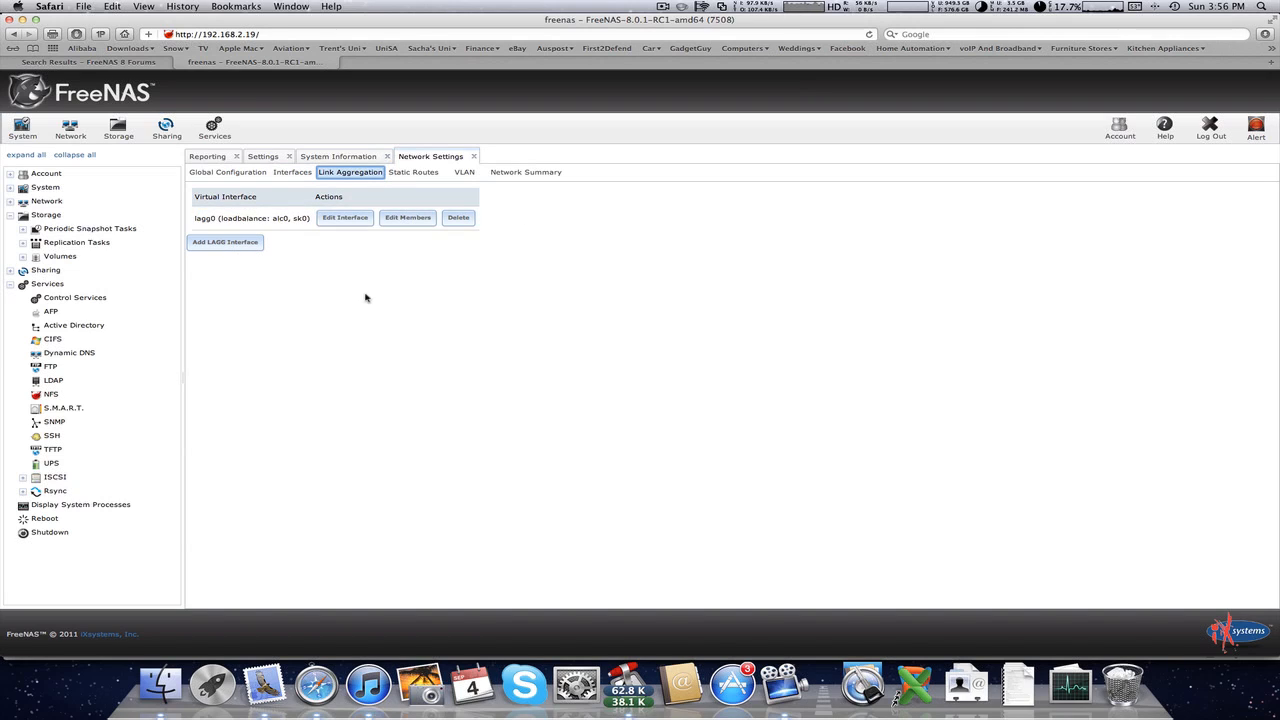
mouse_move(321, 254)
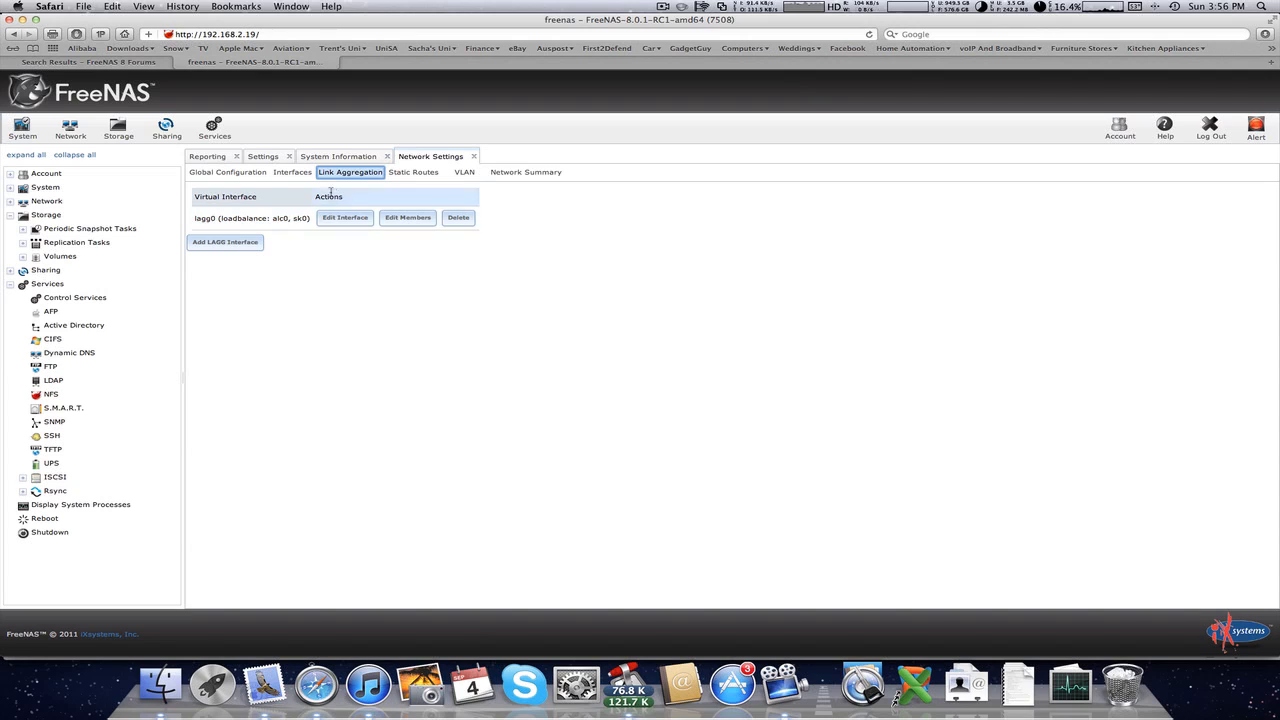
click(292, 172)
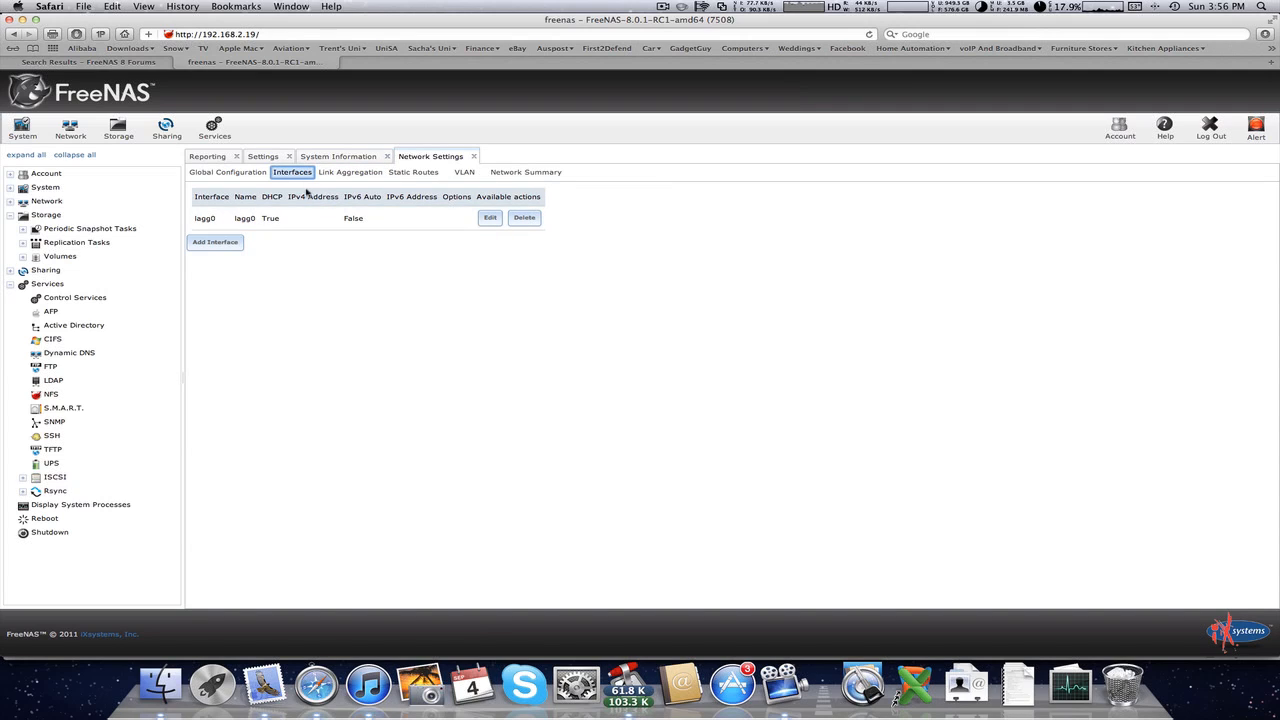
click(349, 172)
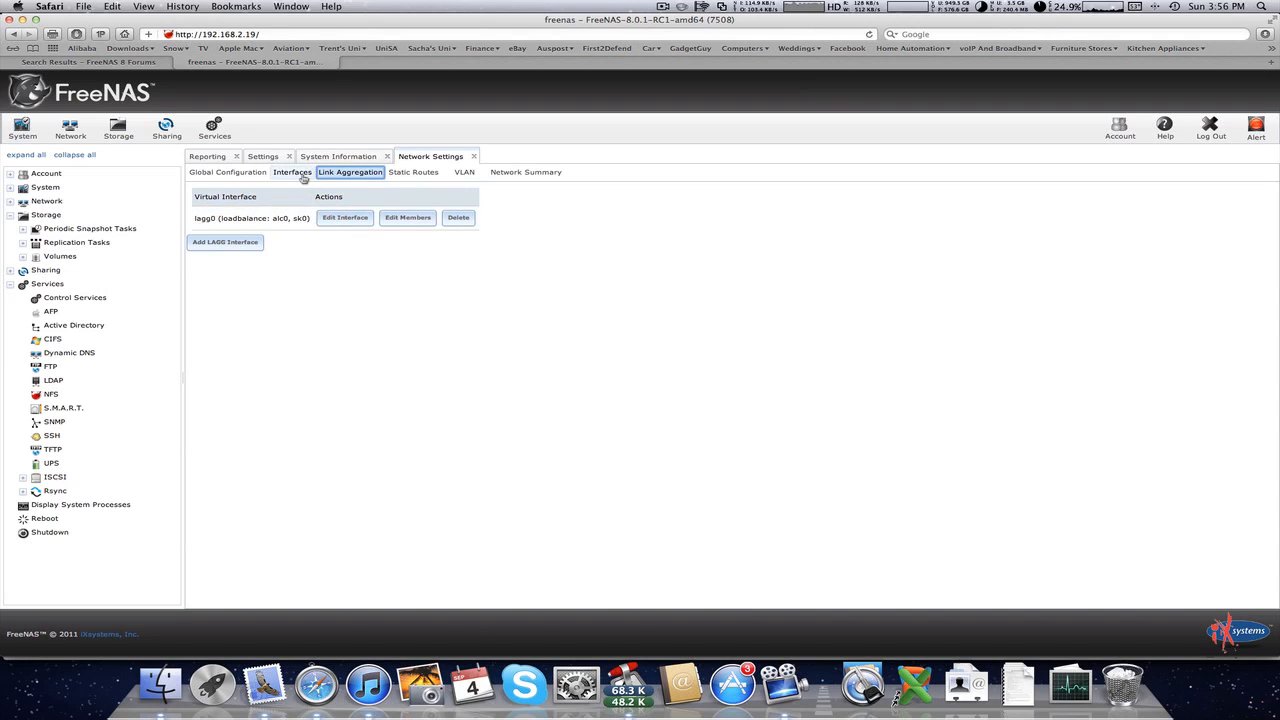
click(291, 172)
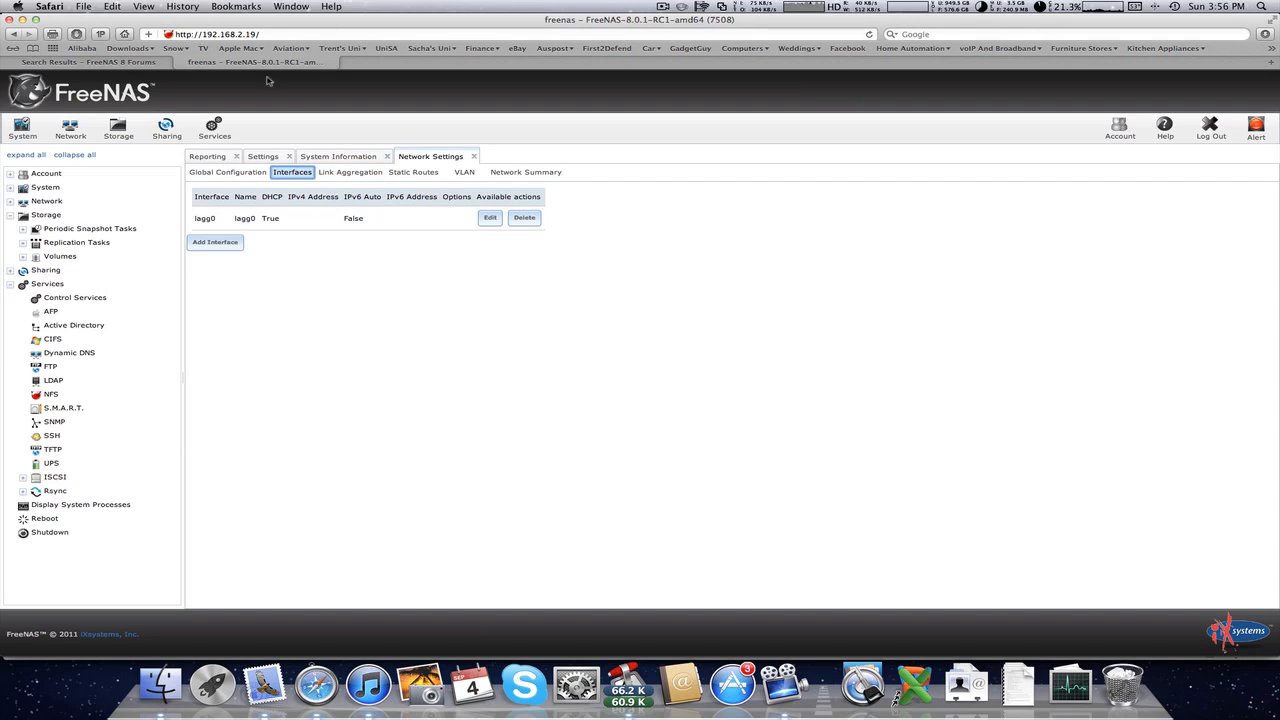
Step: Start a volume named Vol with disks ada0 and ada1, ZFS and 4096-byte sectors
click(117, 127)
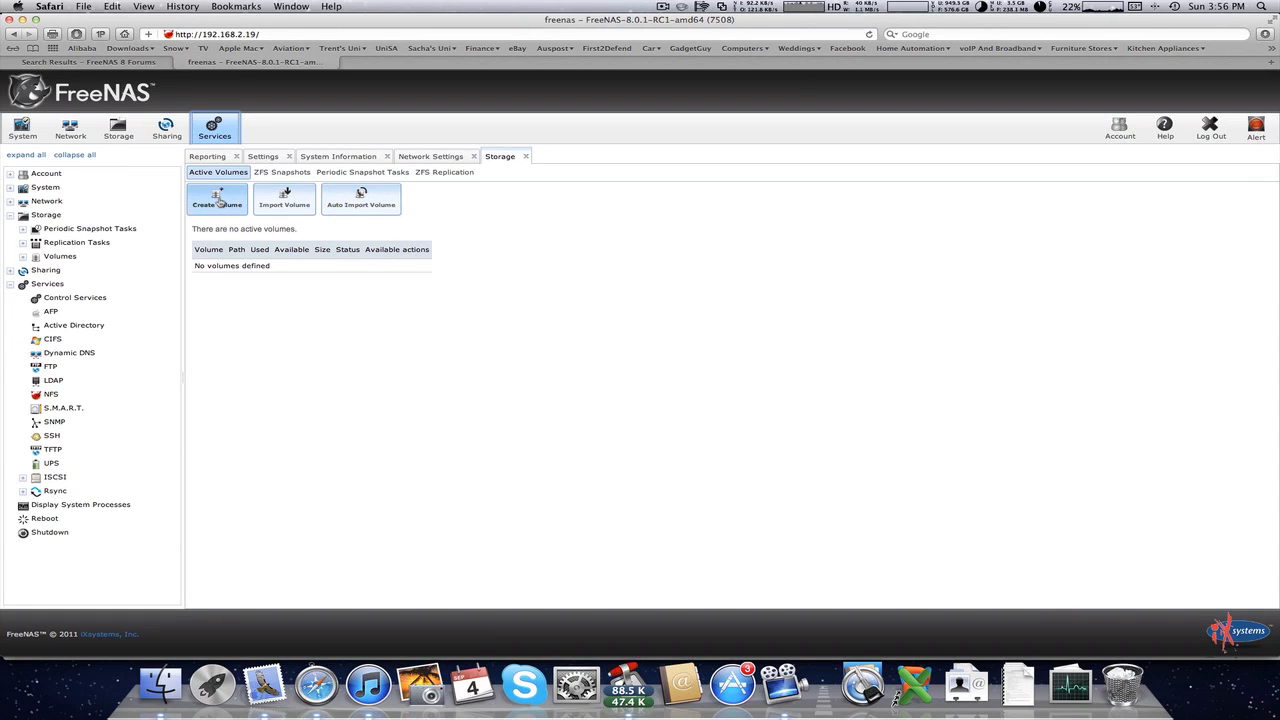
click(217, 198)
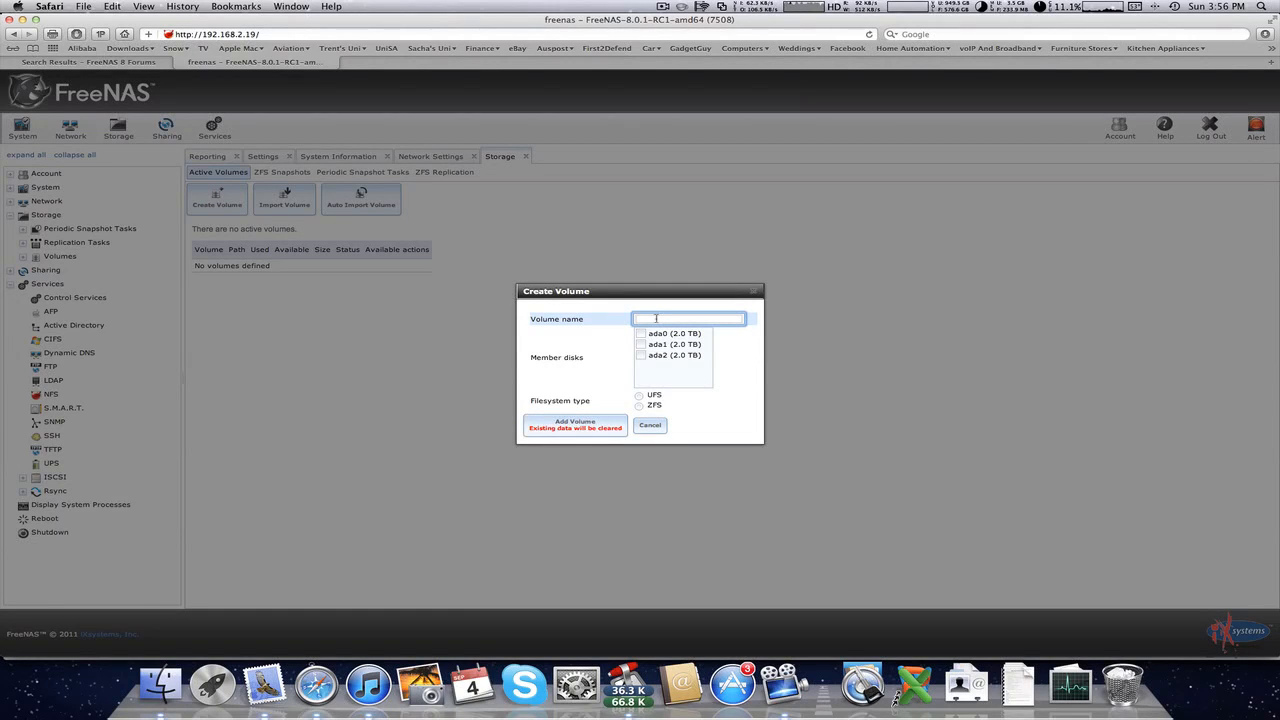
text(Volume1)
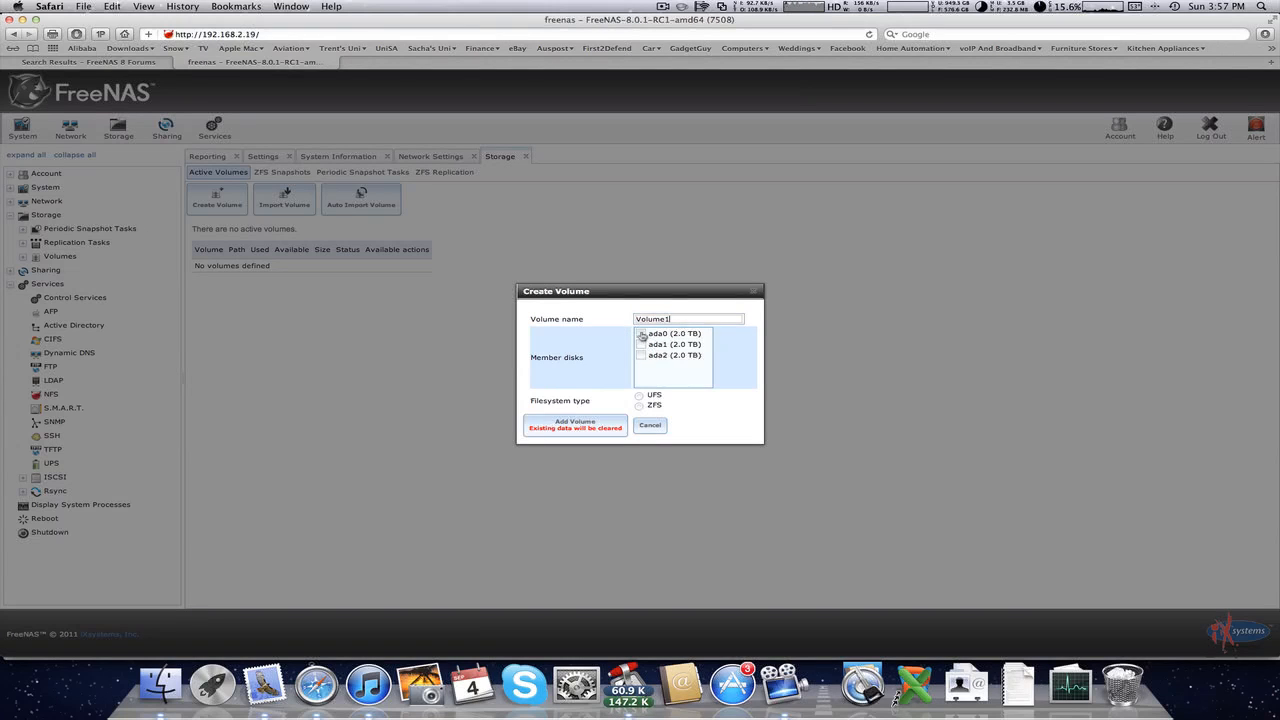
click(641, 333)
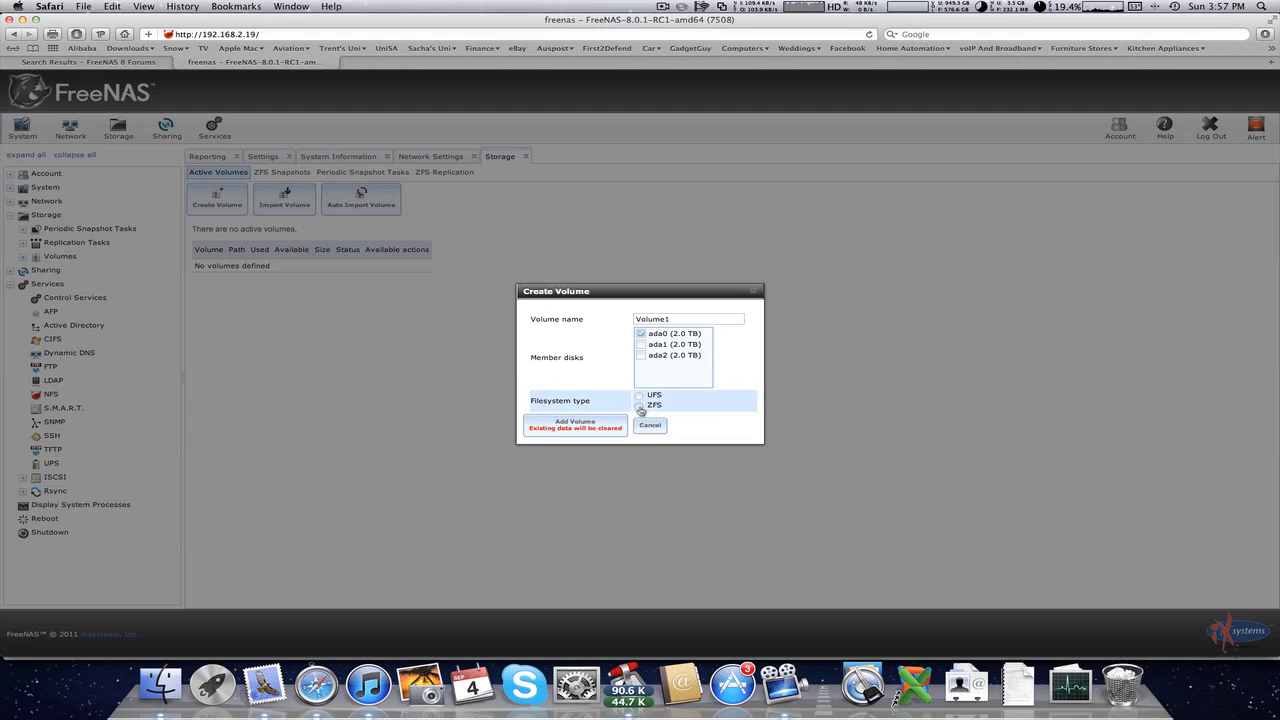
click(640, 405)
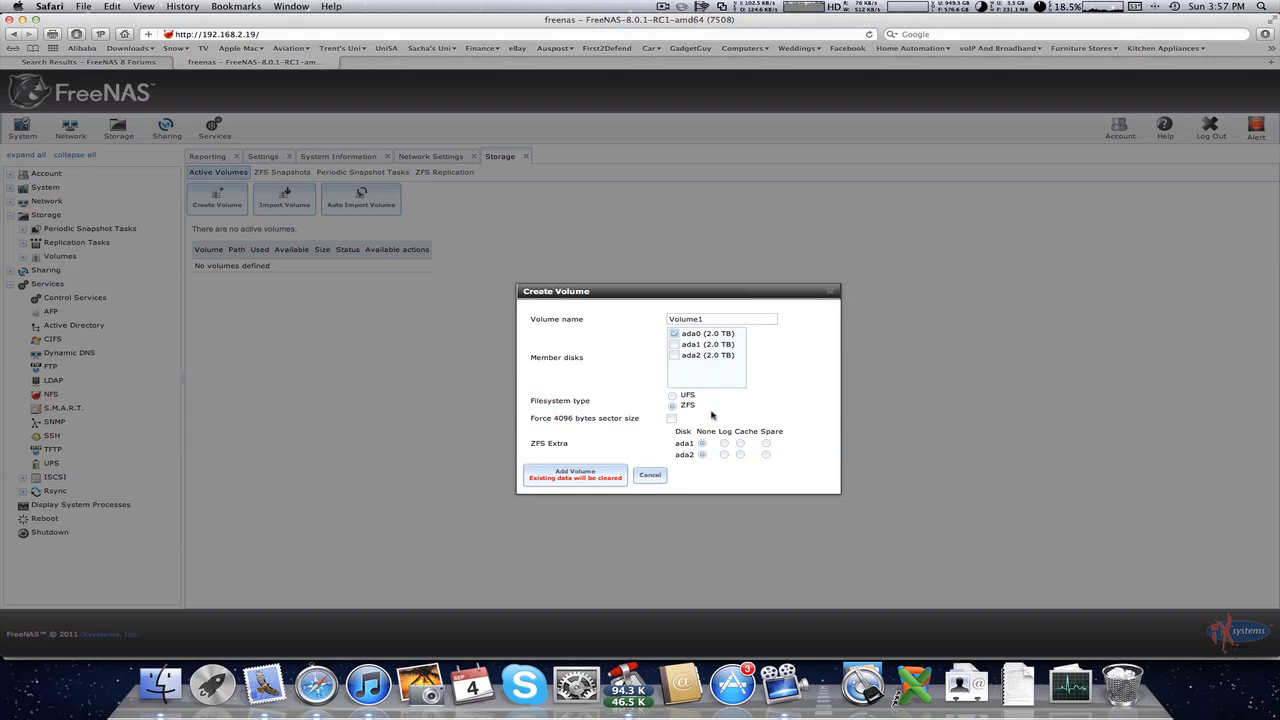
click(672, 419)
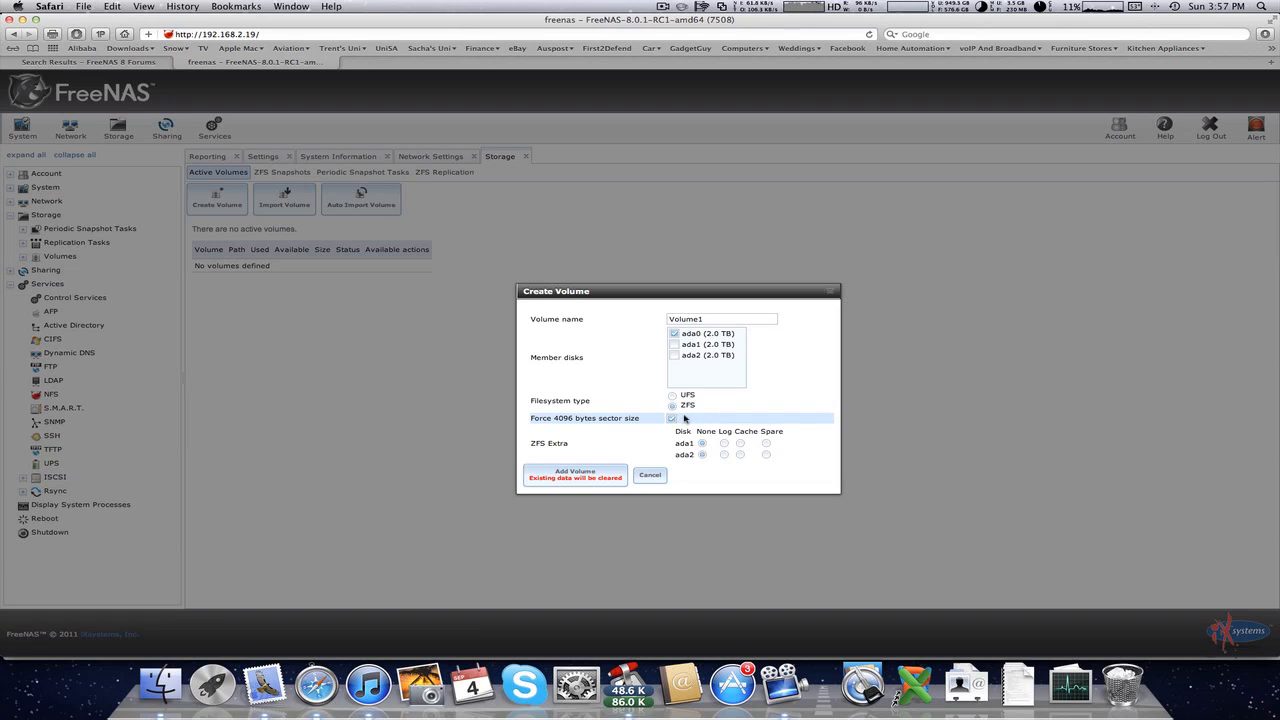
mouse_move(710, 405)
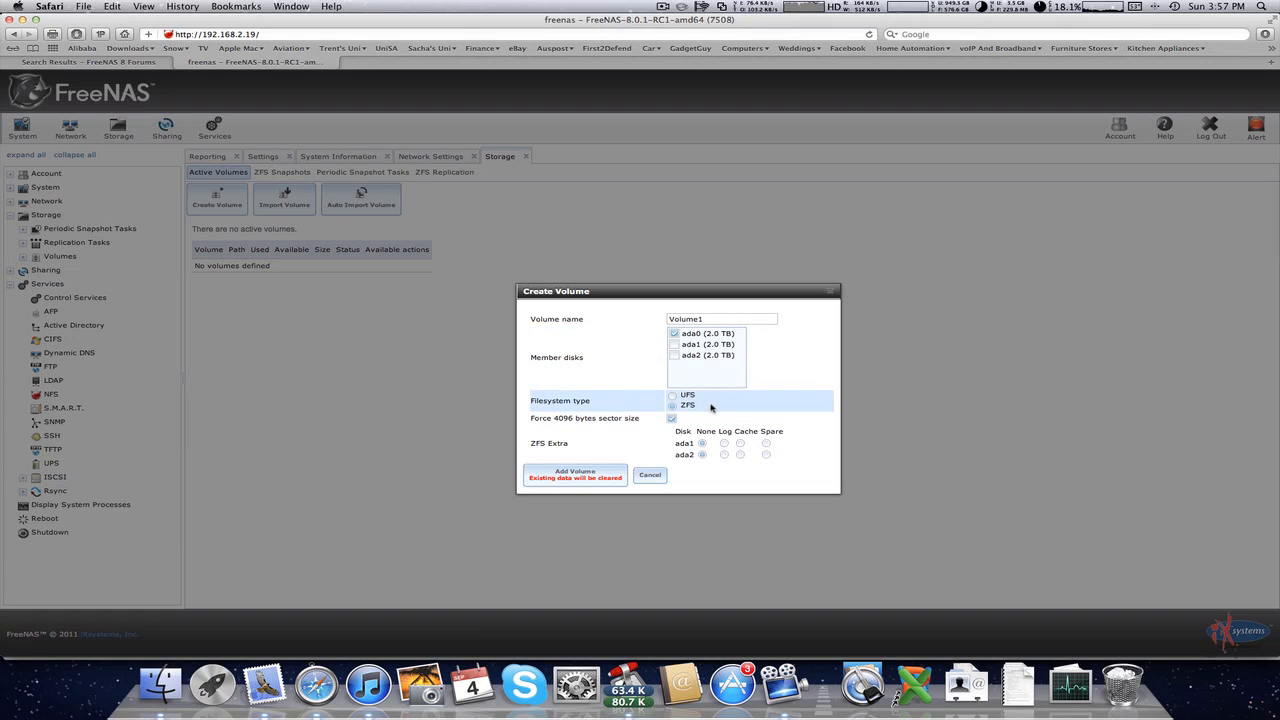
click(674, 344)
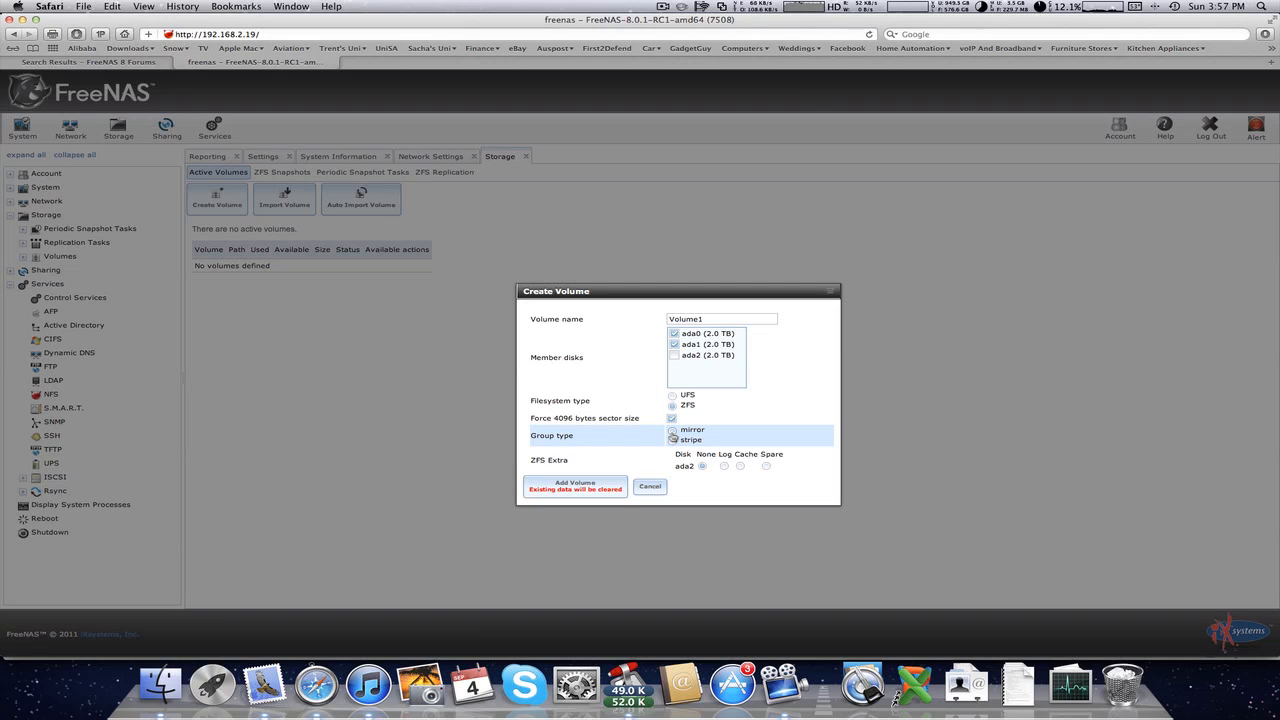
Step: Add disk ada2, try UFS instead, then abandon the volume creation
click(674, 439)
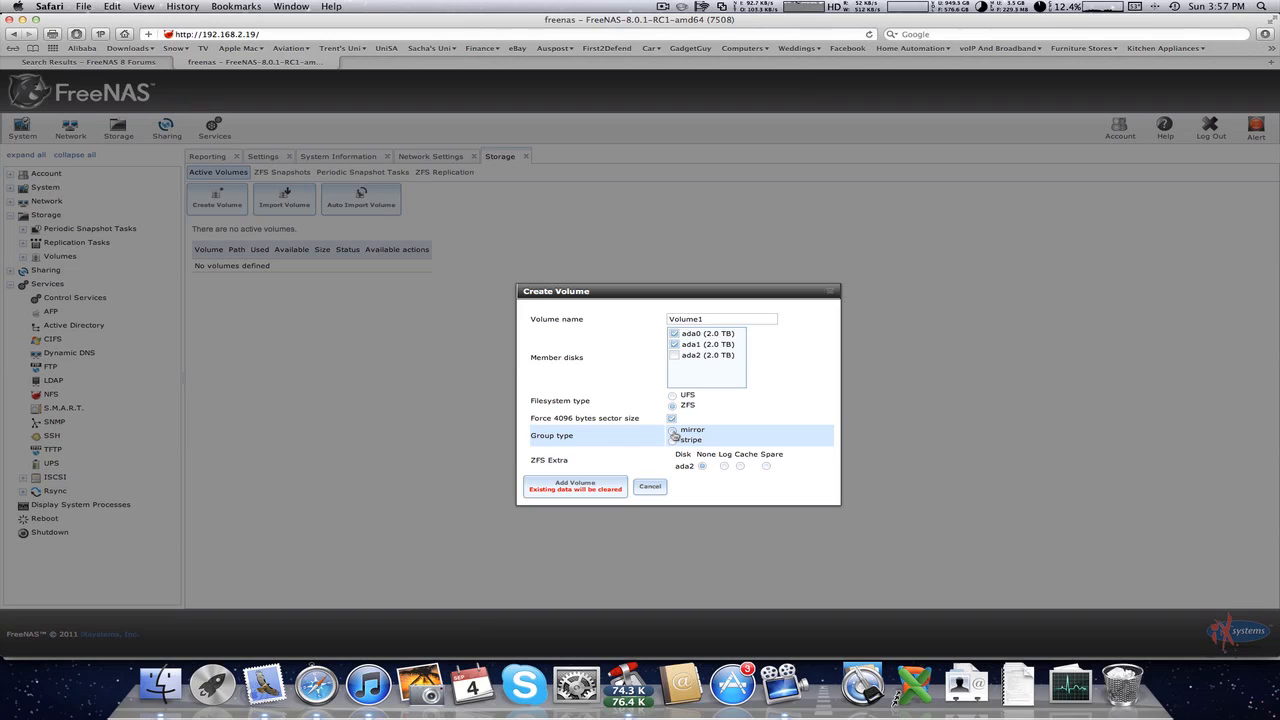
click(675, 439)
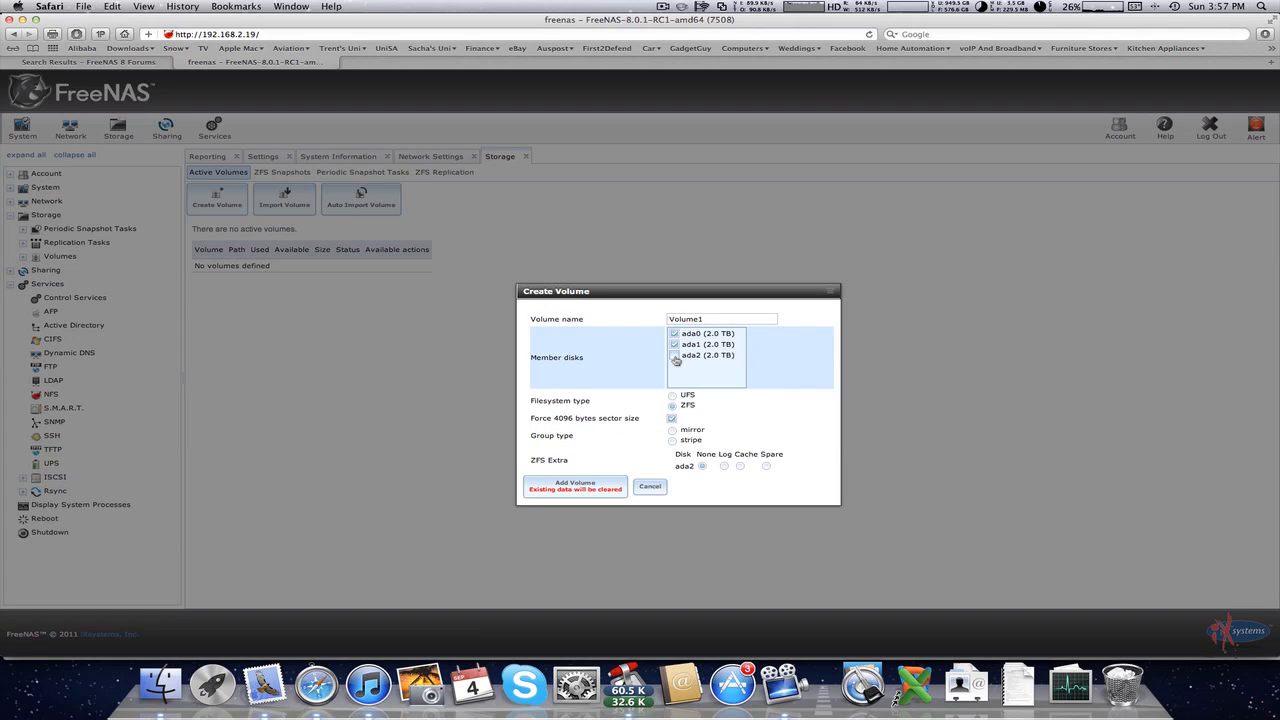
click(674, 355)
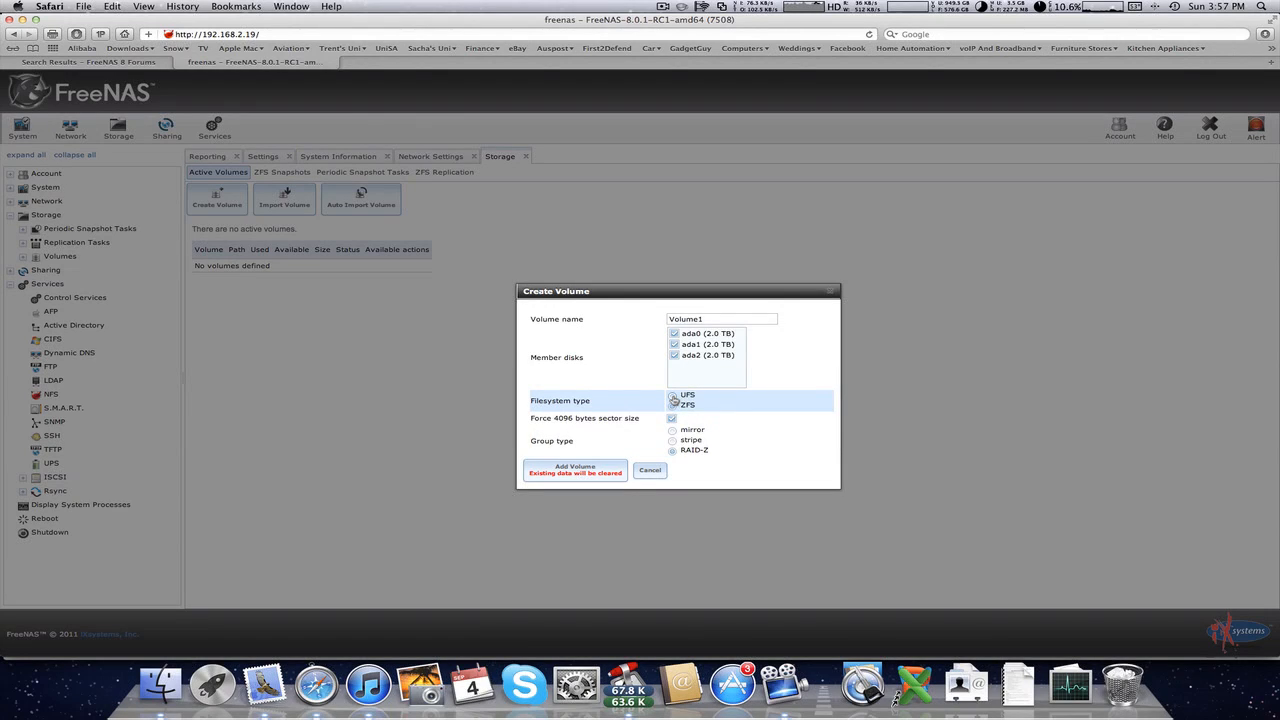
click(672, 404)
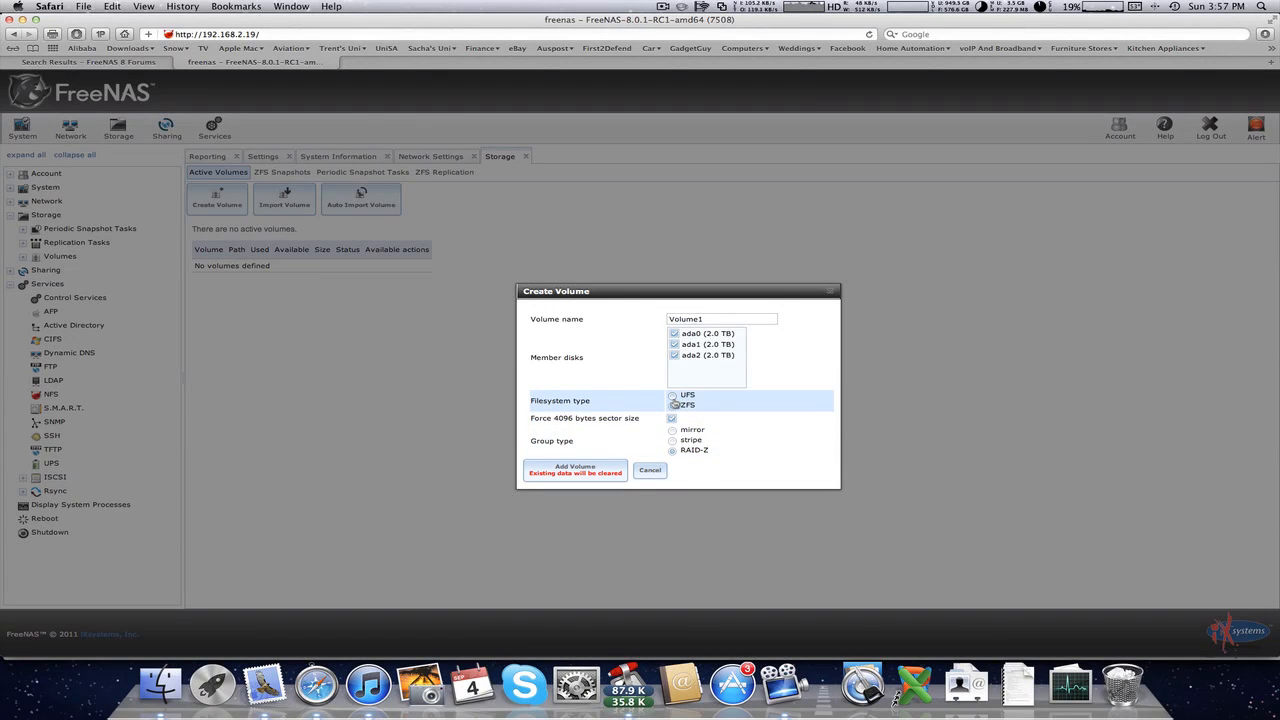
click(671, 395)
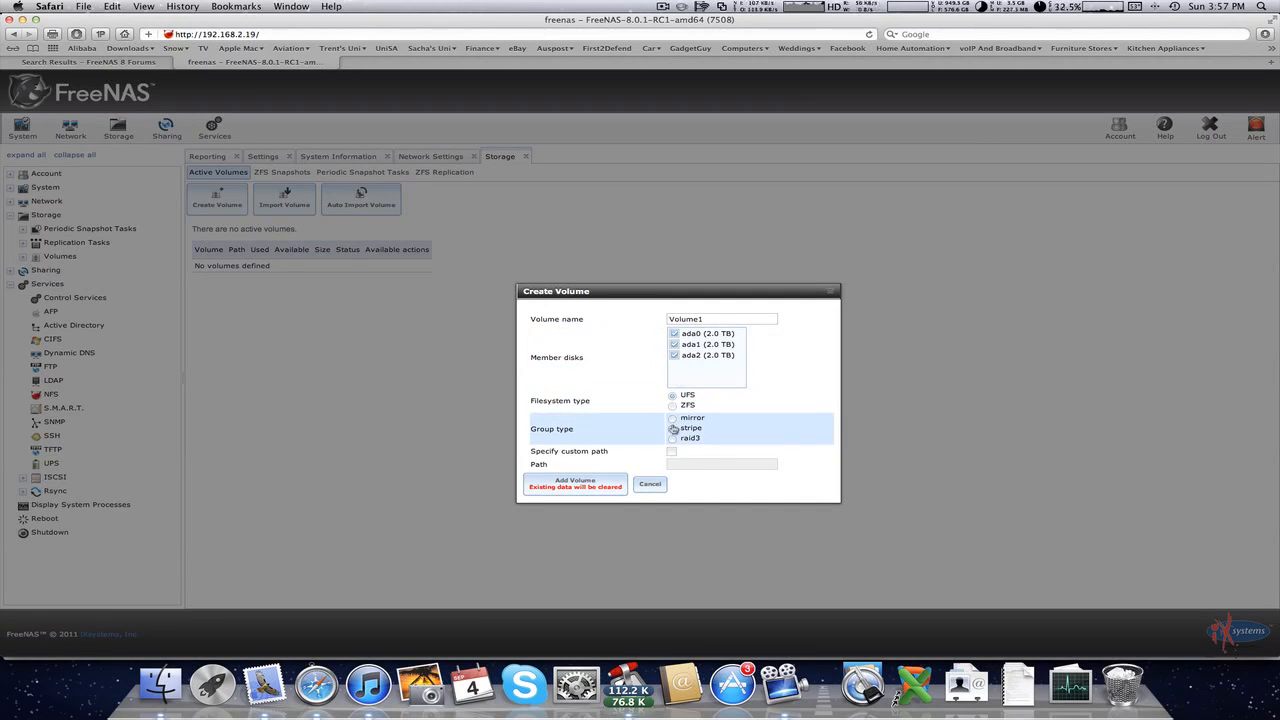
click(673, 404)
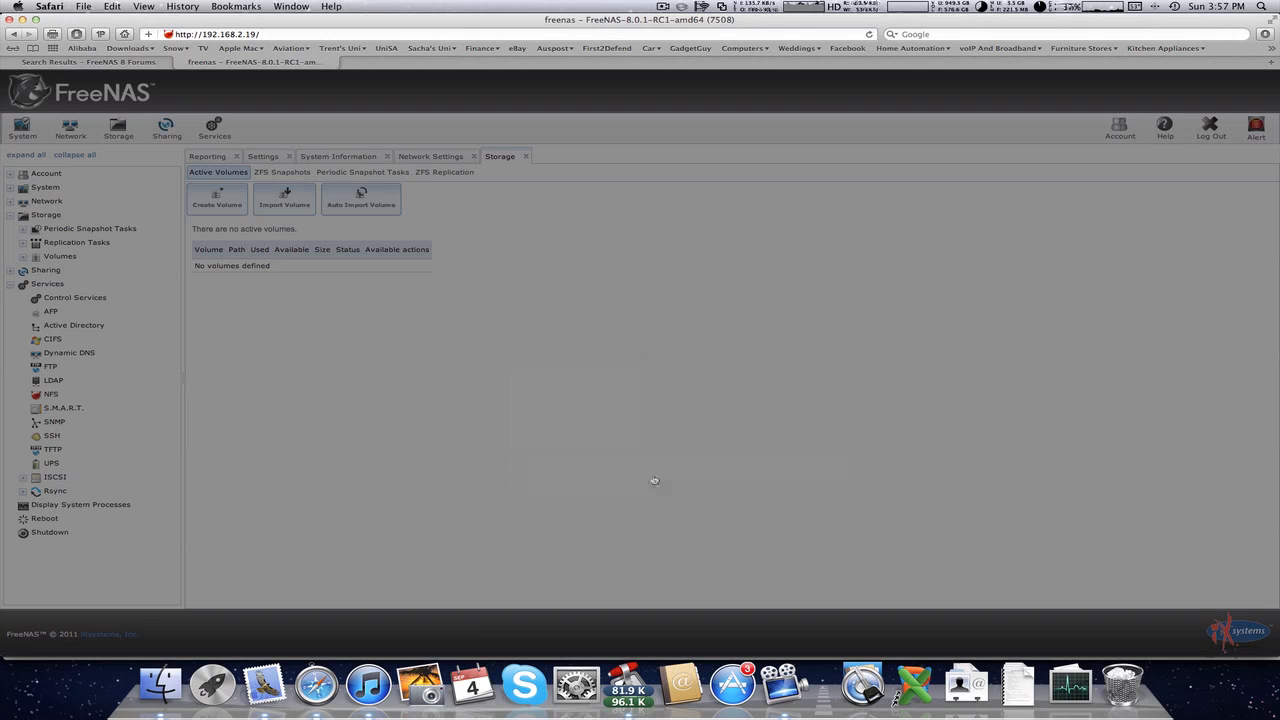
Step: Auto-import the existing Volume1 [zfs] volume
click(361, 198)
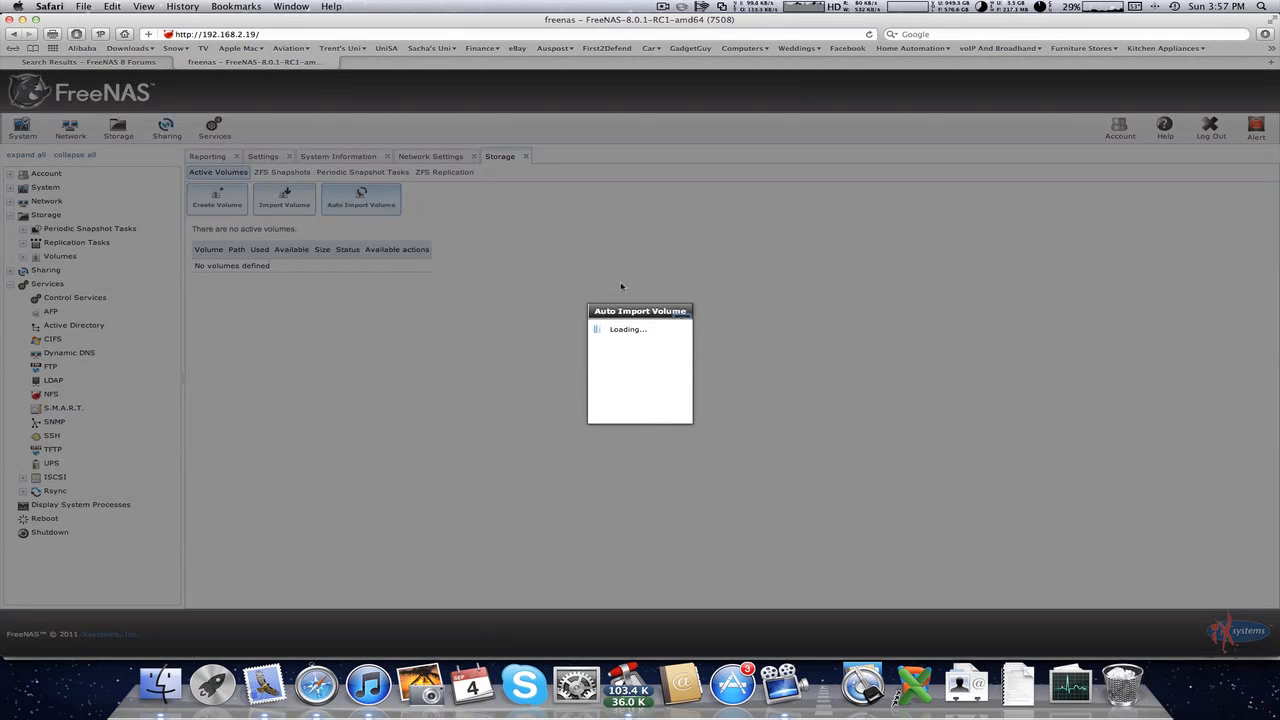
mouse_move(882, 331)
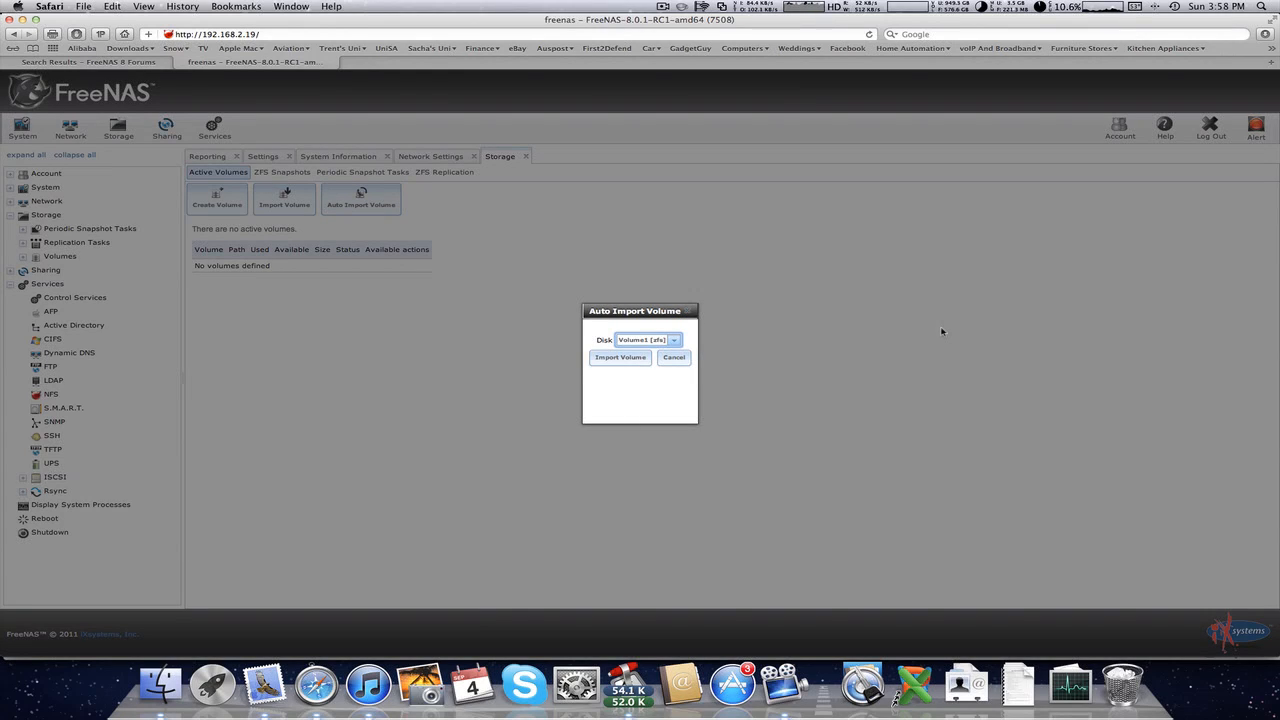
click(672, 339)
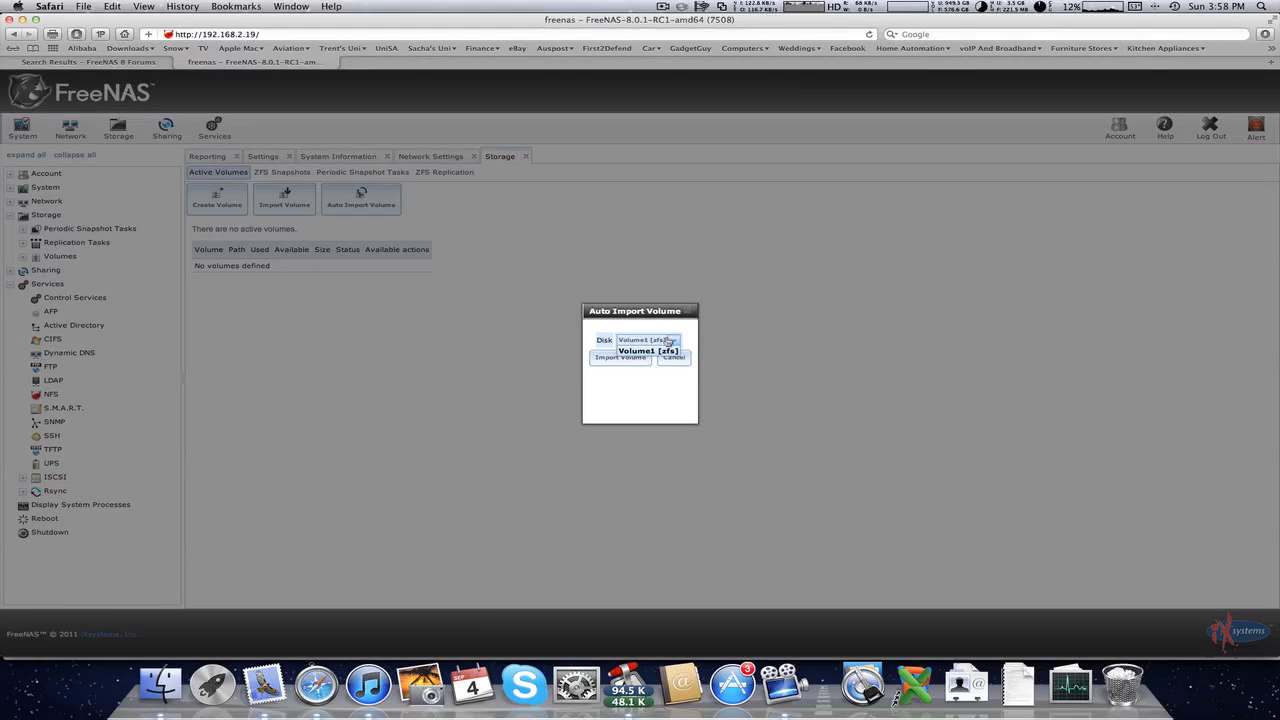
click(647, 350)
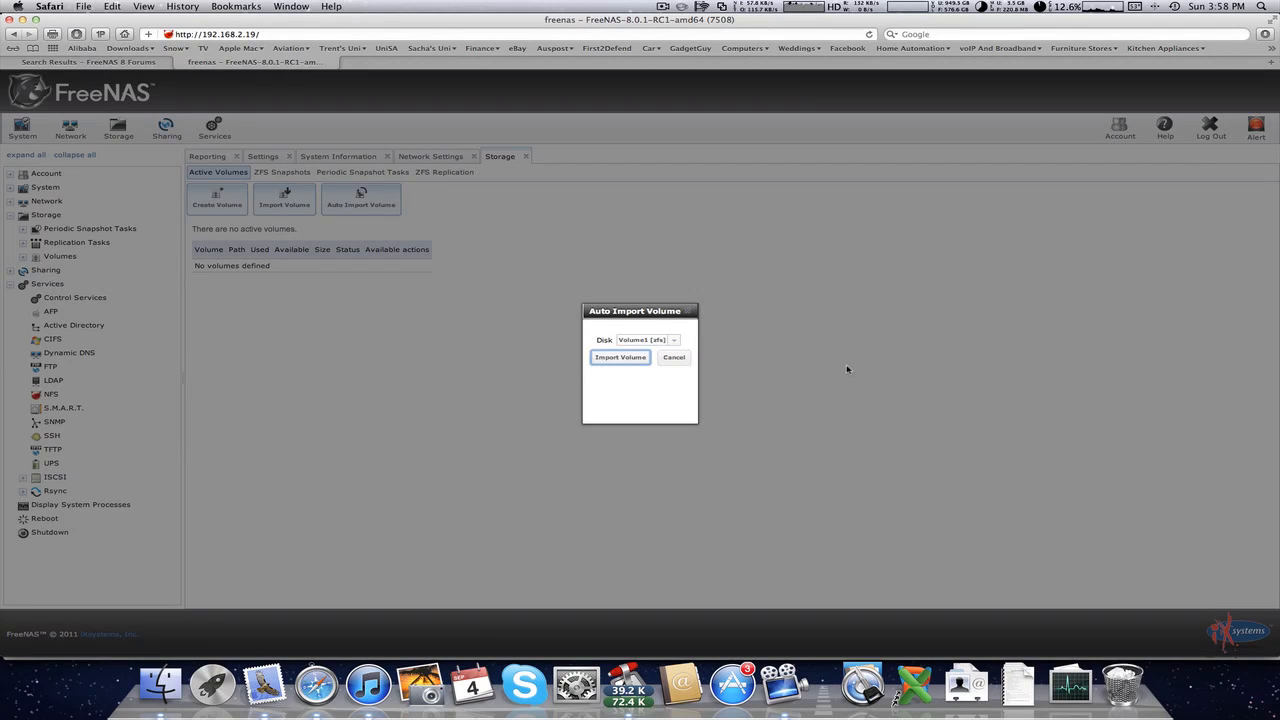
click(619, 357)
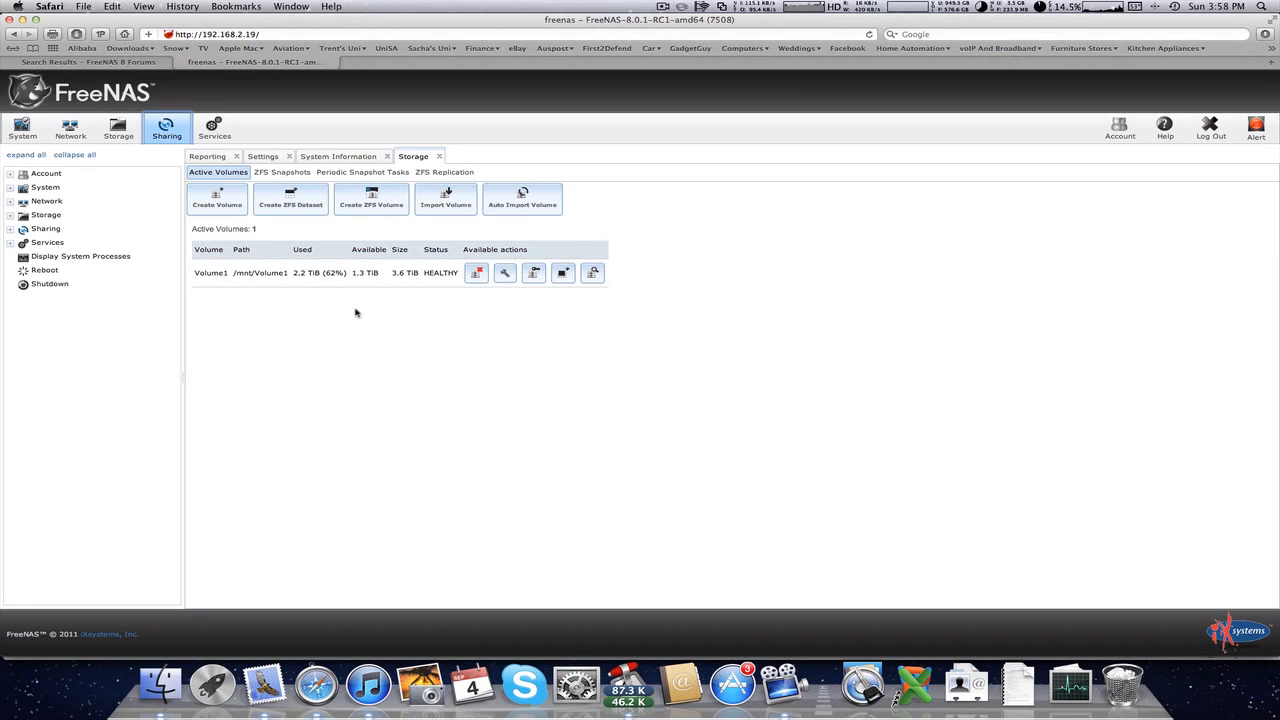
mouse_move(532, 293)
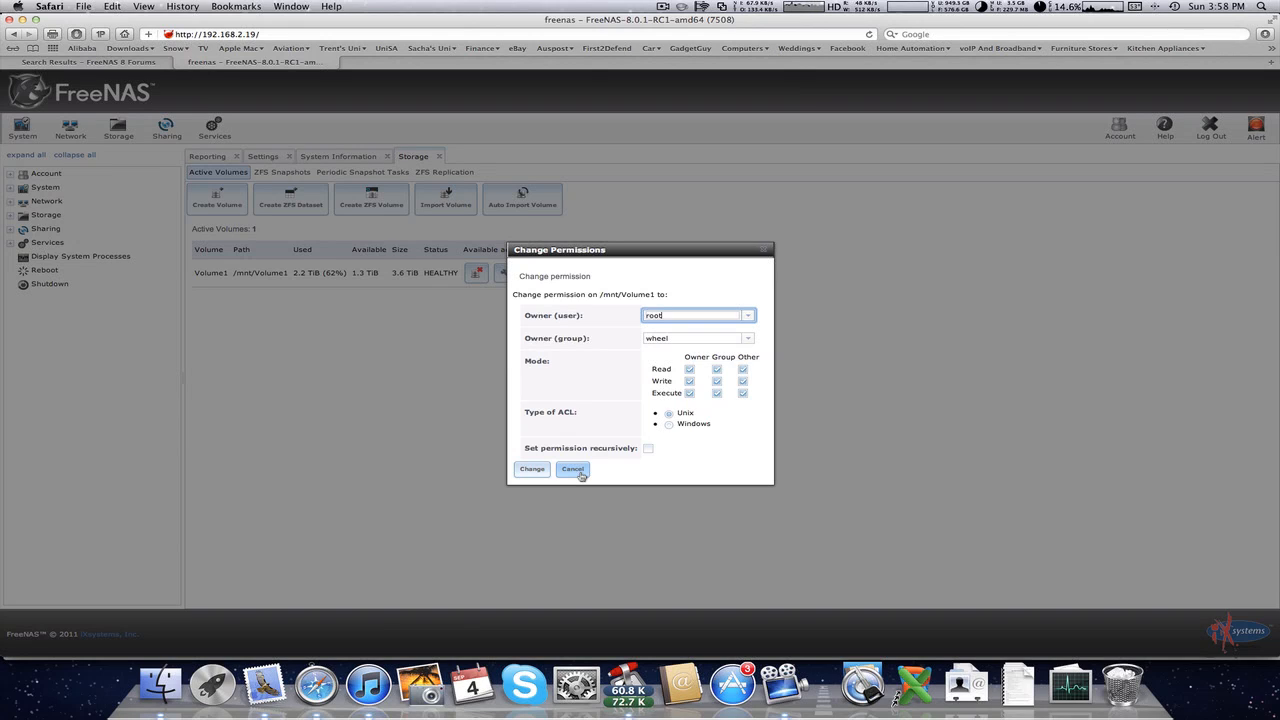
click(572, 469)
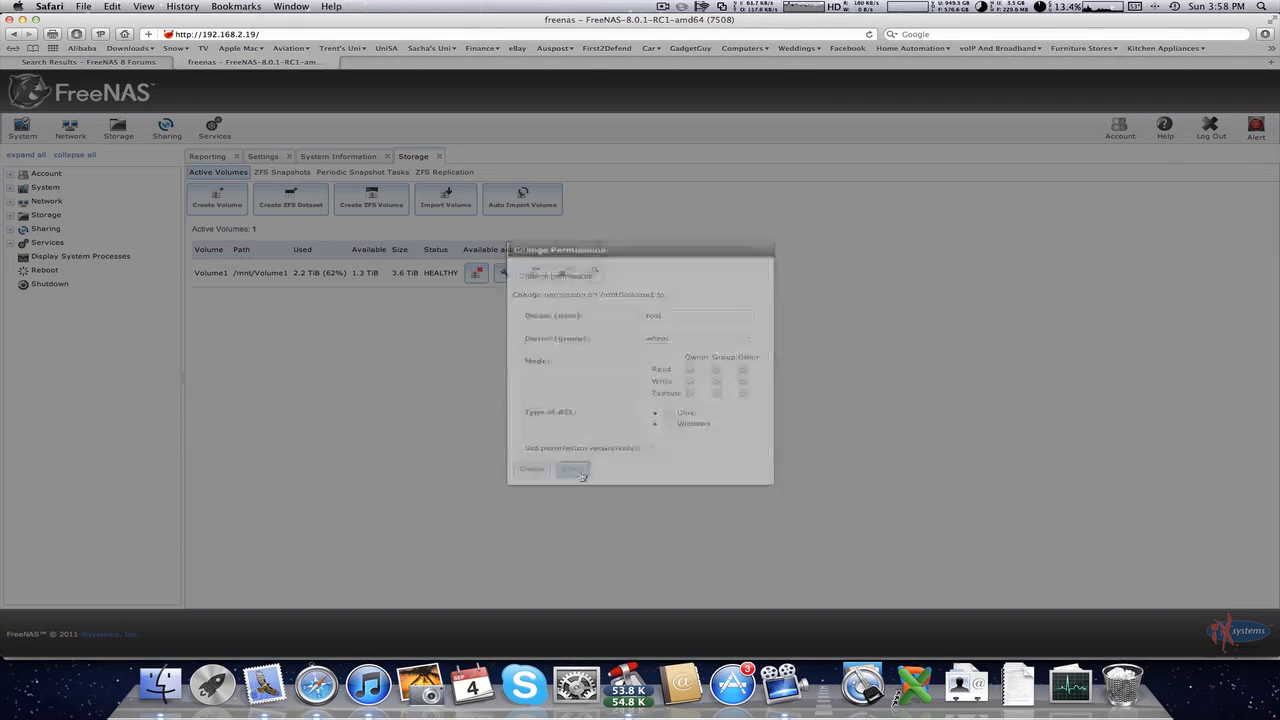
click(572, 469)
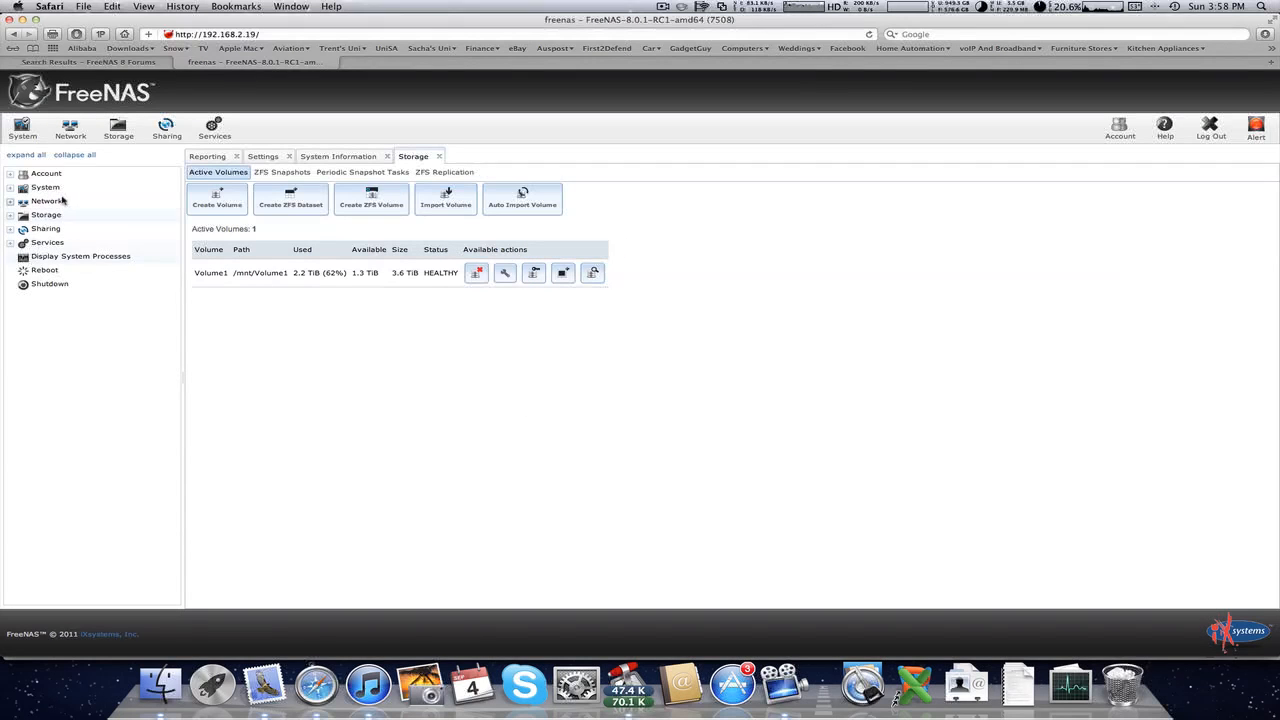
Step: Add user Trent with full name Trent and a password
click(73, 228)
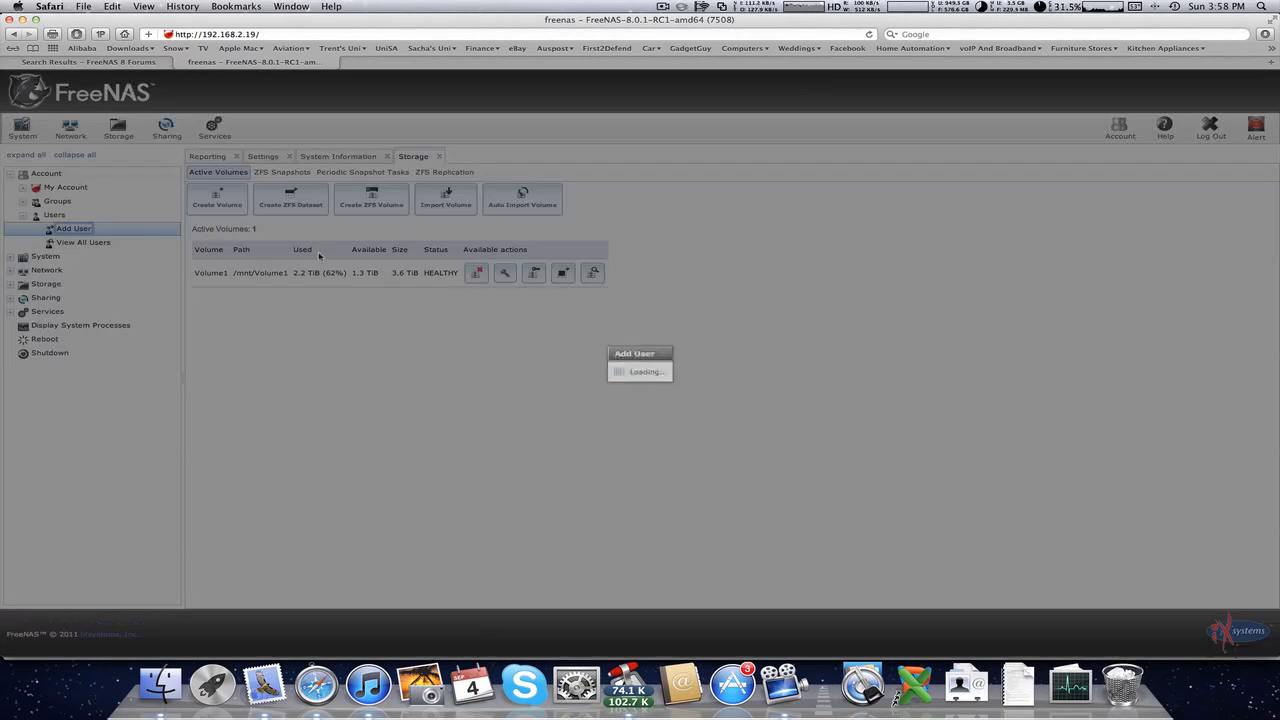
click(72, 228)
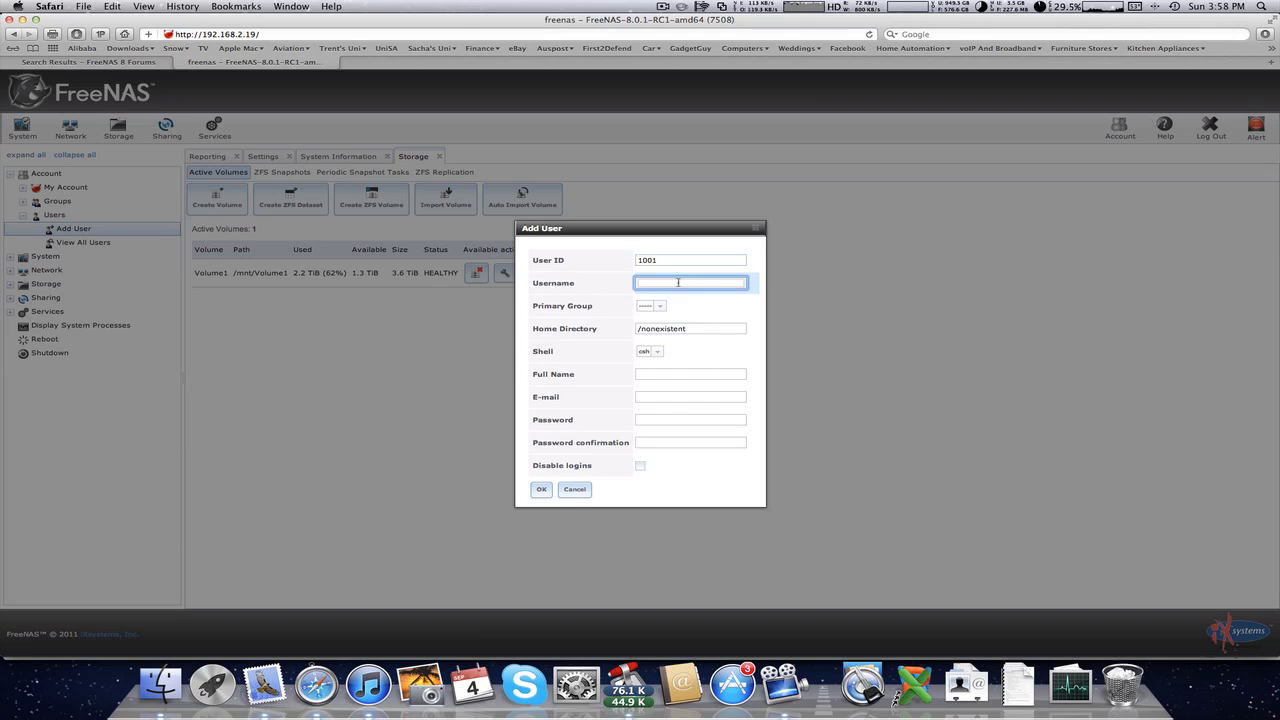
text(Trent)
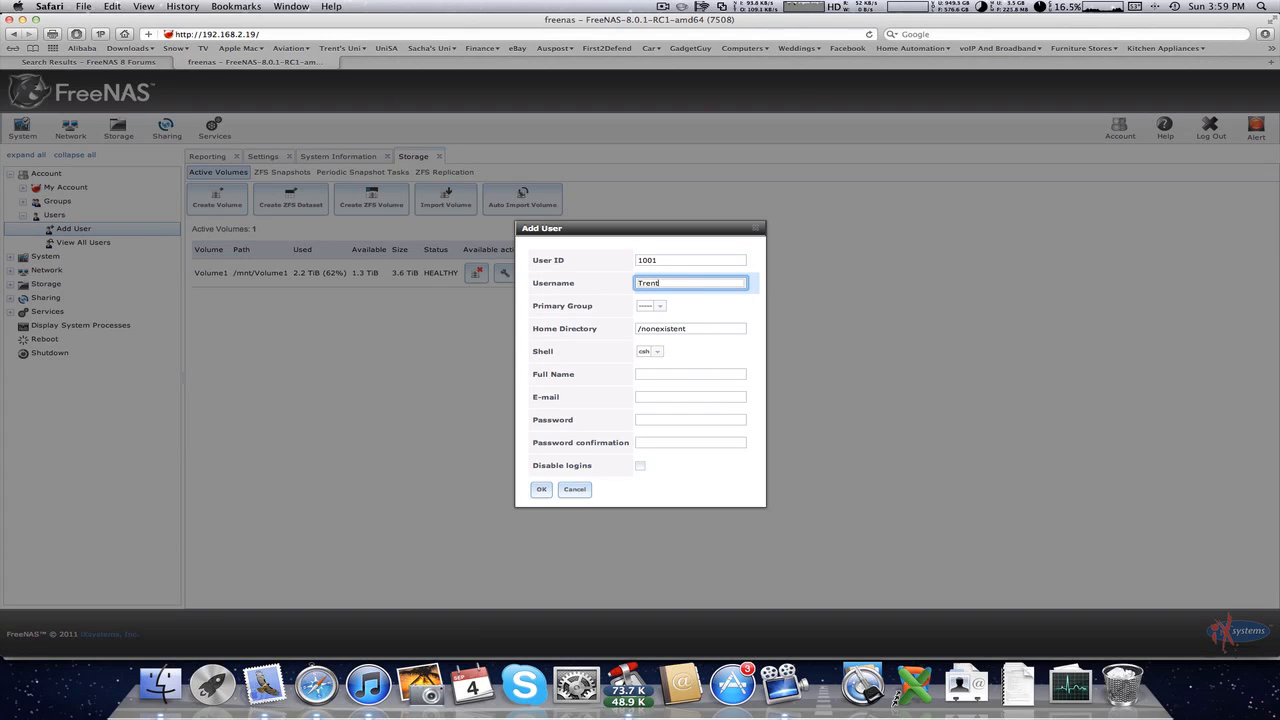
click(690, 396)
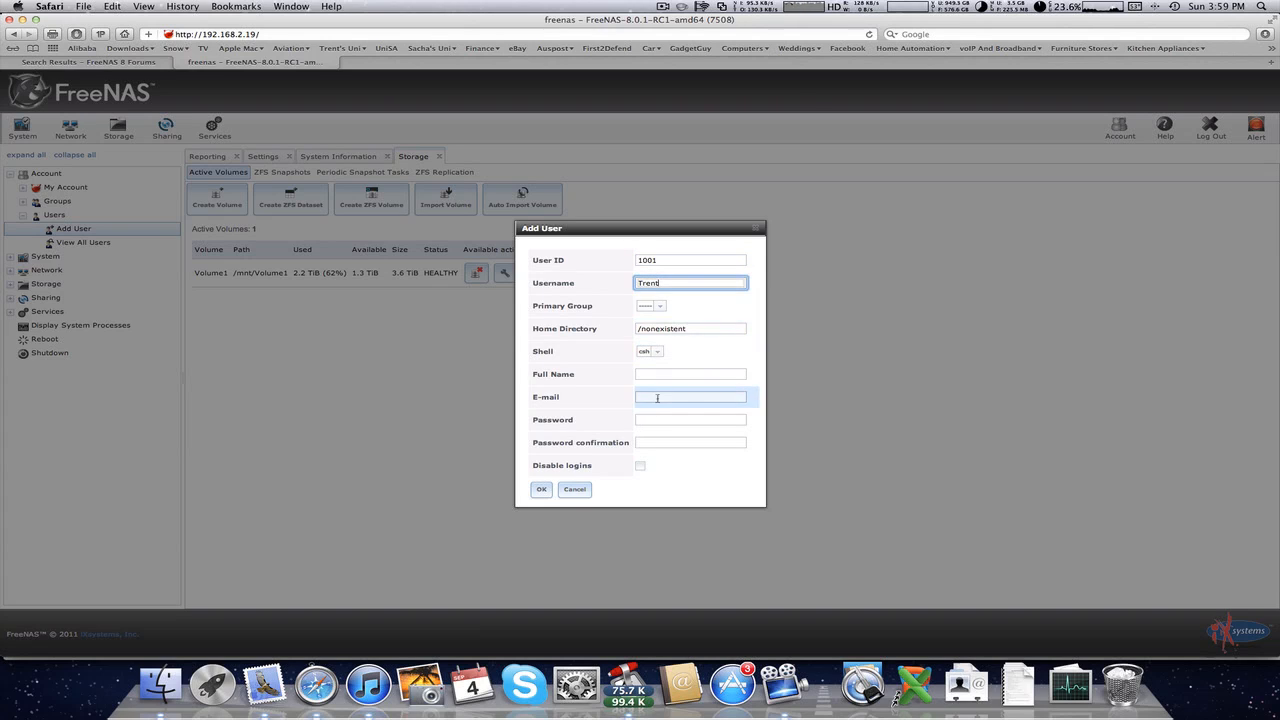
text(Trent)
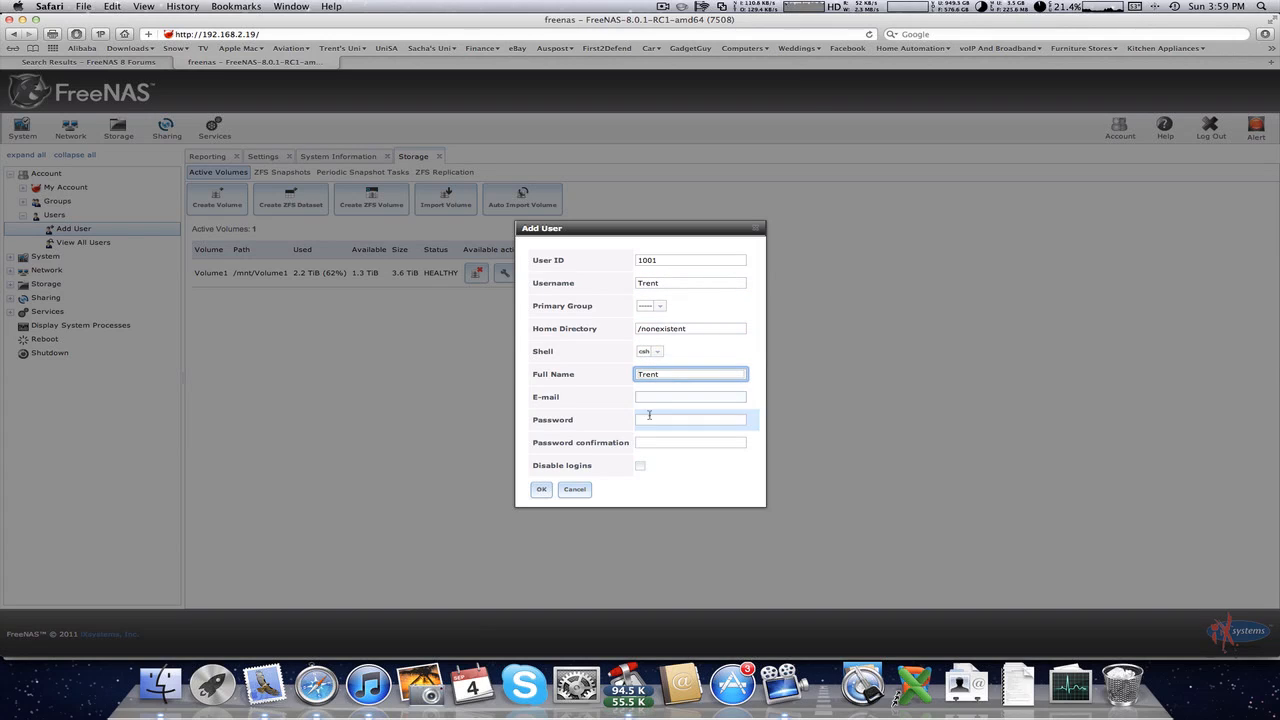
click(690, 419)
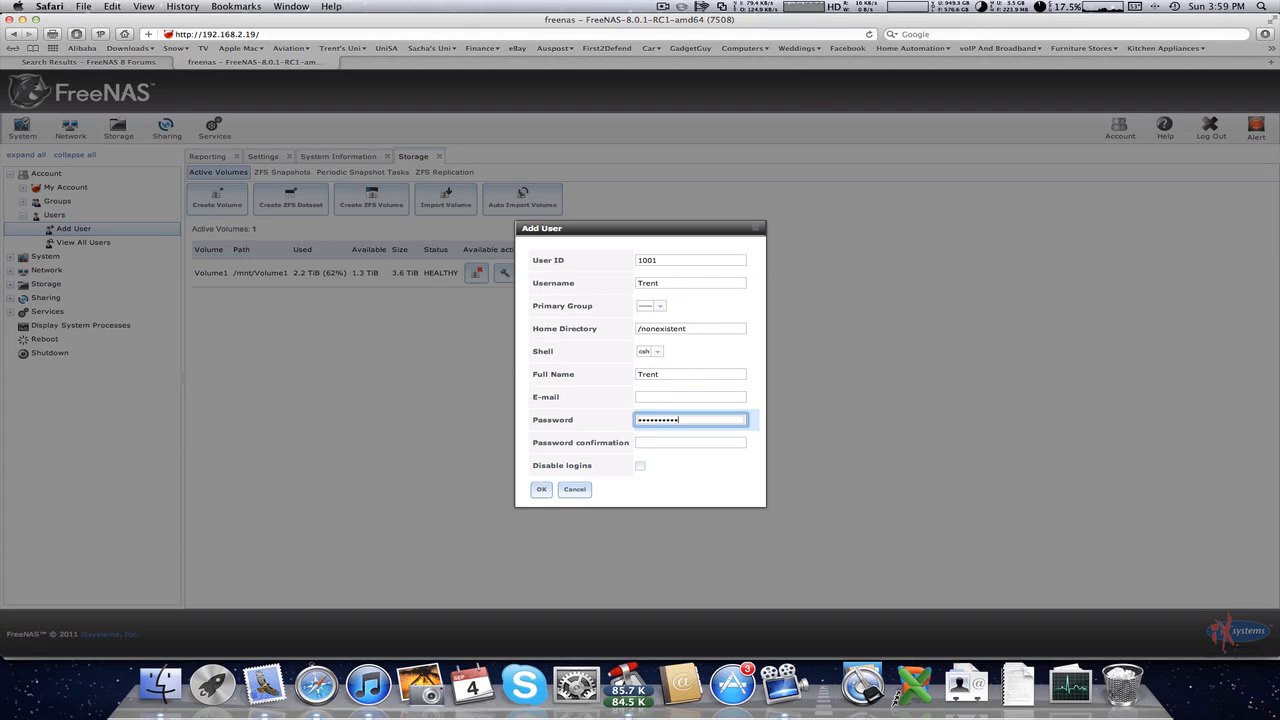
text(••)
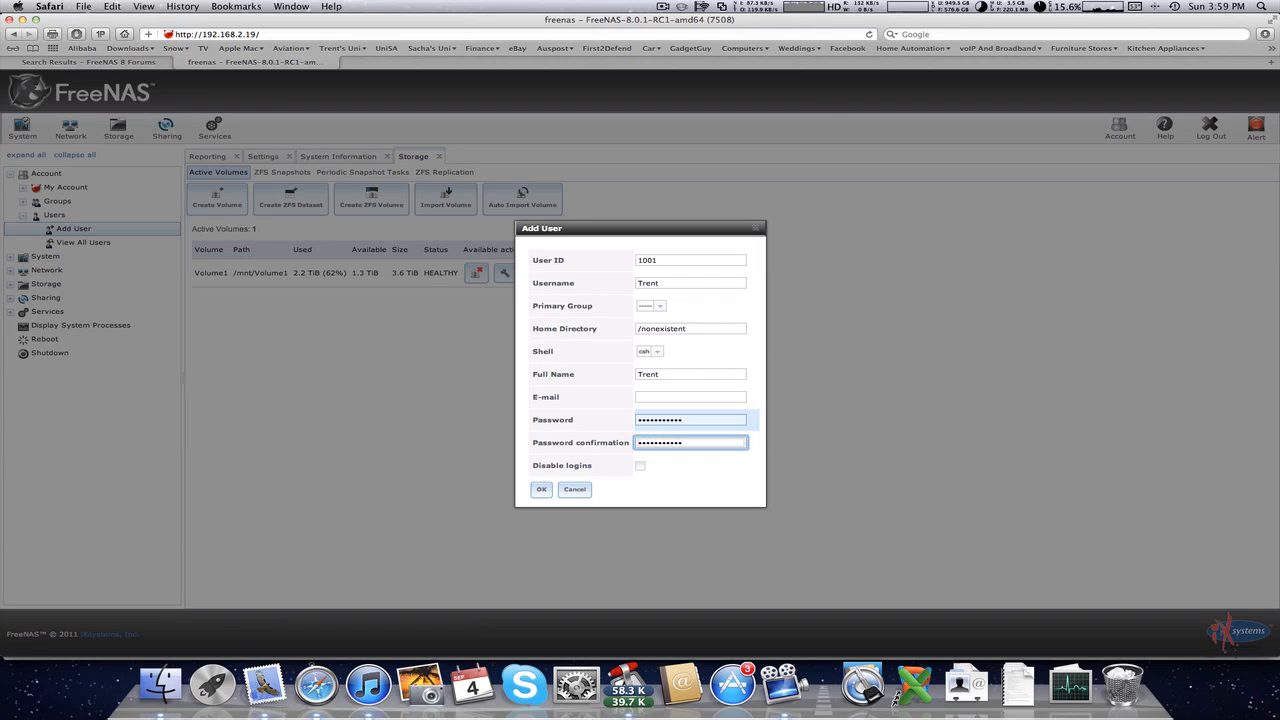
click(541, 489)
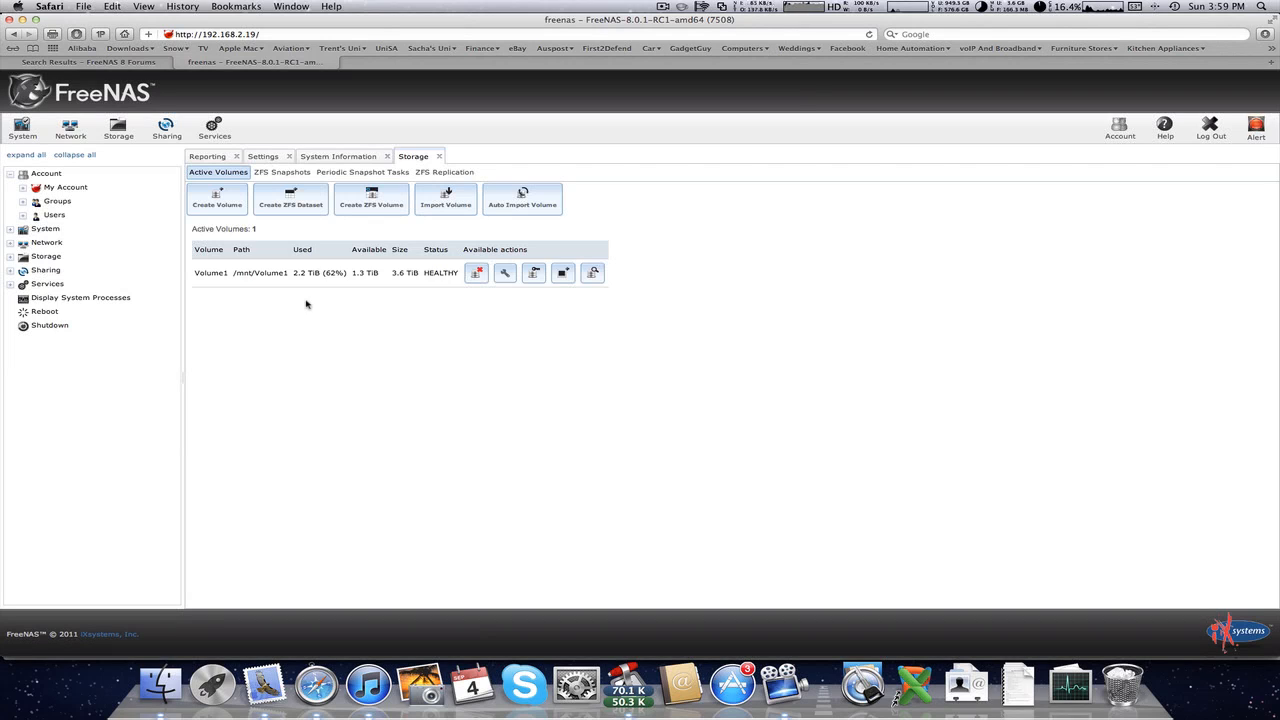
Step: Create Apple share 'Media' with path /mnt/Volume1
click(63, 187)
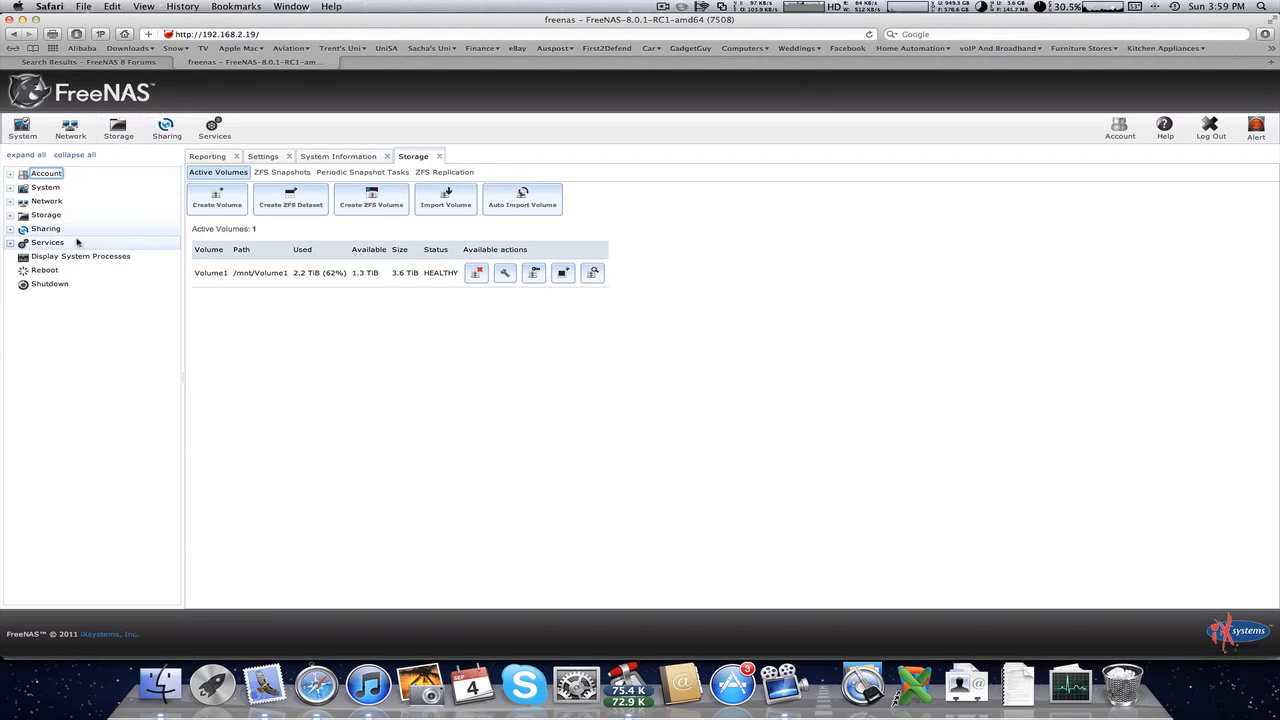
click(166, 125)
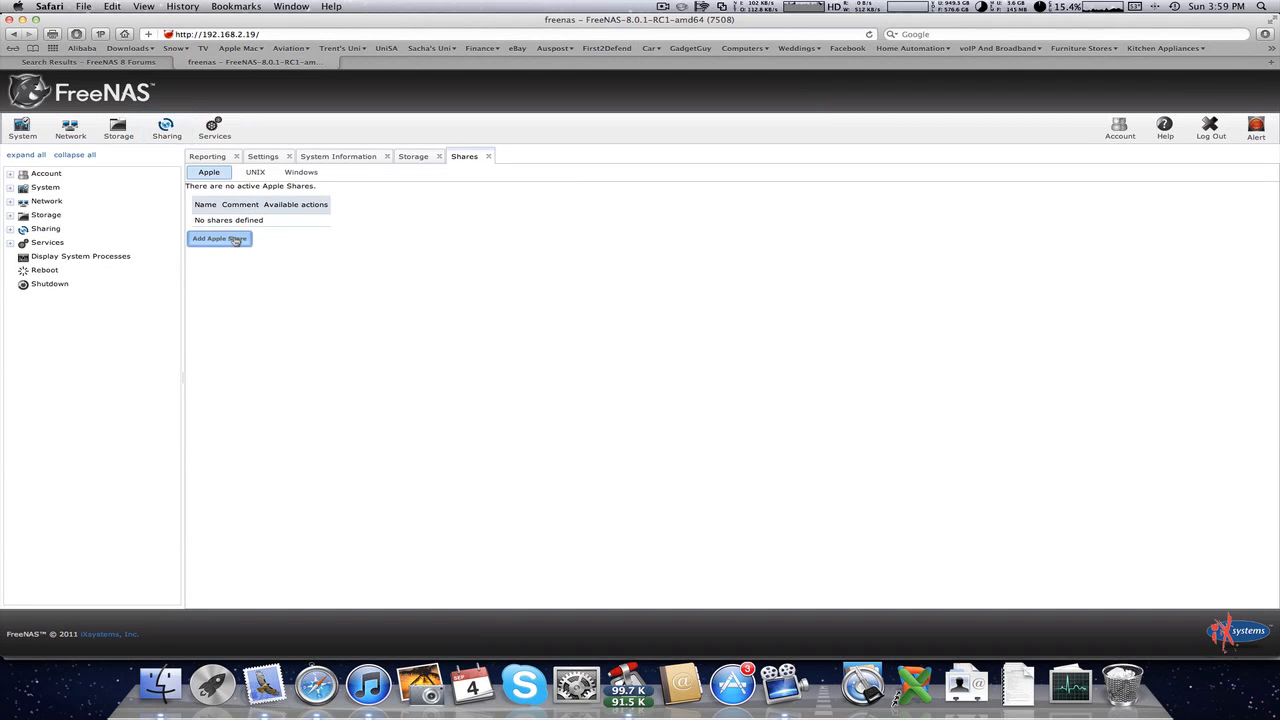
click(218, 239)
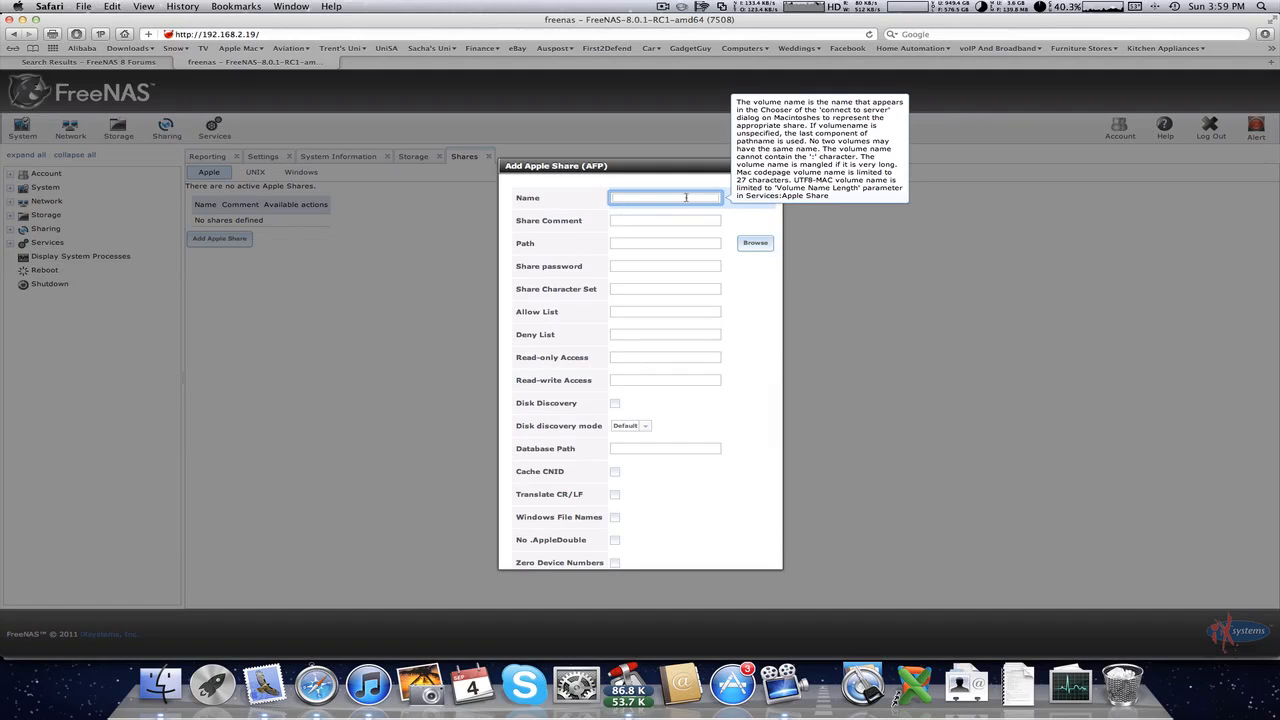
text(M)
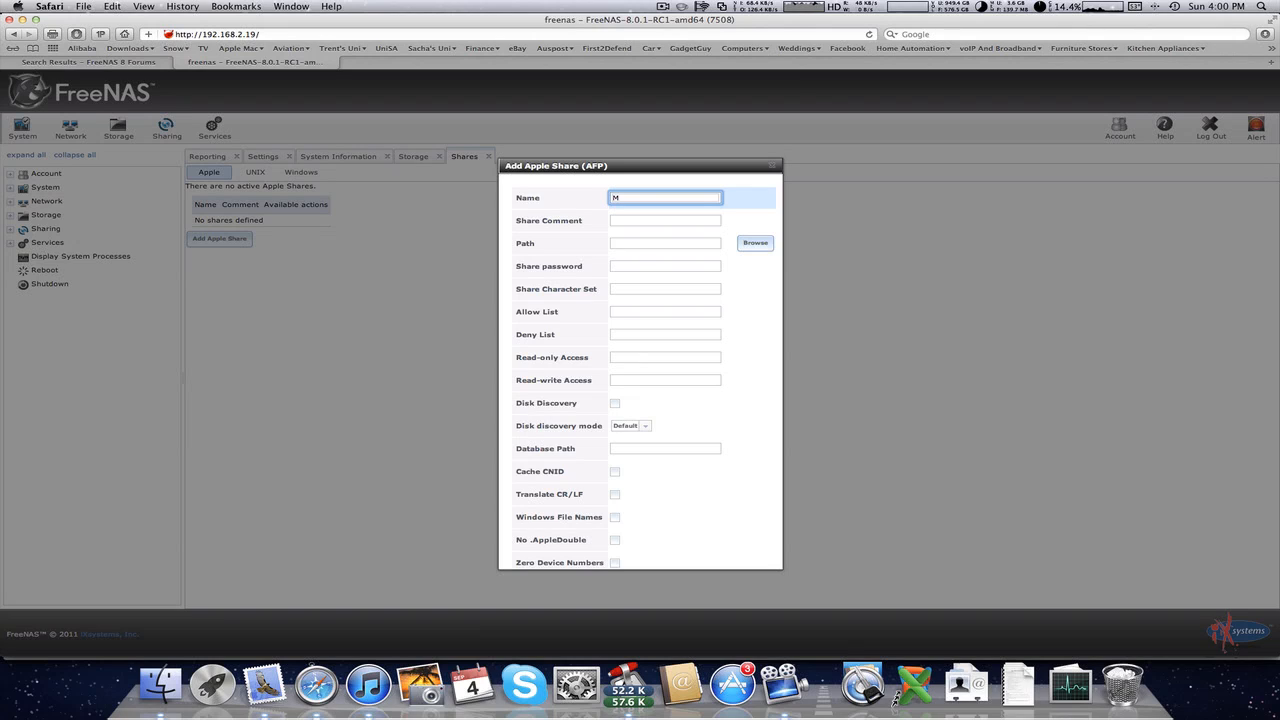
text(edia)
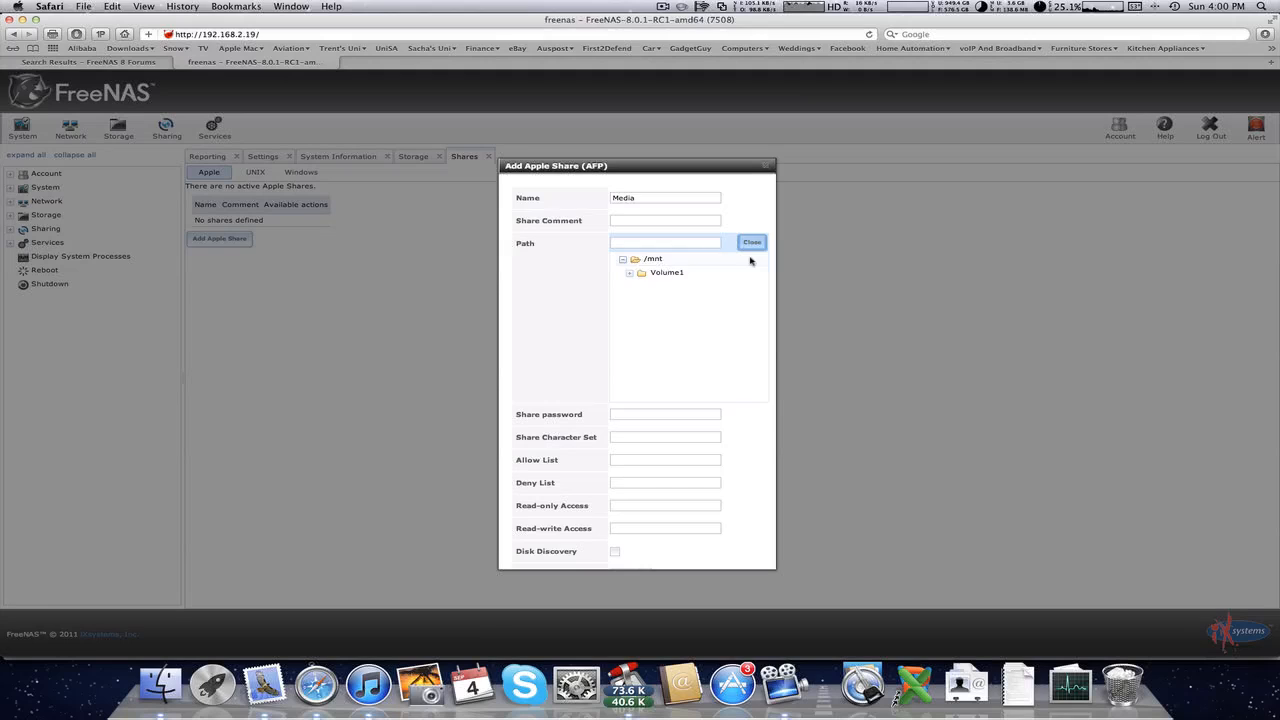
click(666, 272)
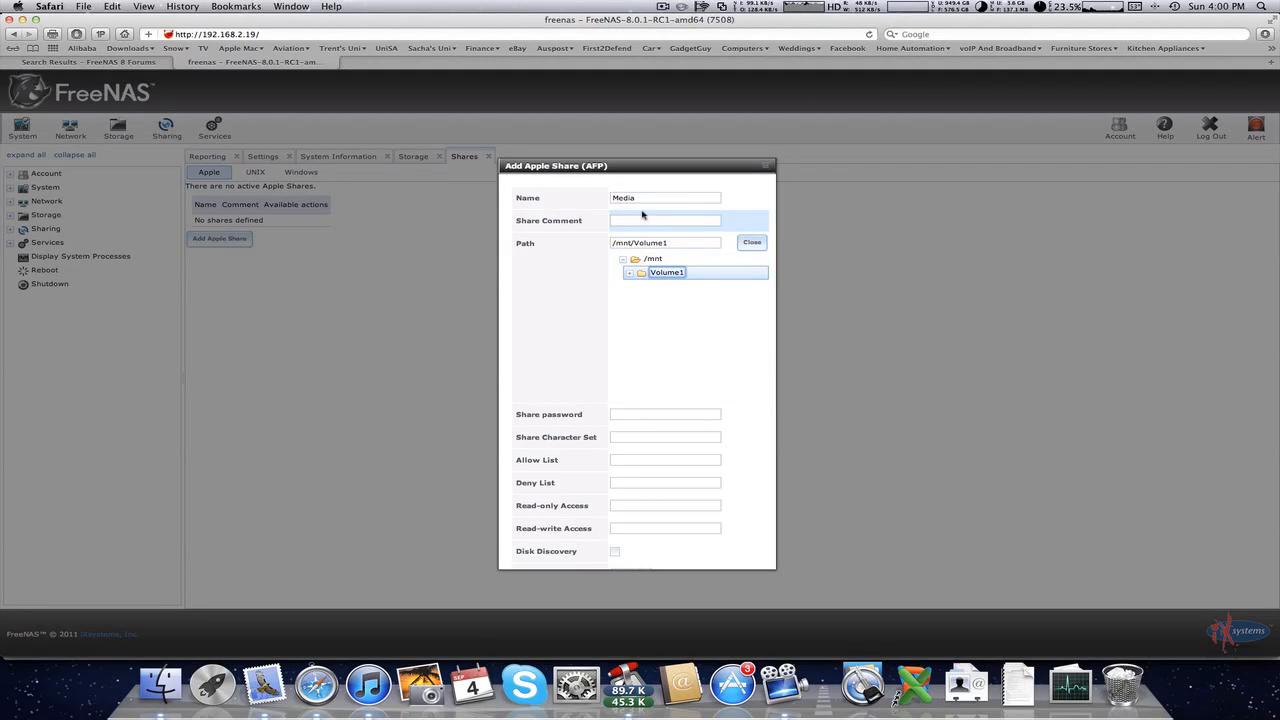
scroll(down, 3)
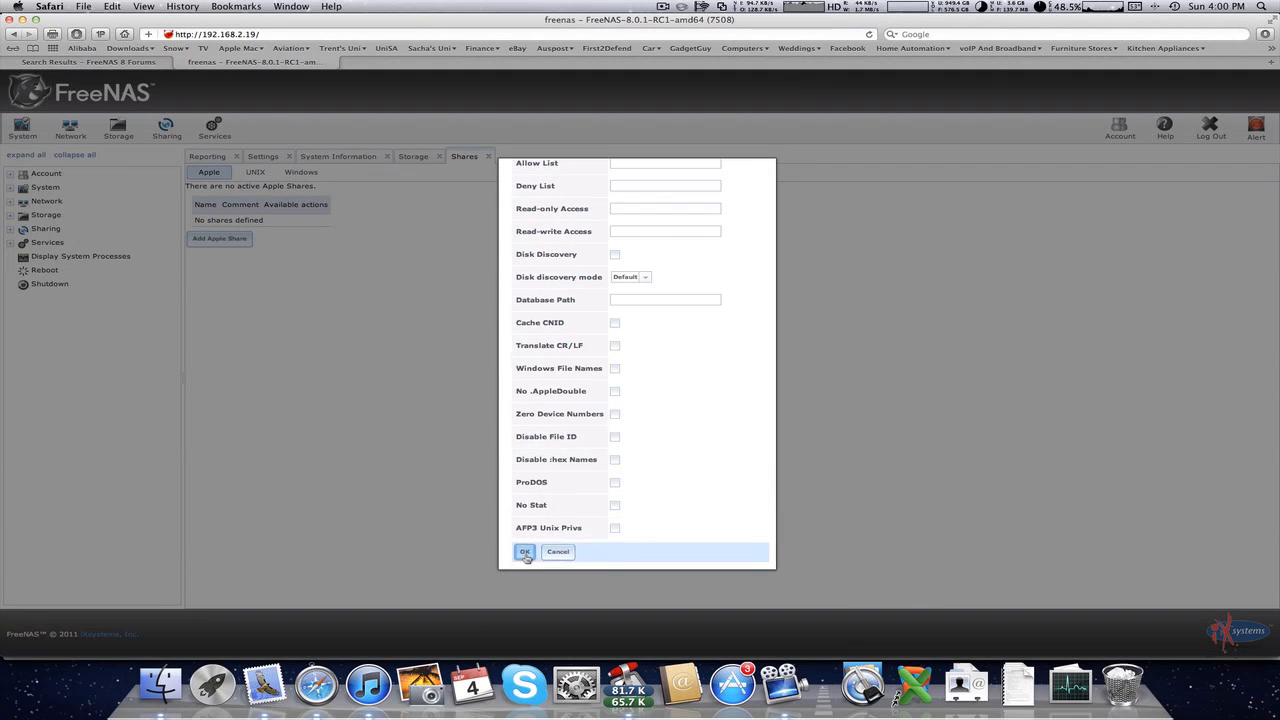
click(524, 552)
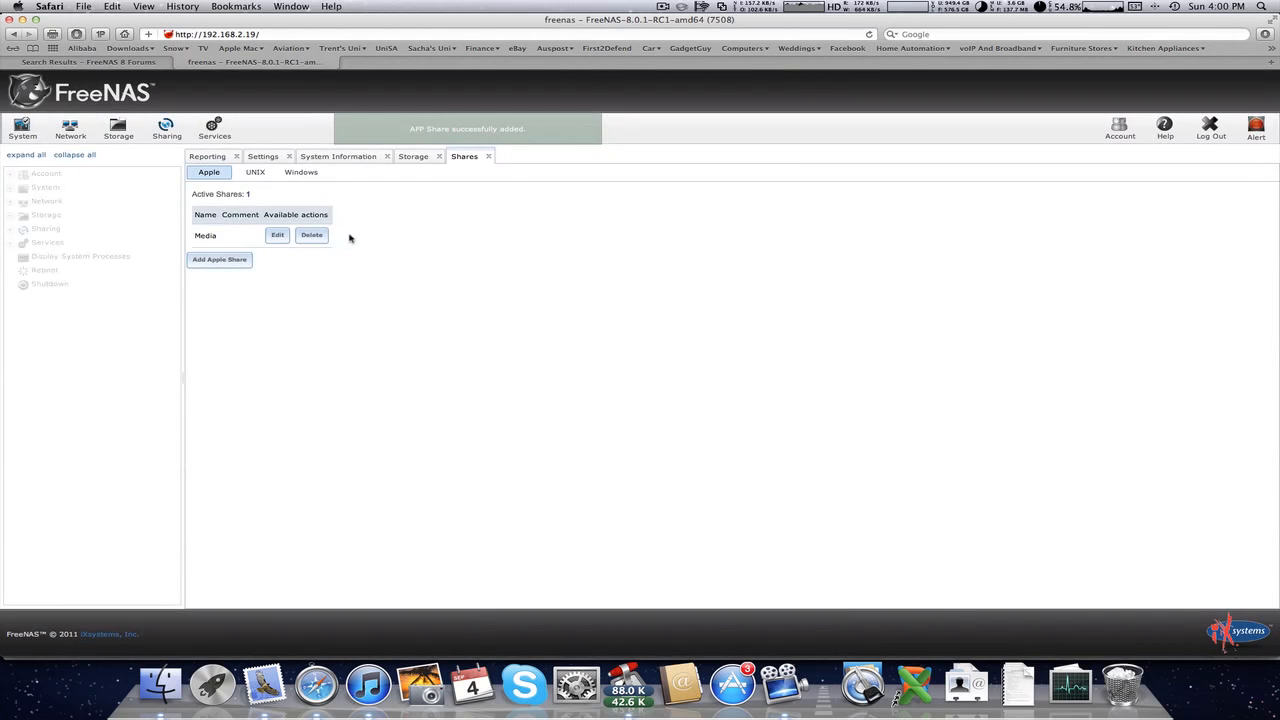
Step: Create Windows share 'Media' on /mnt/Volume1
click(301, 171)
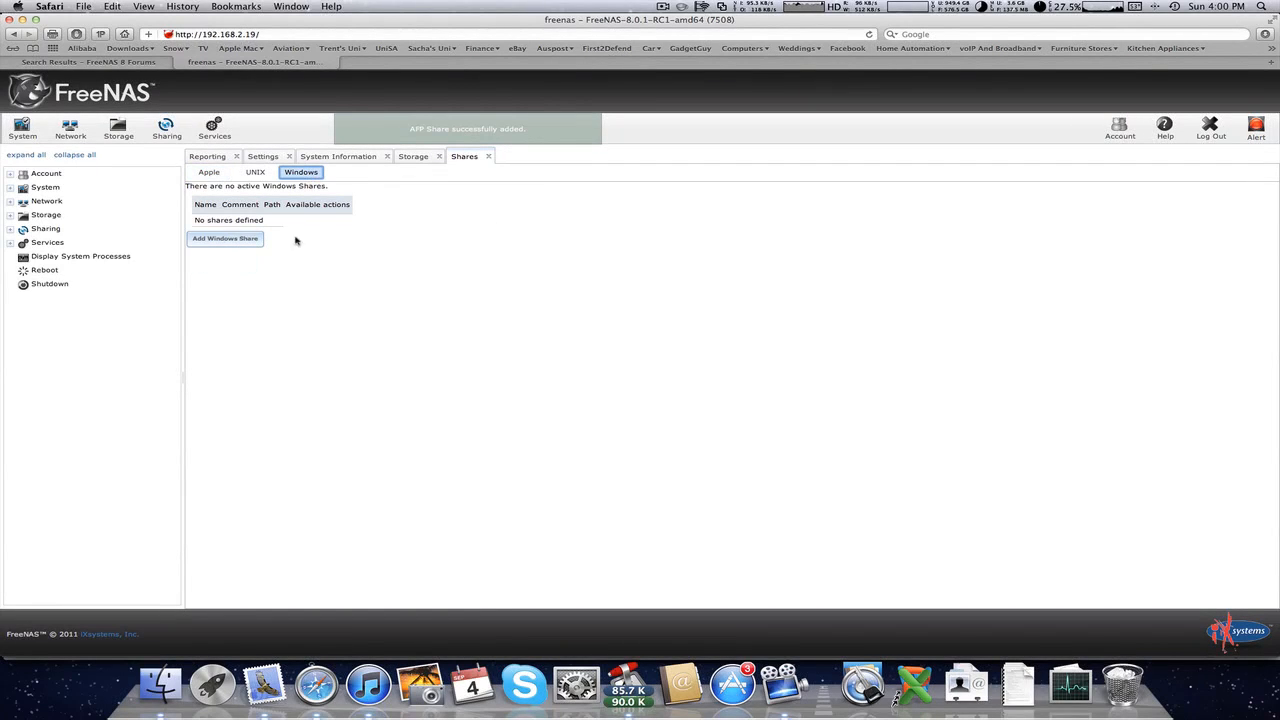
click(225, 239)
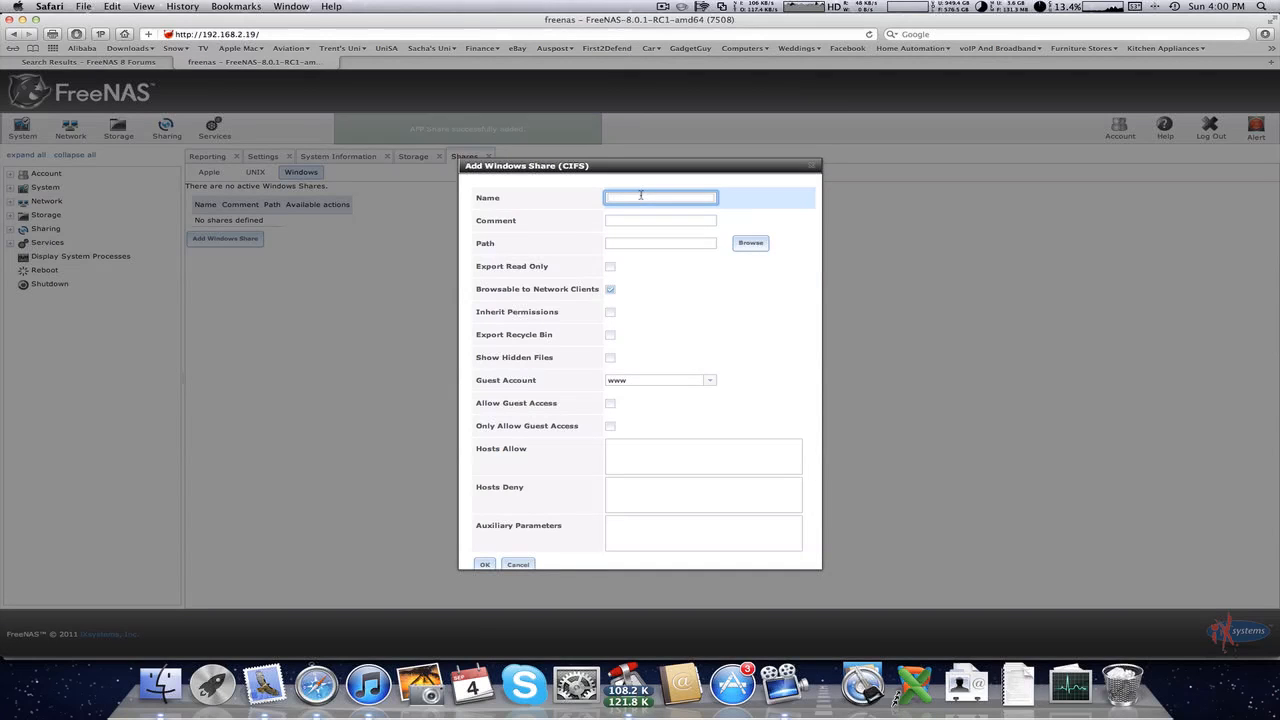
text(Media)
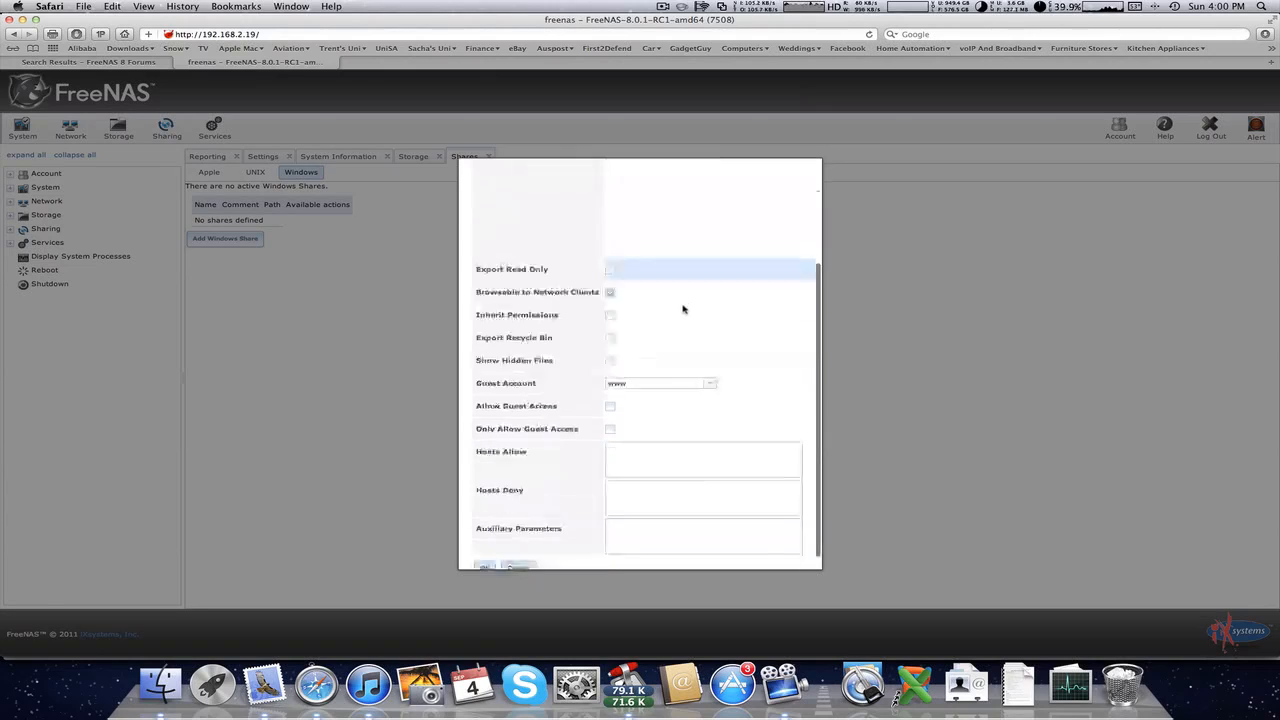
click(502, 551)
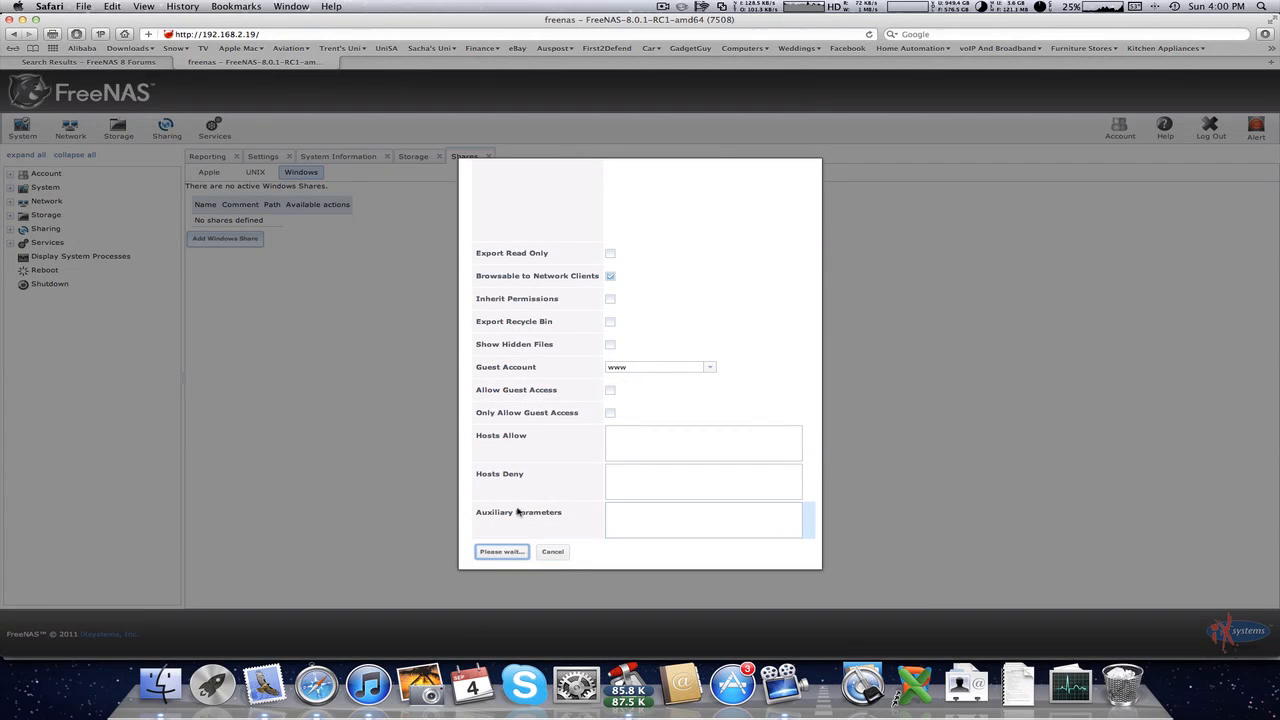
click(501, 551)
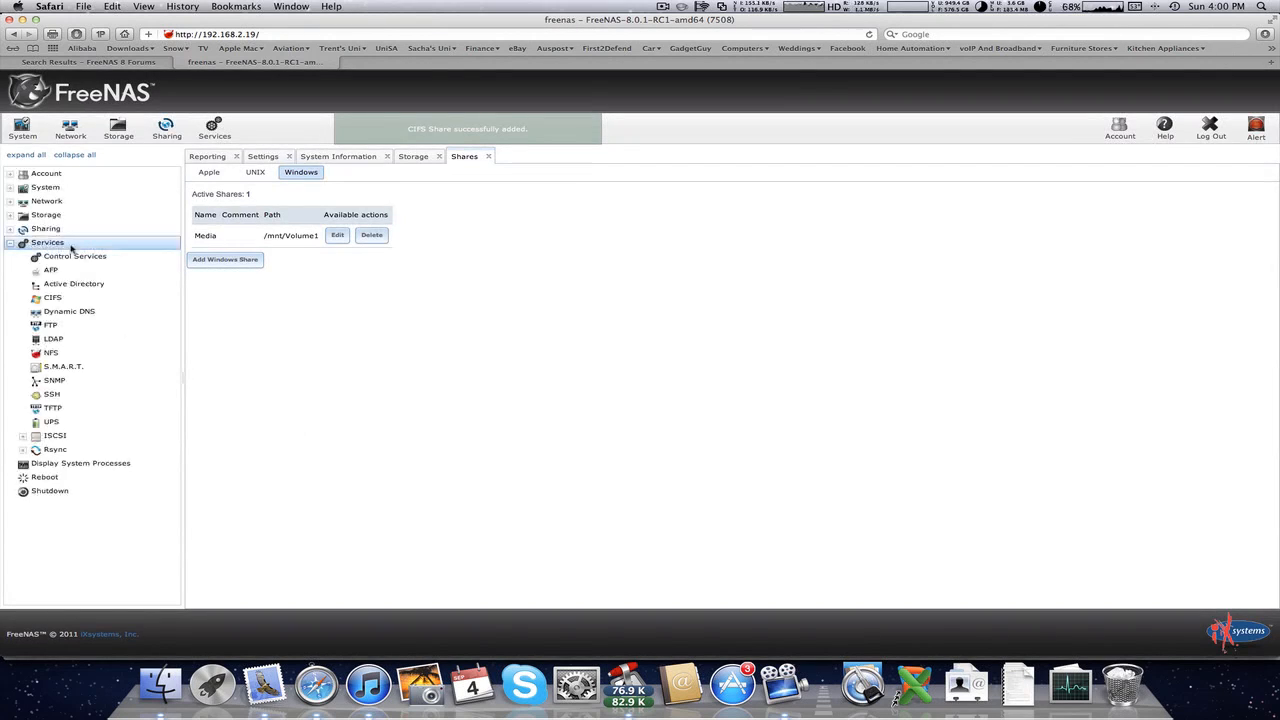
Step: Set the AFP server name to FreeNAS and switch AFP and CIFS services on
click(75, 256)
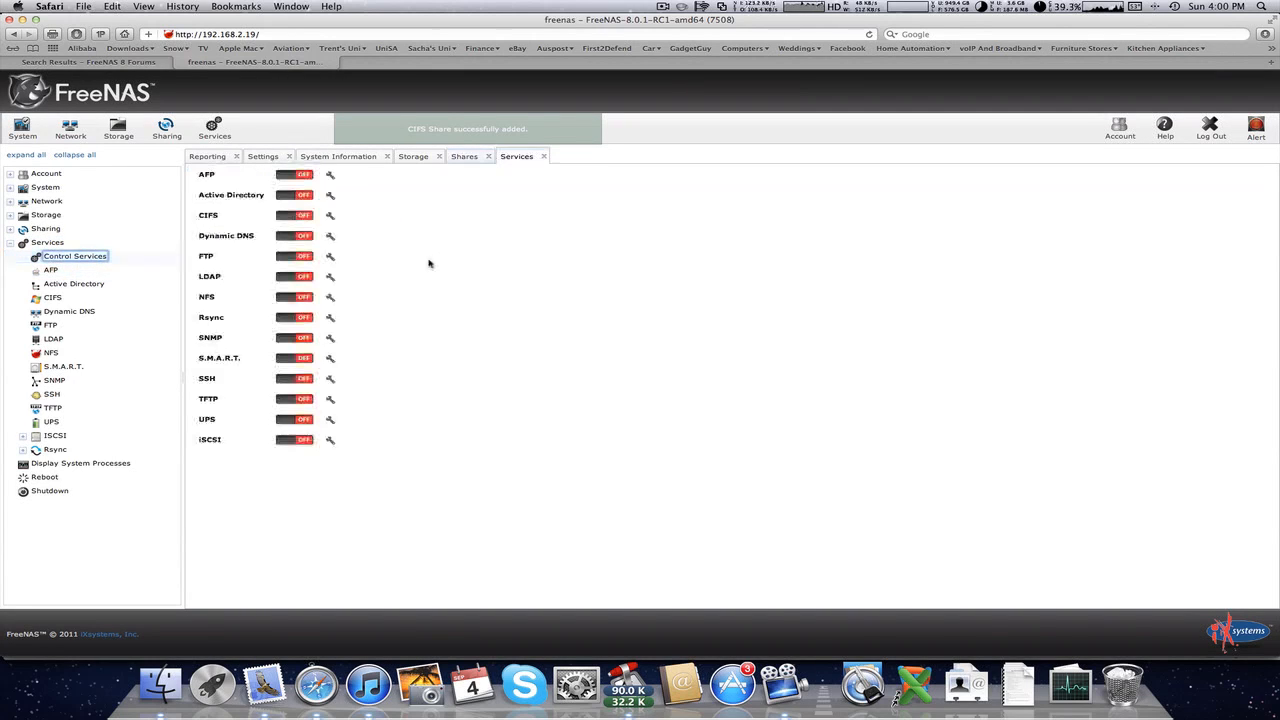
click(330, 174)
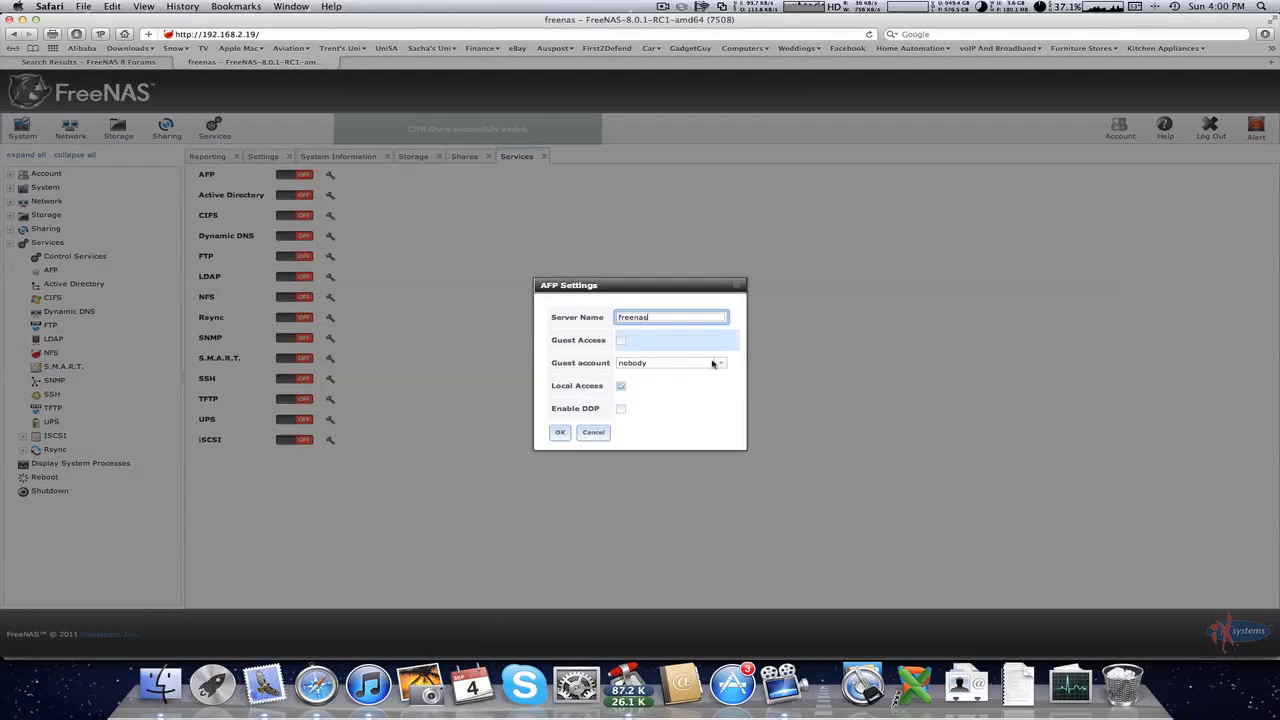
text(Fri)
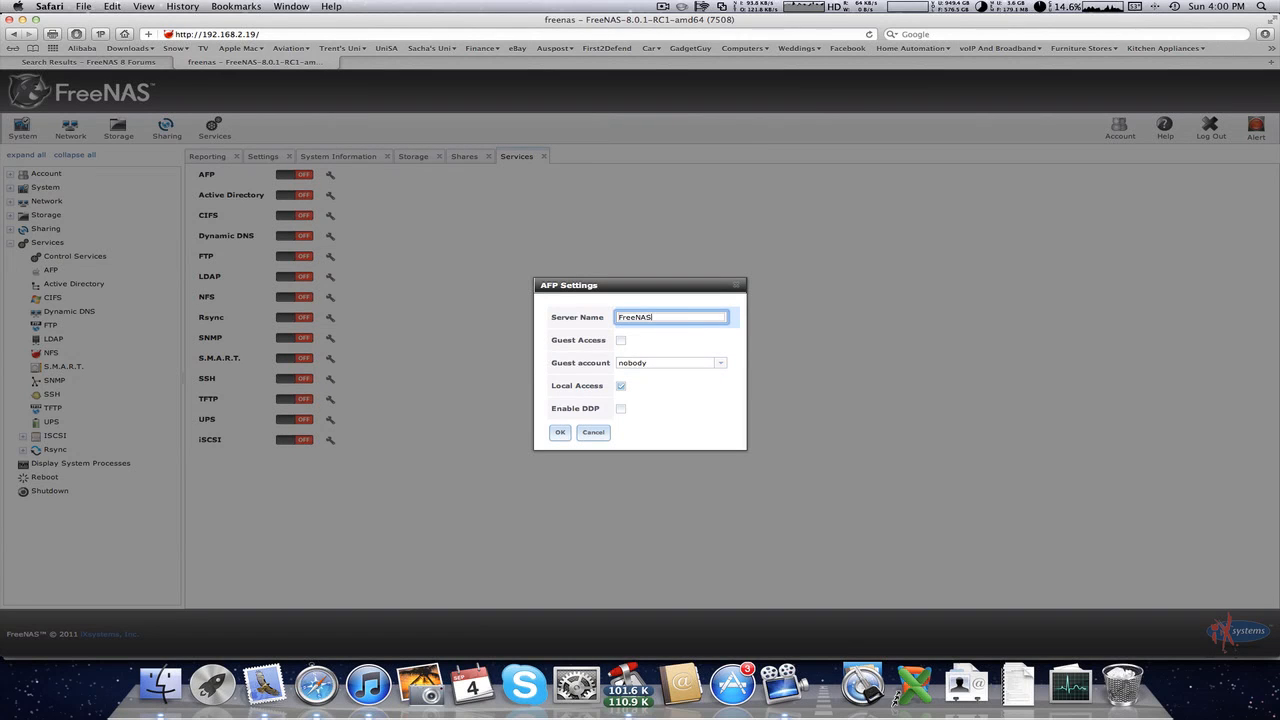
click(560, 432)
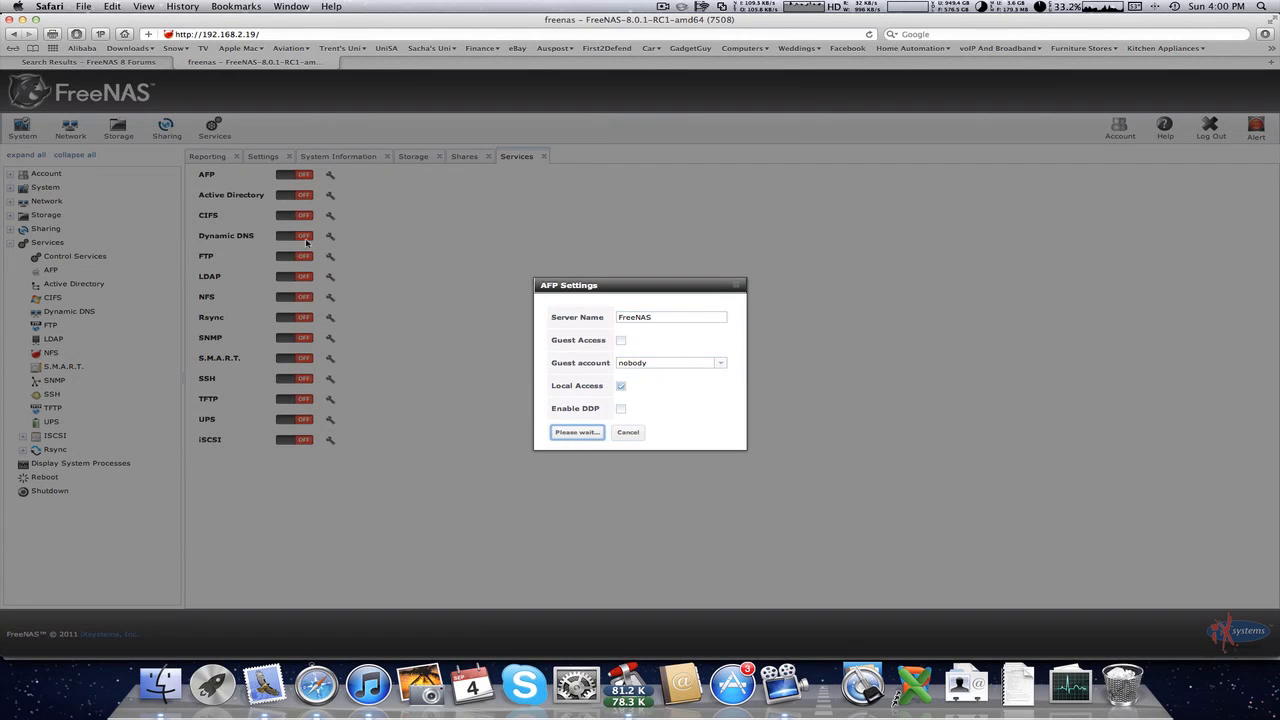
click(576, 432)
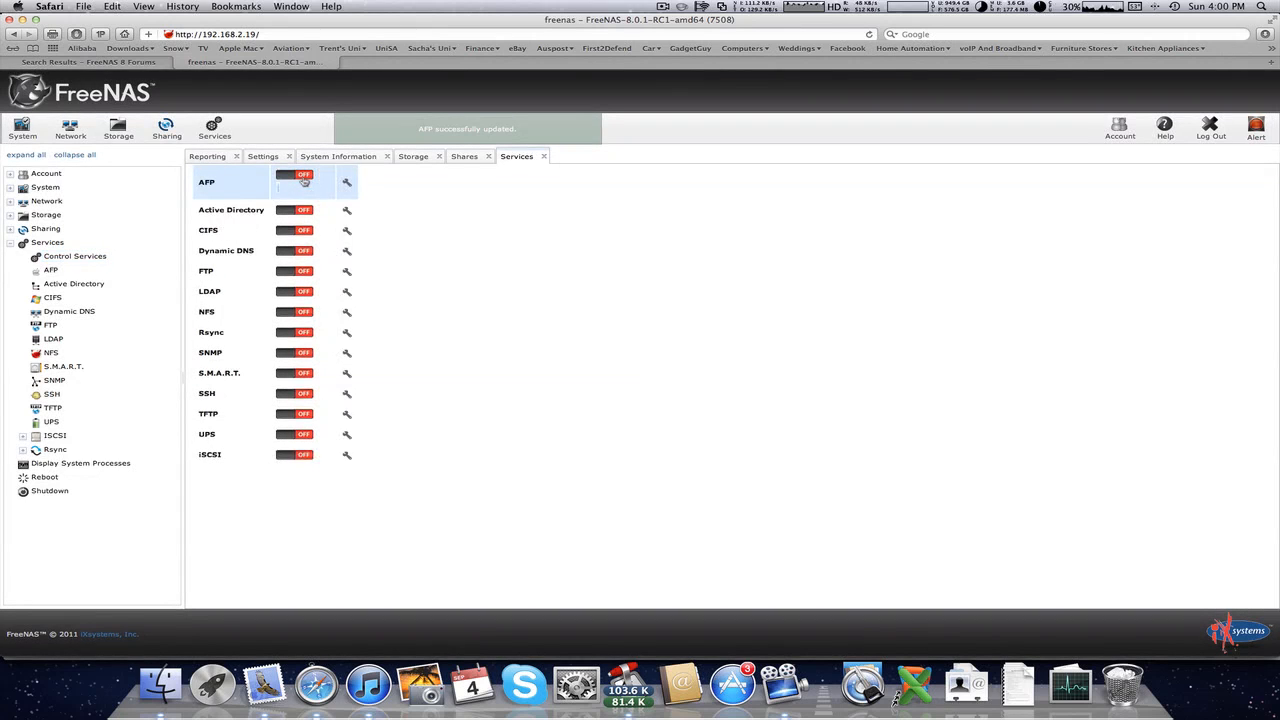
click(299, 181)
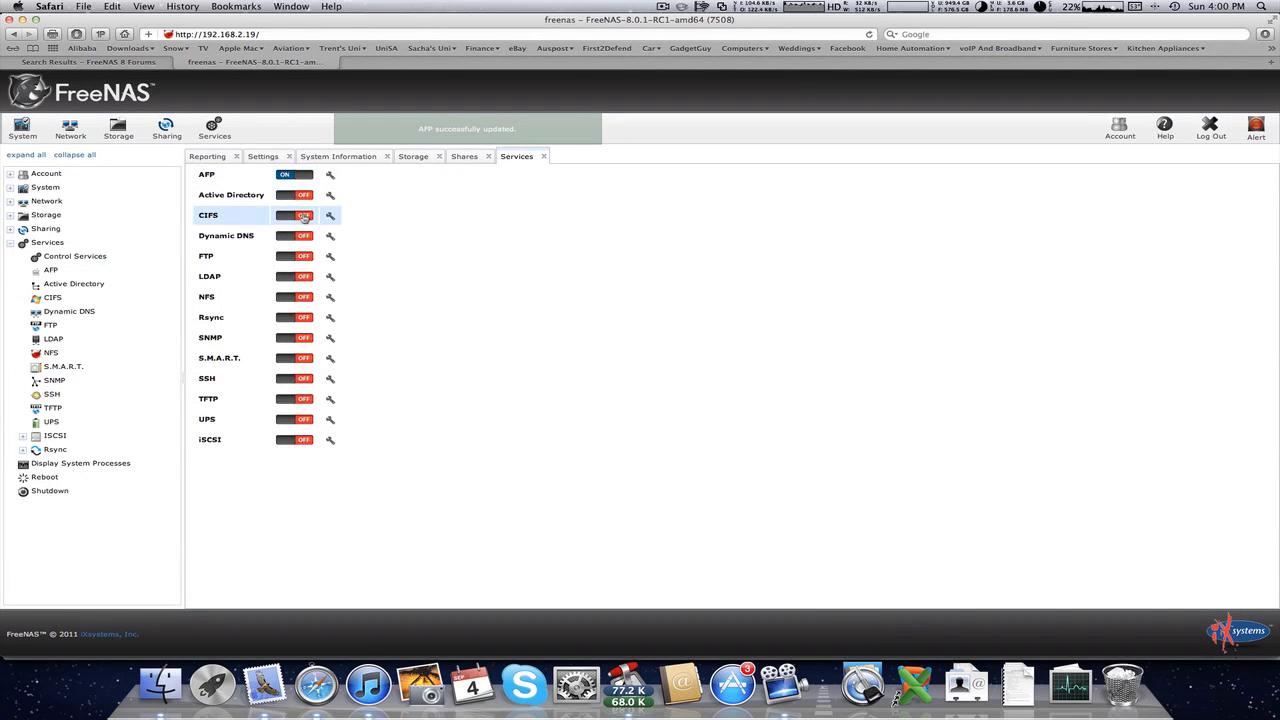
click(295, 215)
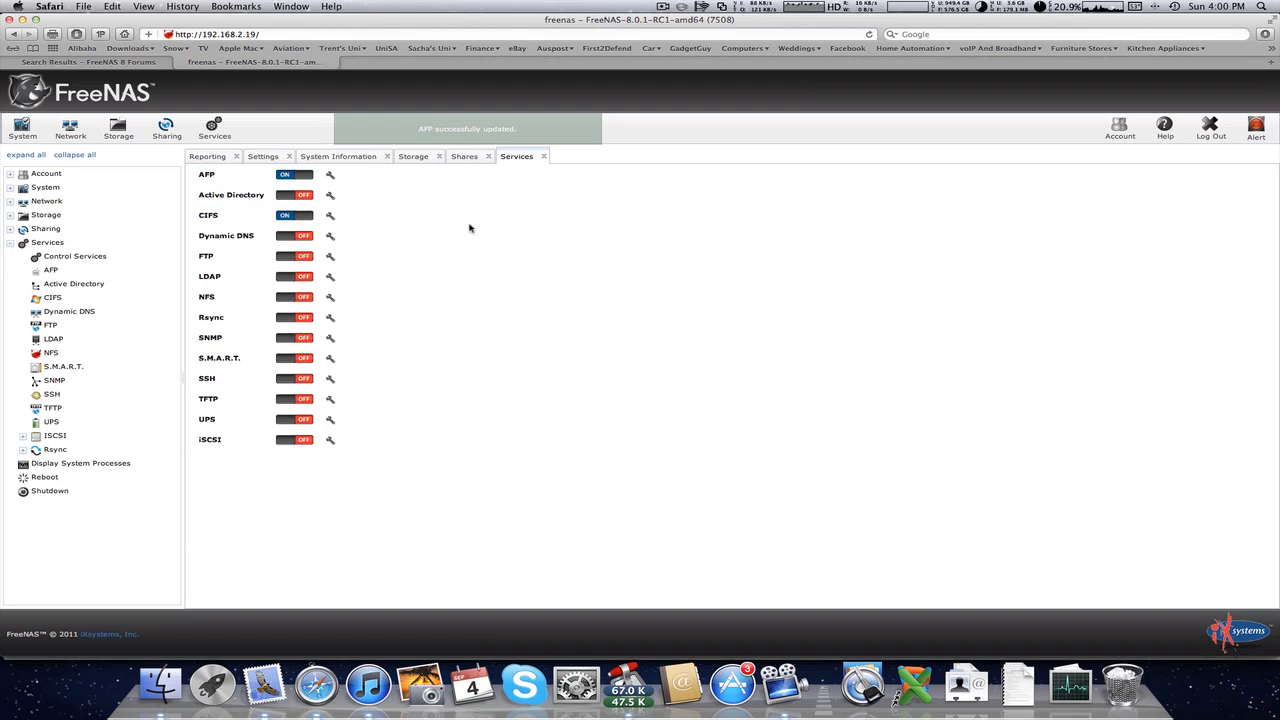
mouse_move(447, 232)
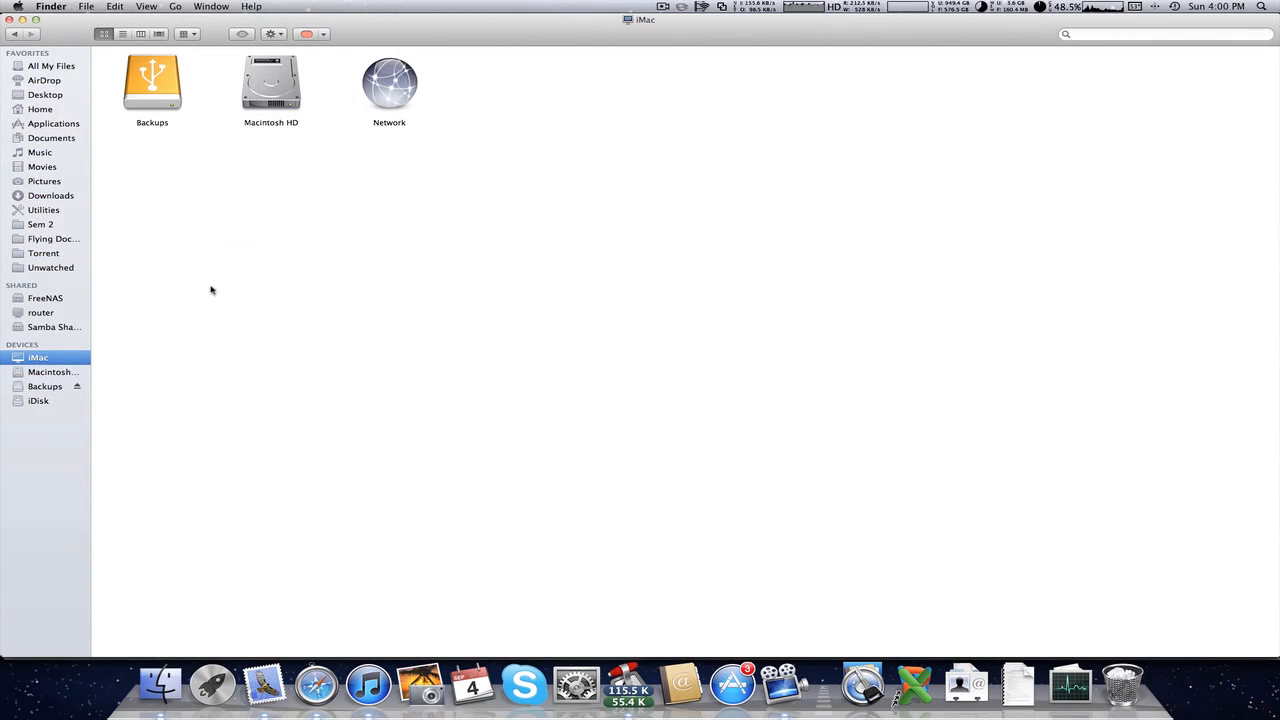
Step: Open the Media share on the FreeNAS server in Finder, going back and forth
click(45, 298)
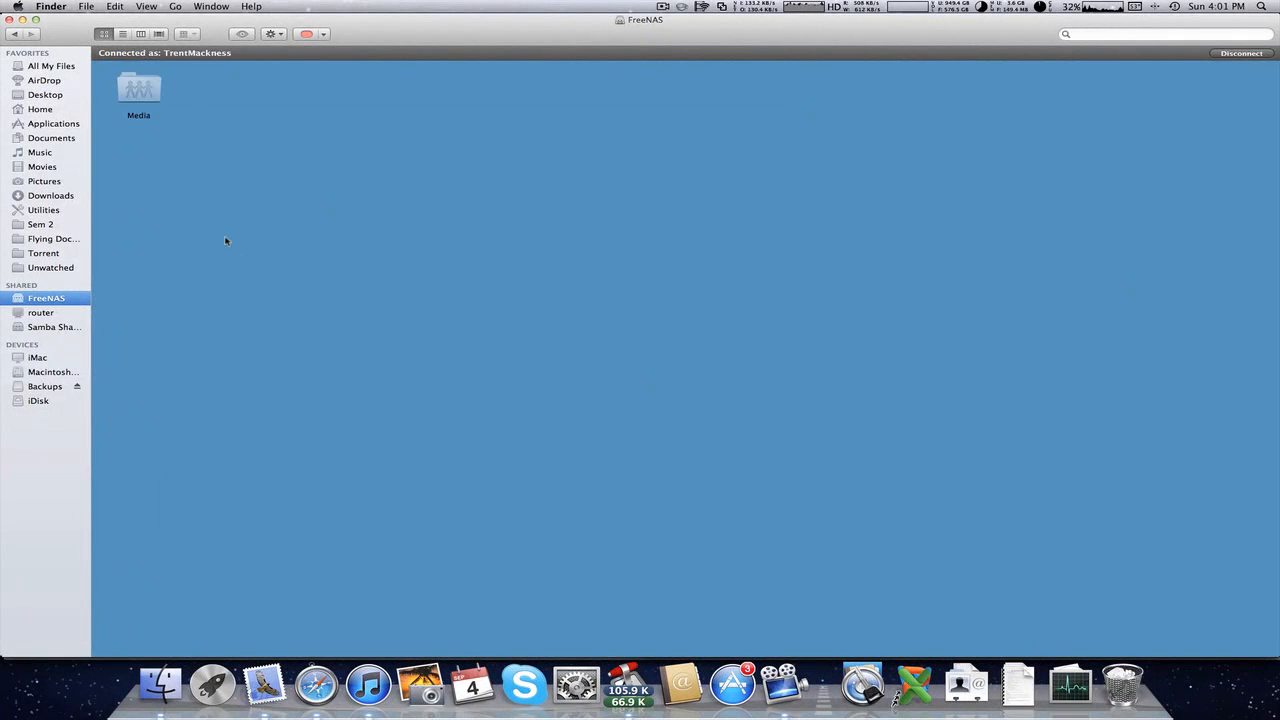
double_click(137, 90)
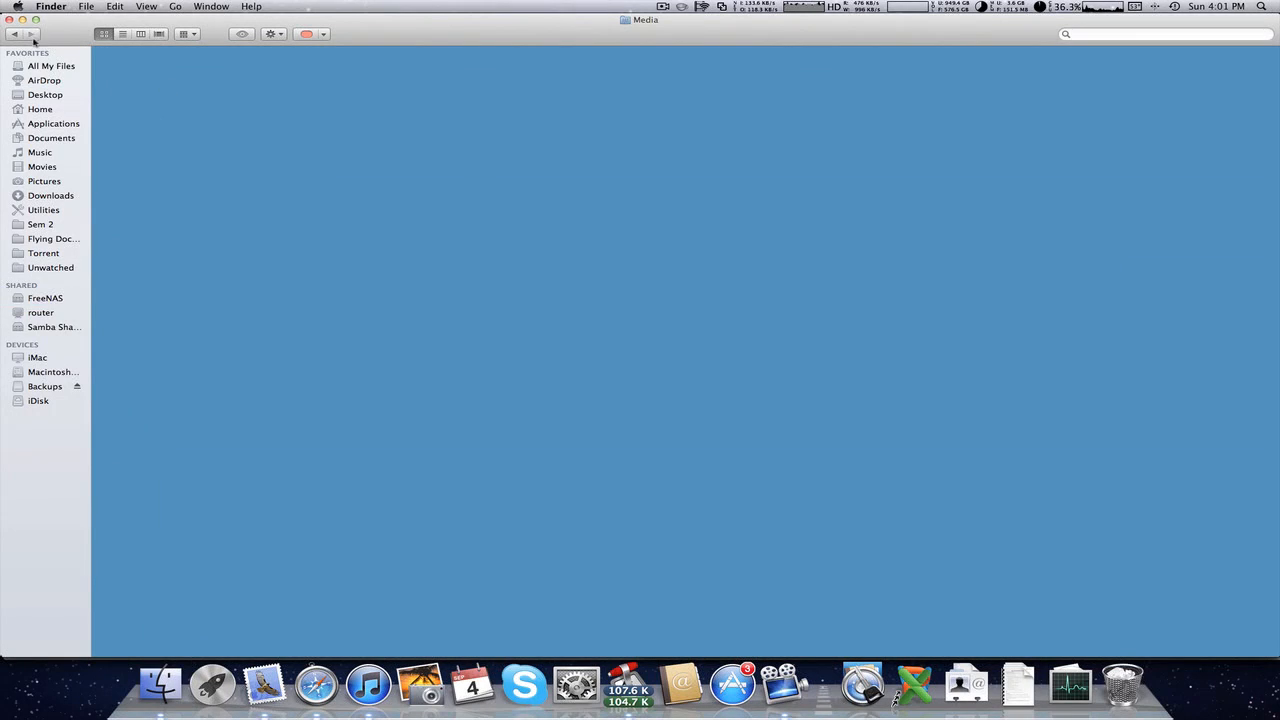
click(44, 298)
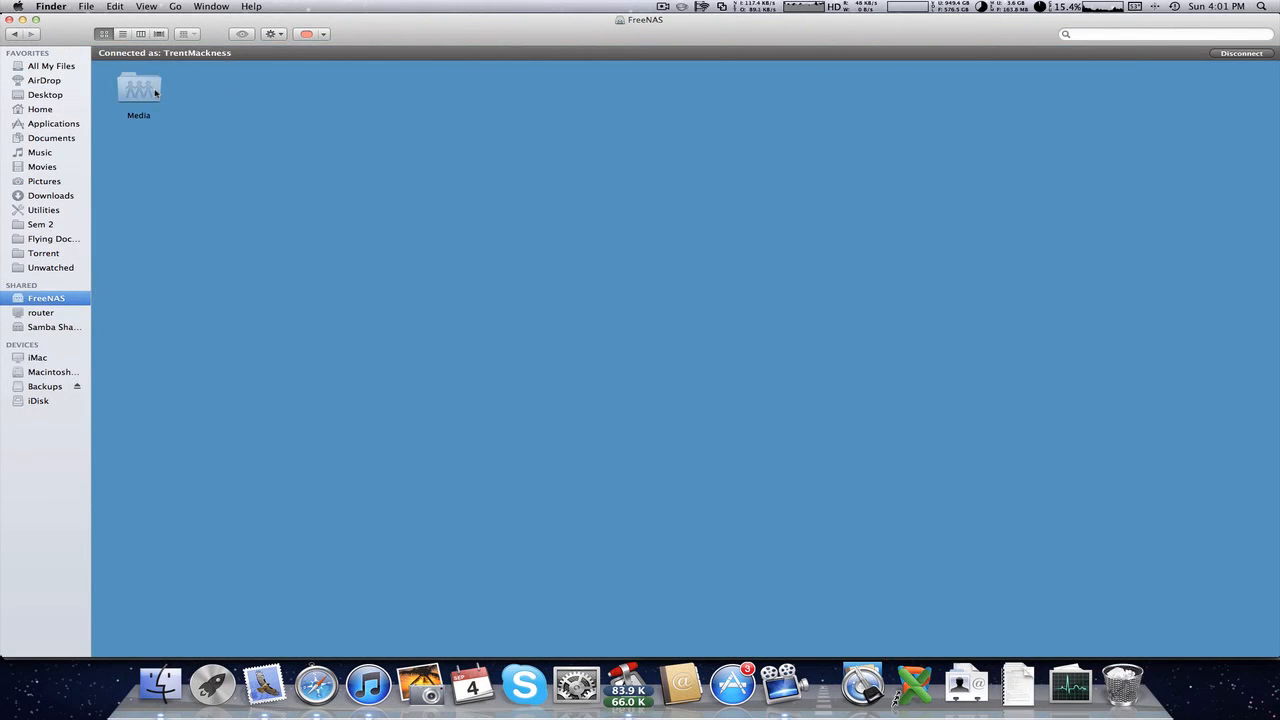
double_click(140, 88)
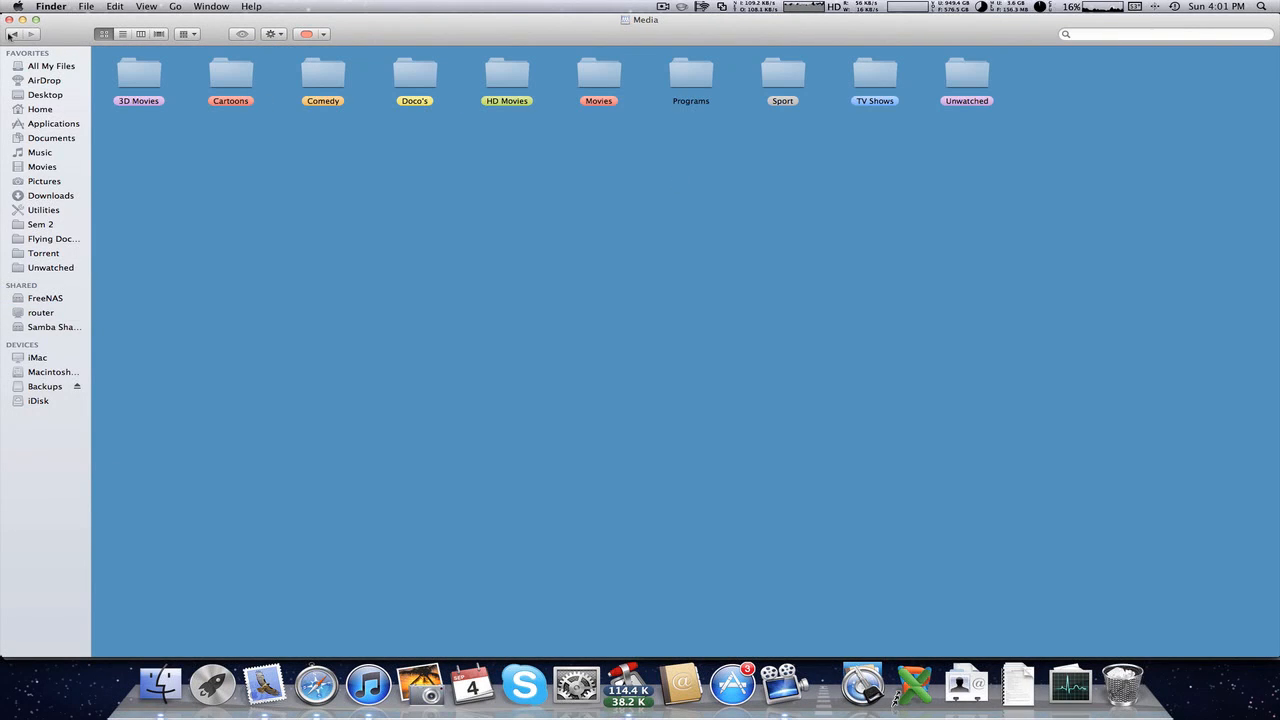
click(44, 297)
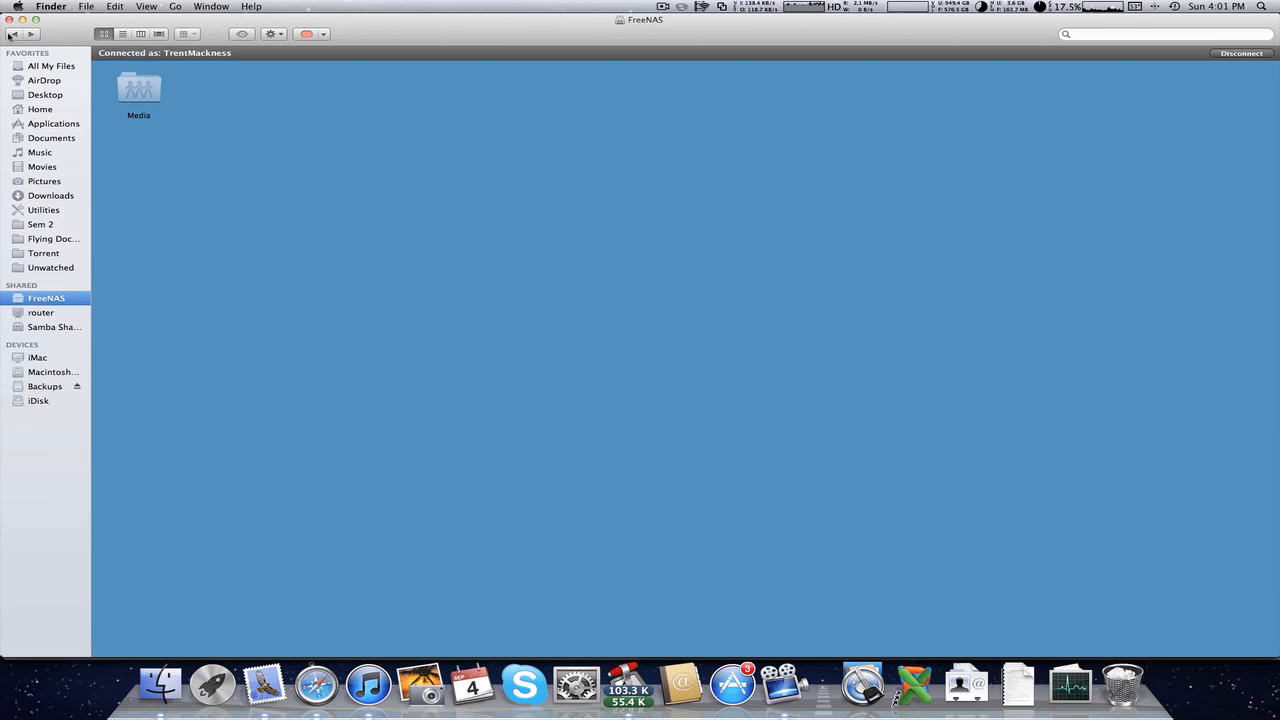
double_click(137, 90)
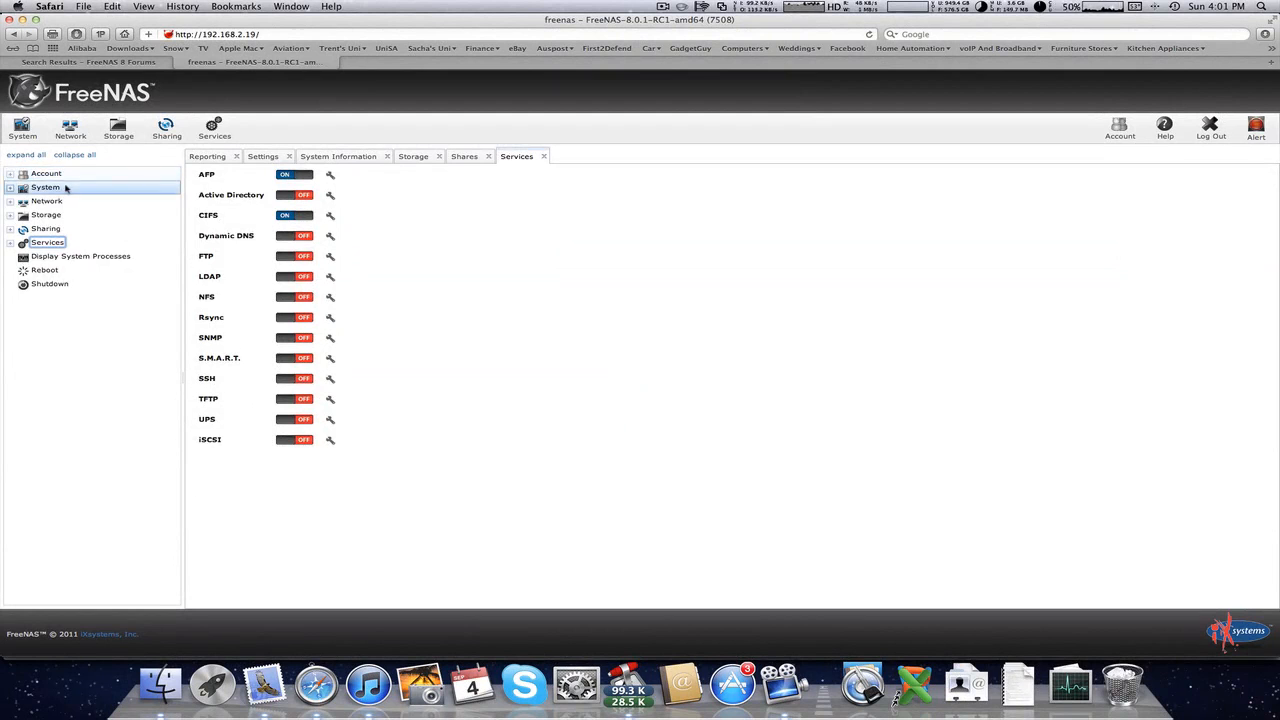
Step: Go back up to the FreeNAS share and return to Safari
click(46, 173)
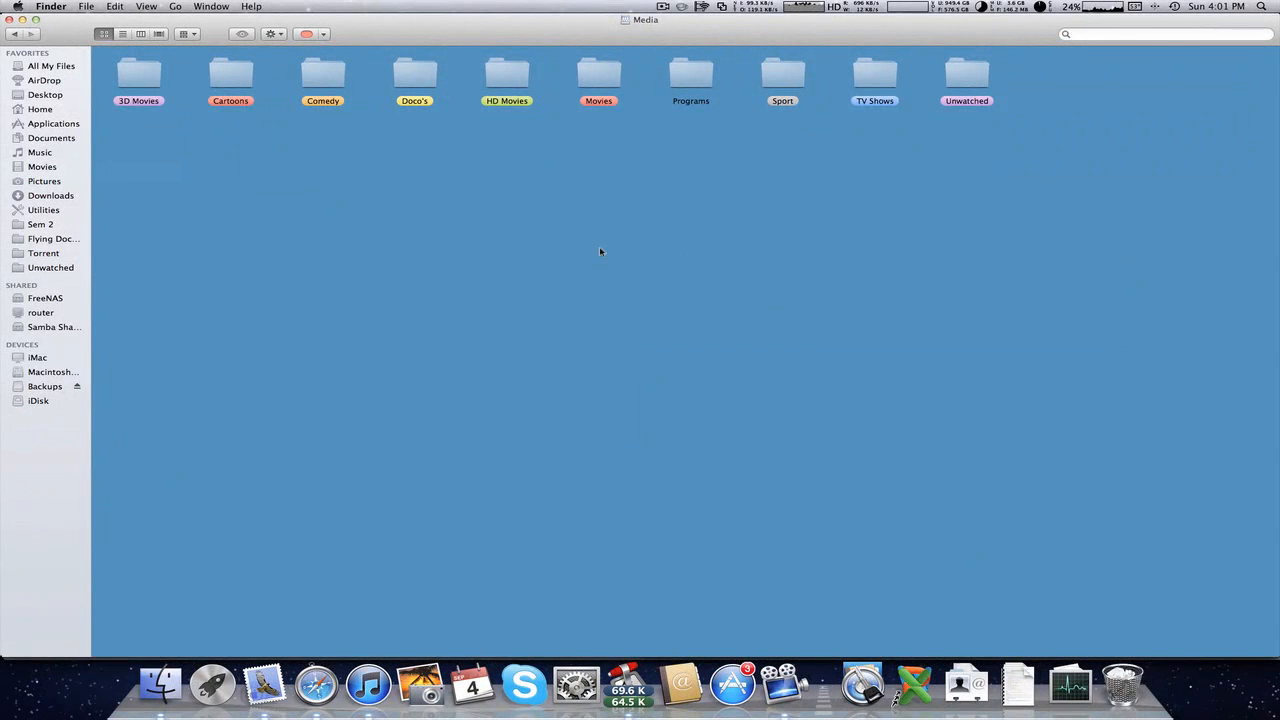
mouse_move(412, 162)
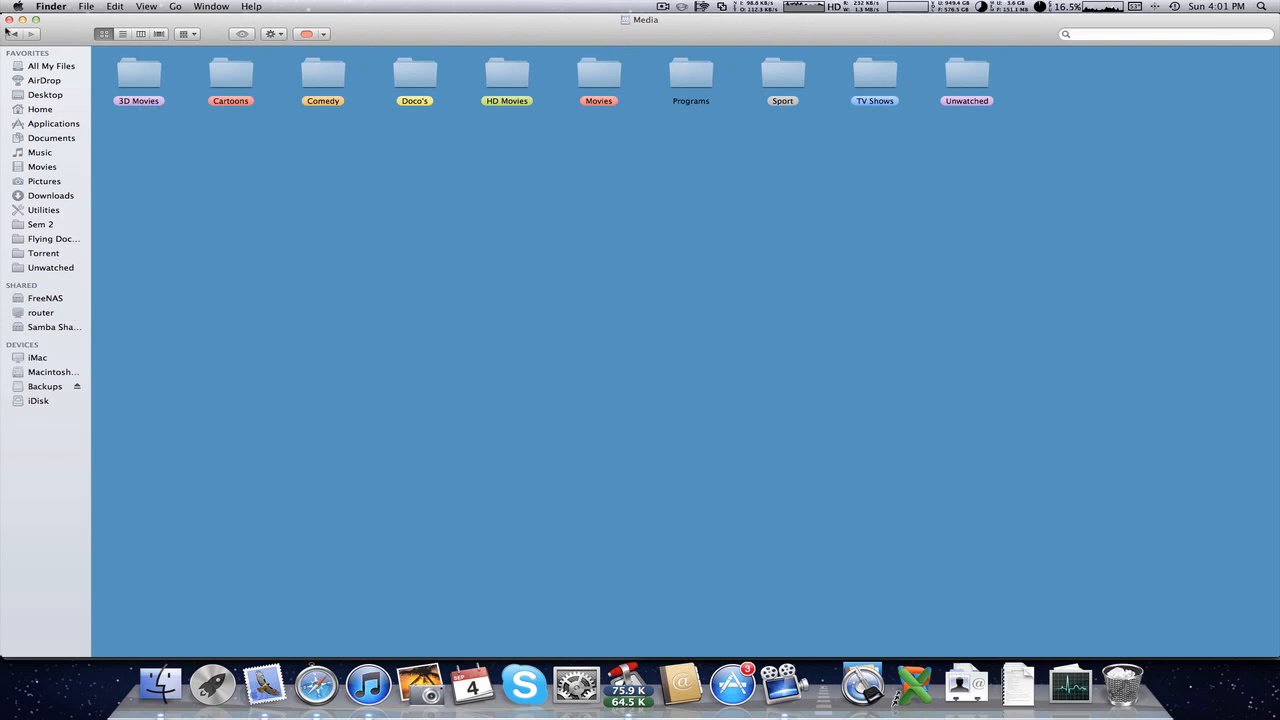
click(45, 297)
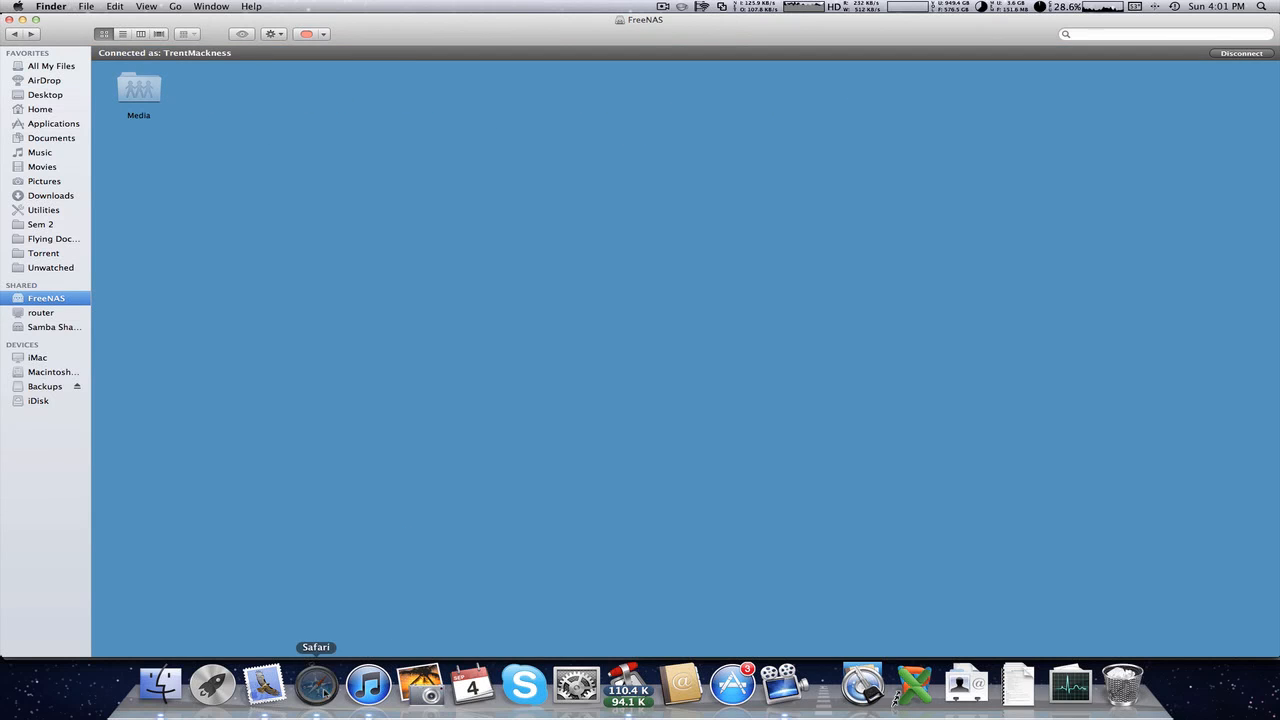
click(315, 693)
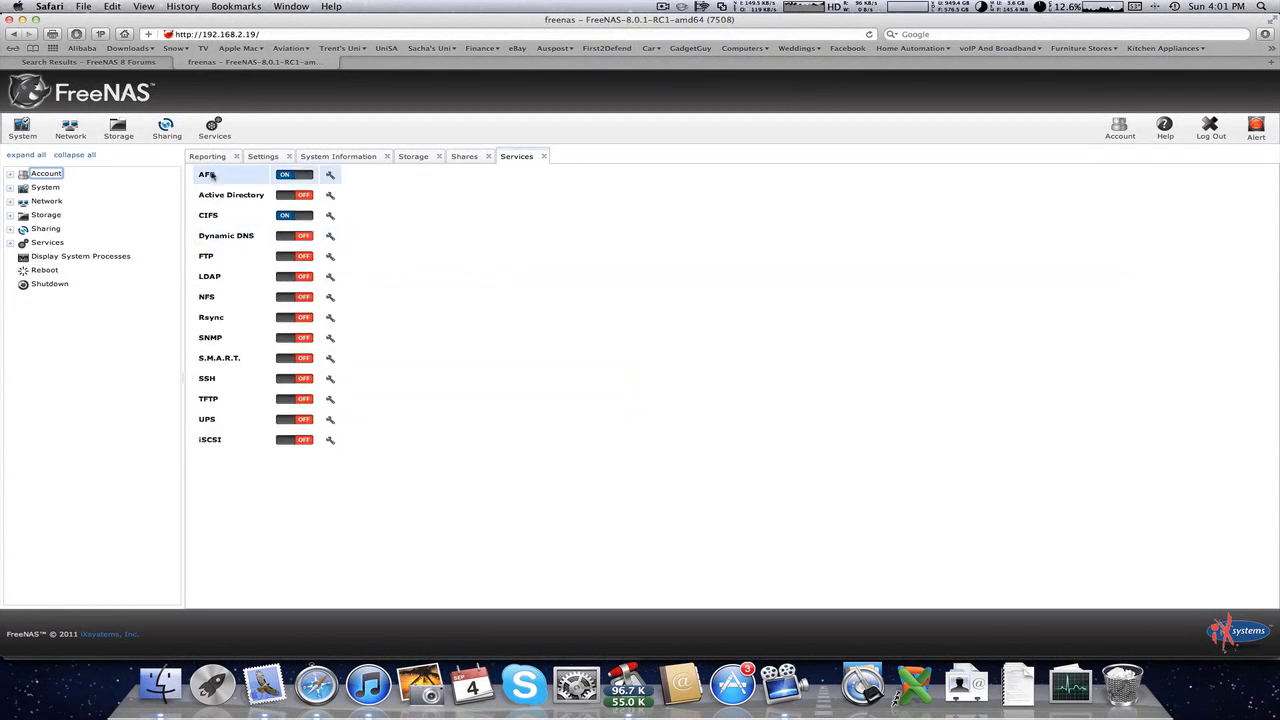
Step: Cancel the volume form, expand Sharing, and list all Apple shares showing Media
click(217, 198)
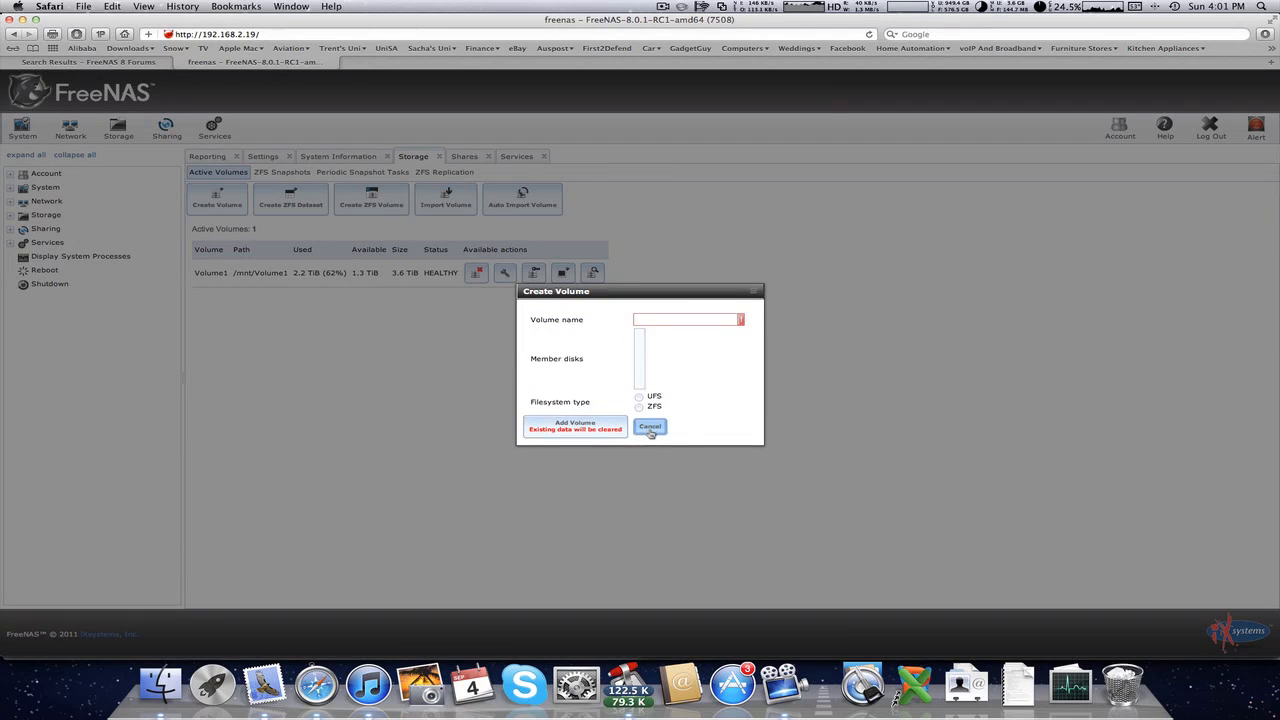
click(650, 427)
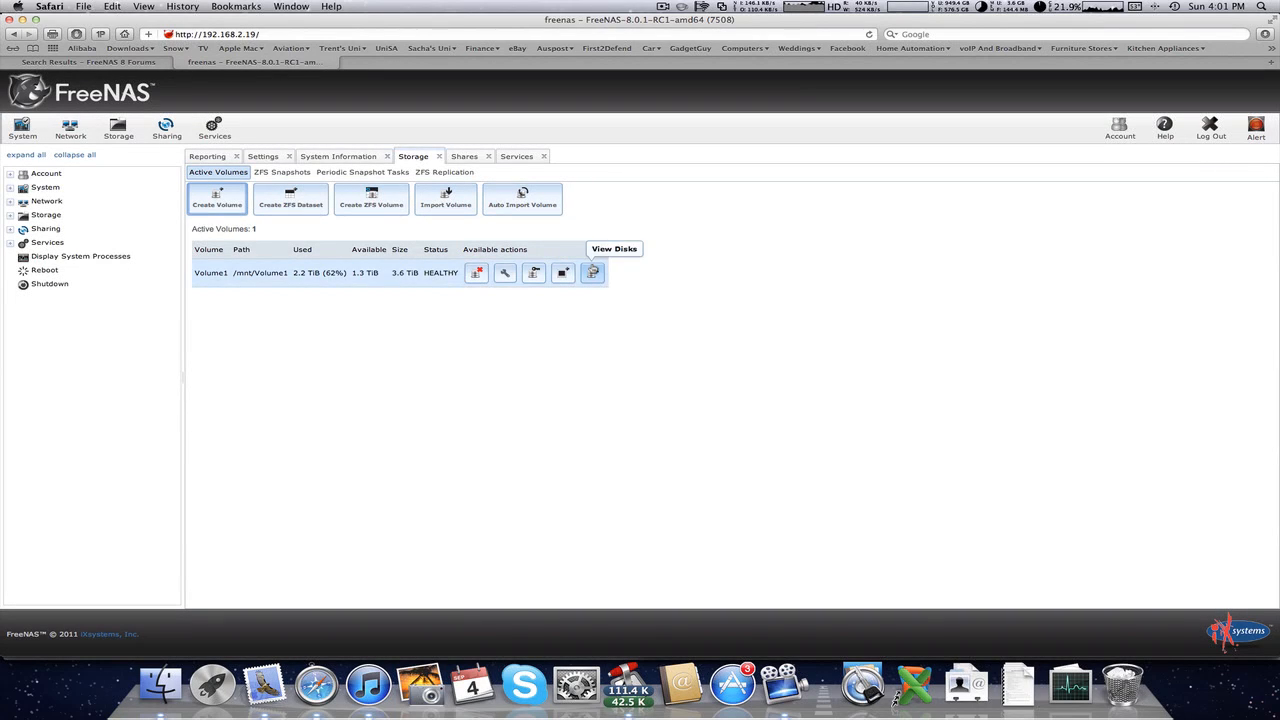
click(45, 228)
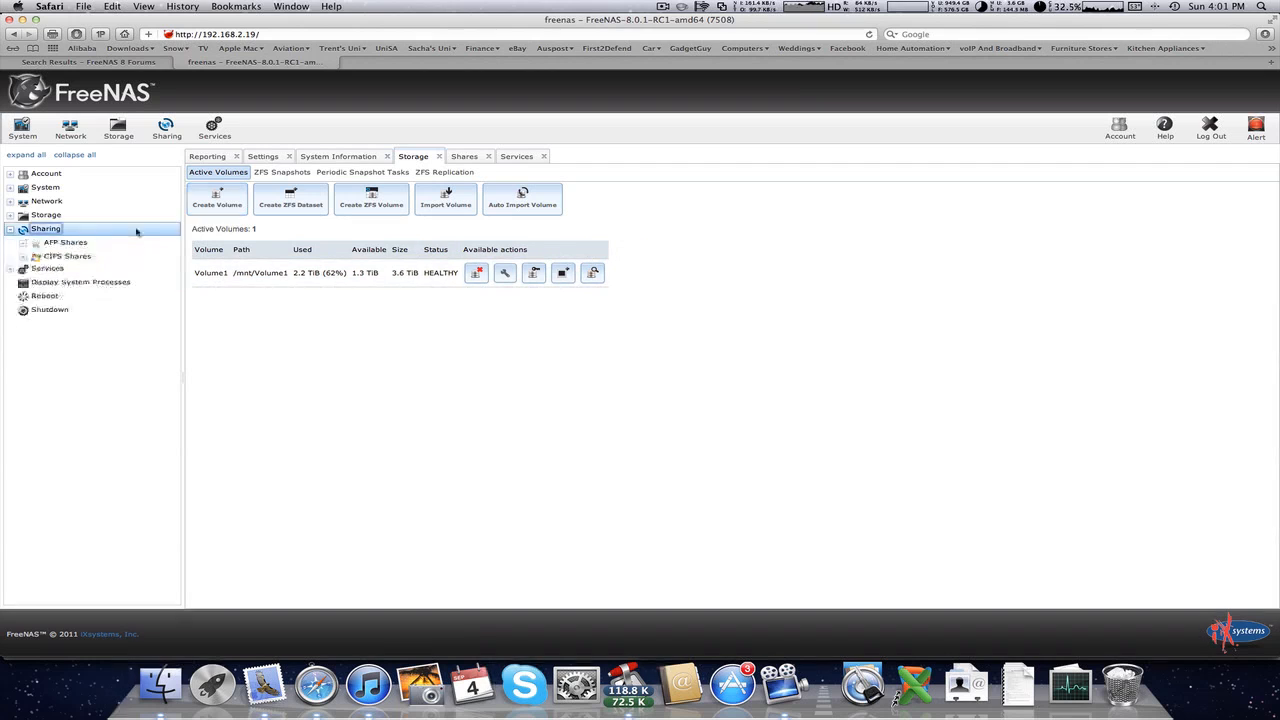
click(36, 242)
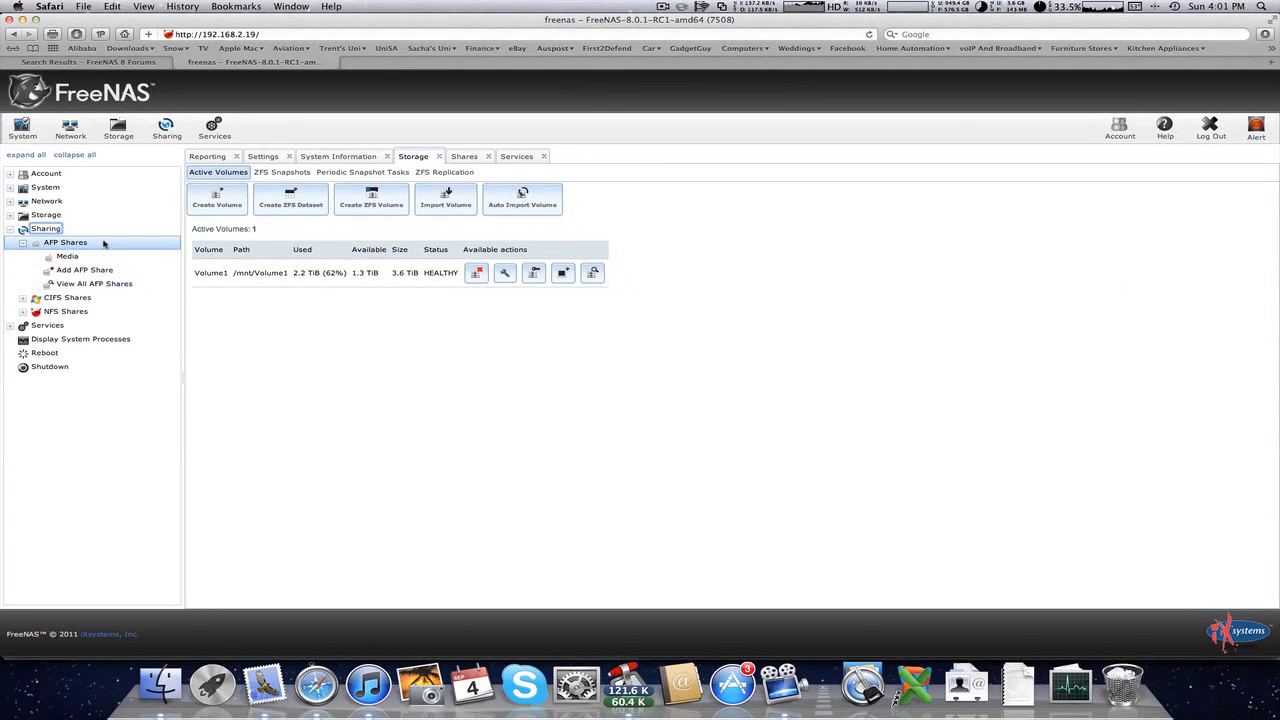
click(84, 269)
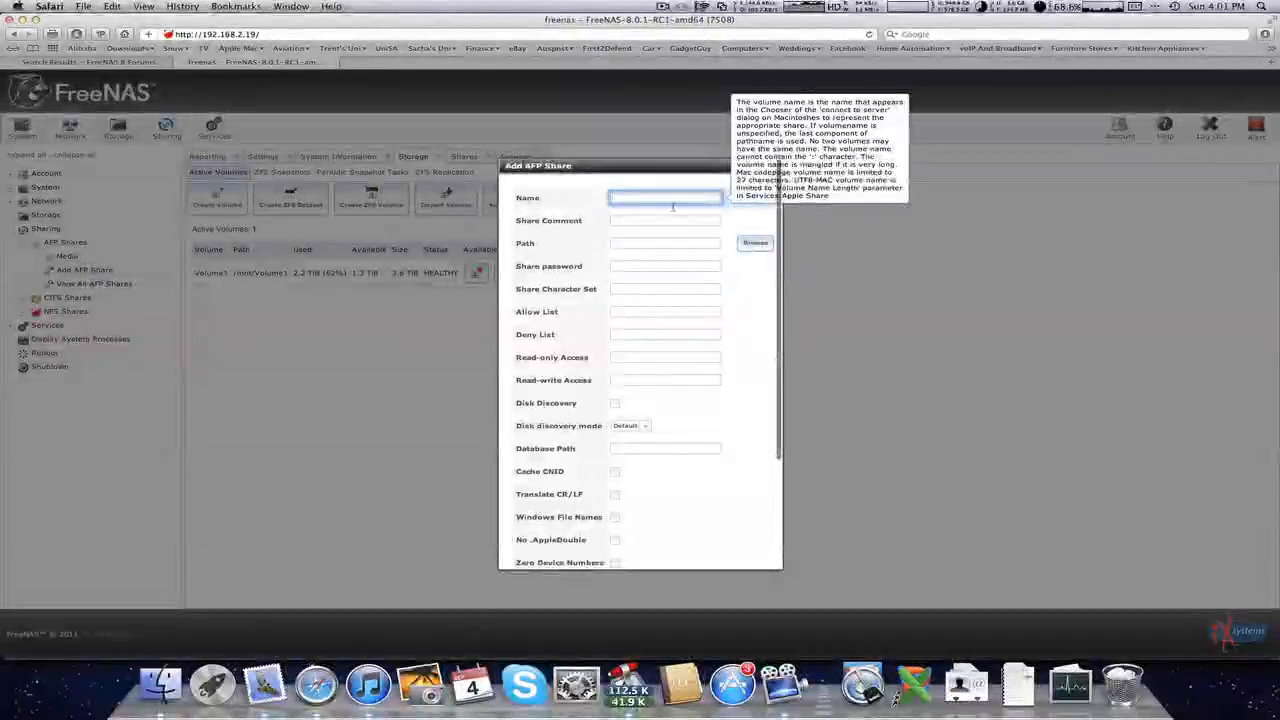
click(754, 242)
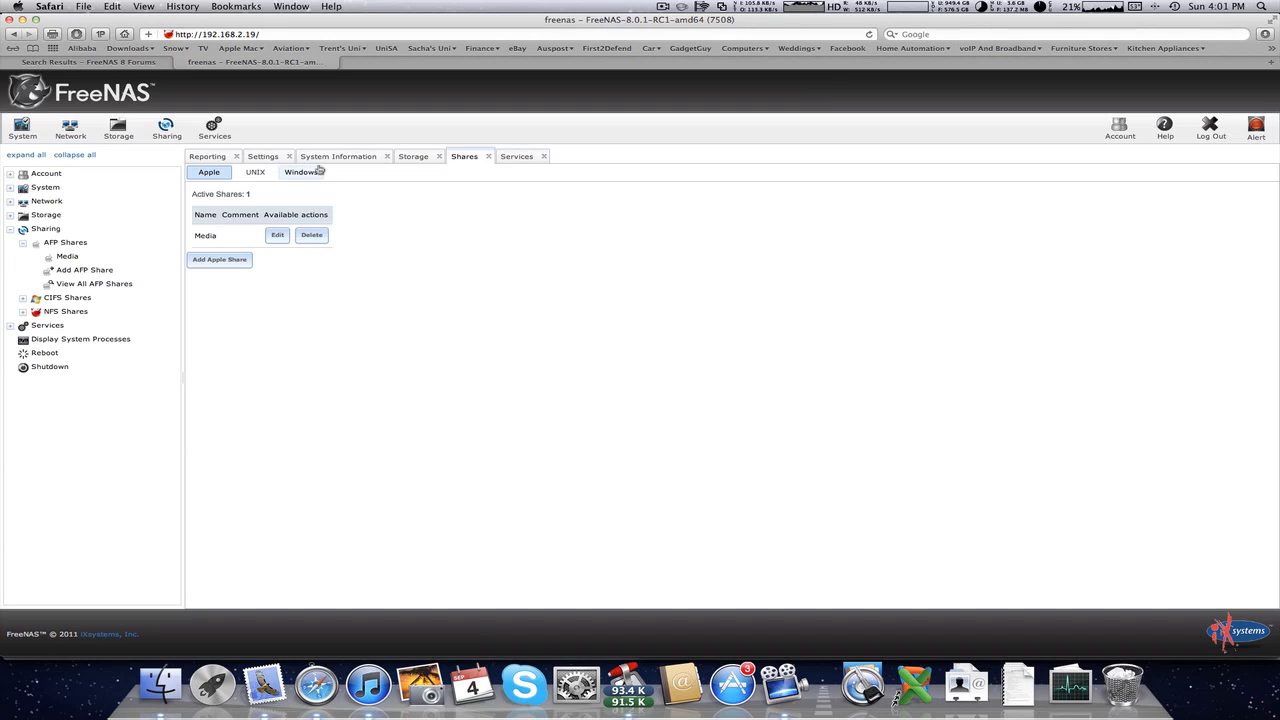
mouse_move(172, 178)
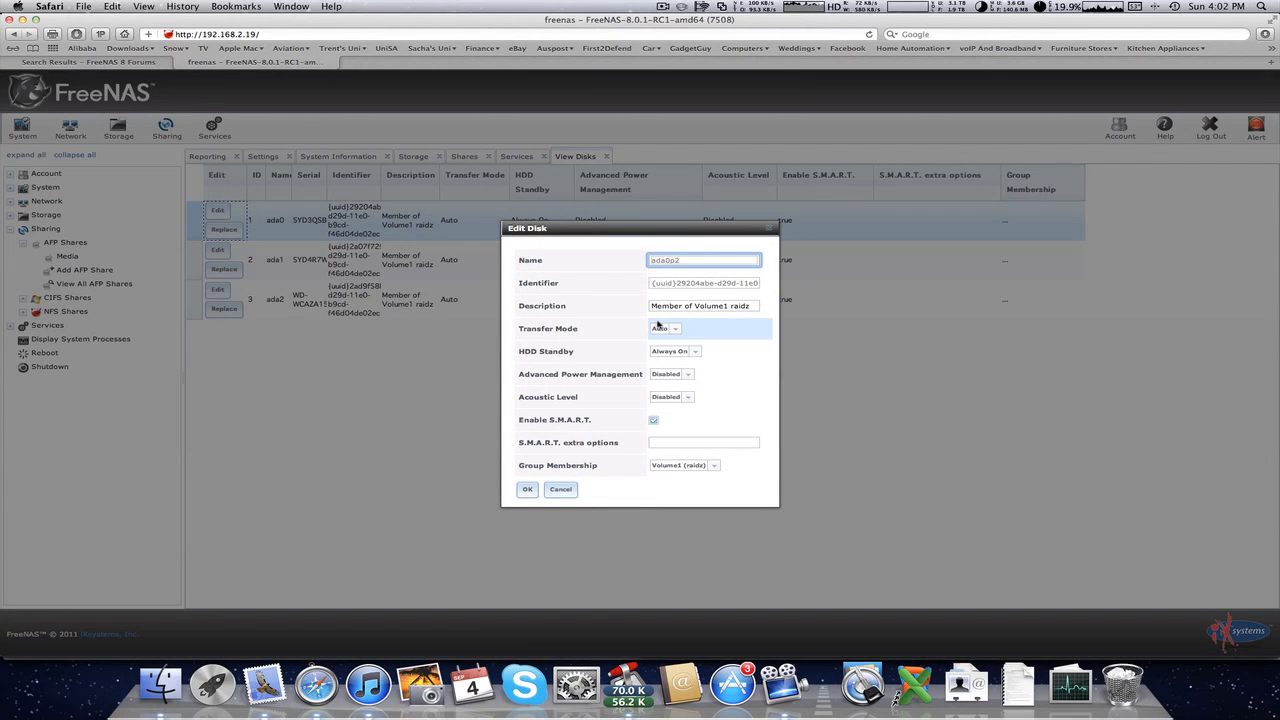
Step: Set ada0 to SATA 3.0Gbit/s, HDD standby 10, APM Level 64, acoustic disabled
click(676, 328)
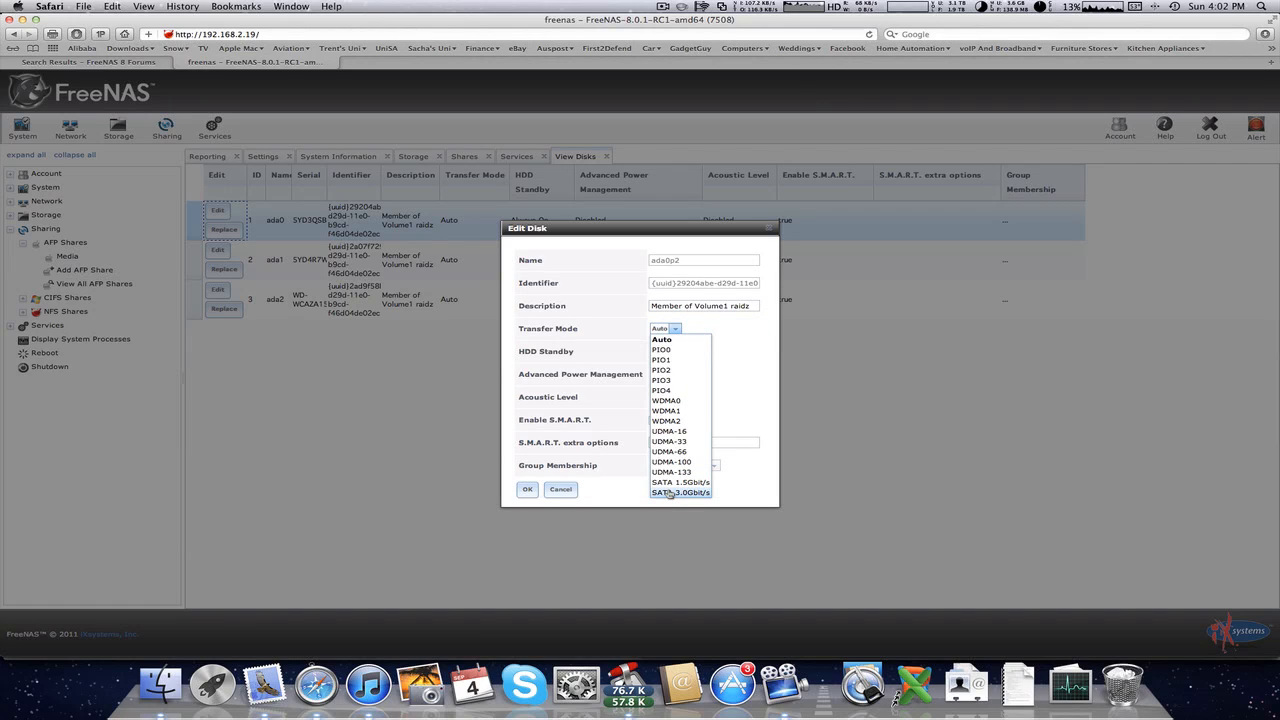
click(680, 492)
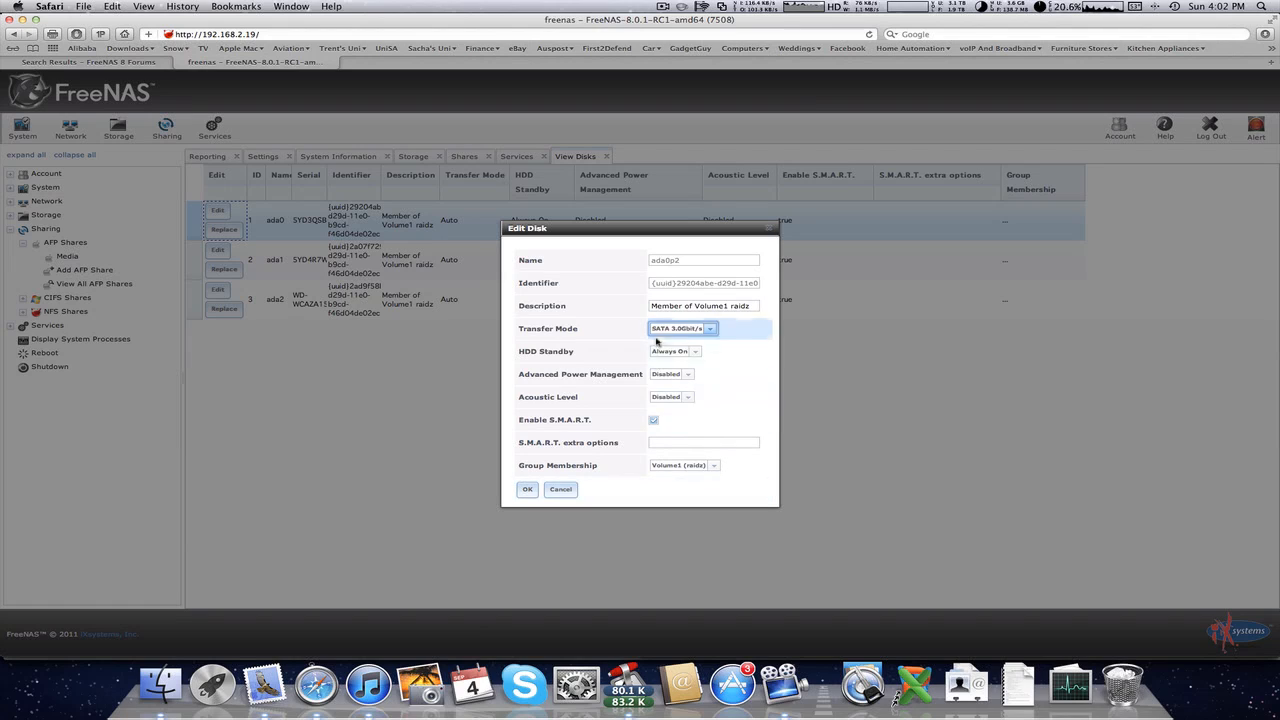
click(694, 351)
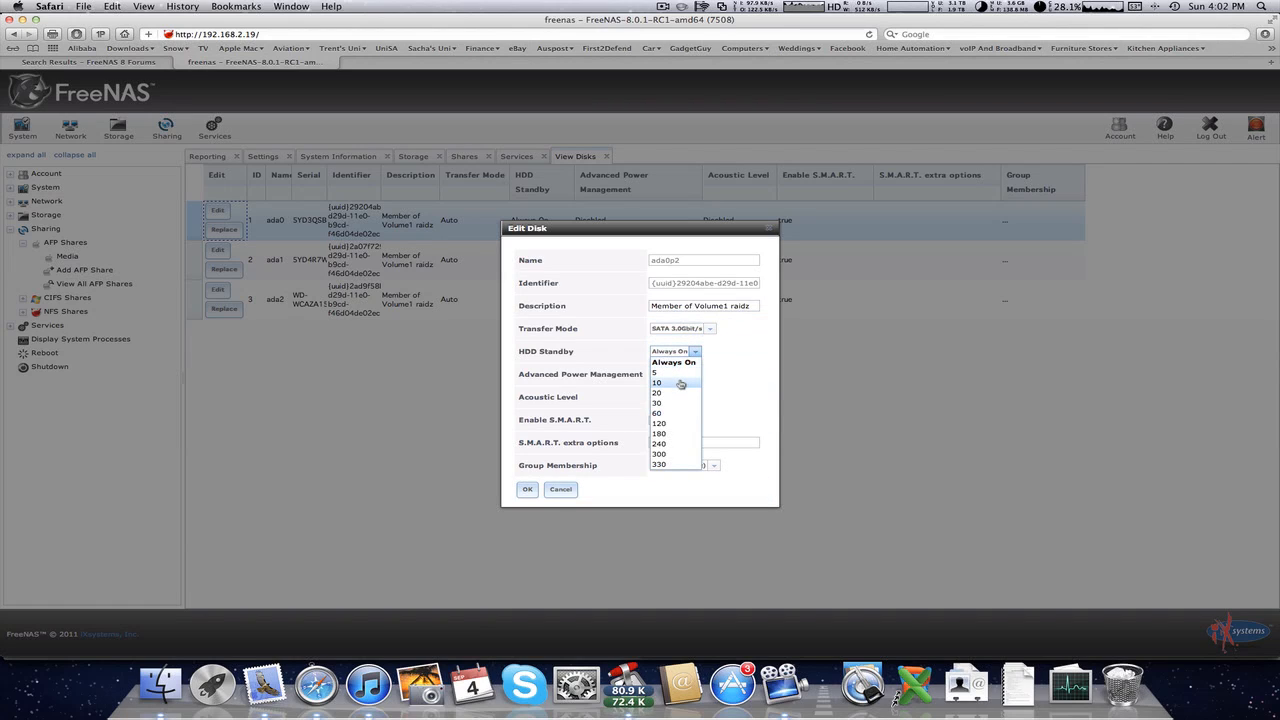
click(658, 383)
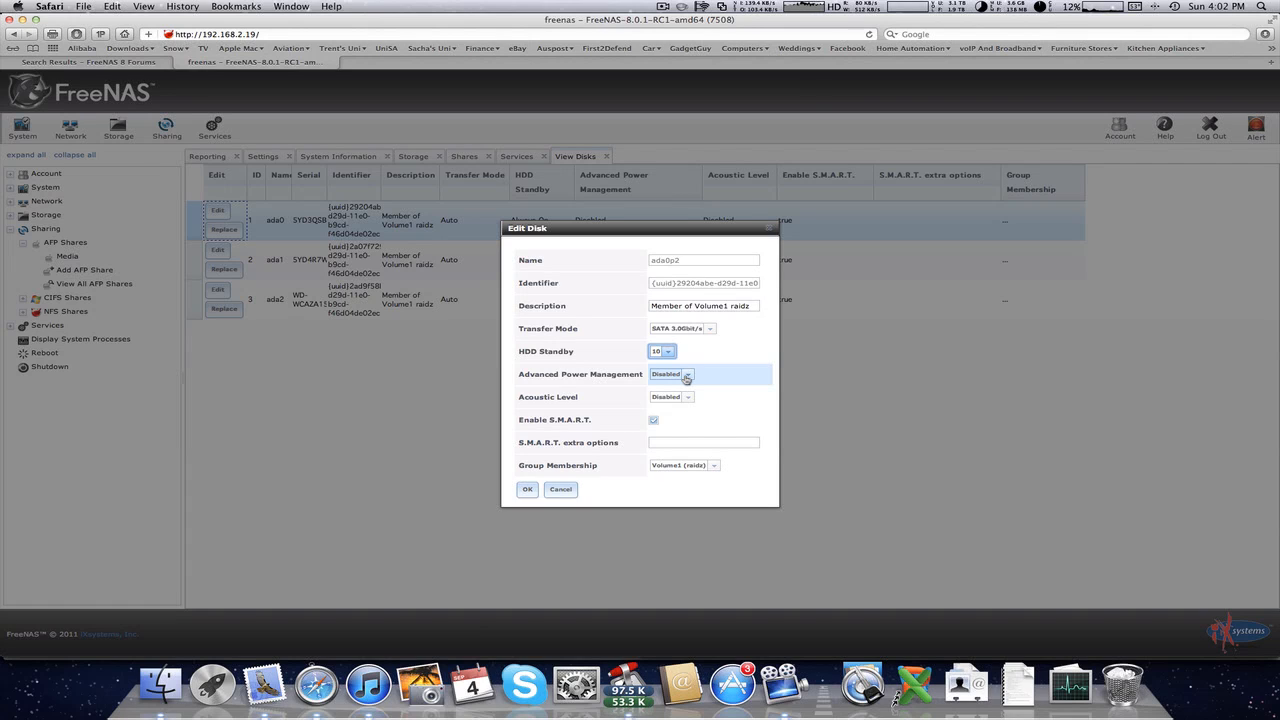
click(688, 374)
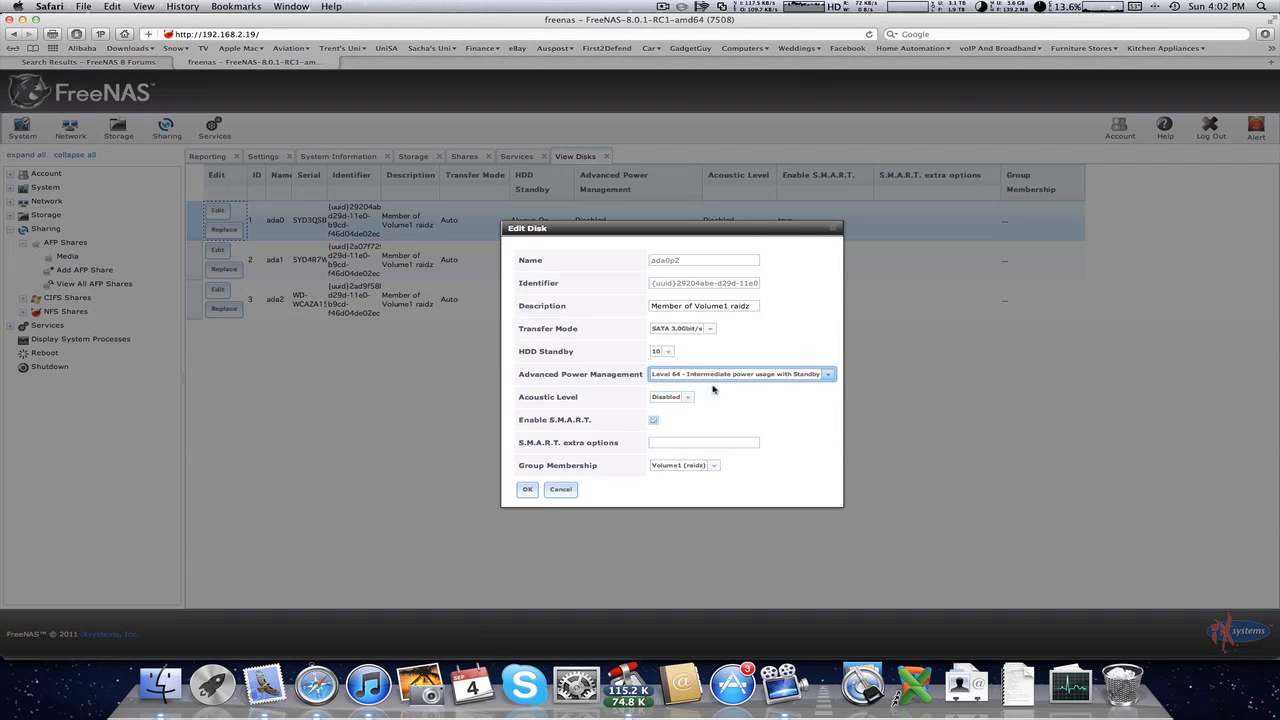
click(827, 374)
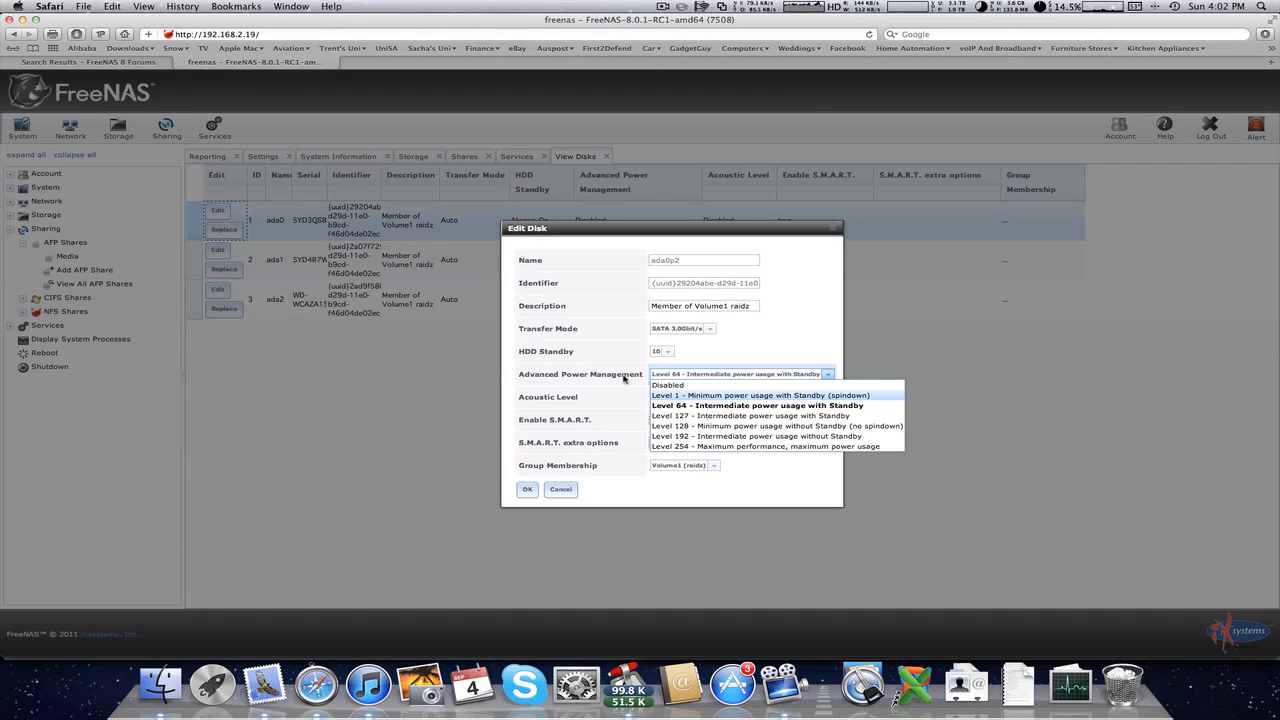
click(752, 405)
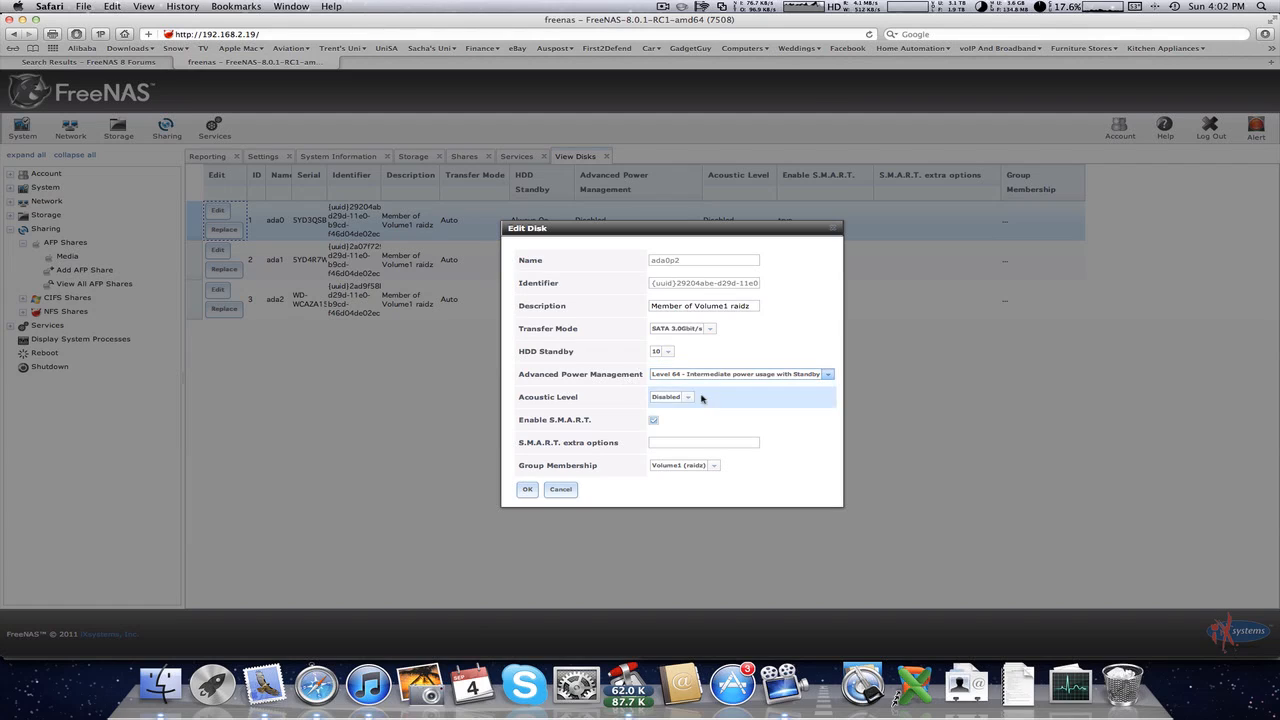
click(687, 396)
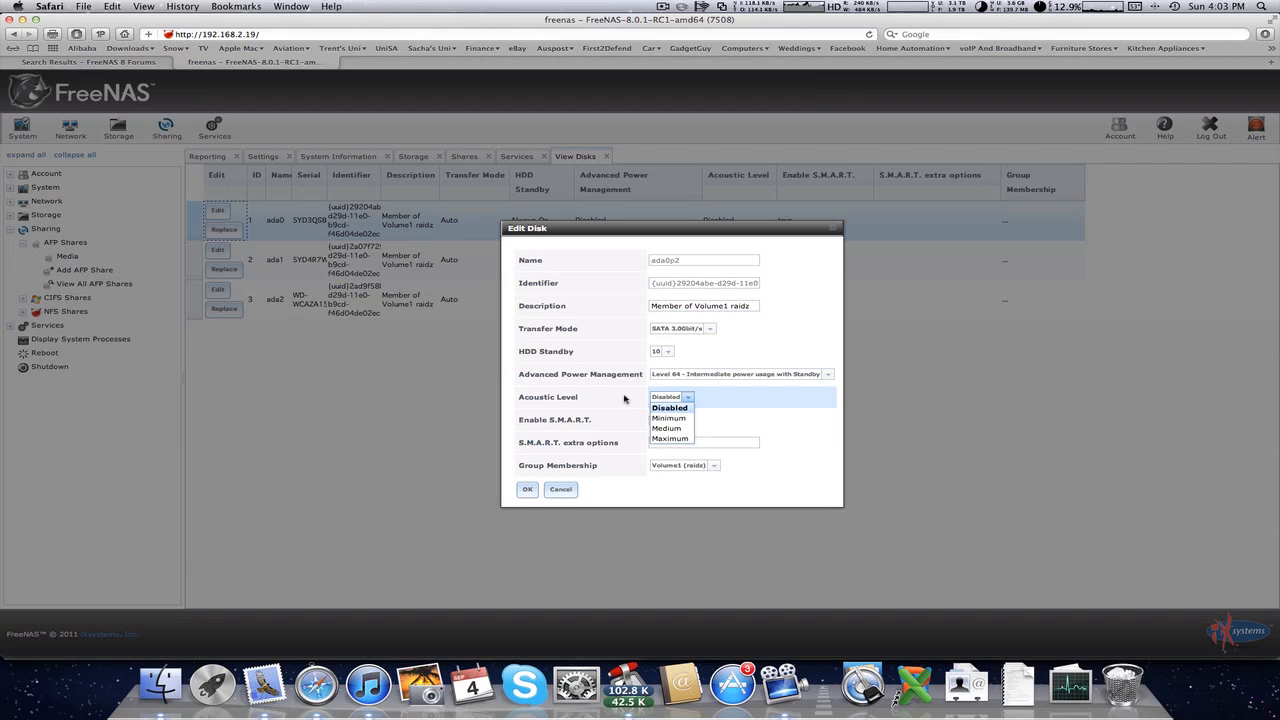
click(669, 407)
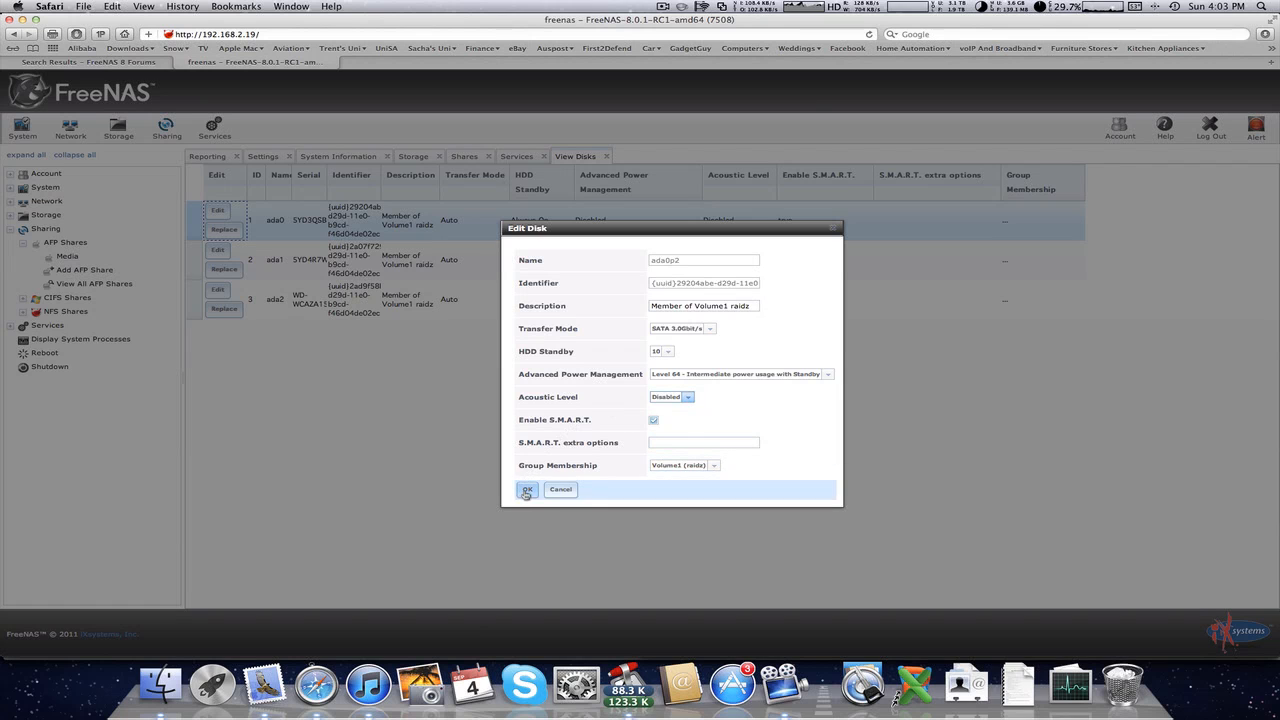
click(527, 490)
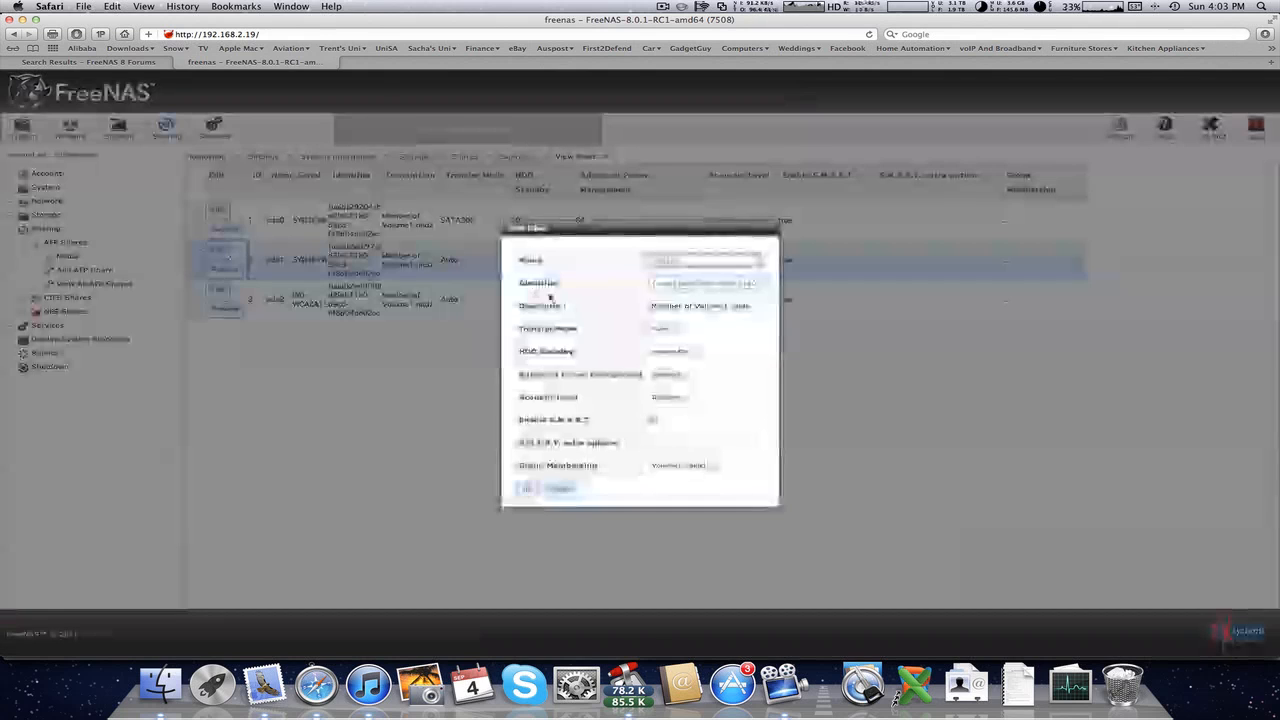
Step: Give disks ada1 and ada2 HDD standby 10 and APM Level 64
click(675, 328)
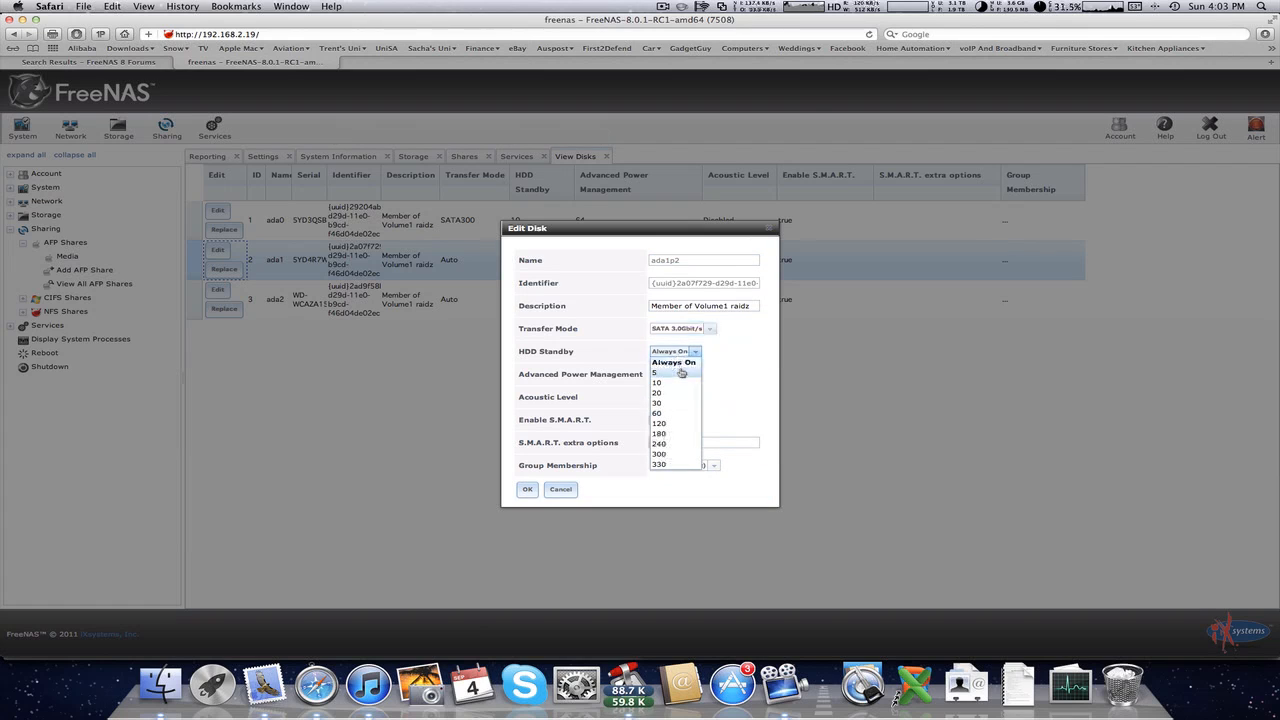
click(685, 373)
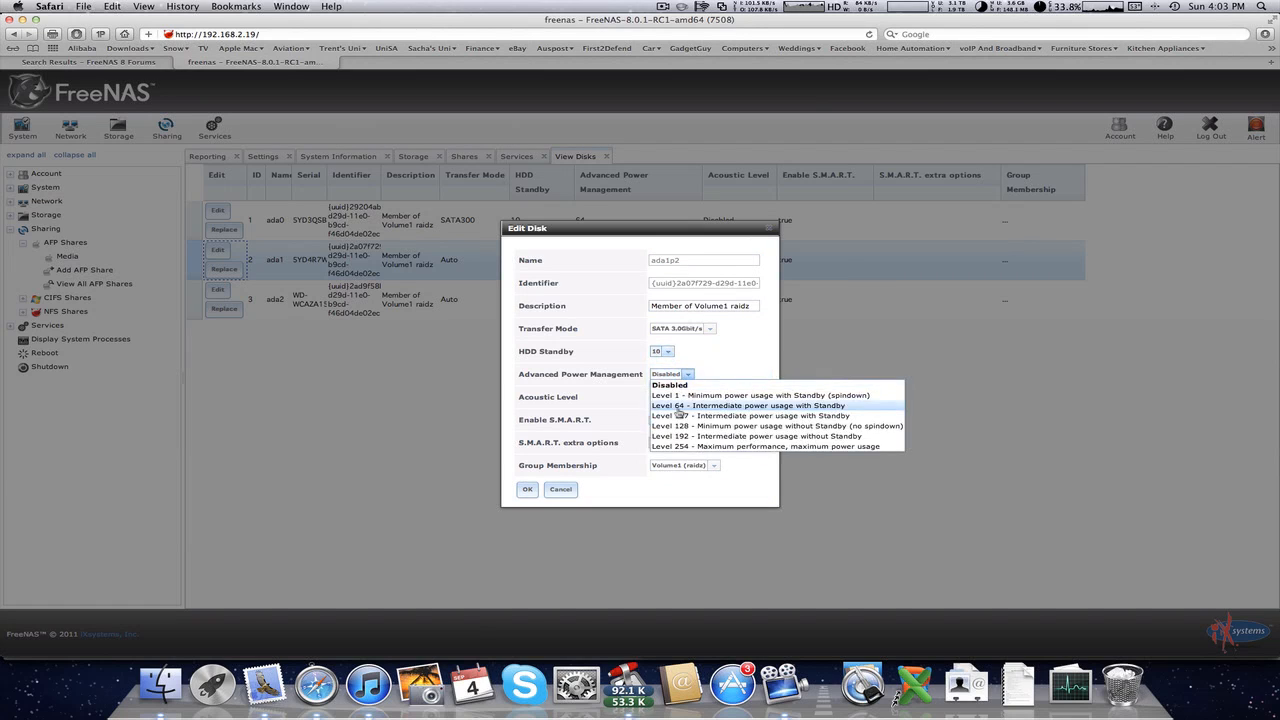
click(527, 489)
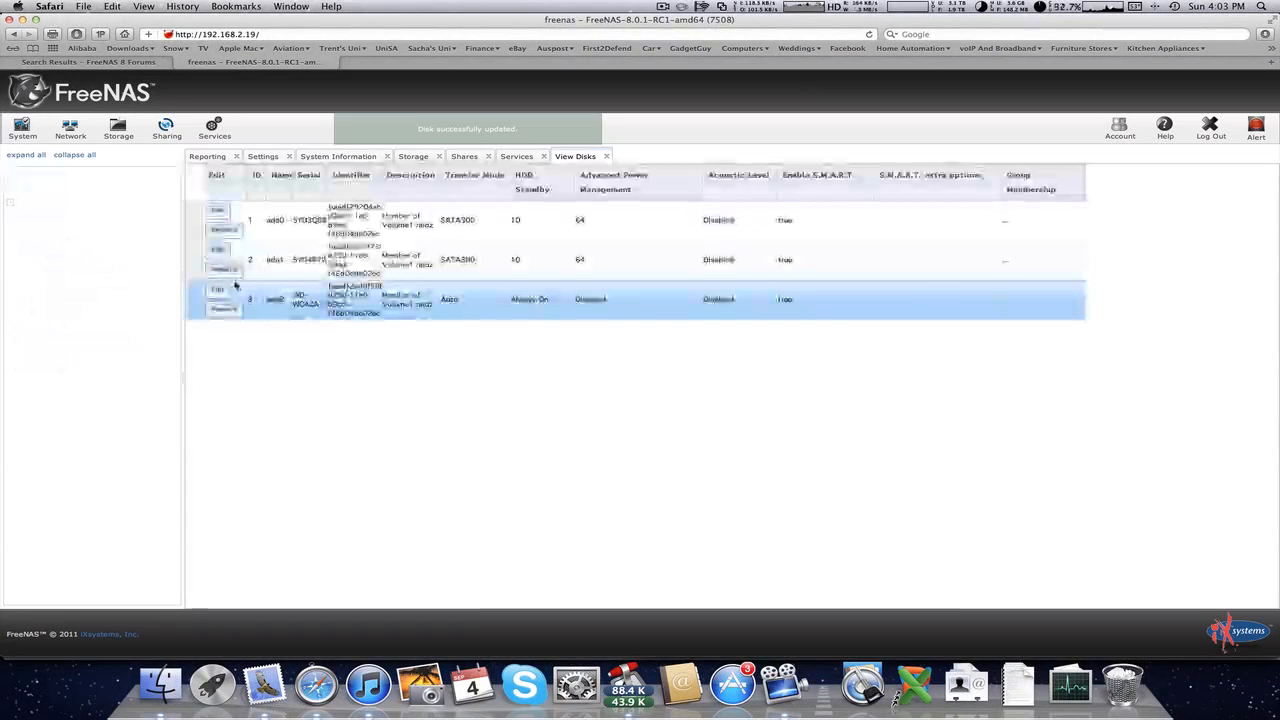
click(217, 291)
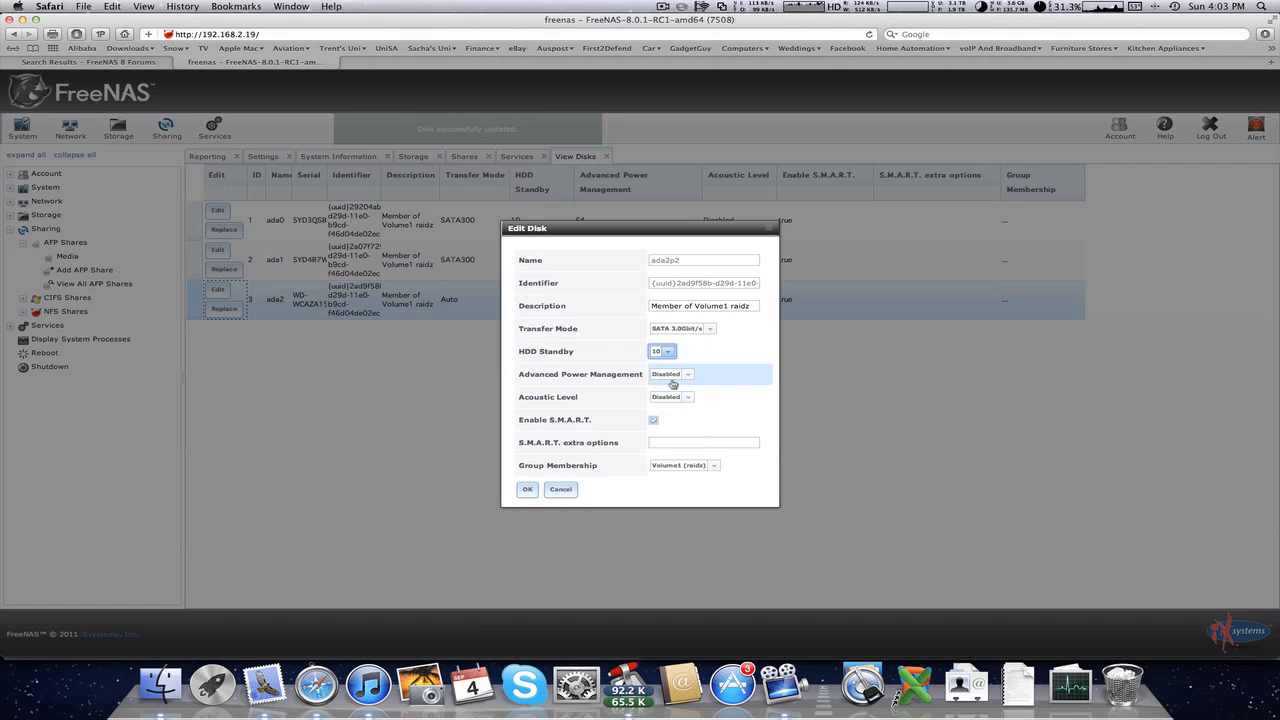
click(527, 489)
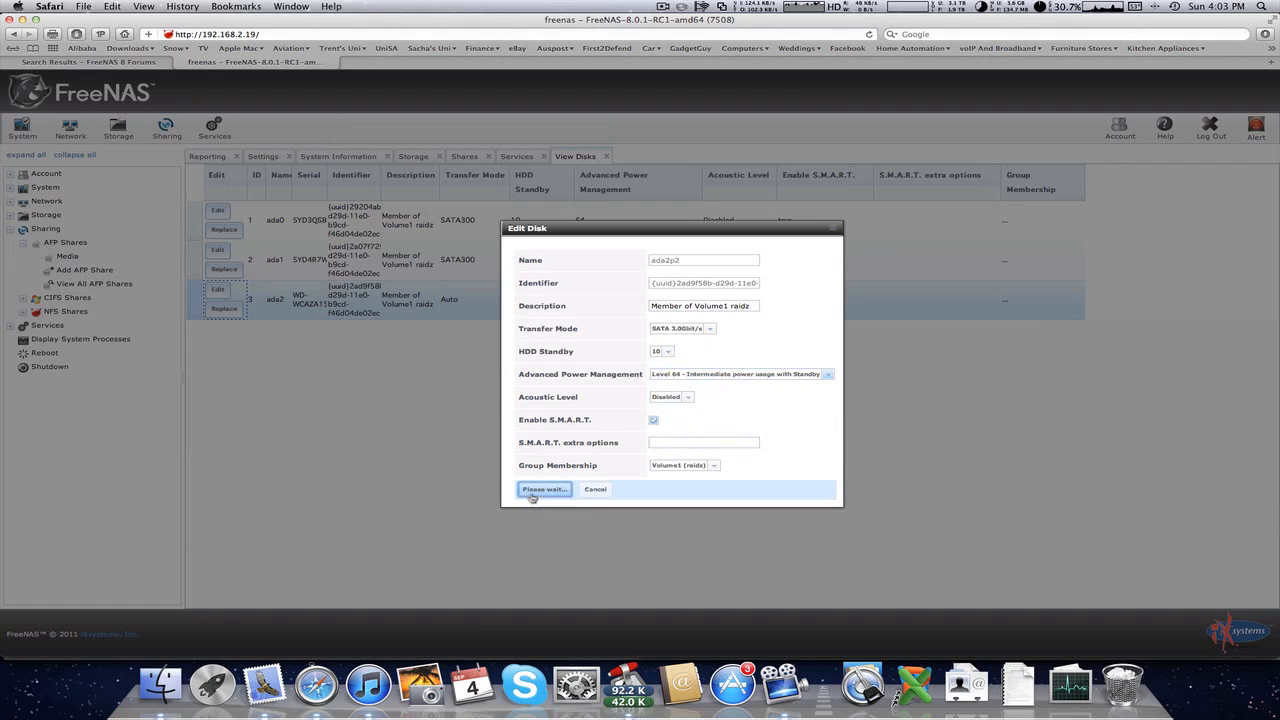
click(544, 489)
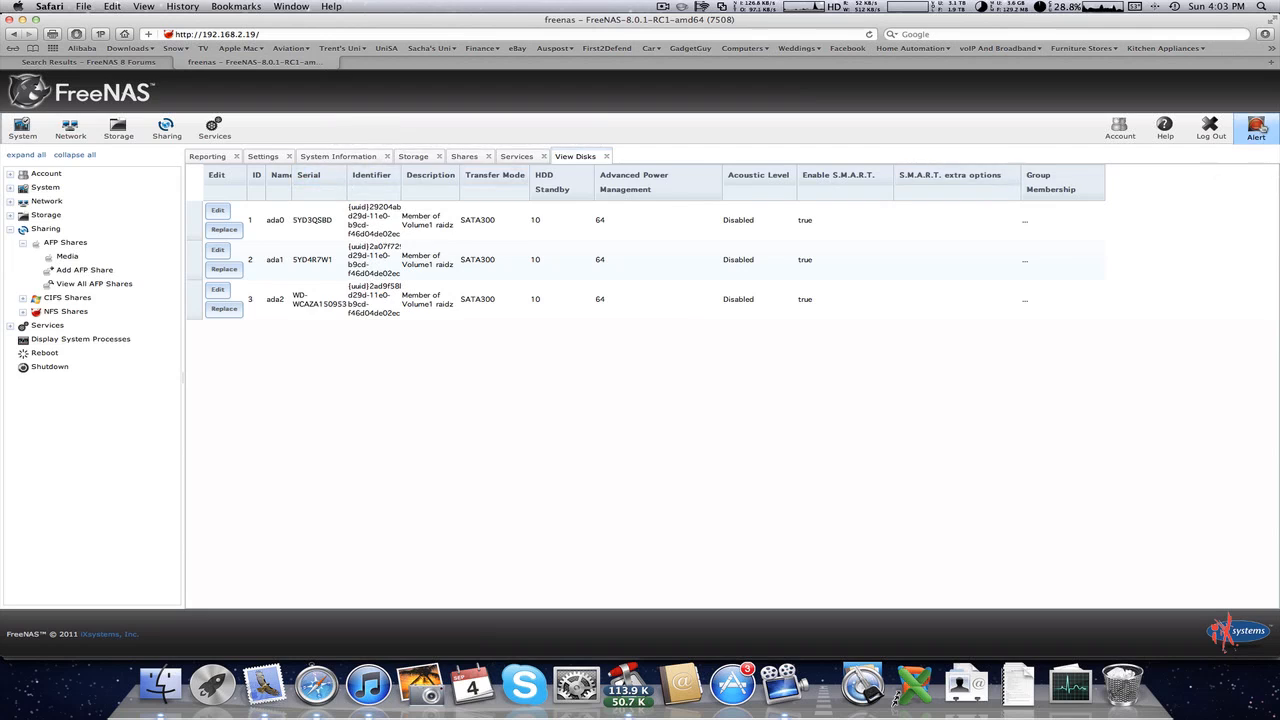
Step: Read and dismiss system alerts, widen the Serial column, and select disk ada2
click(1265, 124)
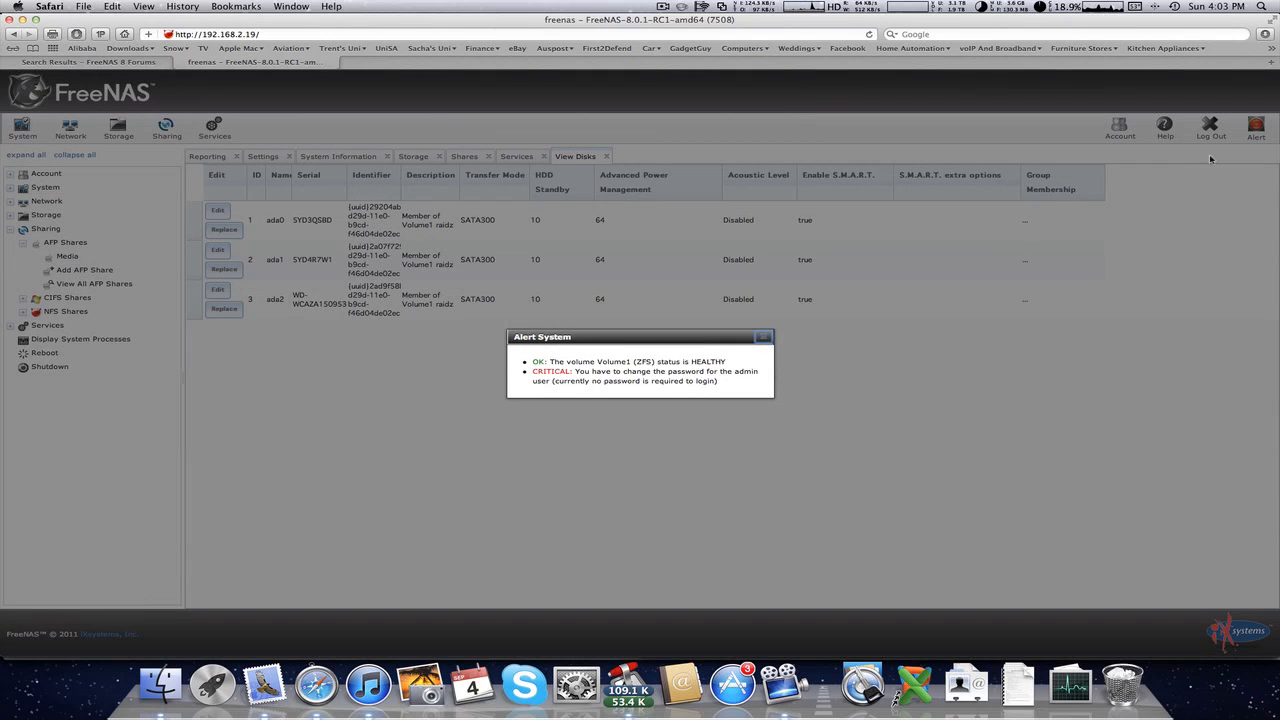
mouse_move(595, 381)
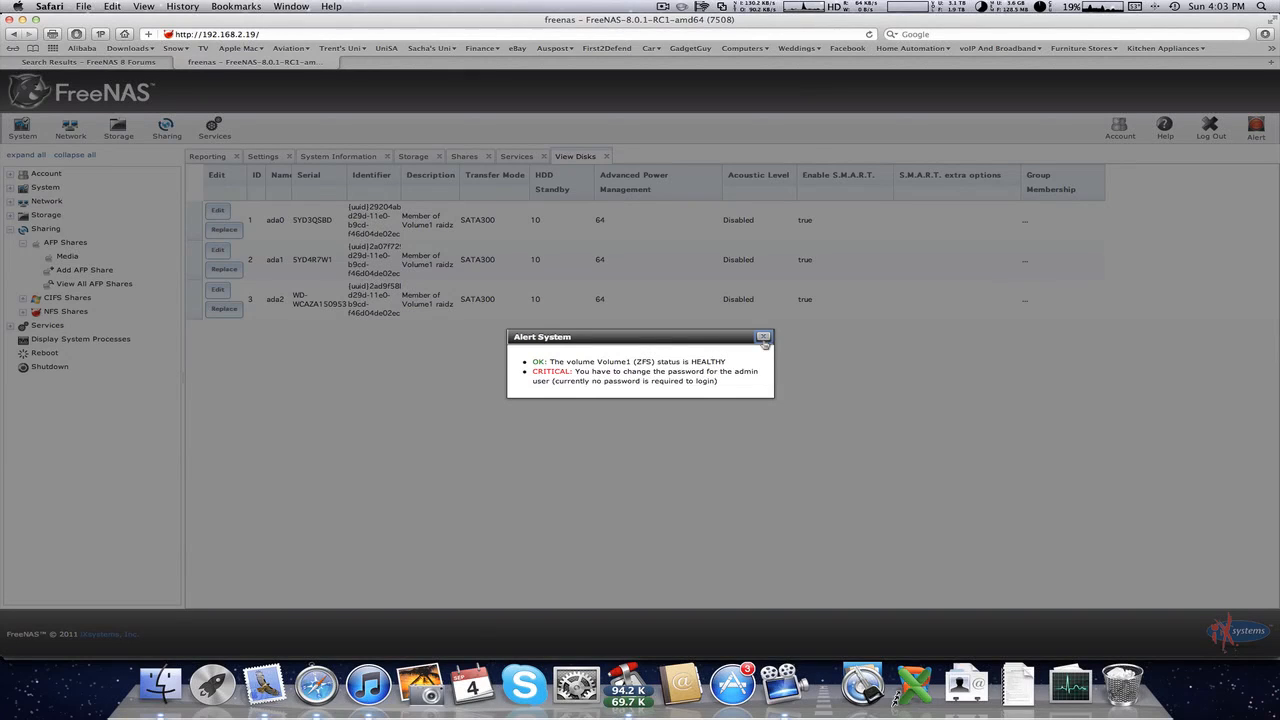
mouse_move(763, 337)
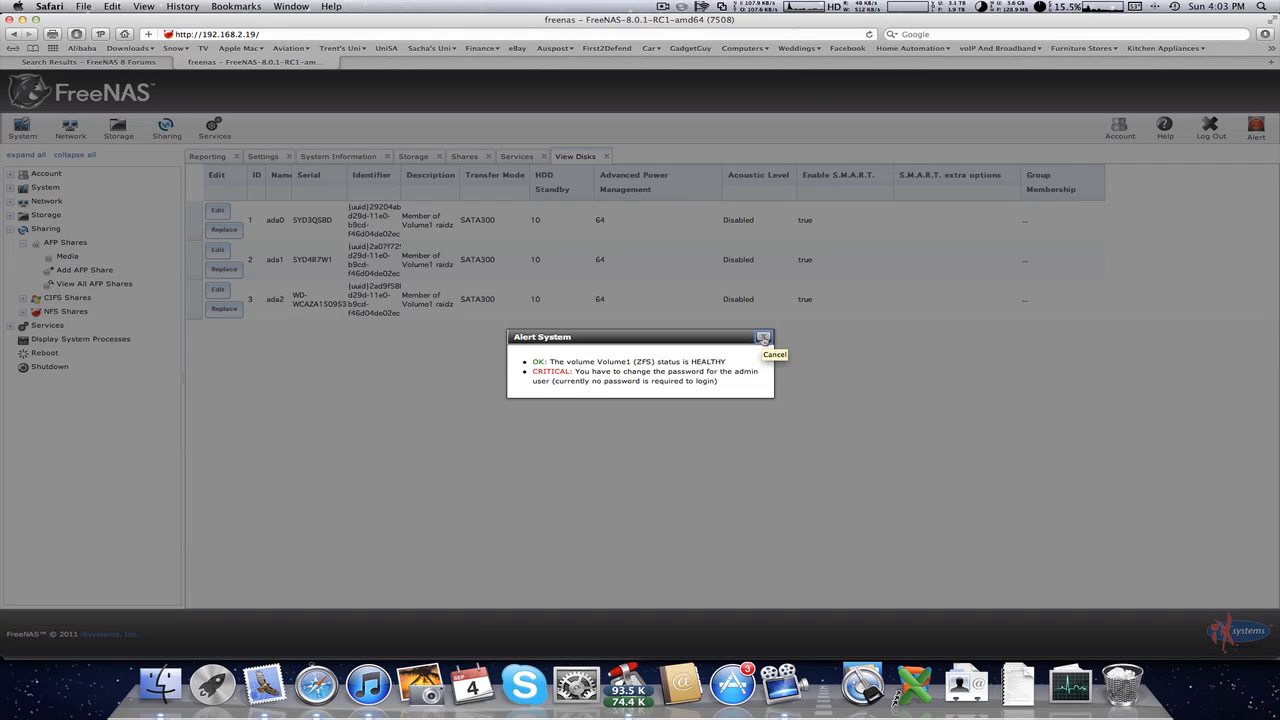
click(763, 337)
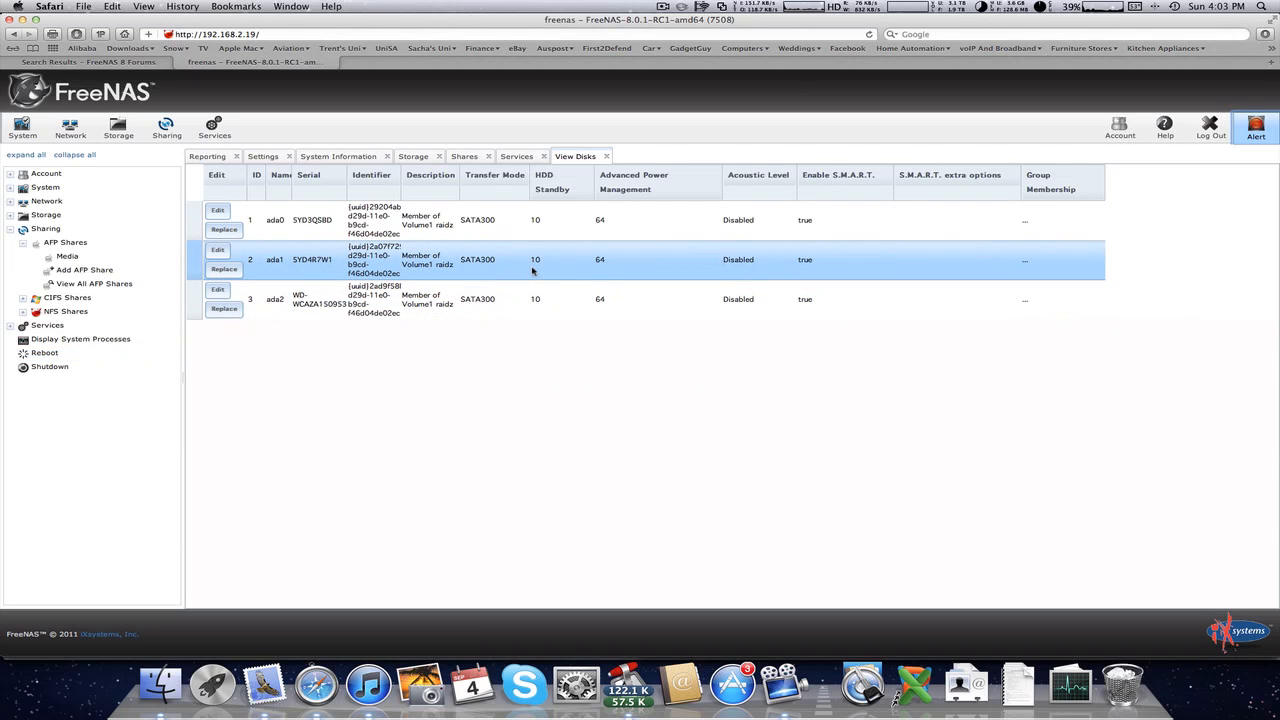
click(395, 219)
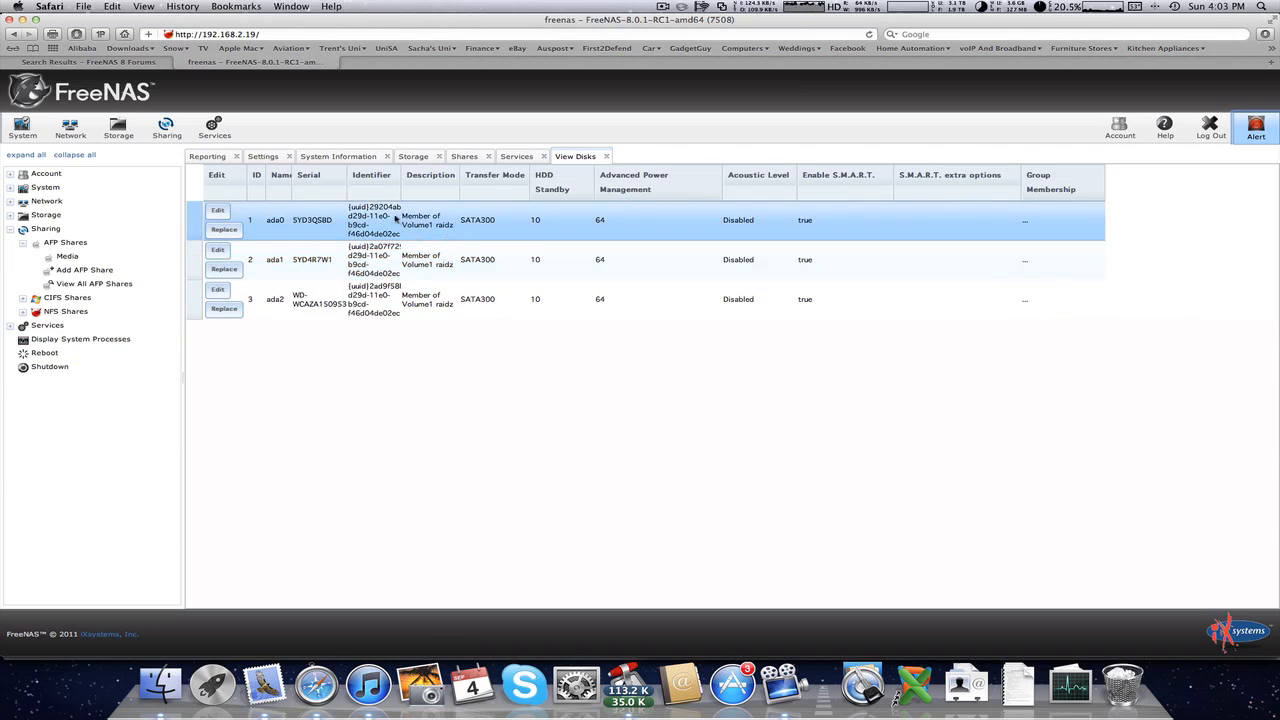
click(943, 261)
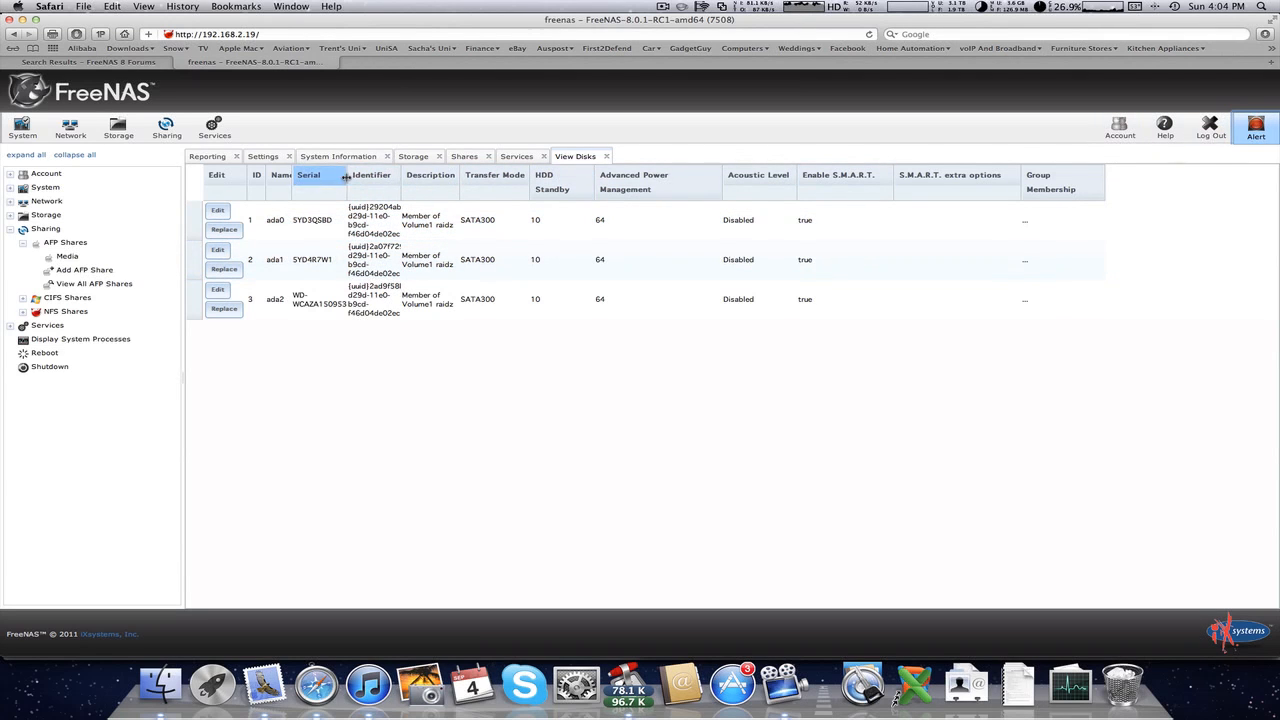
click(390, 299)
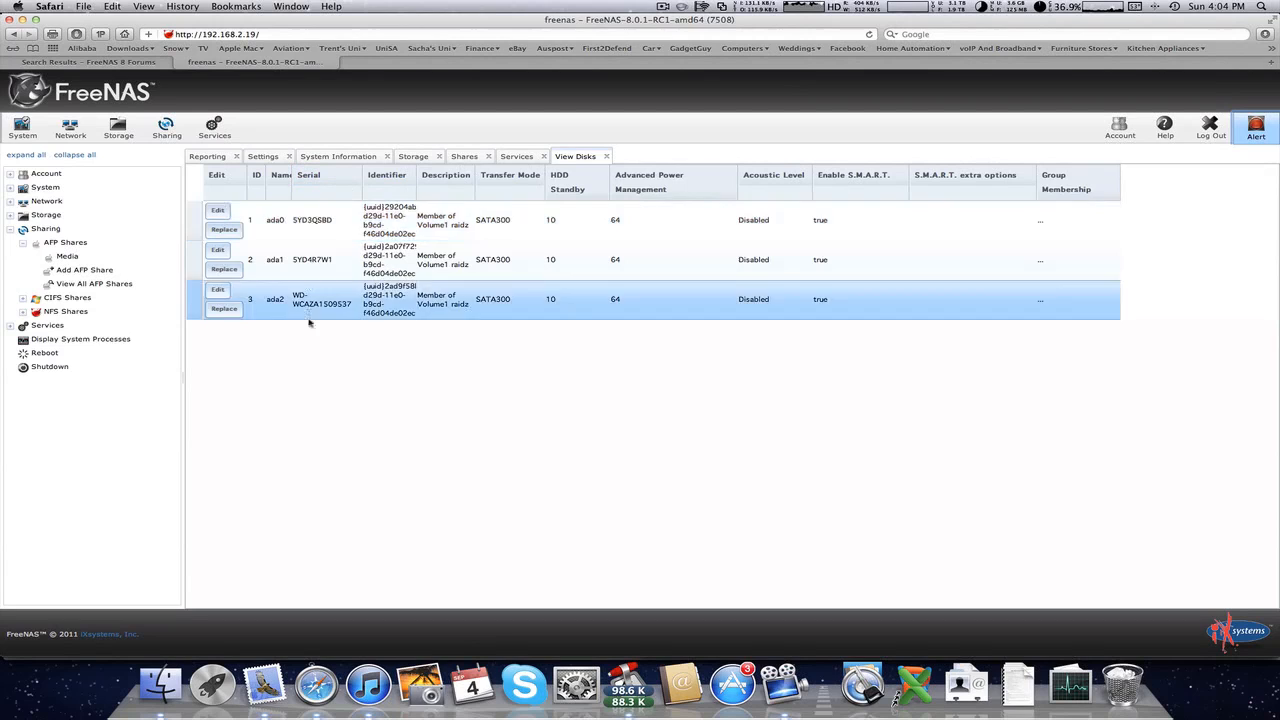
click(340, 219)
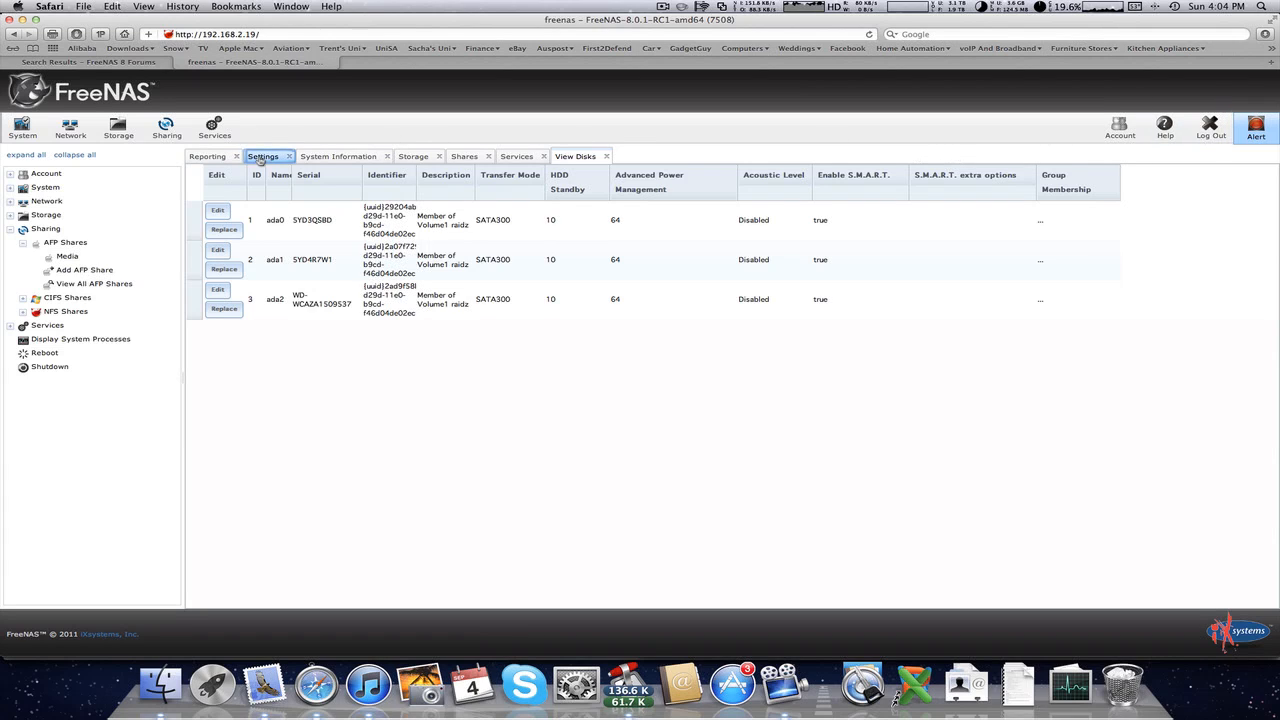
Step: Choose Australia/Adelaide in the General settings Timezone list and save
click(262, 156)
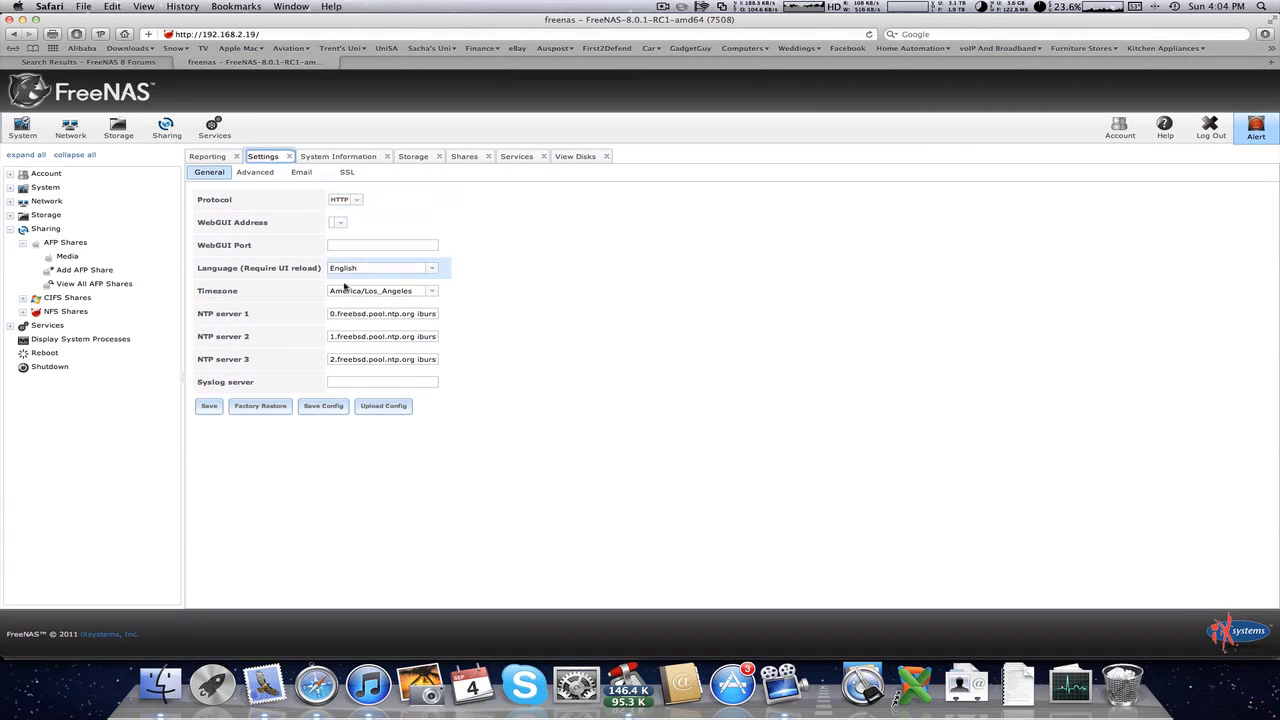
click(382, 290)
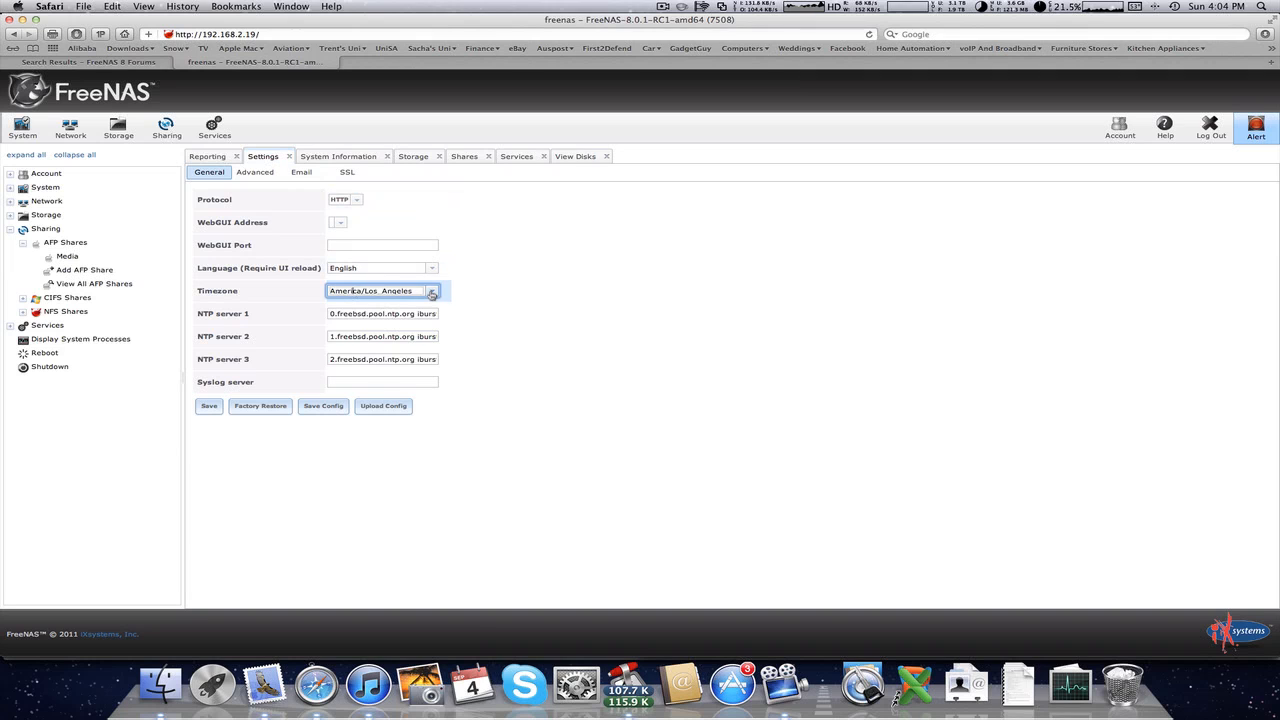
click(431, 291)
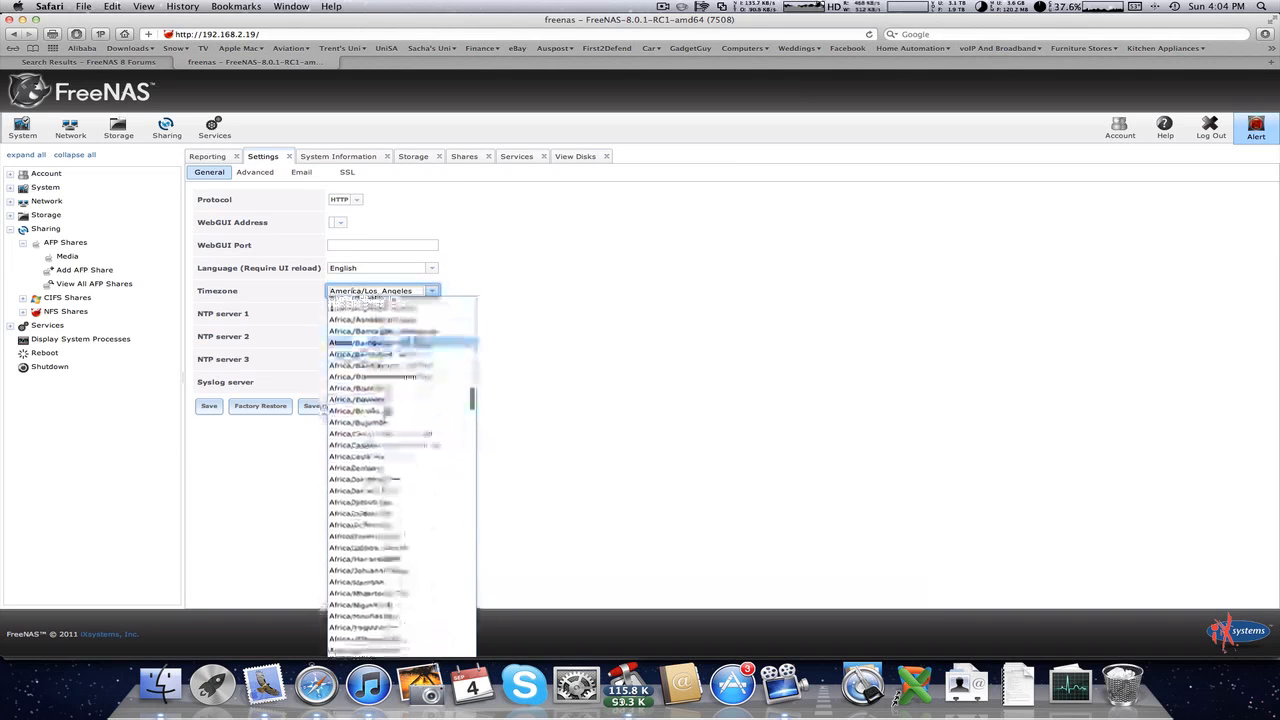
scroll(down, 3)
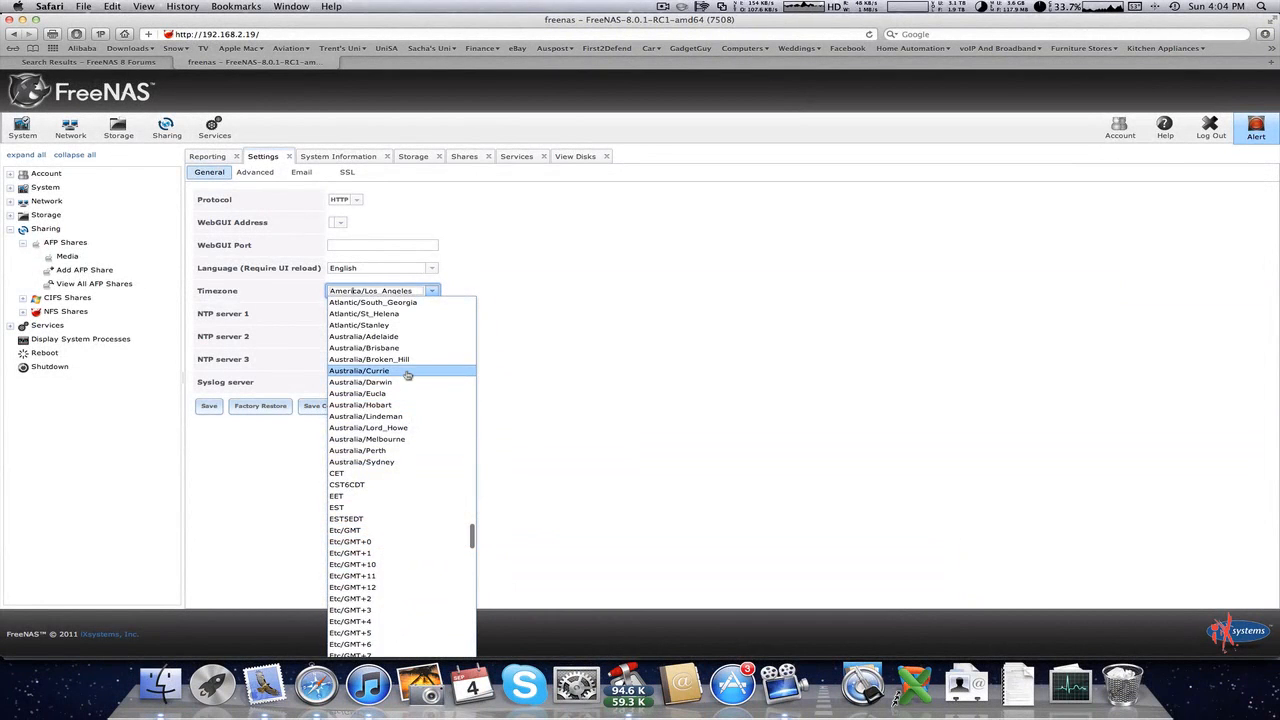
click(365, 336)
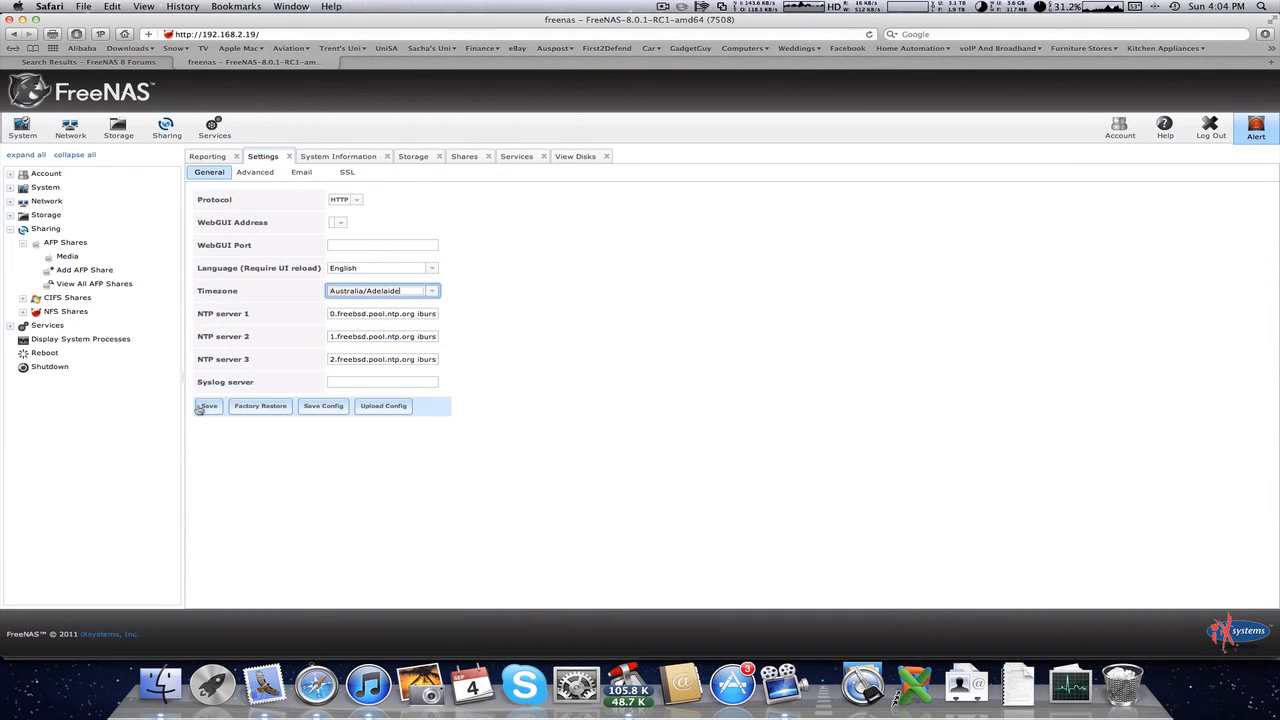
click(208, 406)
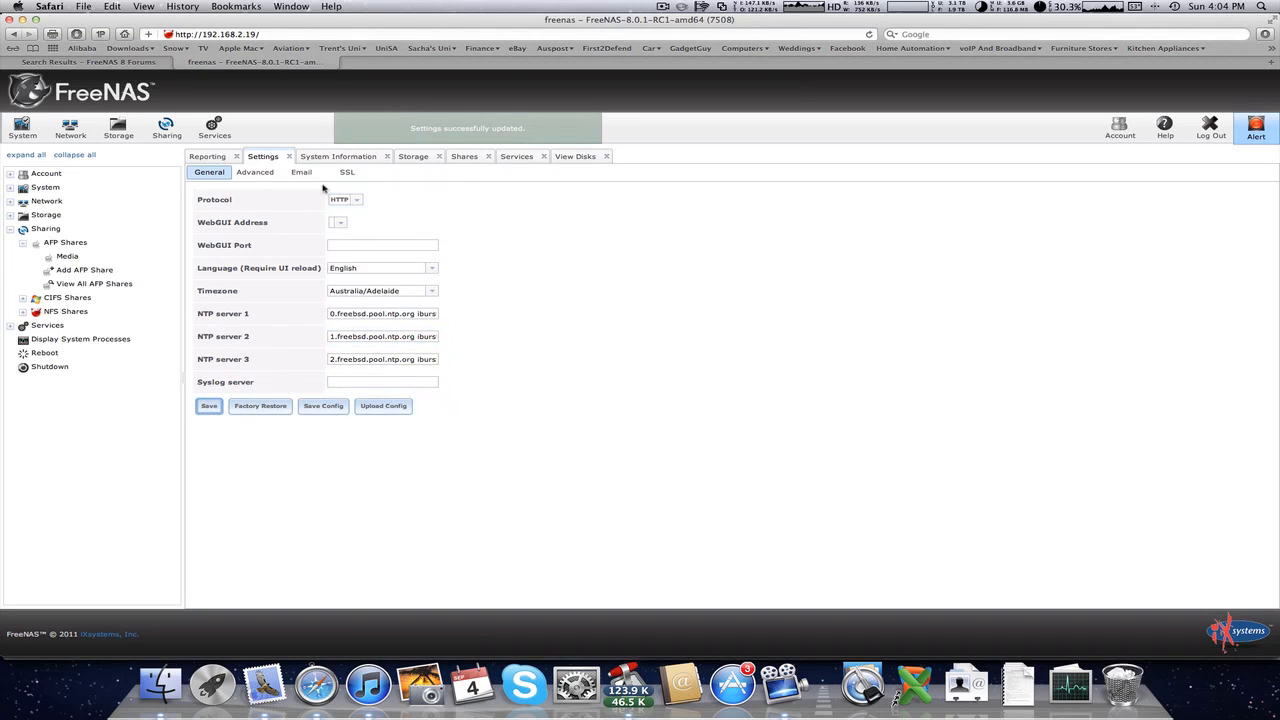
click(254, 172)
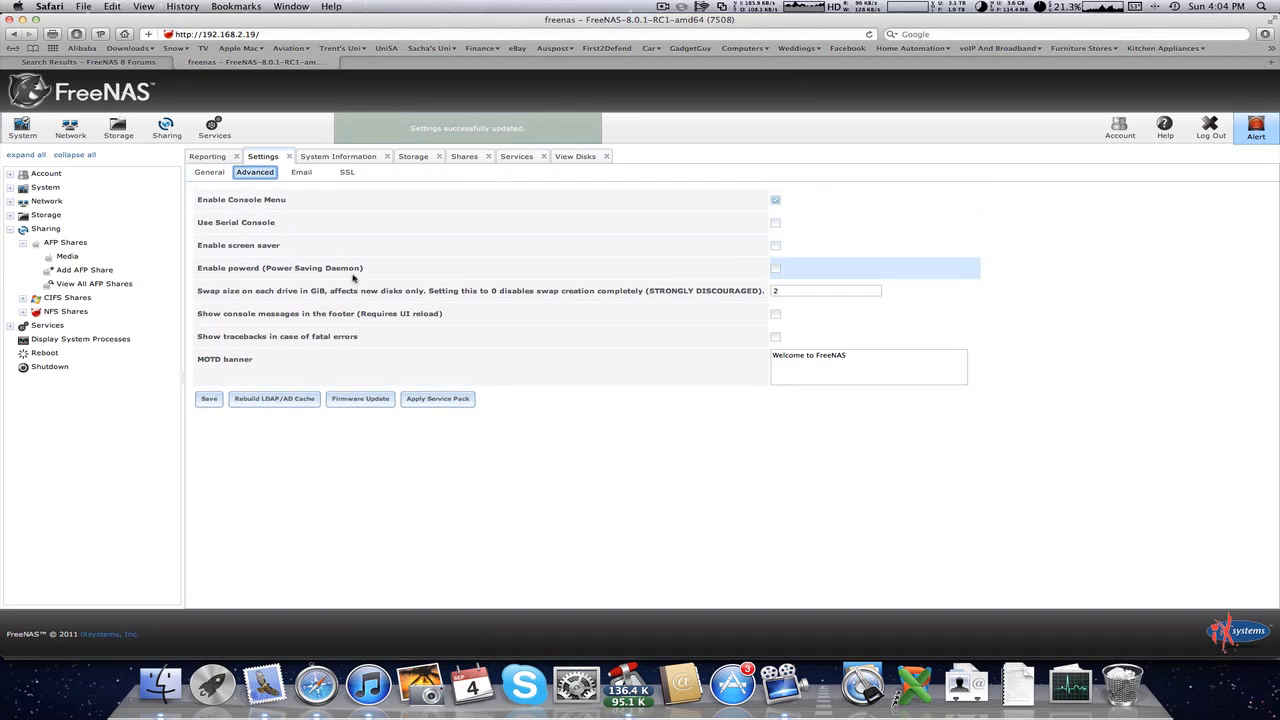
Step: Enable powerd in Advanced settings, save, then show the storage volumes
click(775, 268)
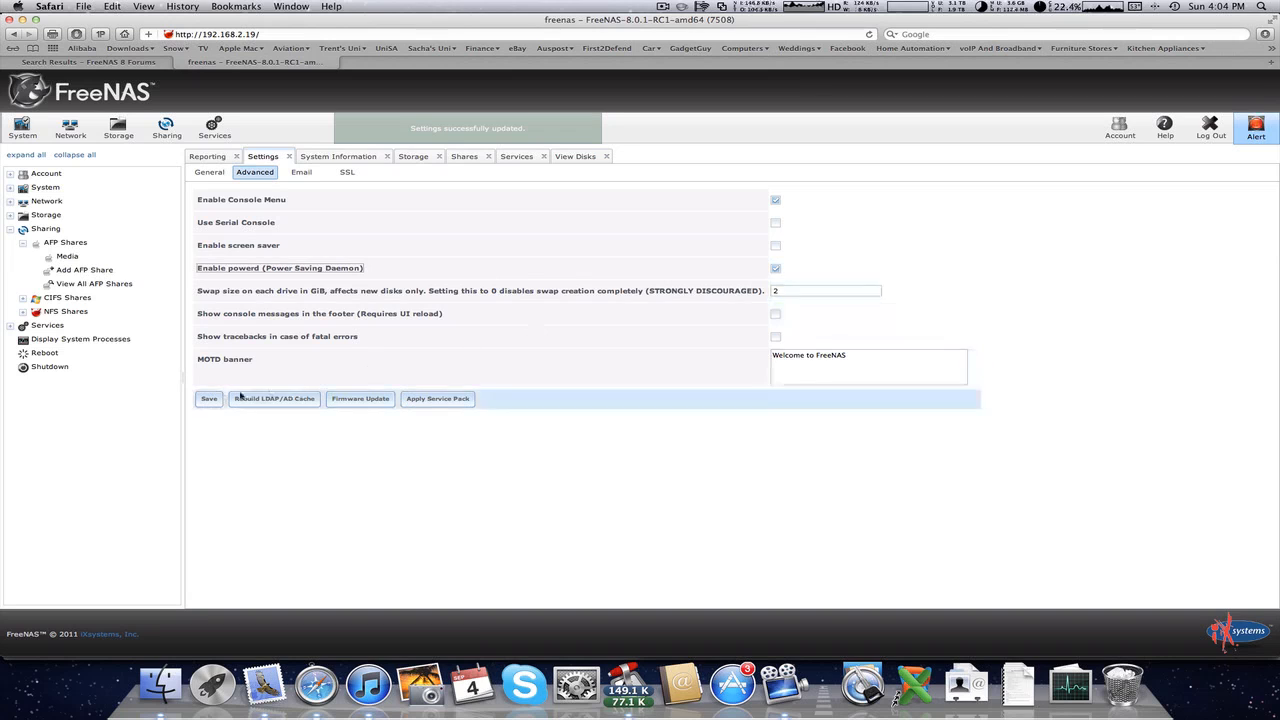
click(208, 399)
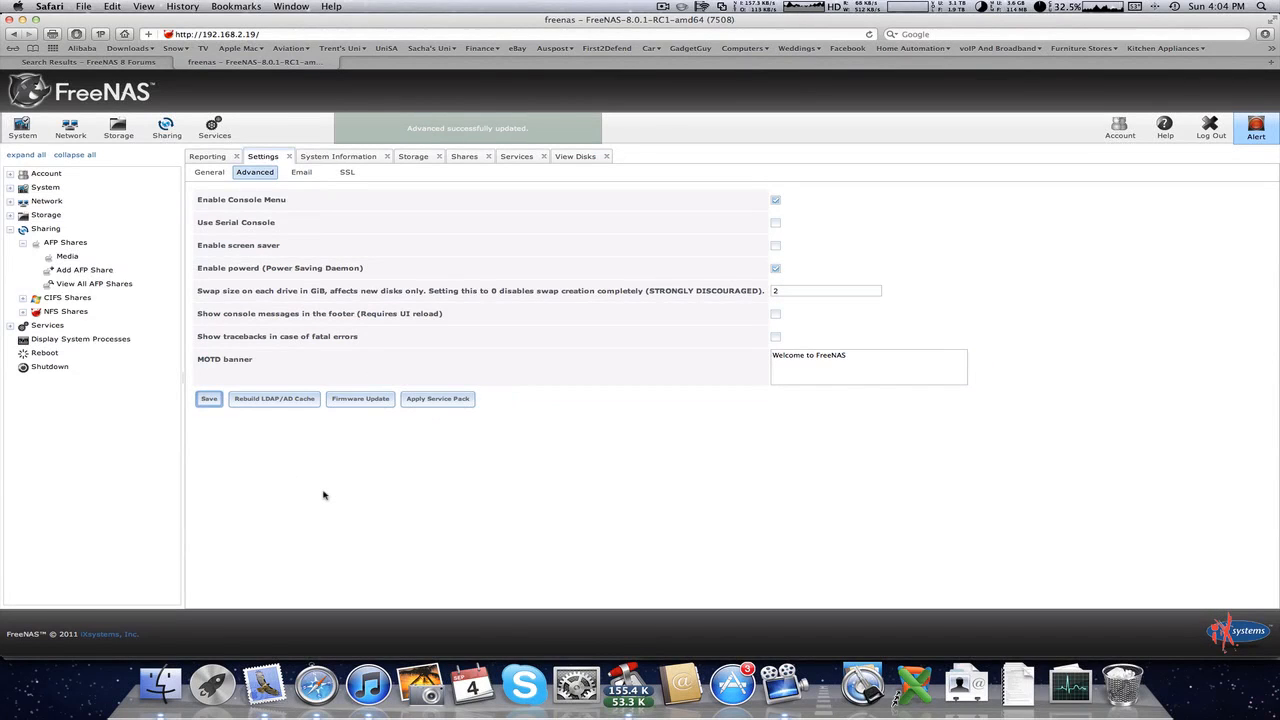
mouse_move(396, 462)
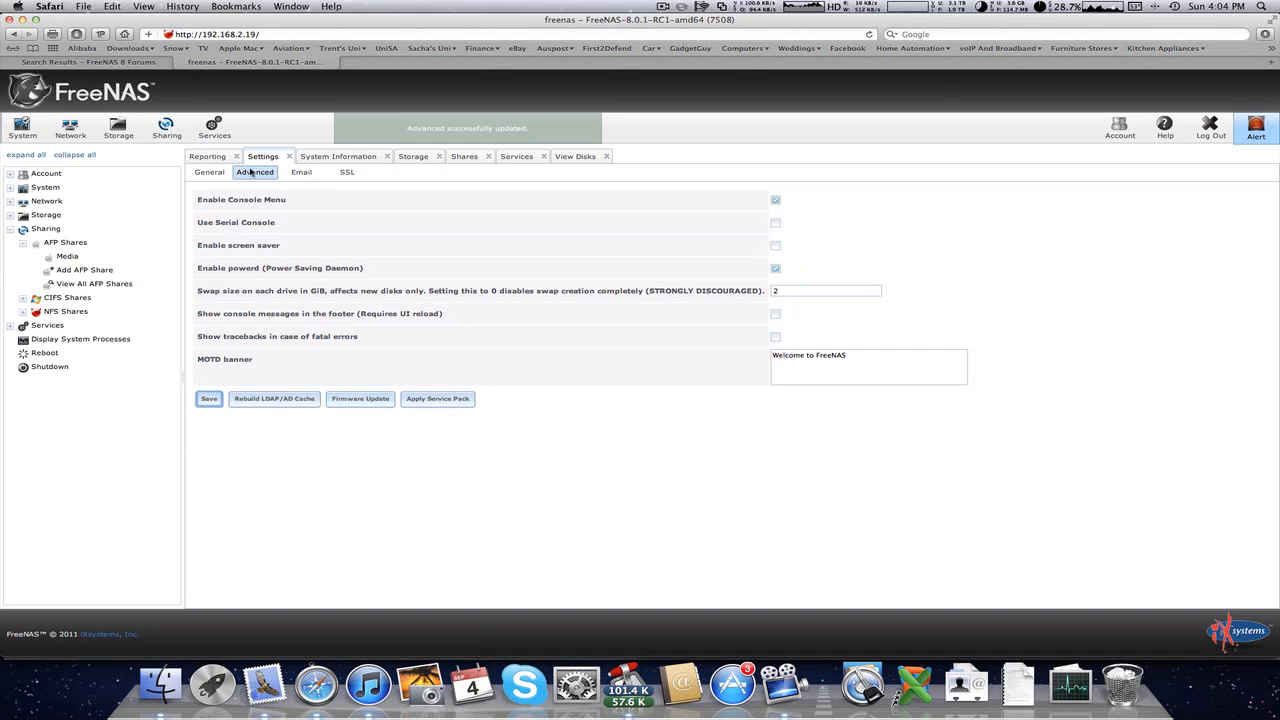
click(411, 156)
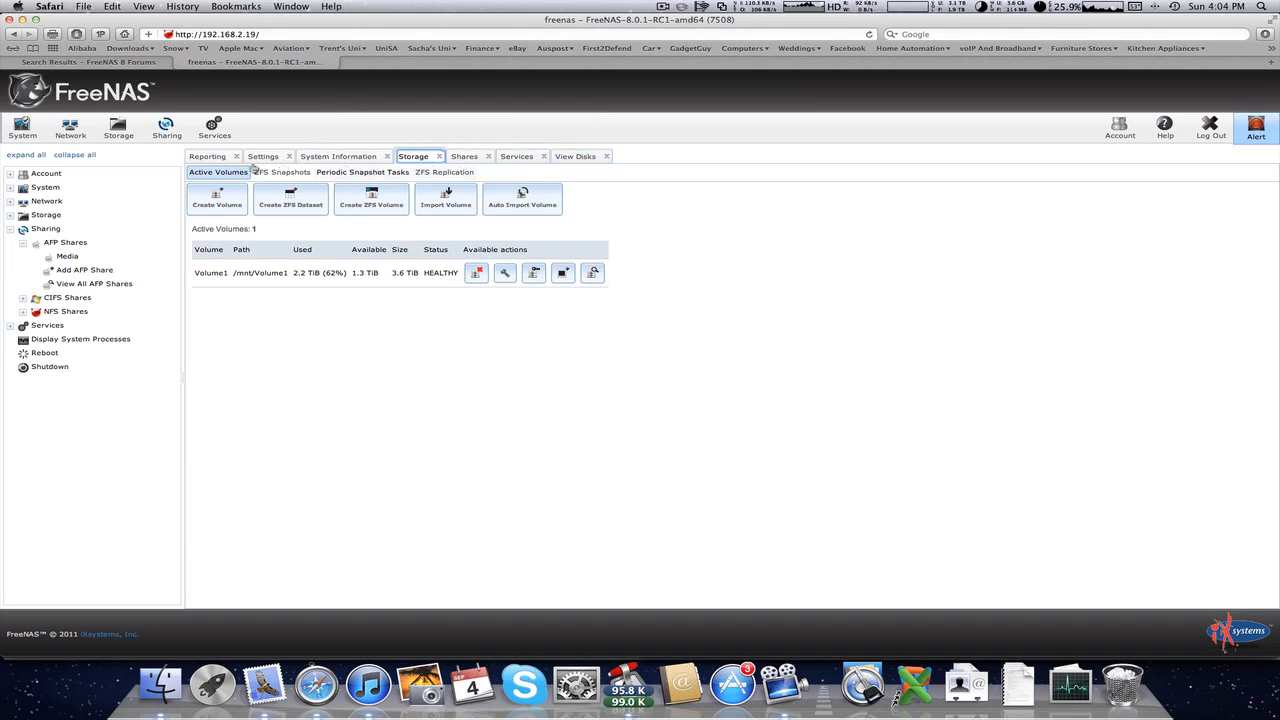
Step: Name the admin user Trent Mackness
click(213, 127)
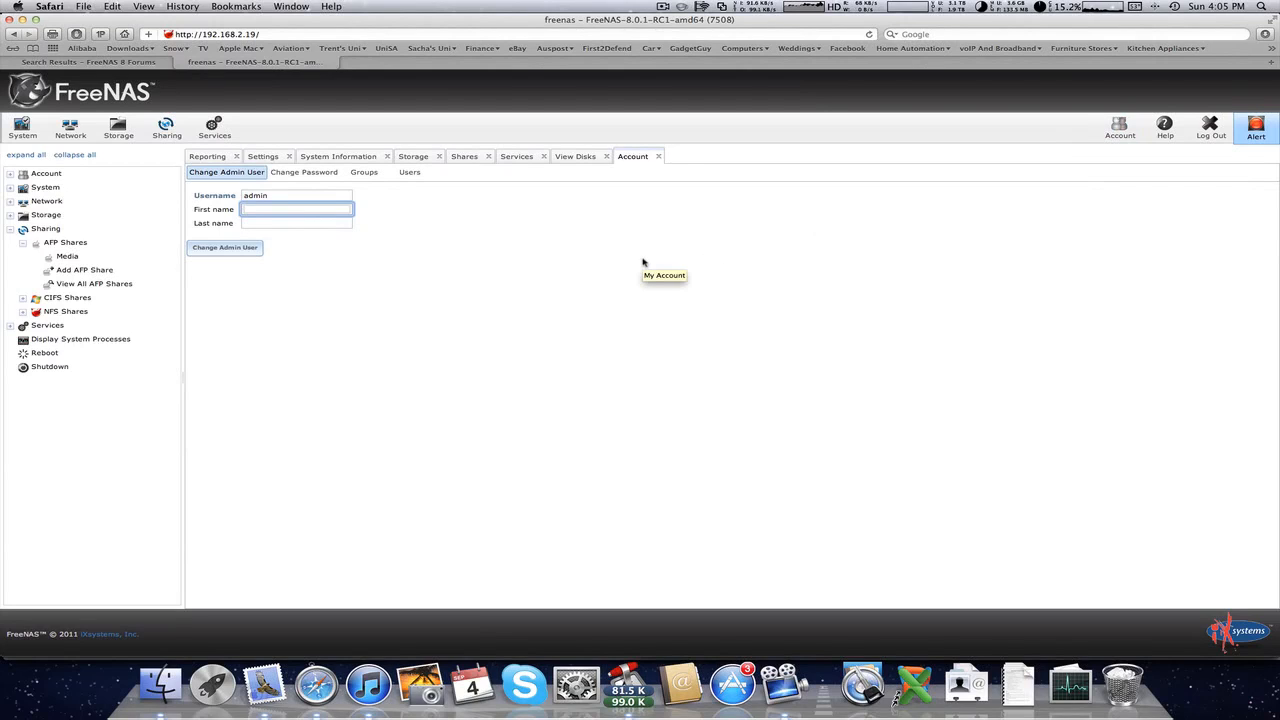
text(Trent)
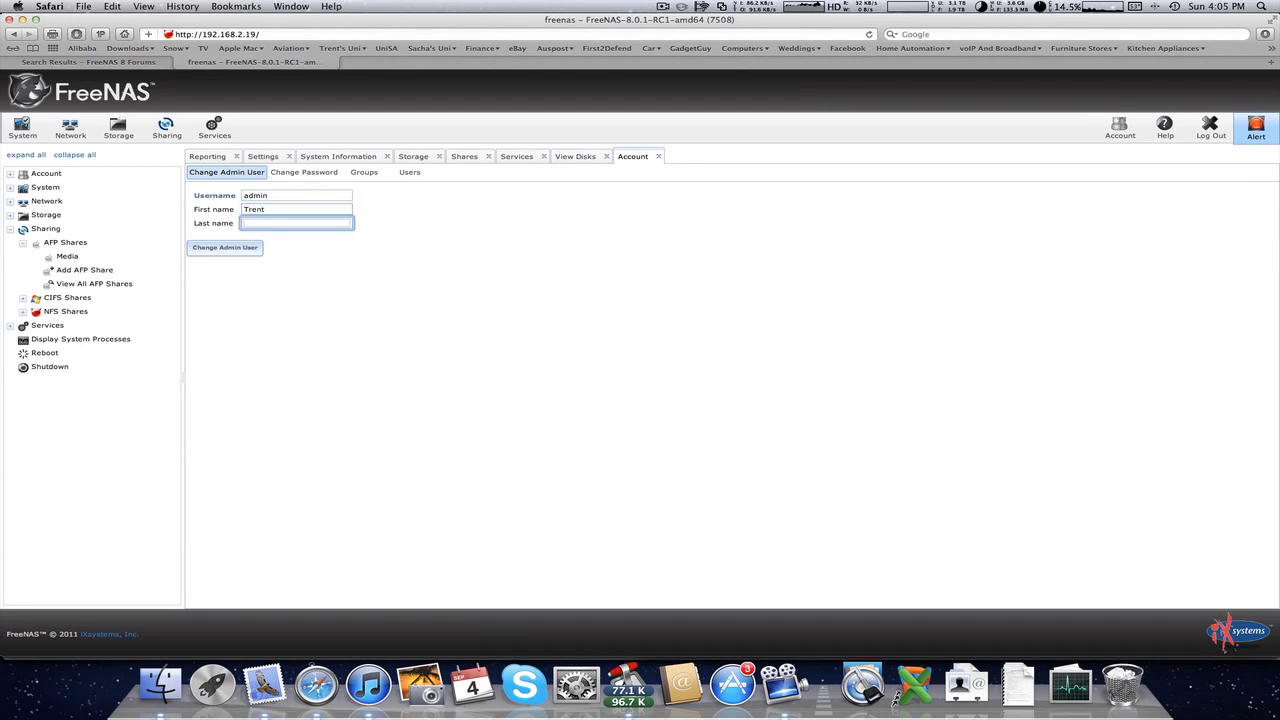
text(M)
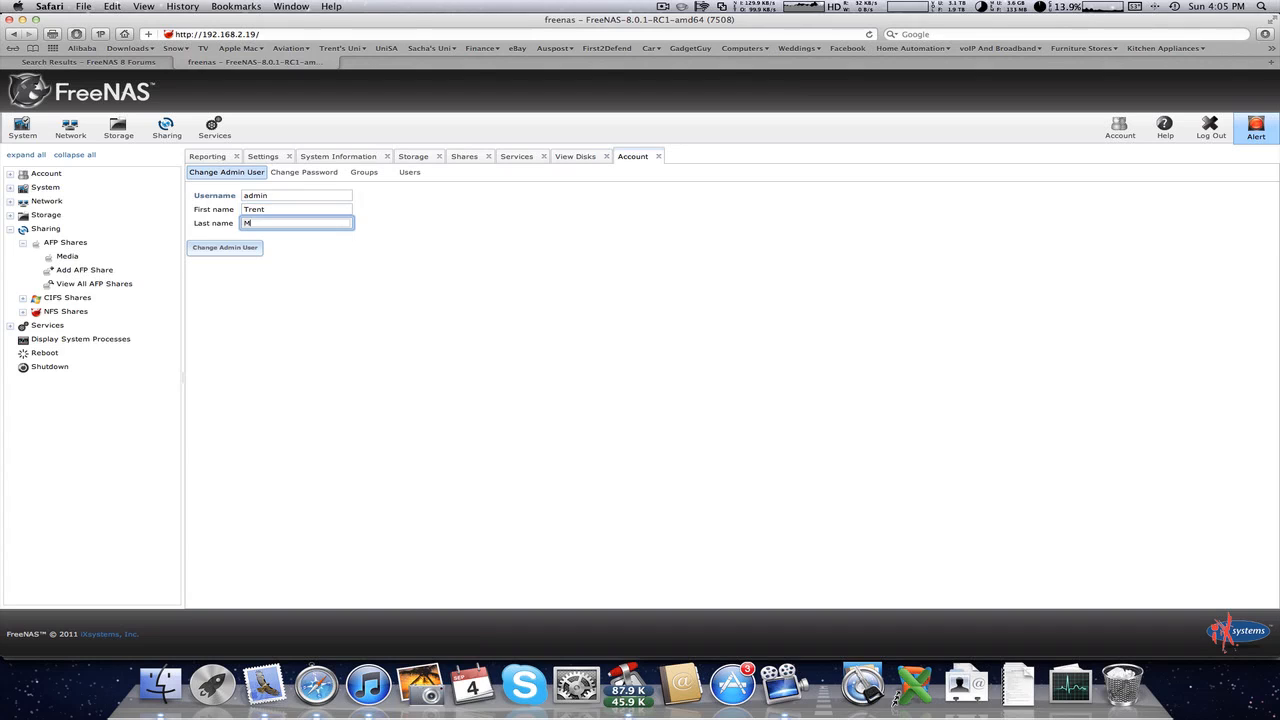
text(ackness)
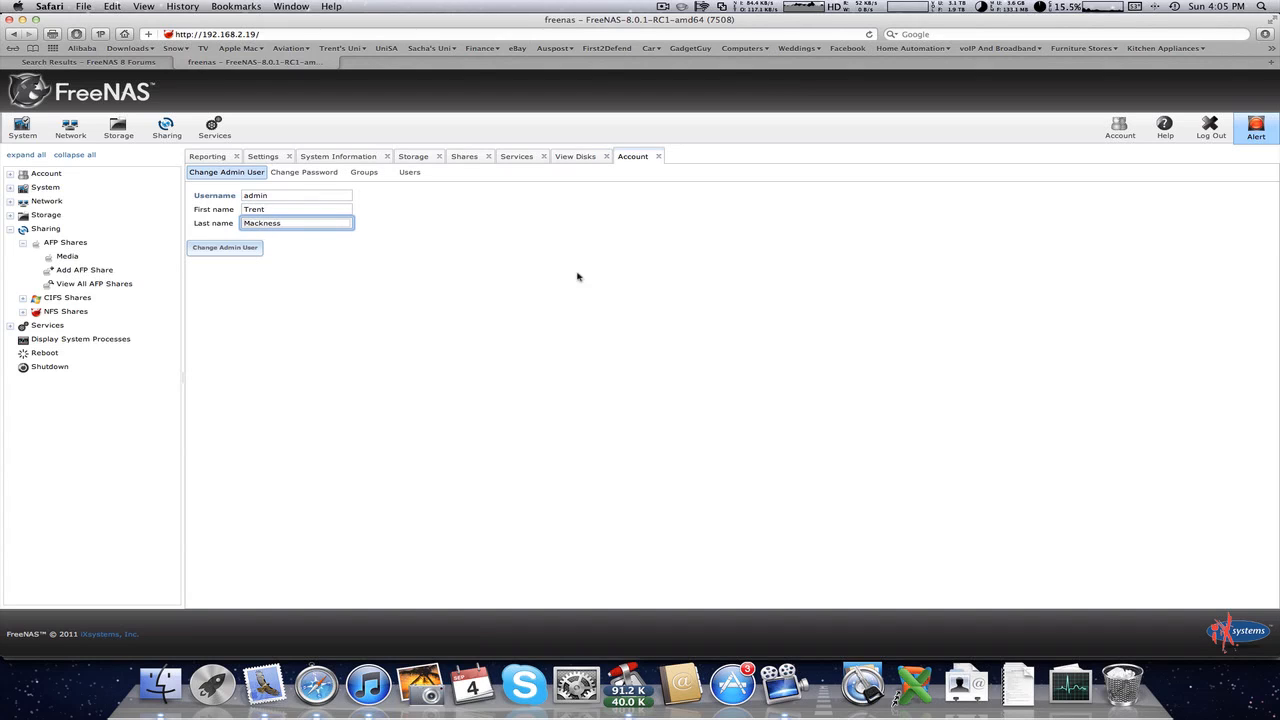
click(225, 248)
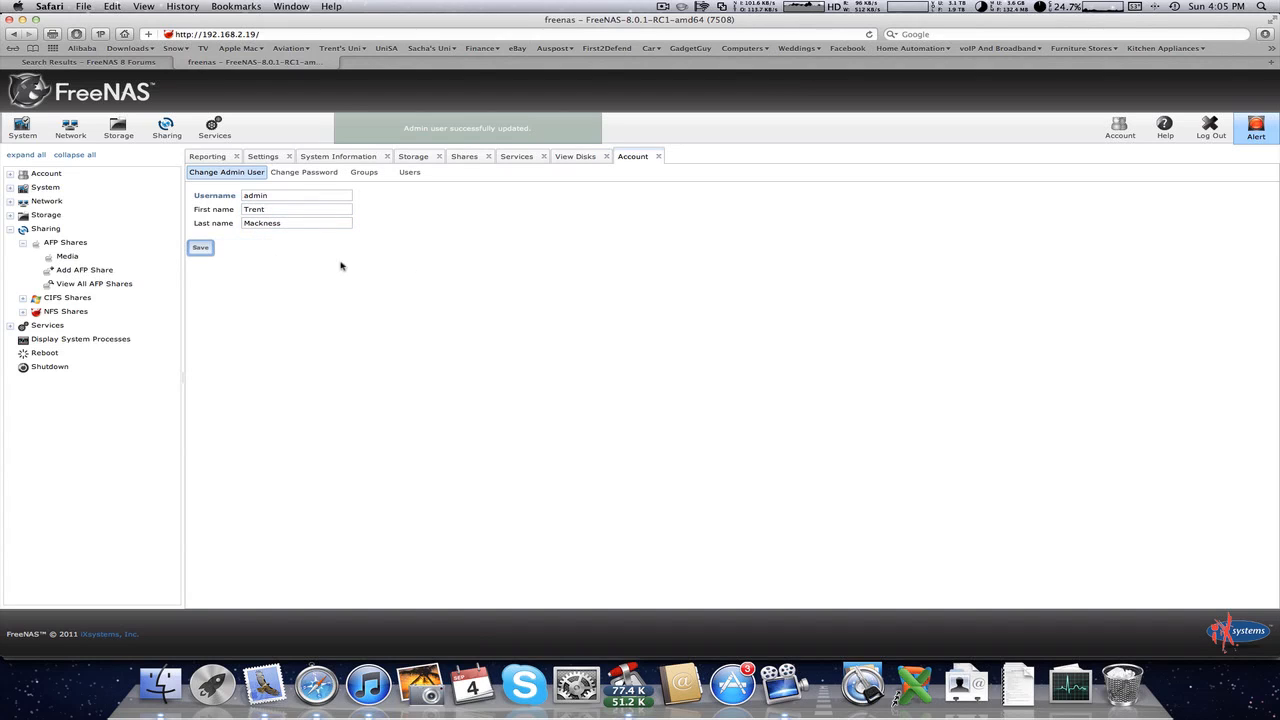
Step: Enter and submit a new admin password in the Change Password form
click(304, 172)
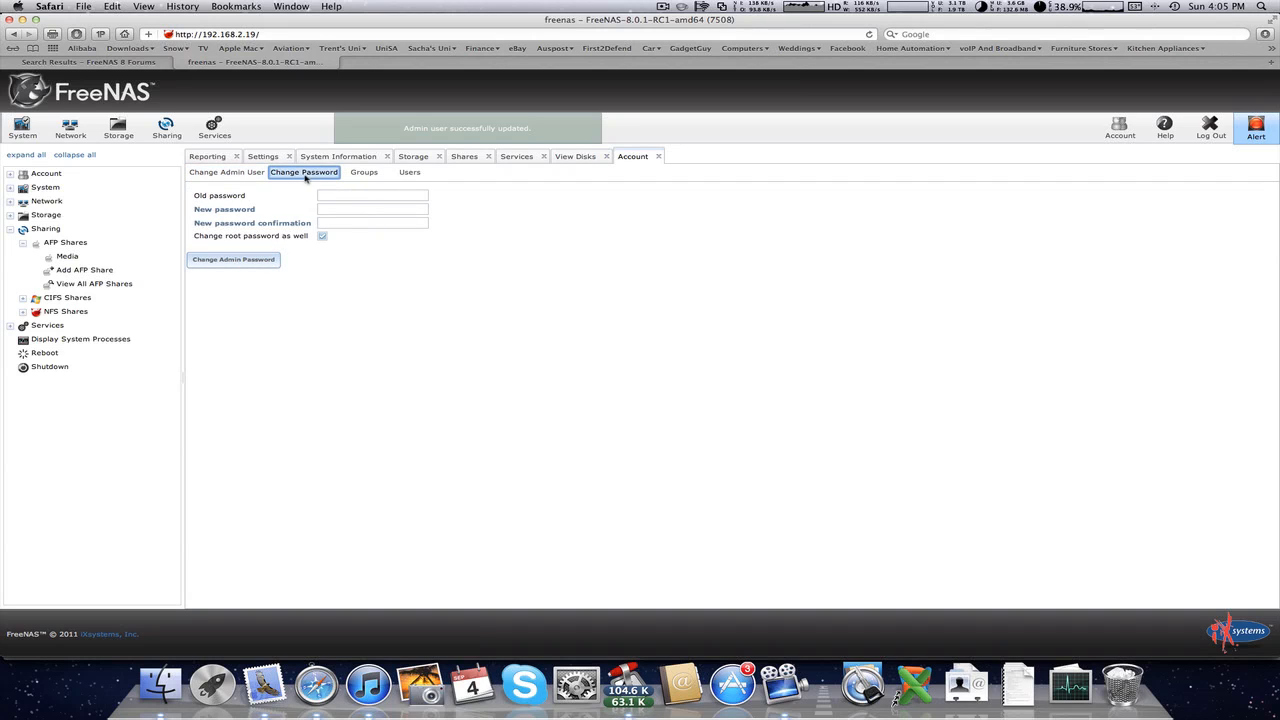
click(372, 195)
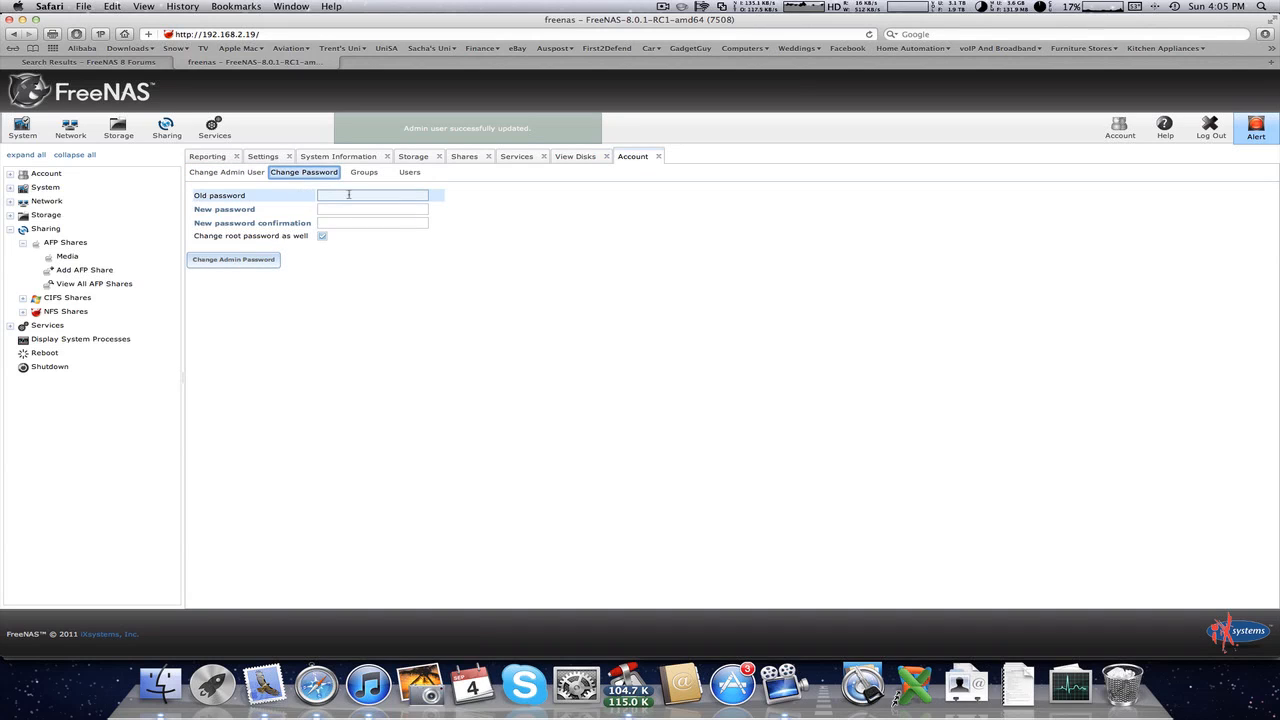
click(372, 208)
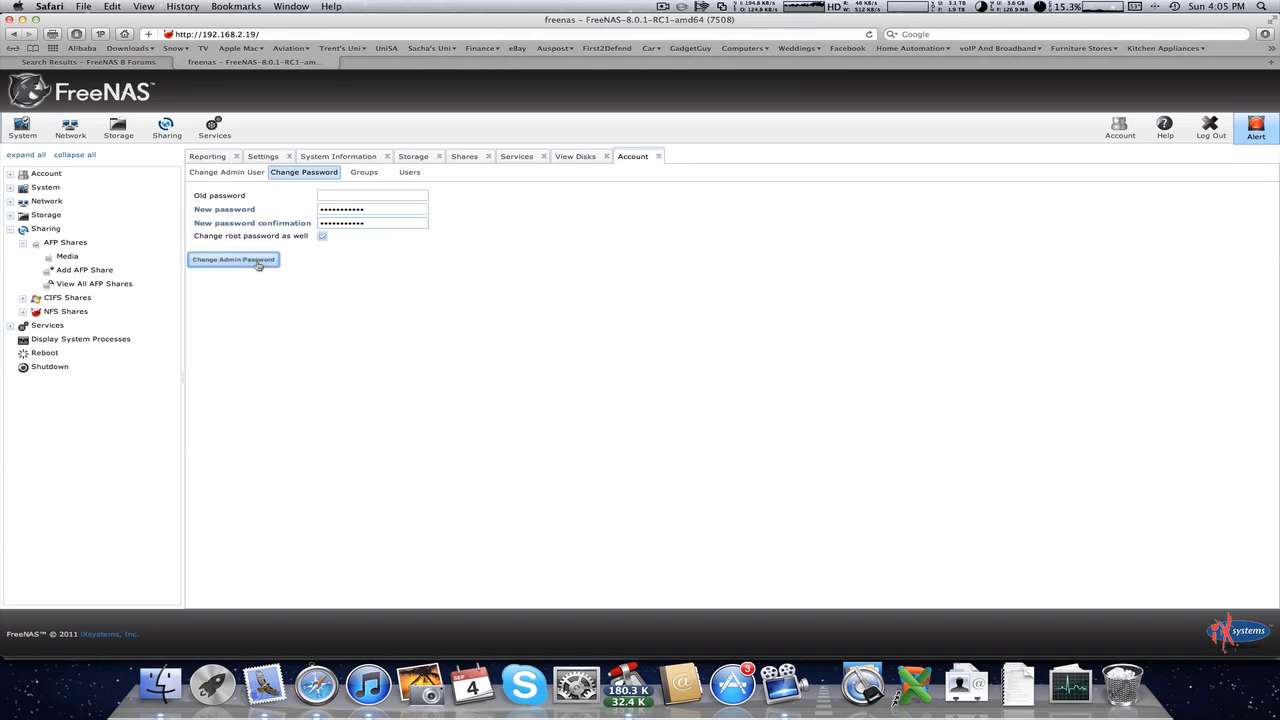
click(364, 172)
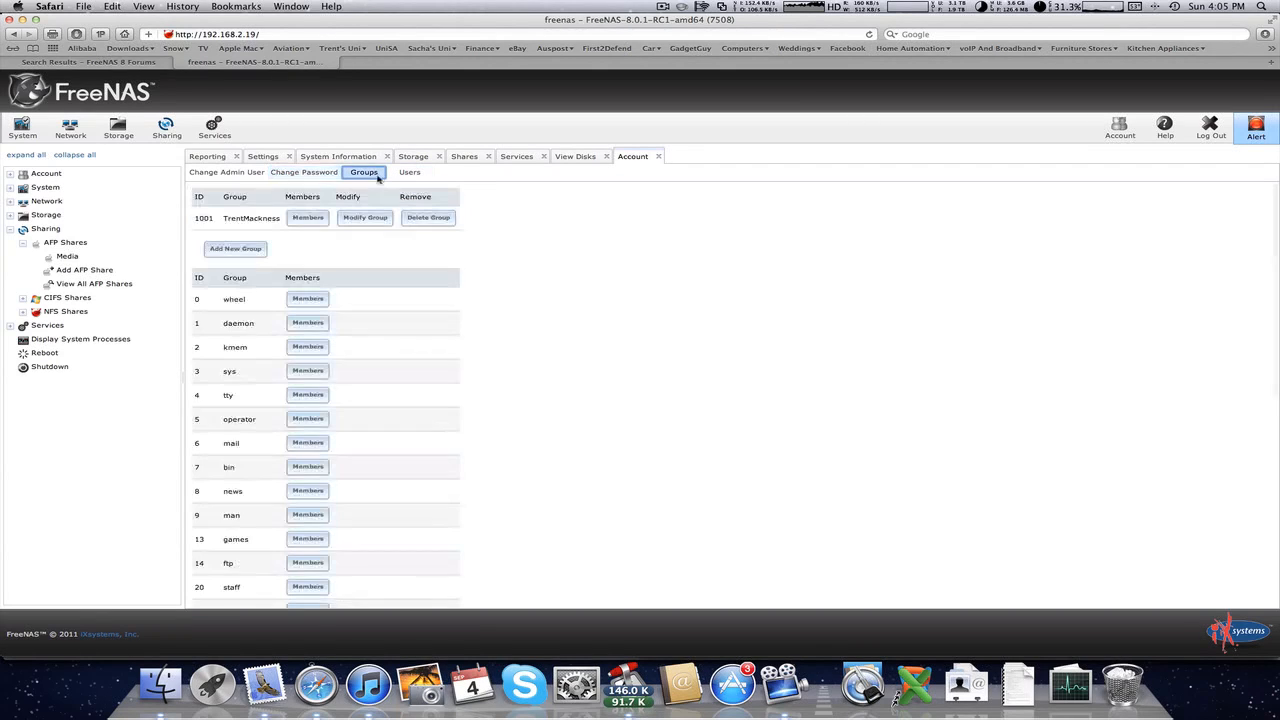
click(408, 172)
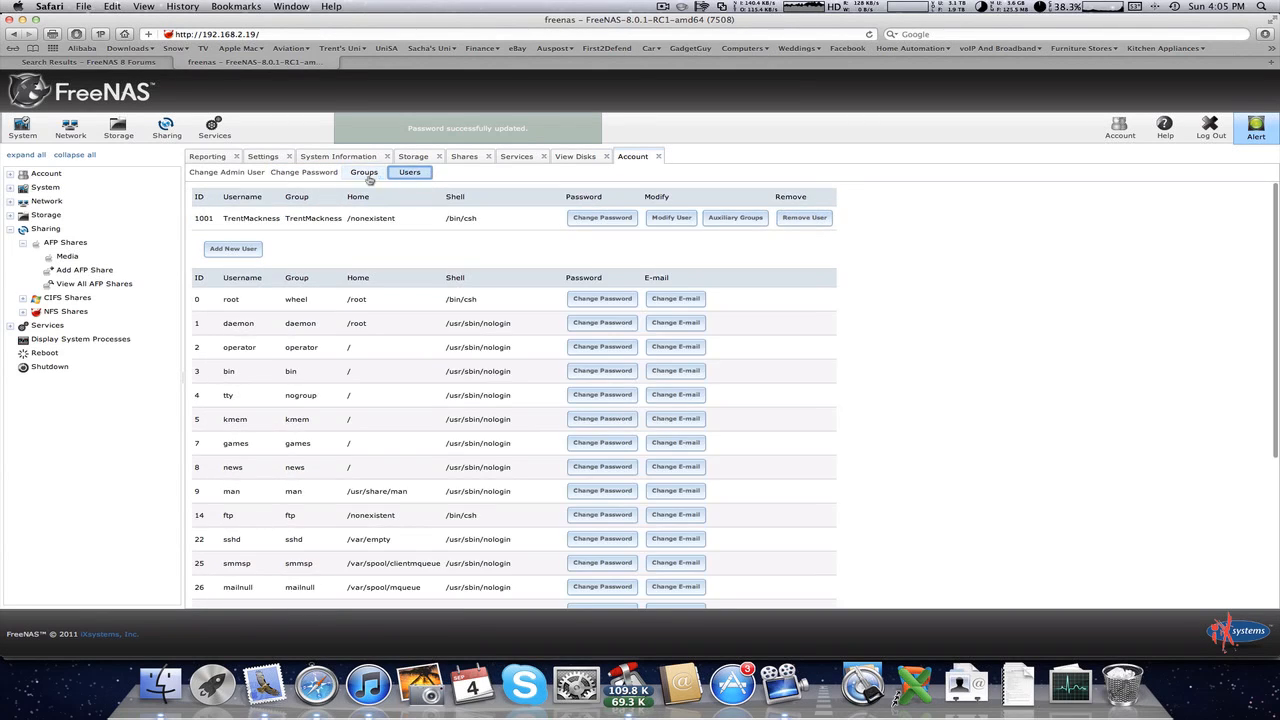
click(304, 172)
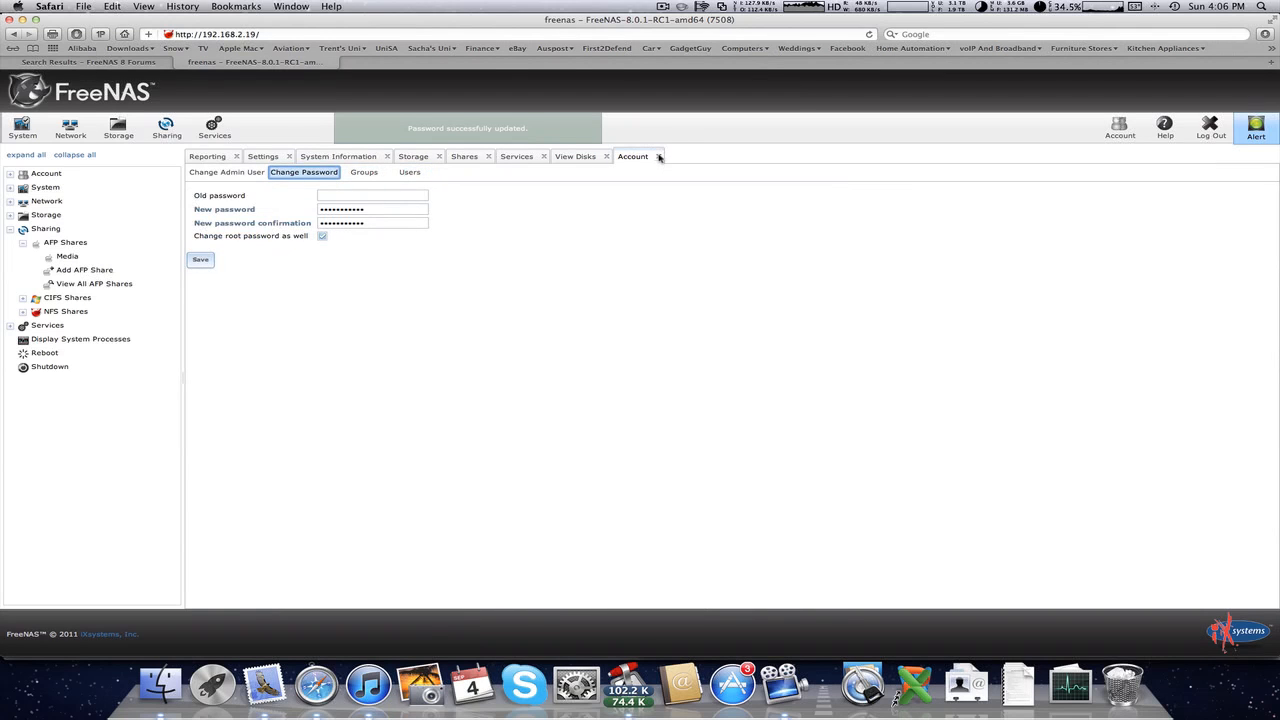
Step: Close Account and open Services > Control Services, showing AFP and CIFS on
click(206, 156)
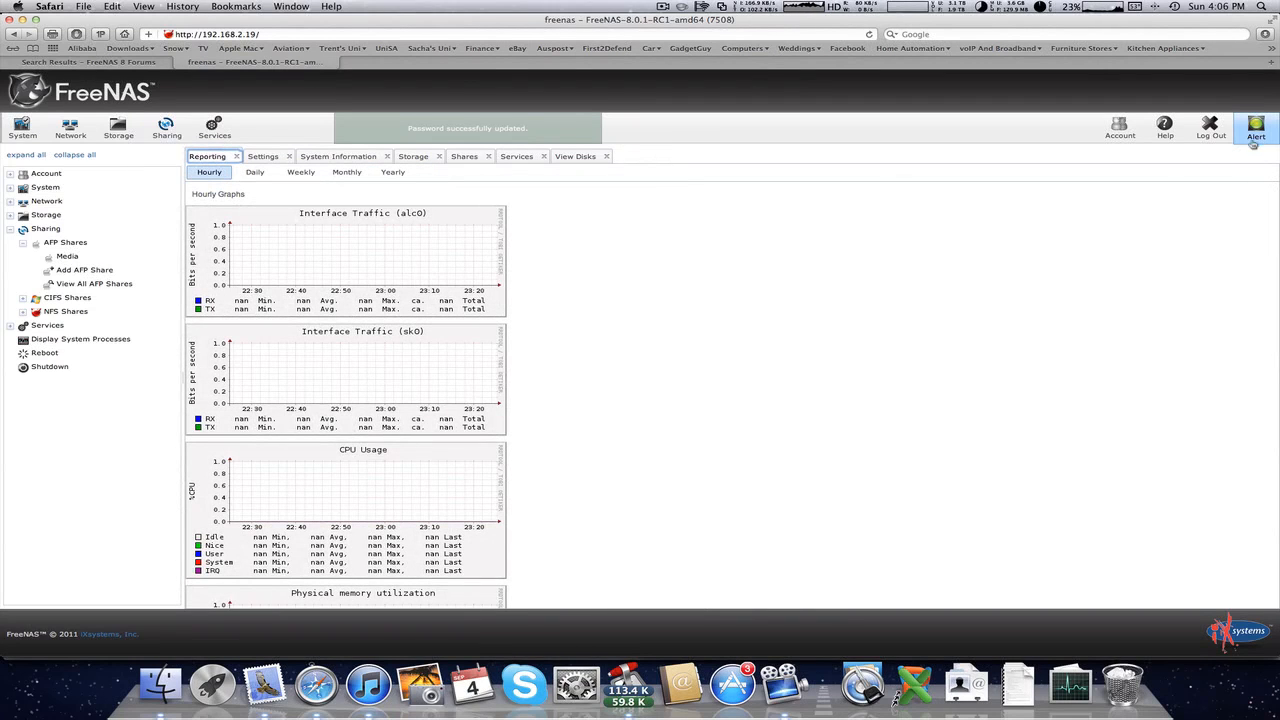
scroll(down, 3)
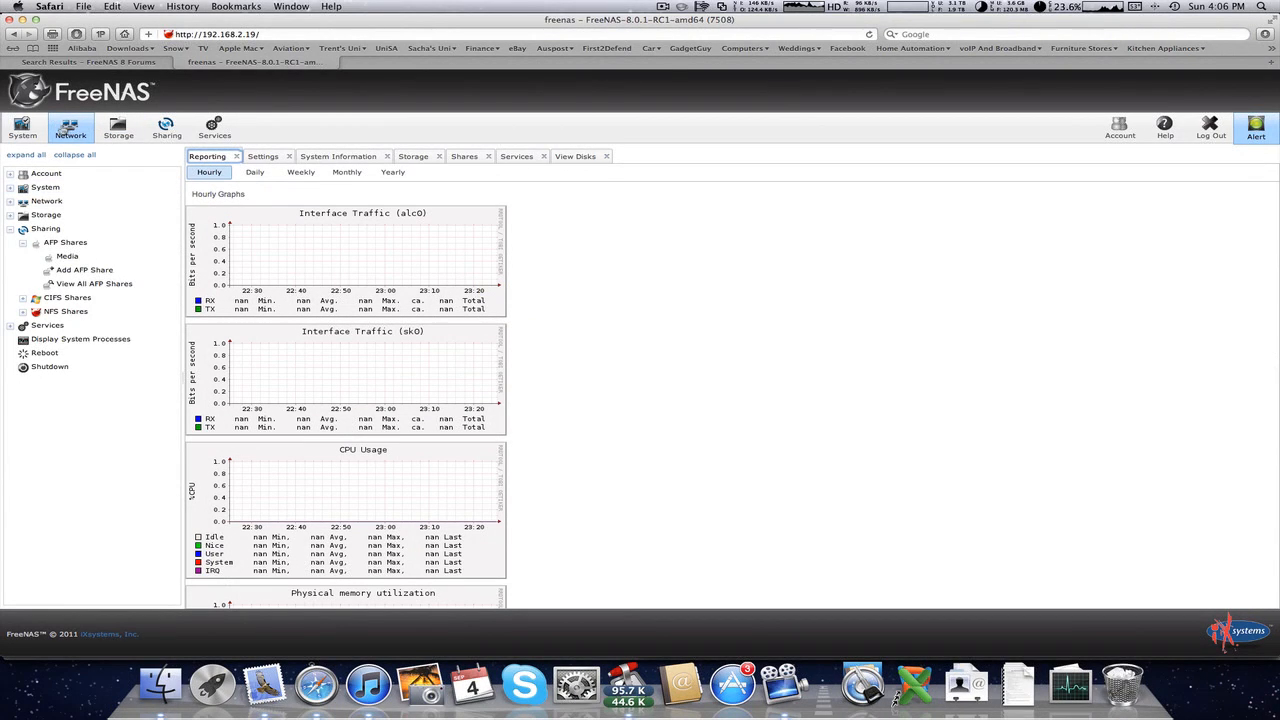
click(47, 325)
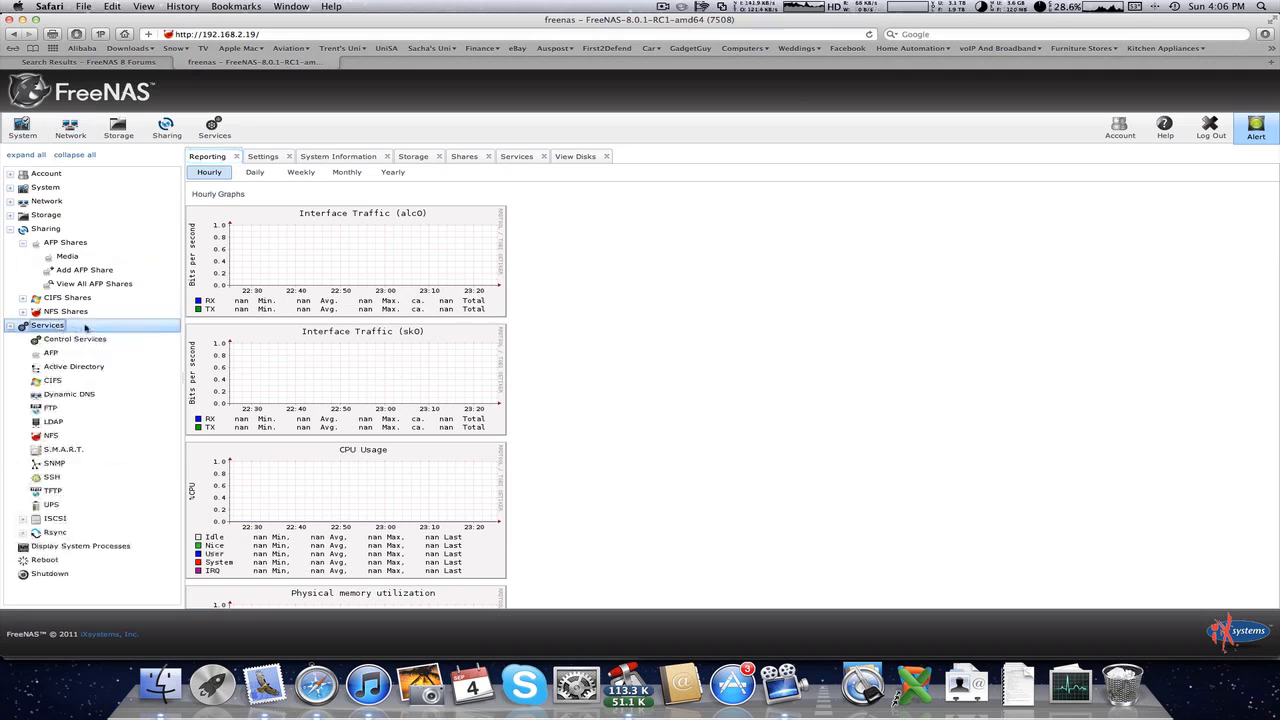
click(74, 338)
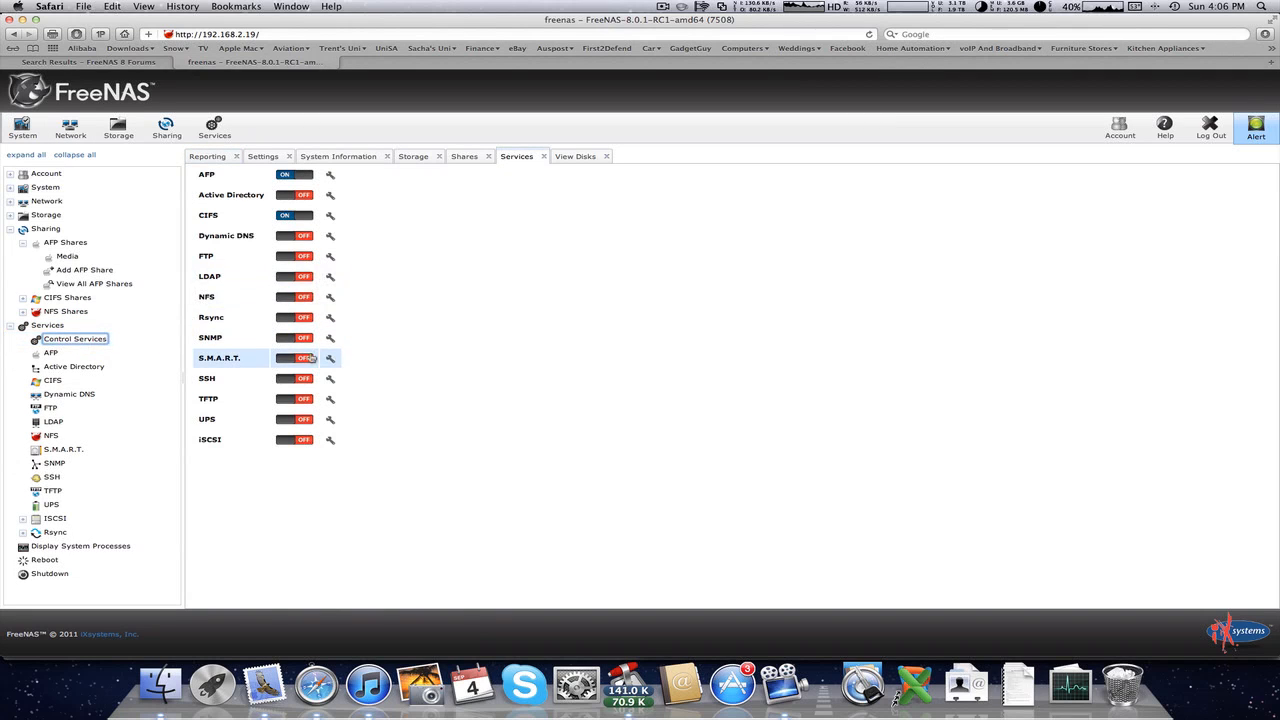
Step: Set S.M.A.R.T. power mode to Standby, save, and toggle the service on
click(329, 358)
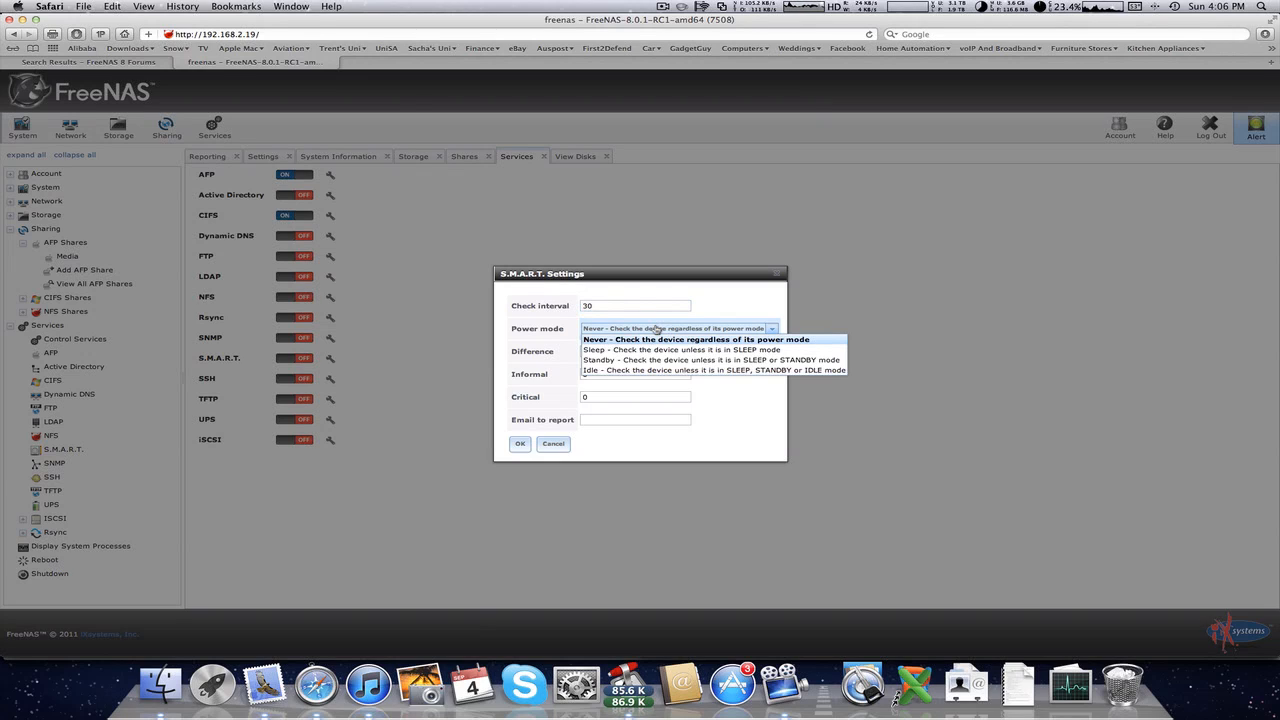
mouse_move(640, 359)
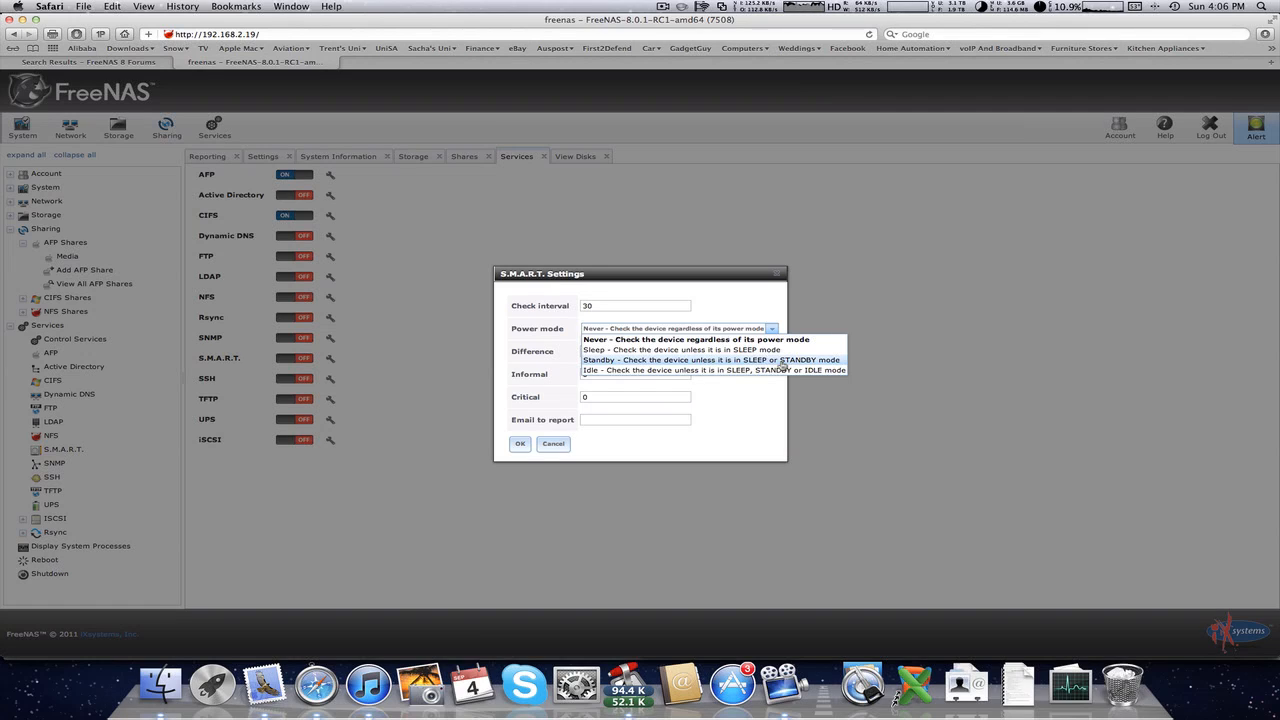
click(713, 359)
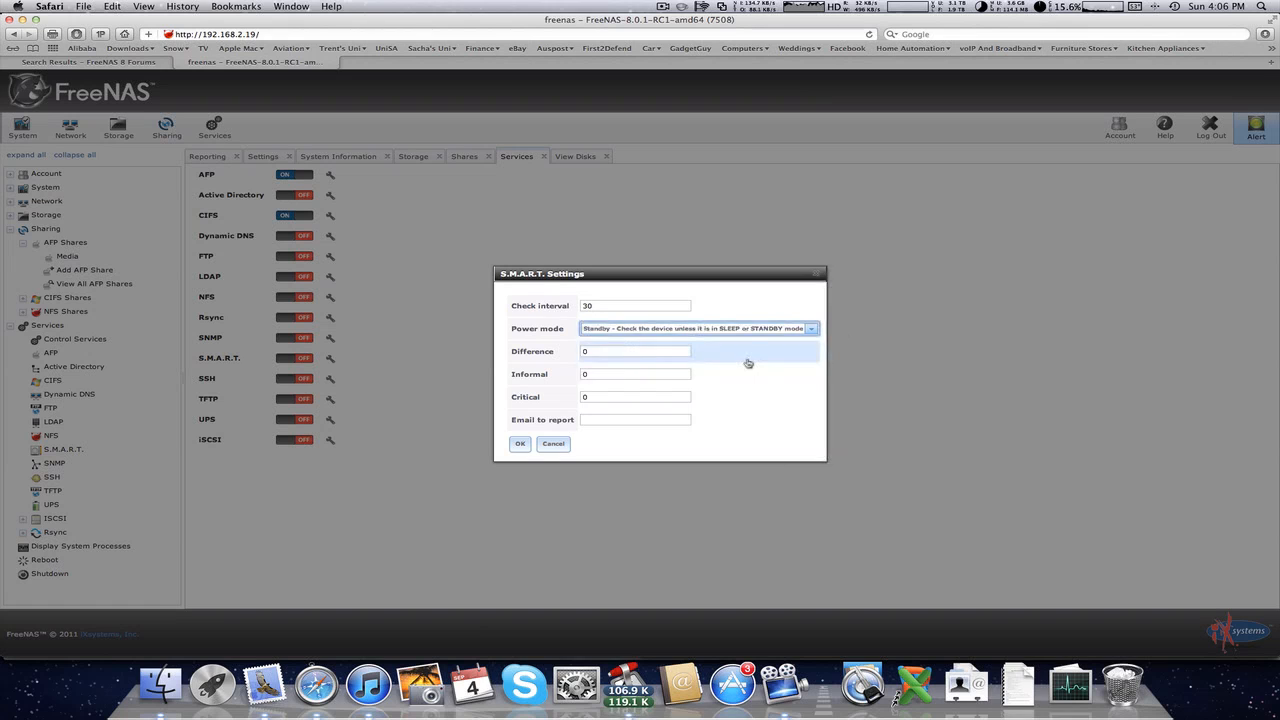
click(520, 444)
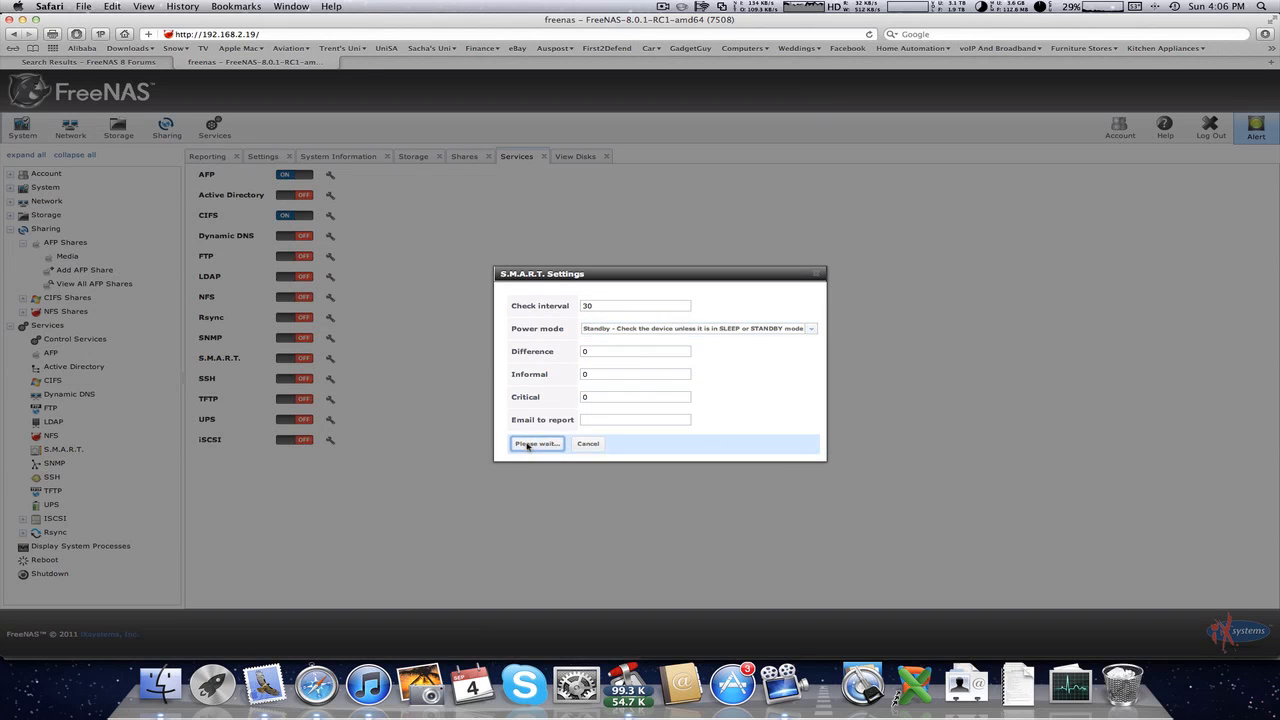
click(535, 443)
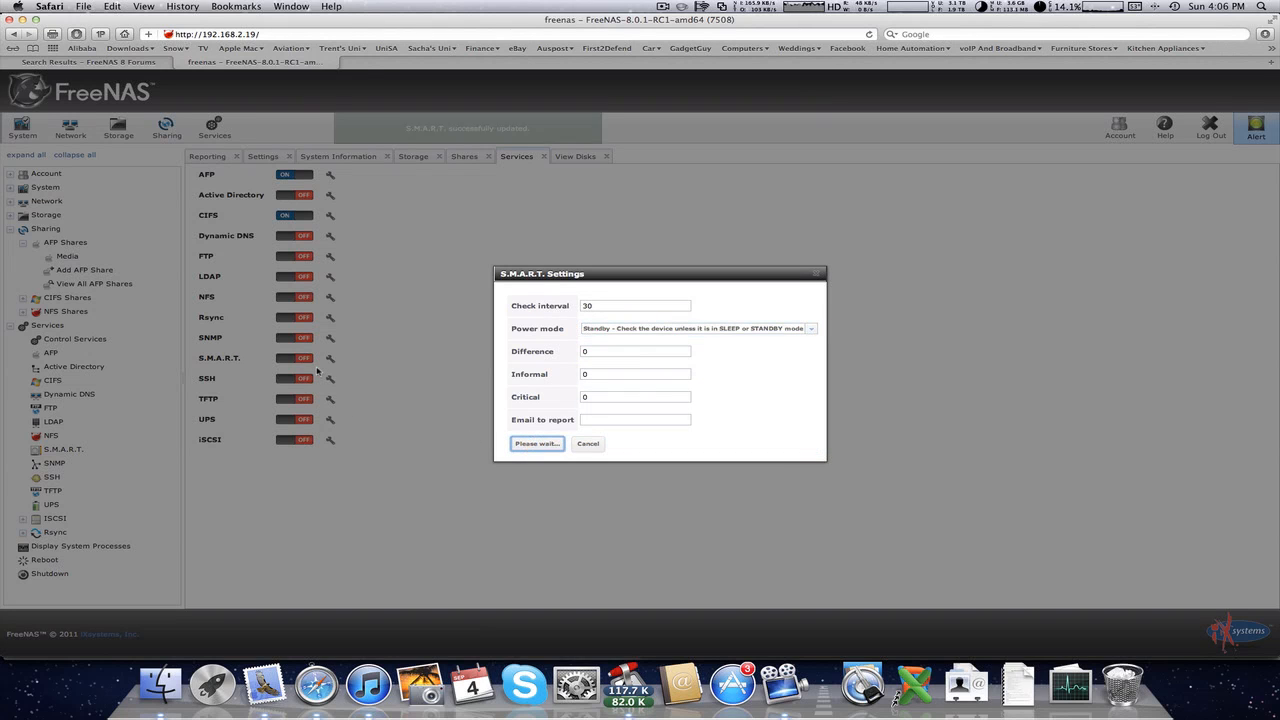
click(536, 443)
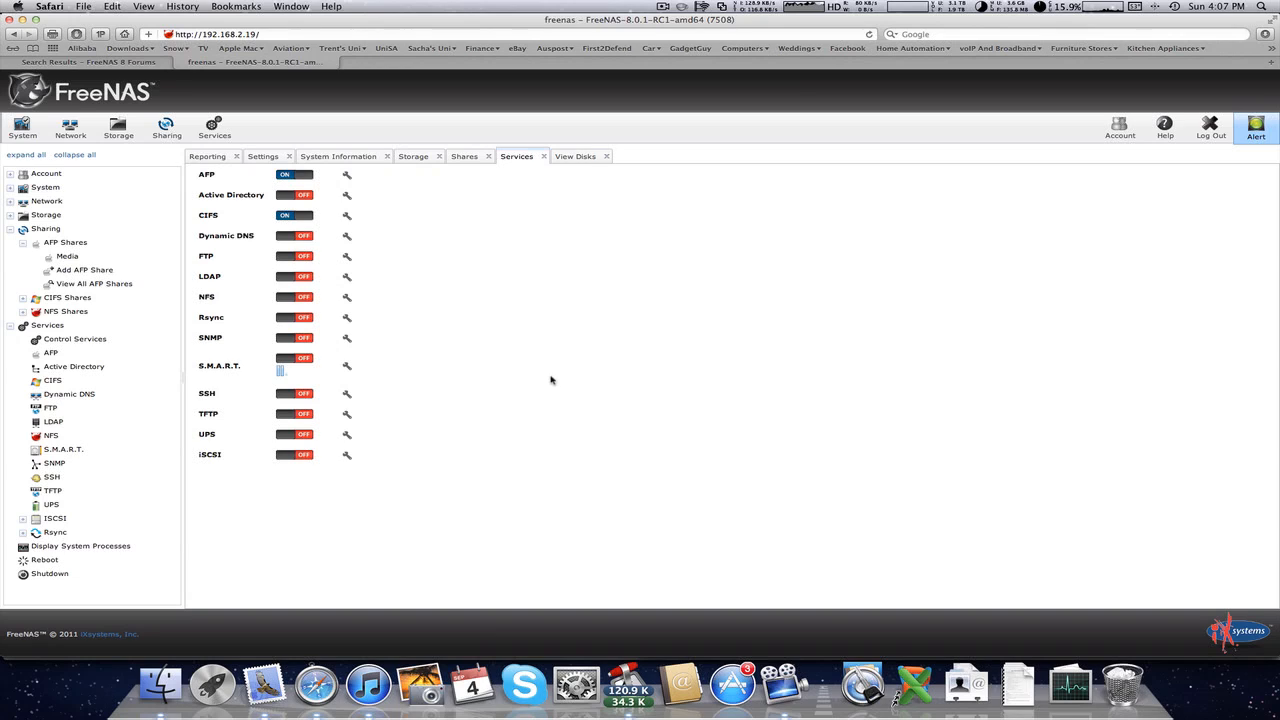
mouse_move(544, 383)
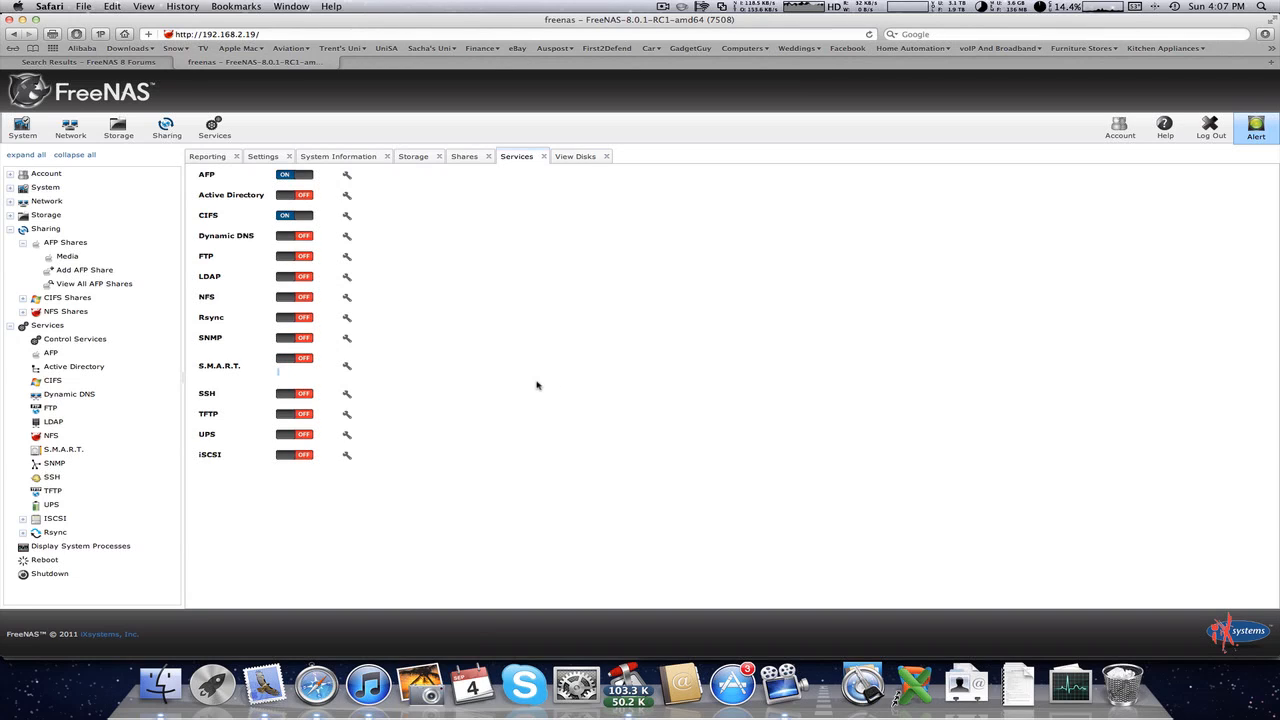
mouse_move(643, 445)
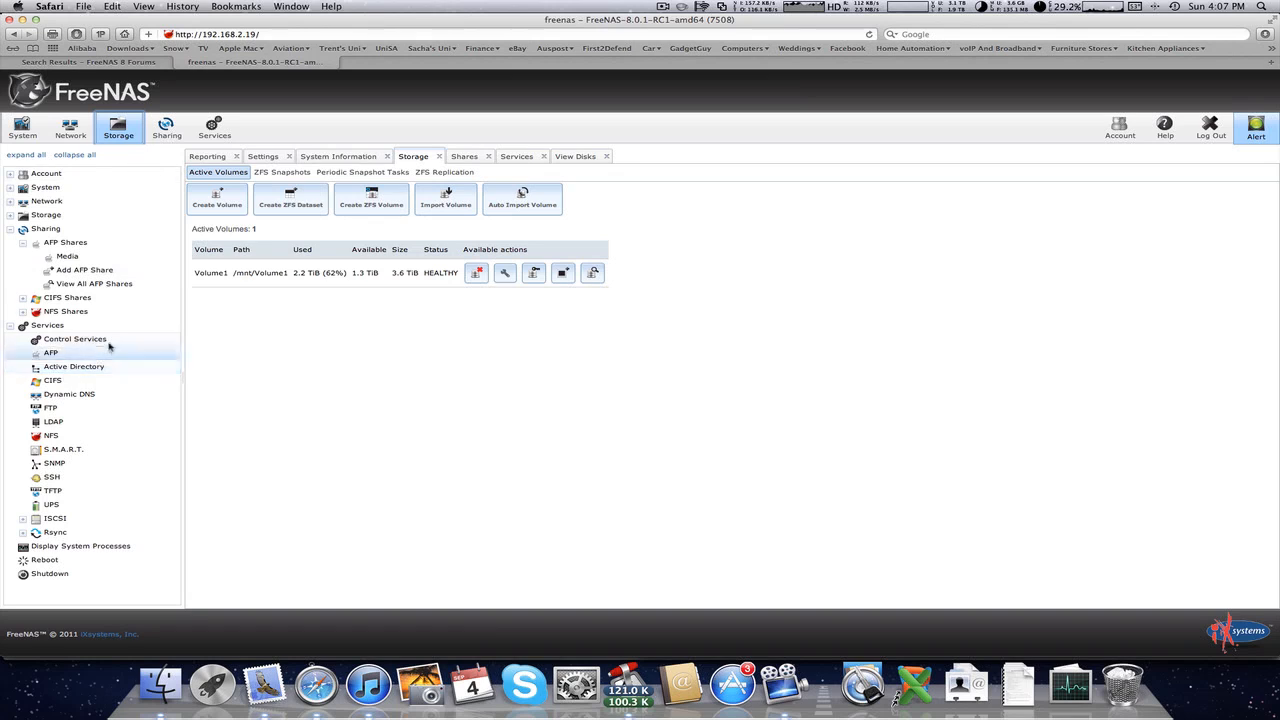
Step: View System > S.M.A.R.T. Tests, then return to Control Services with S.M.A.R.T. on
click(74, 339)
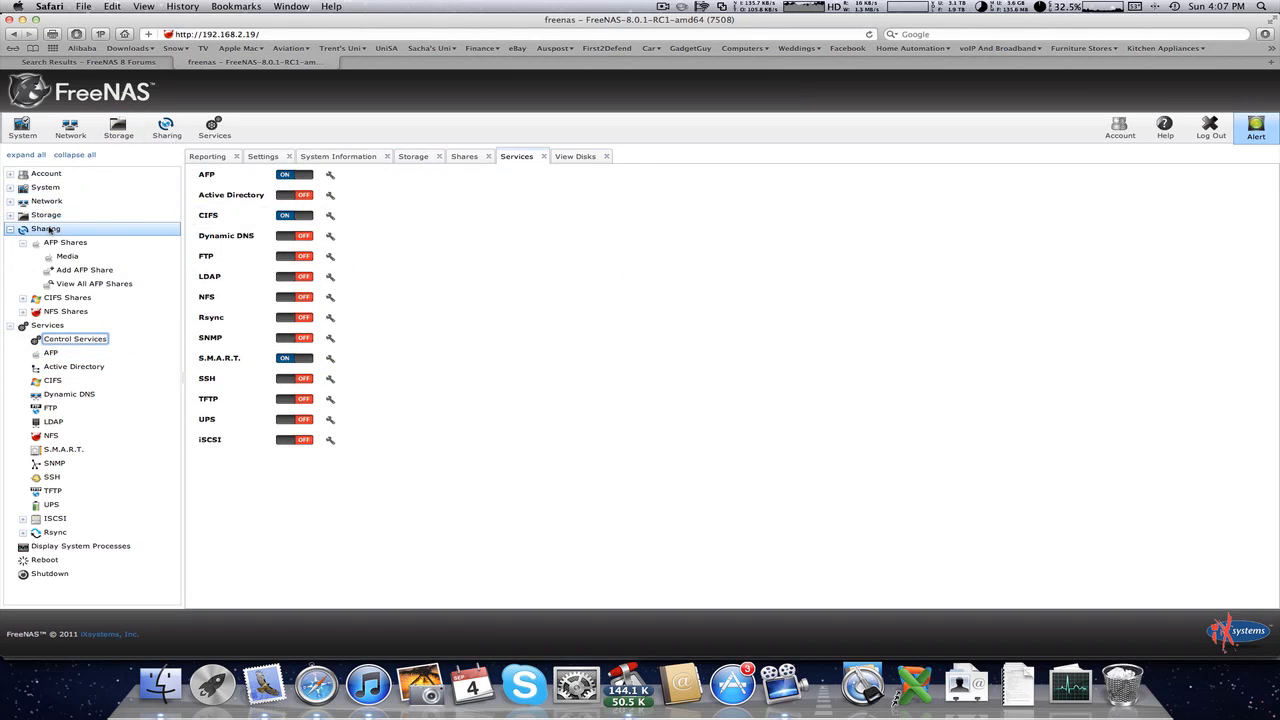
click(14, 232)
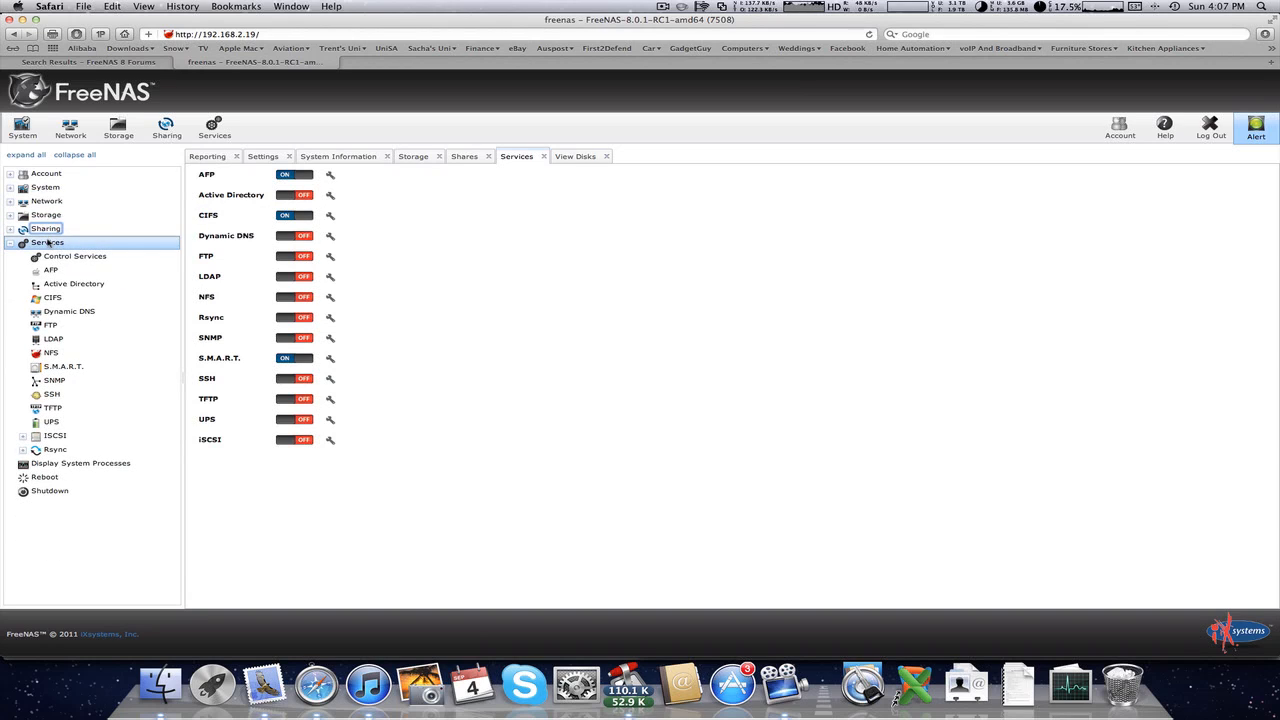
click(48, 200)
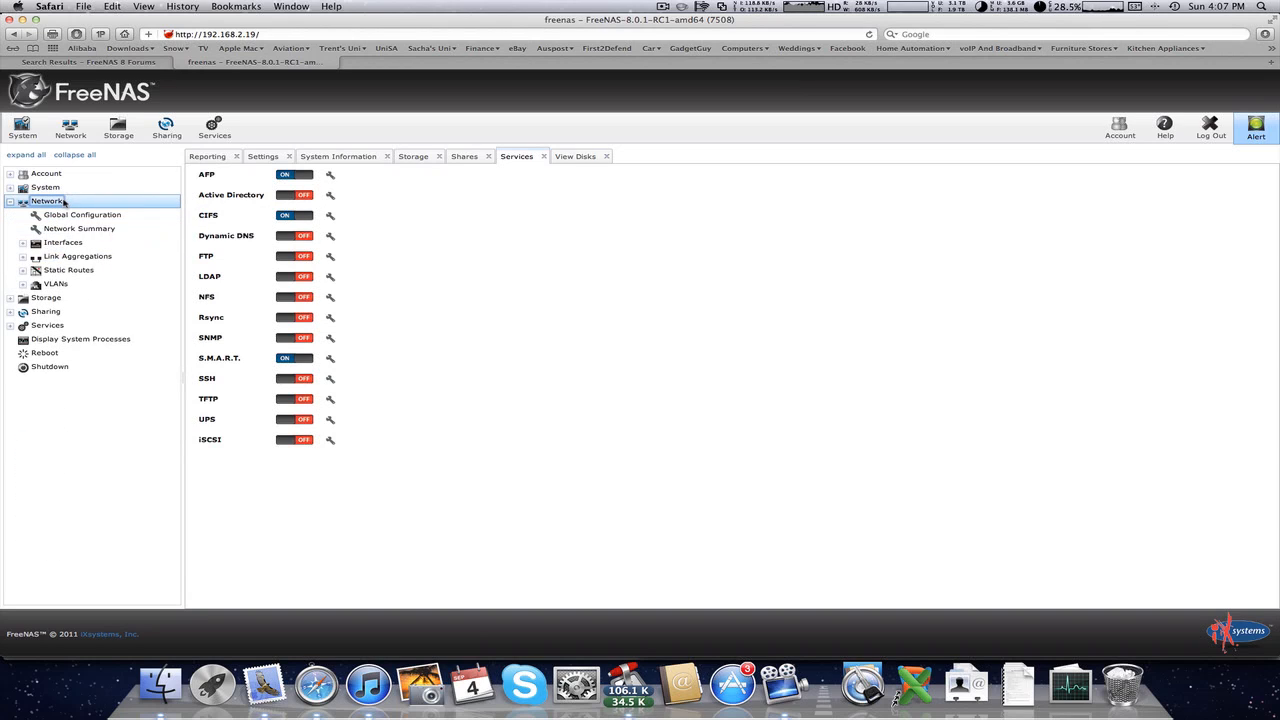
click(47, 187)
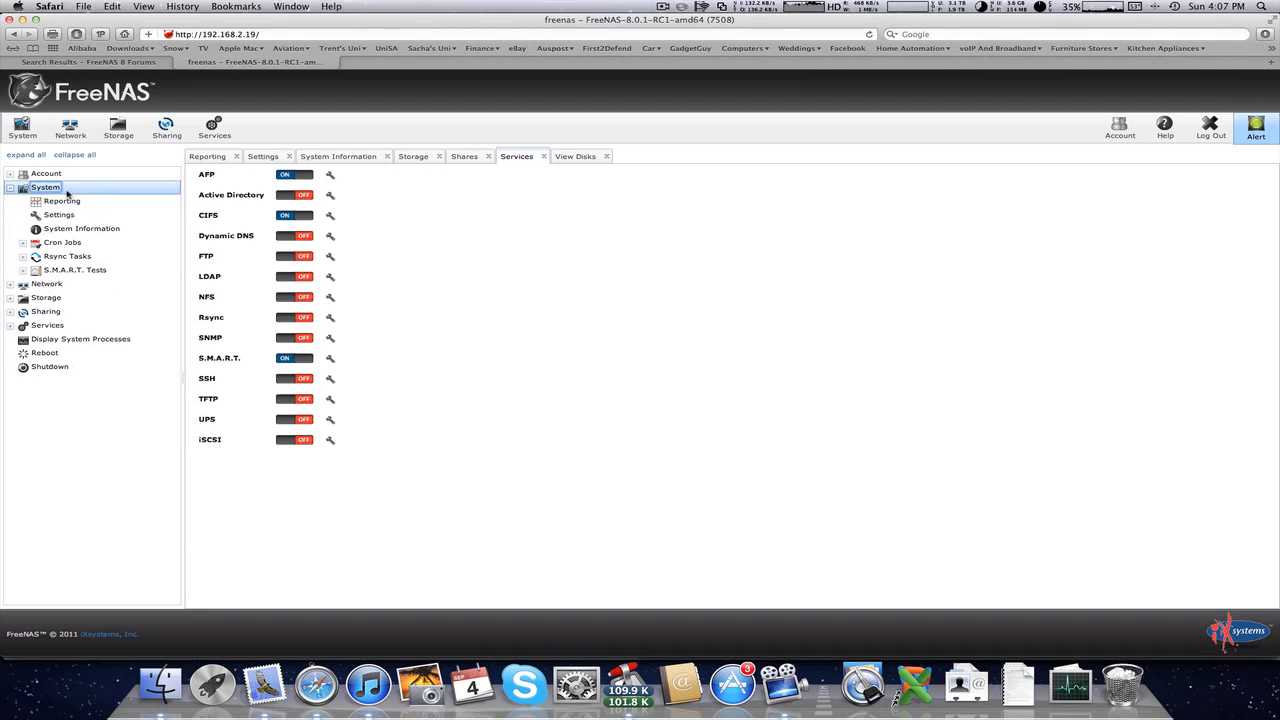
click(75, 270)
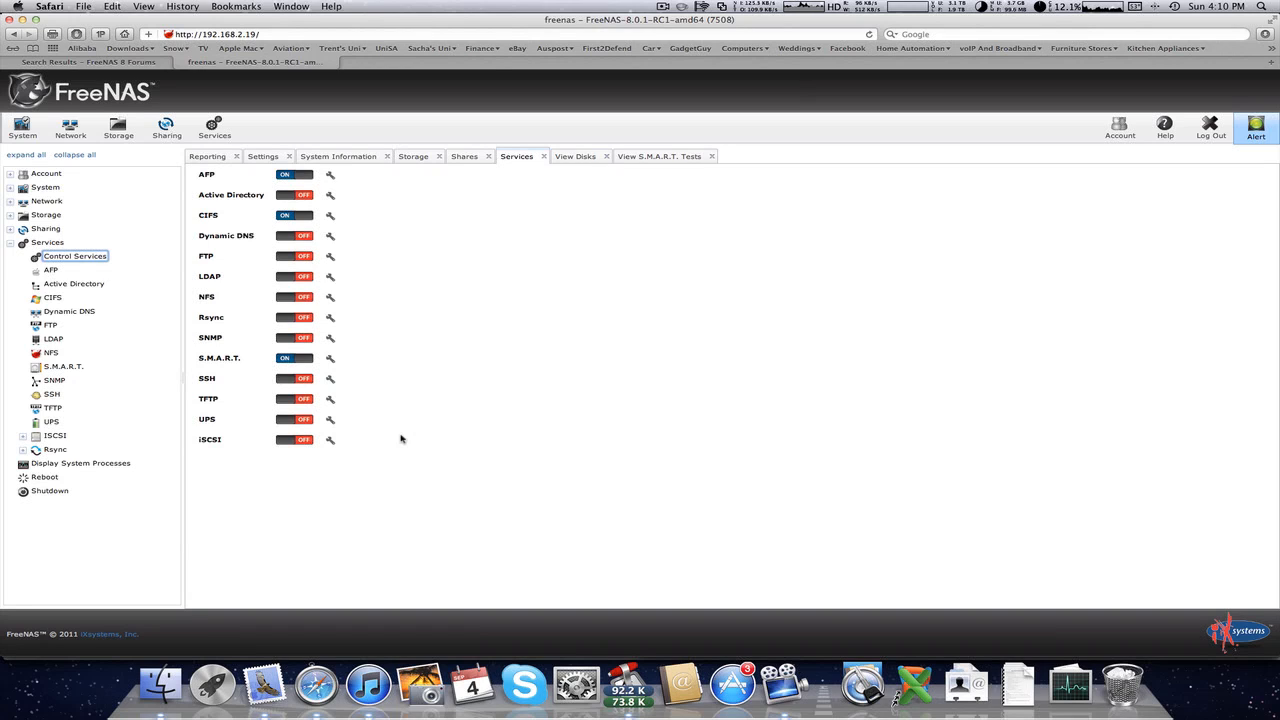
click(56, 394)
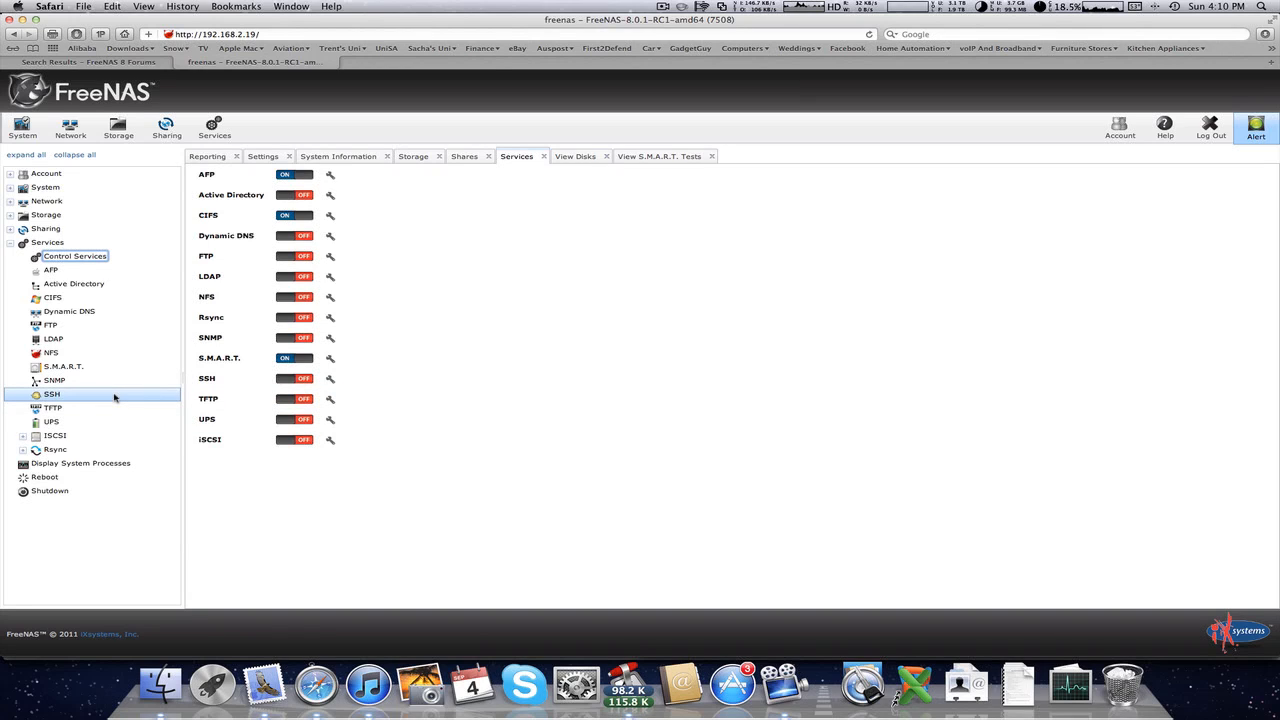
click(50, 325)
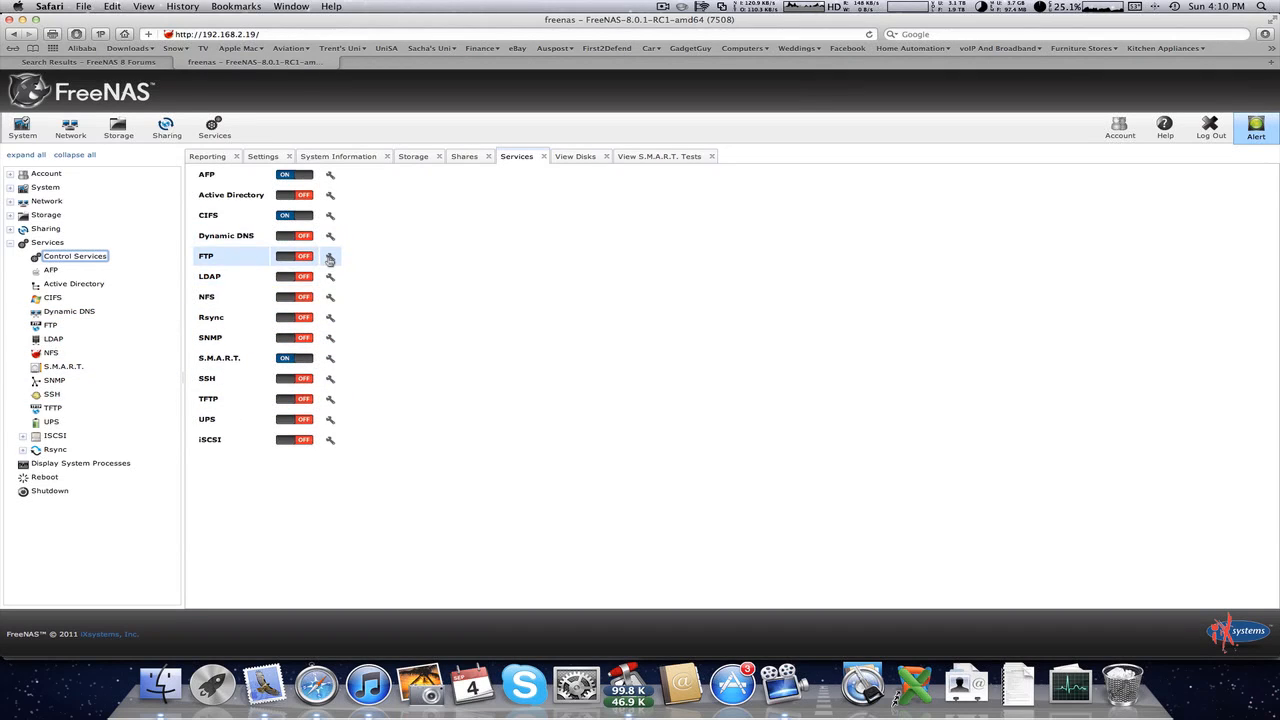
Step: Set the FTP root path to /mnt/Volume1 in the FTP settings
click(329, 256)
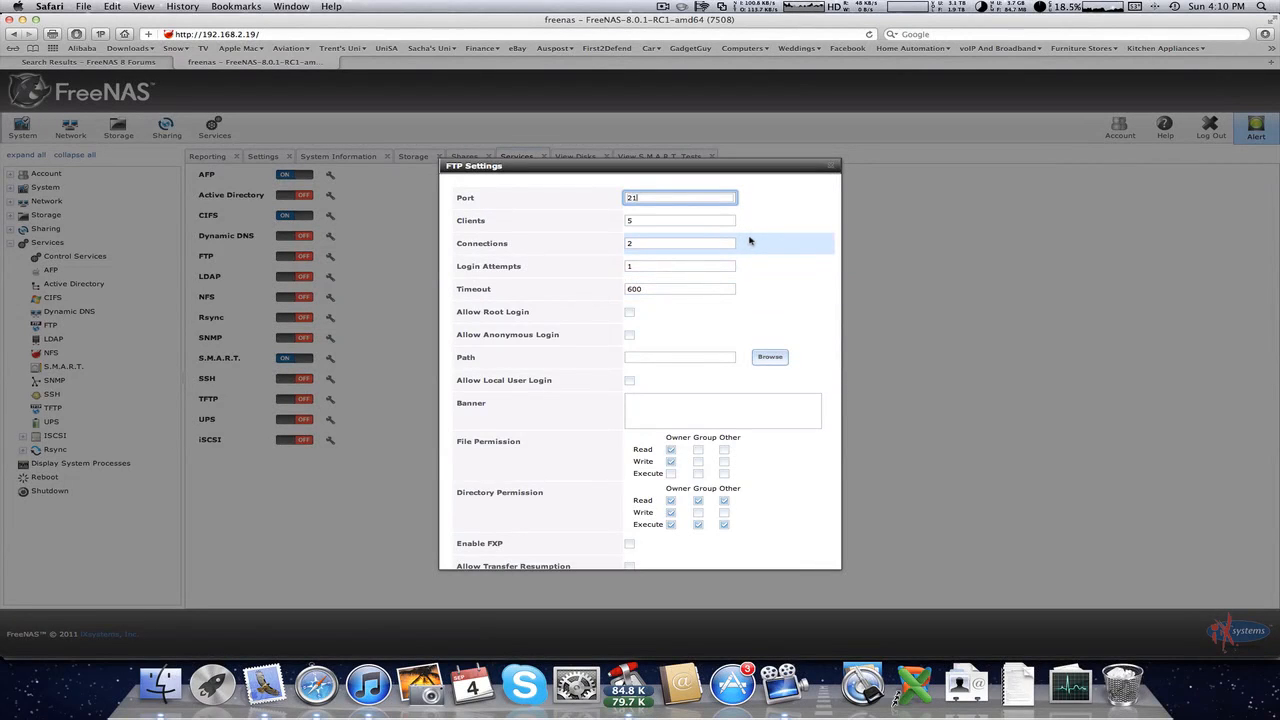
click(680, 197)
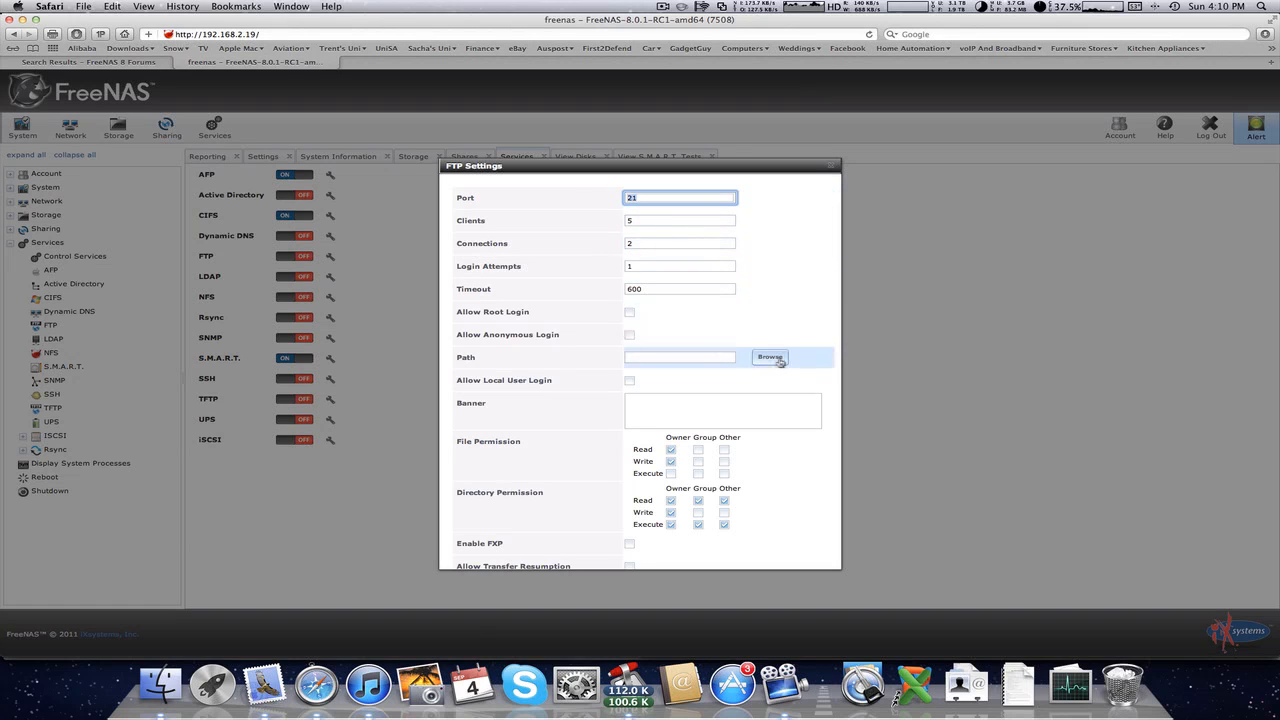
click(769, 357)
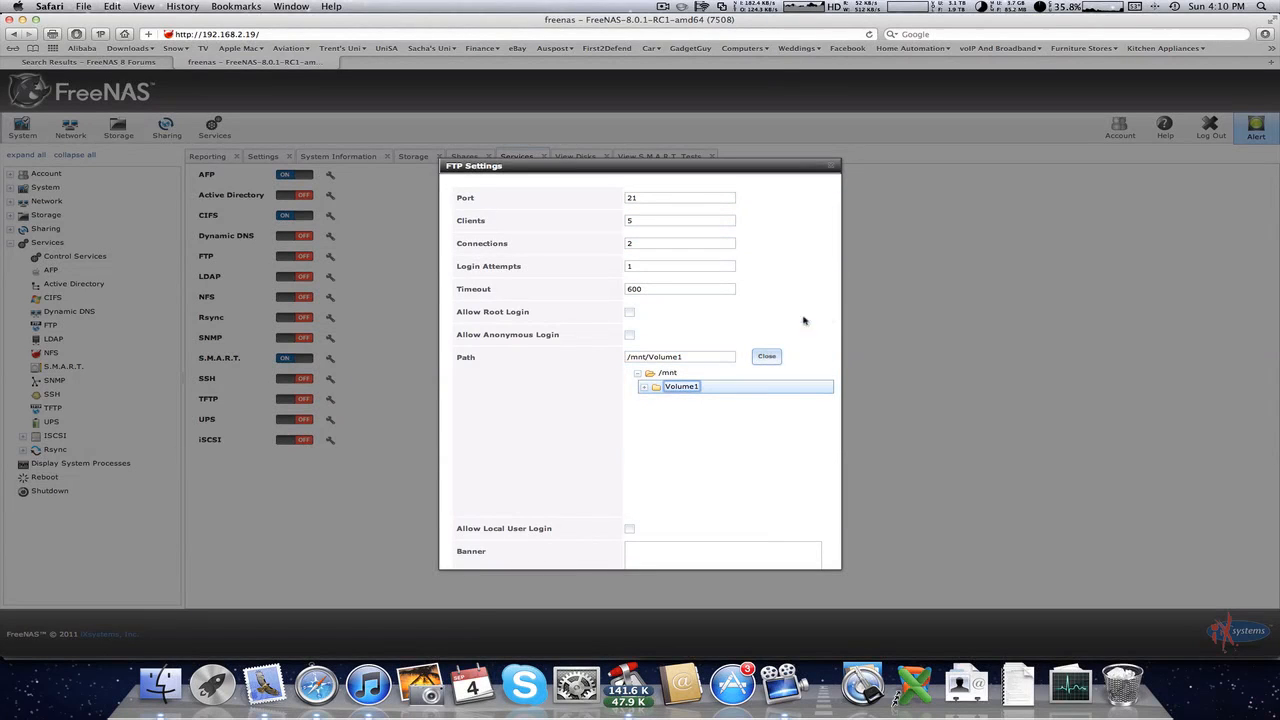
scroll(down, 3)
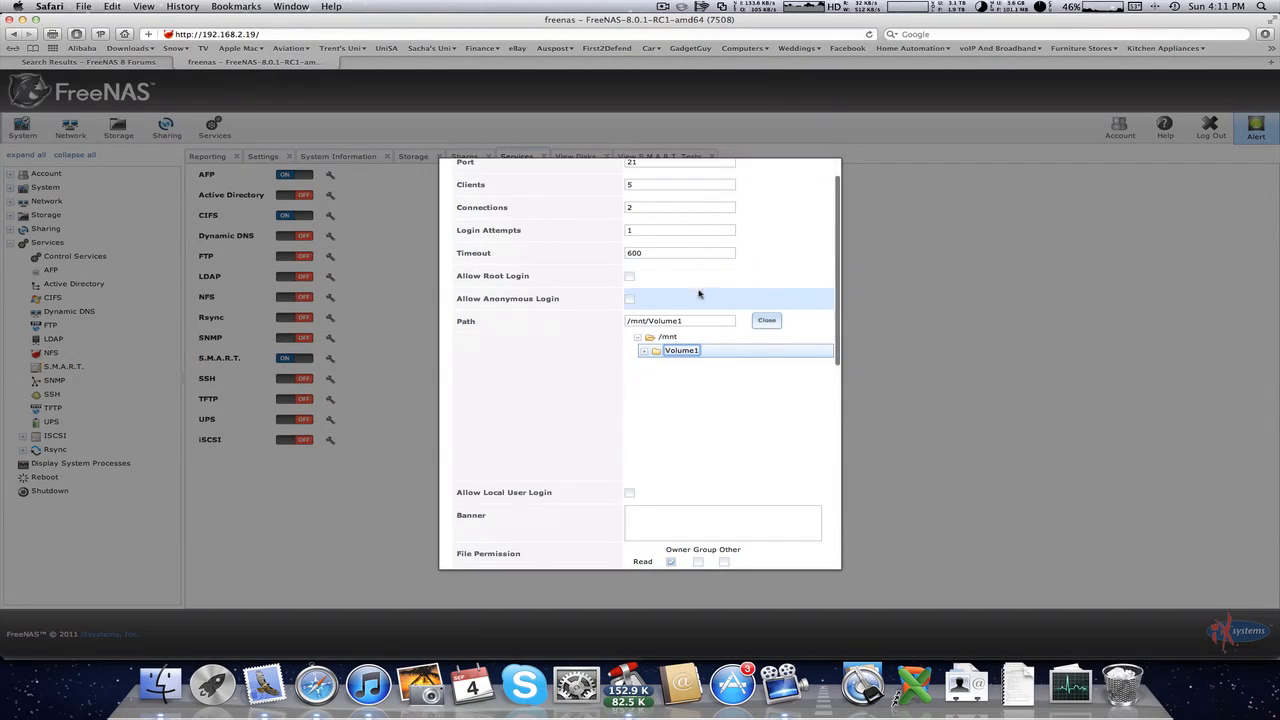
click(629, 276)
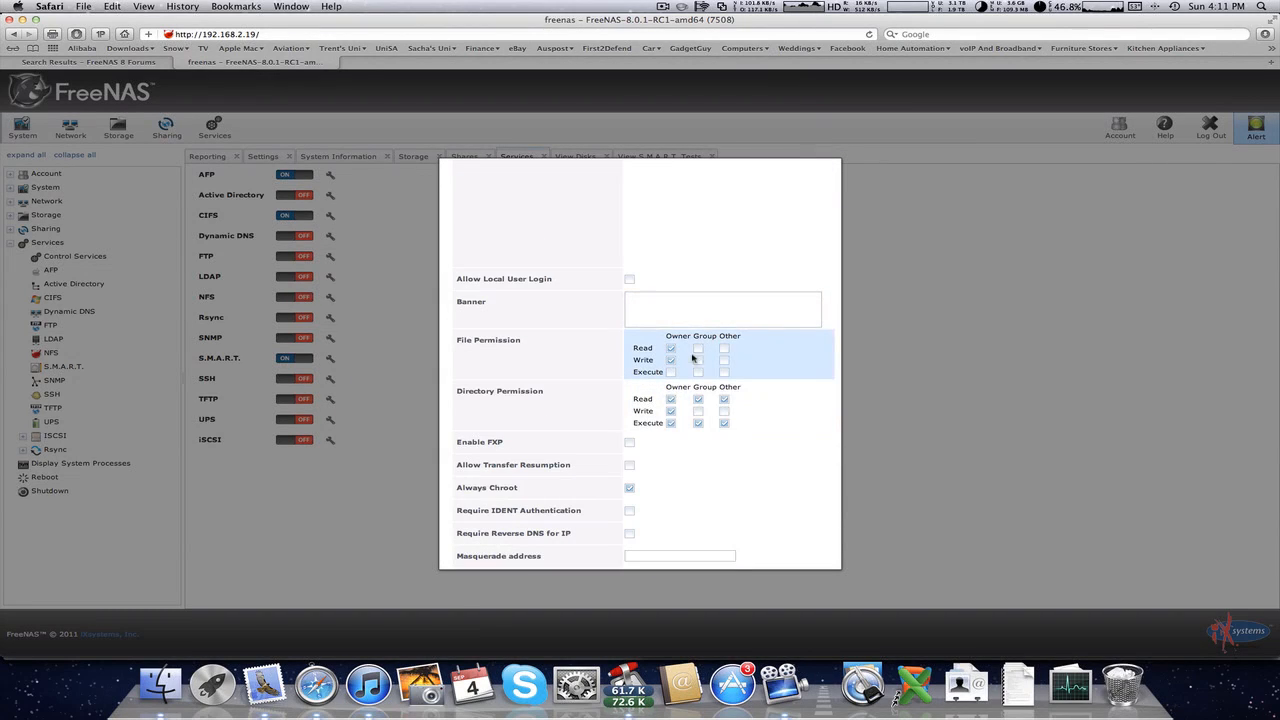
Step: Grant full file permissions to group and others, save, and switch FTP on
click(698, 348)
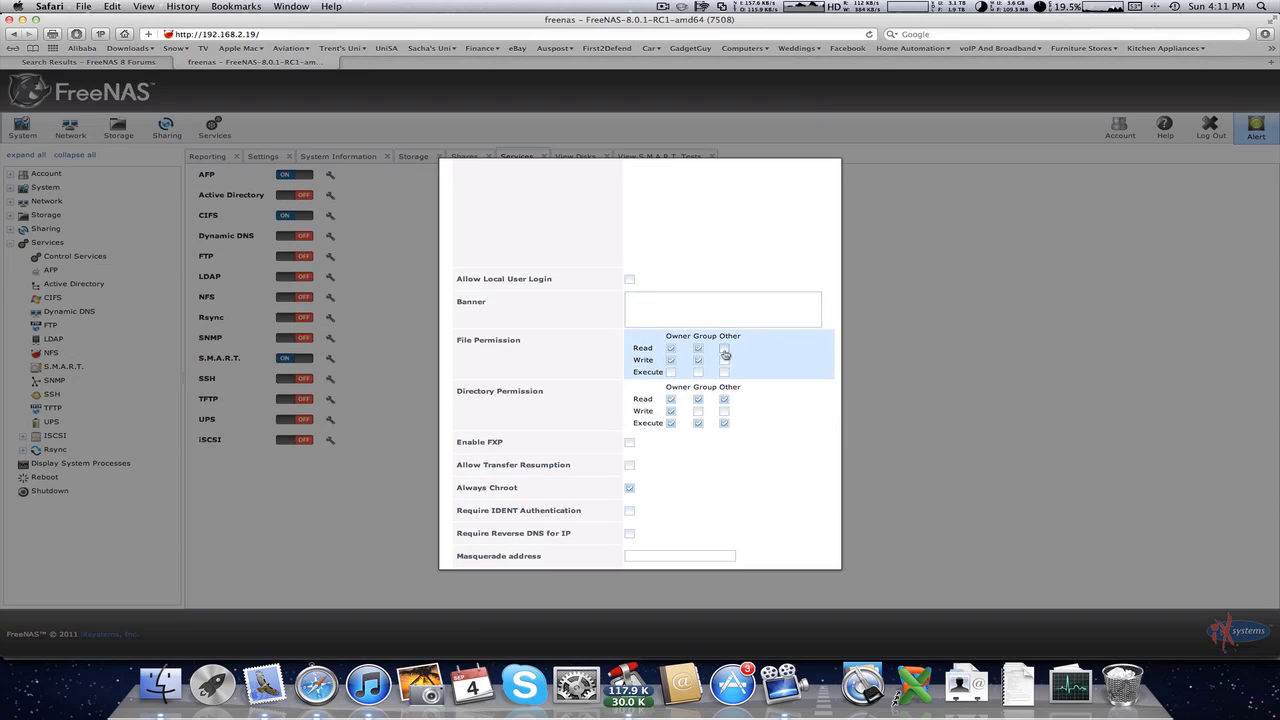
click(723, 359)
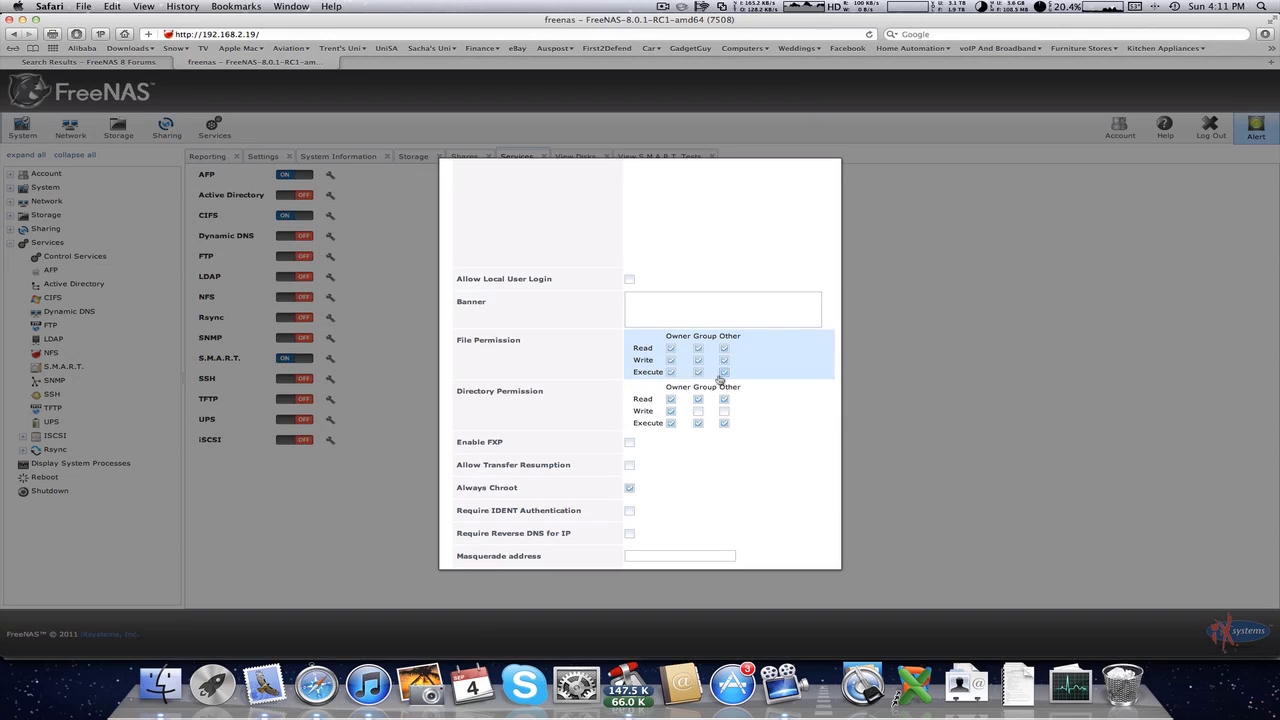
scroll(down, 3)
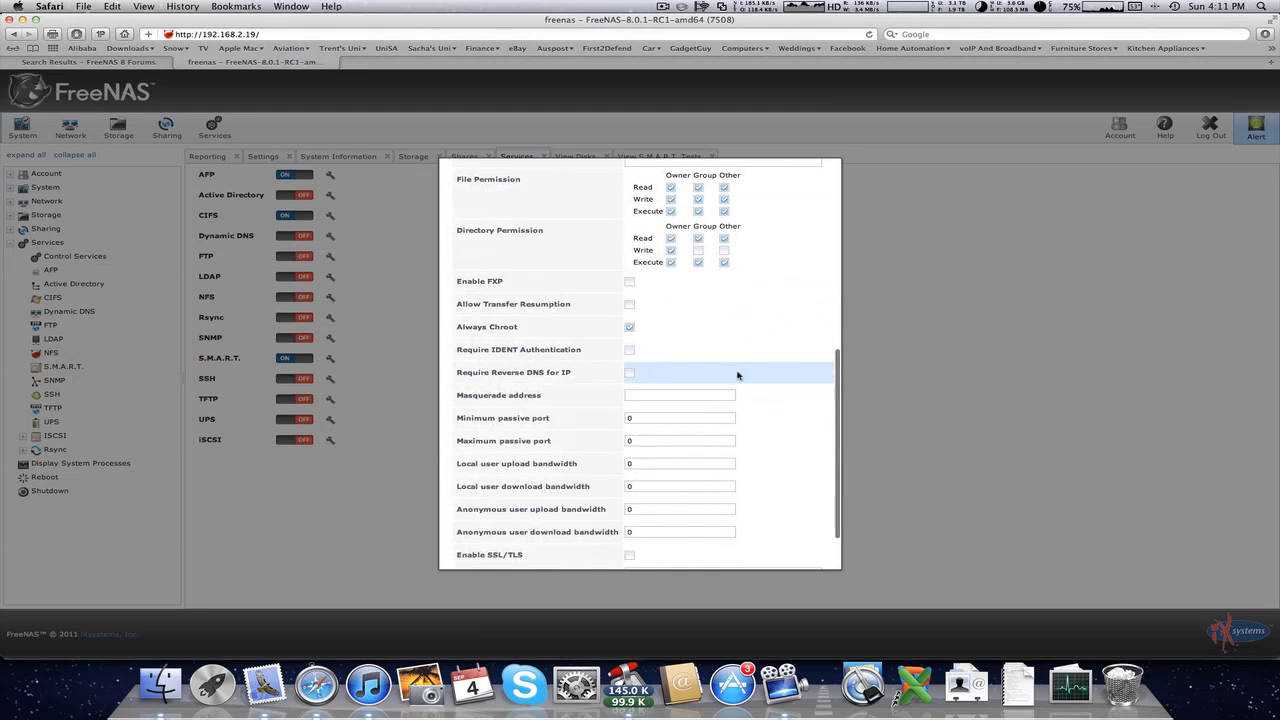
click(482, 552)
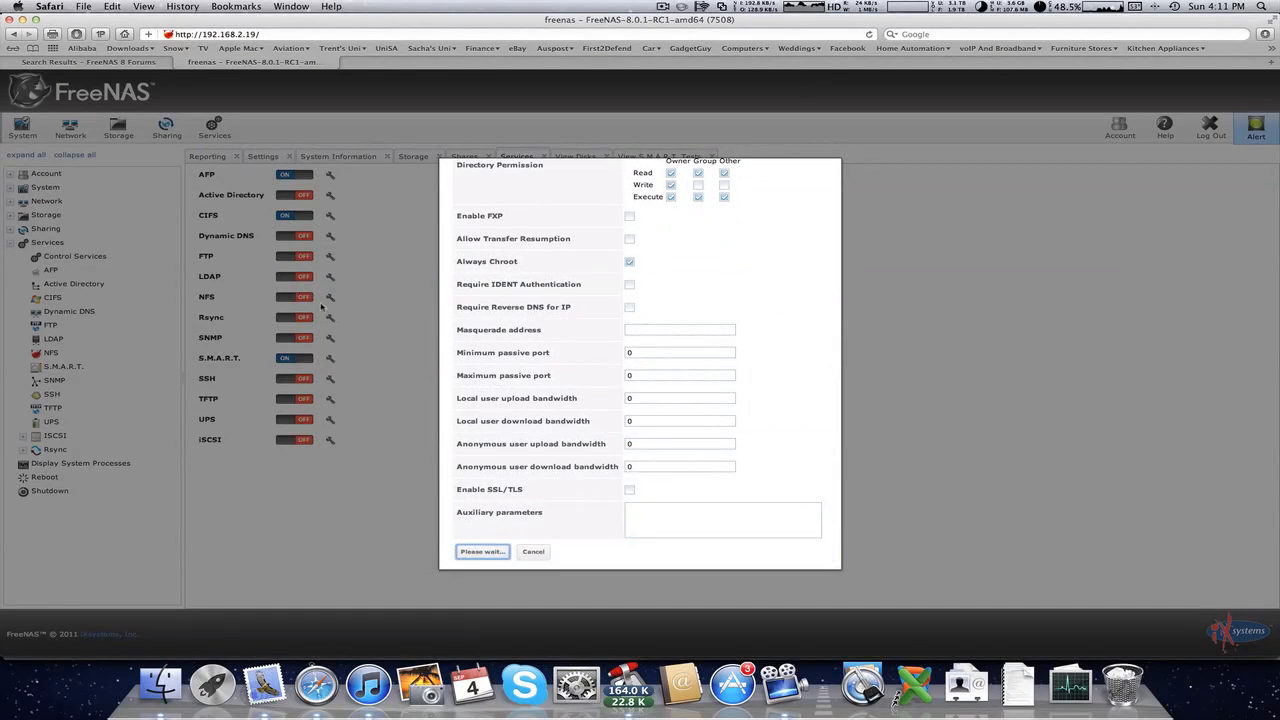
click(482, 552)
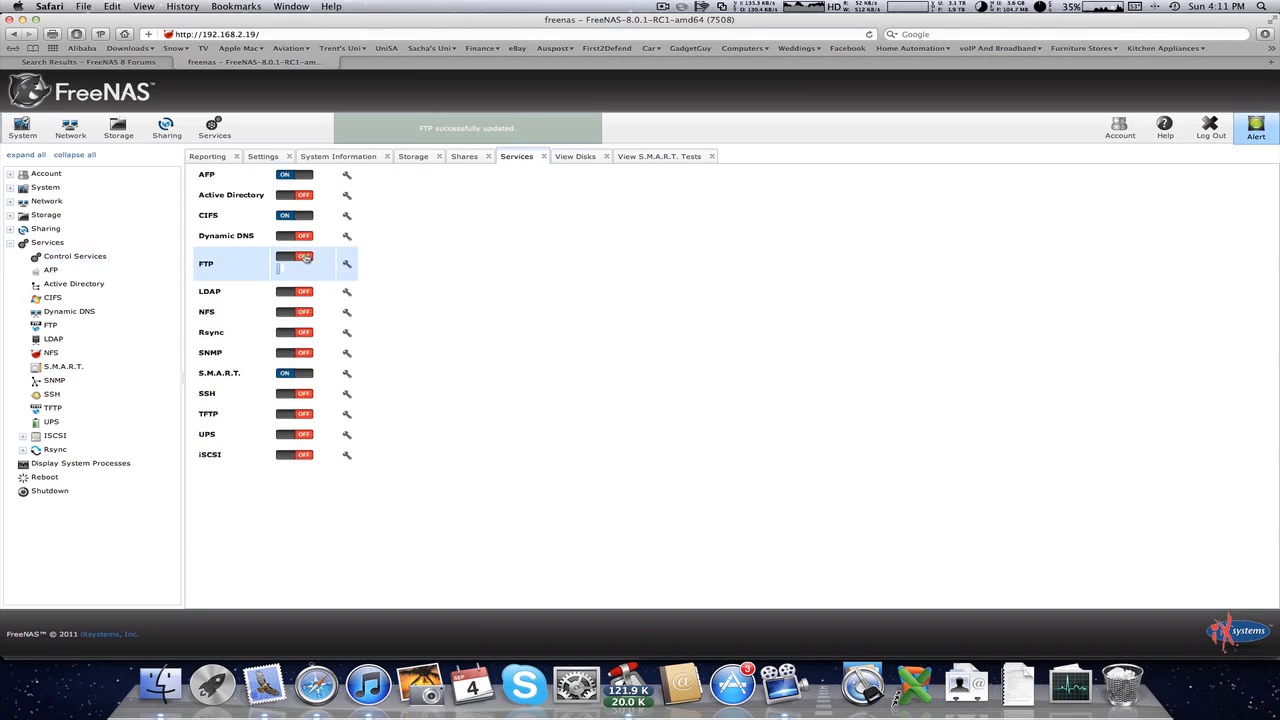
click(295, 262)
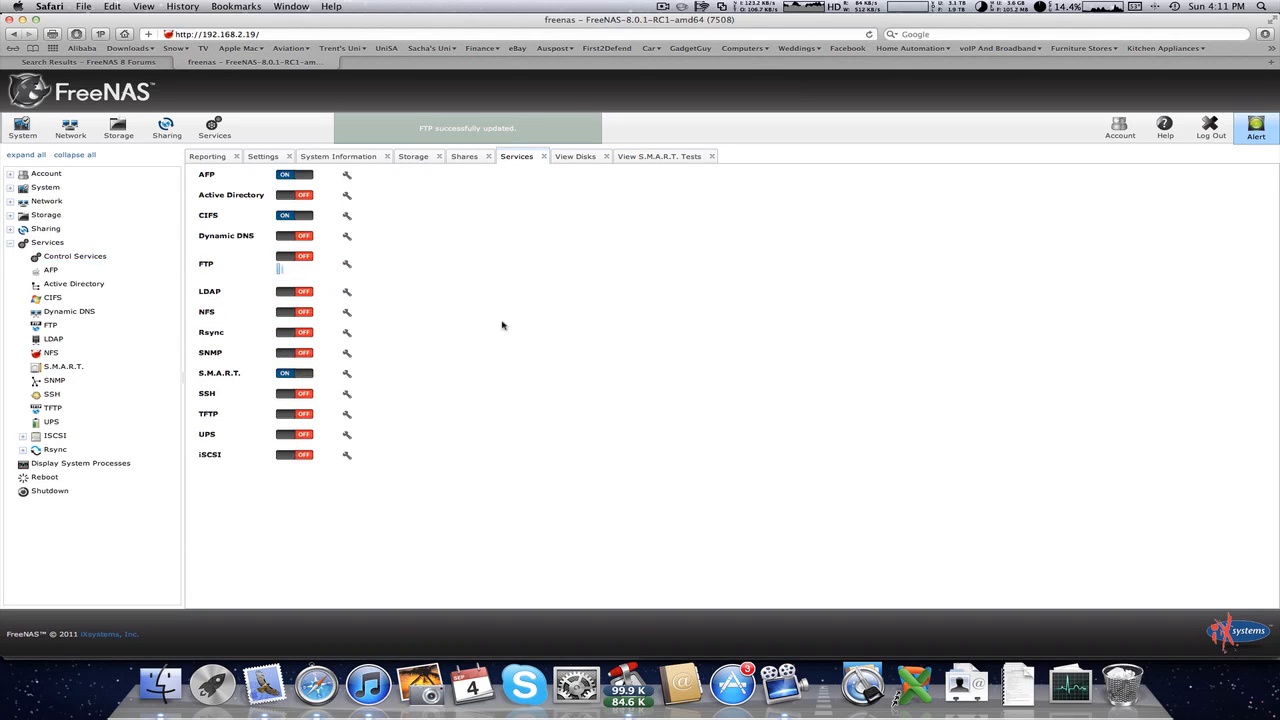
click(295, 256)
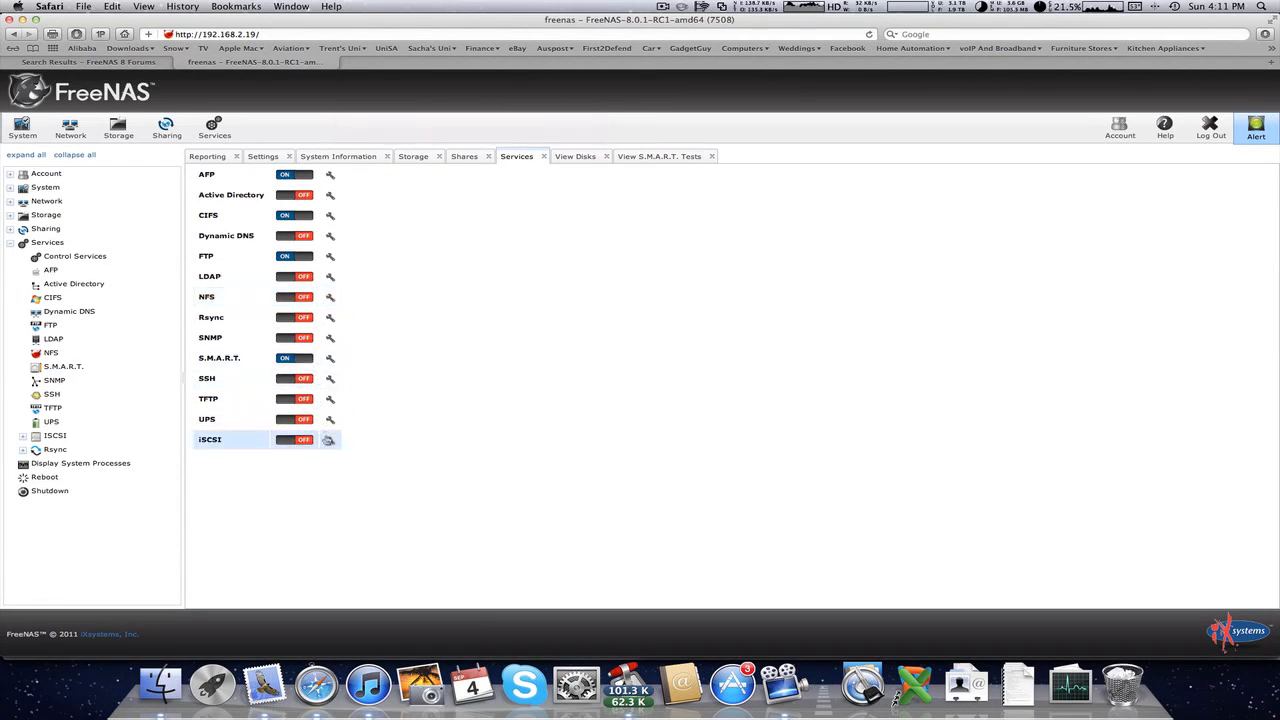
click(330, 379)
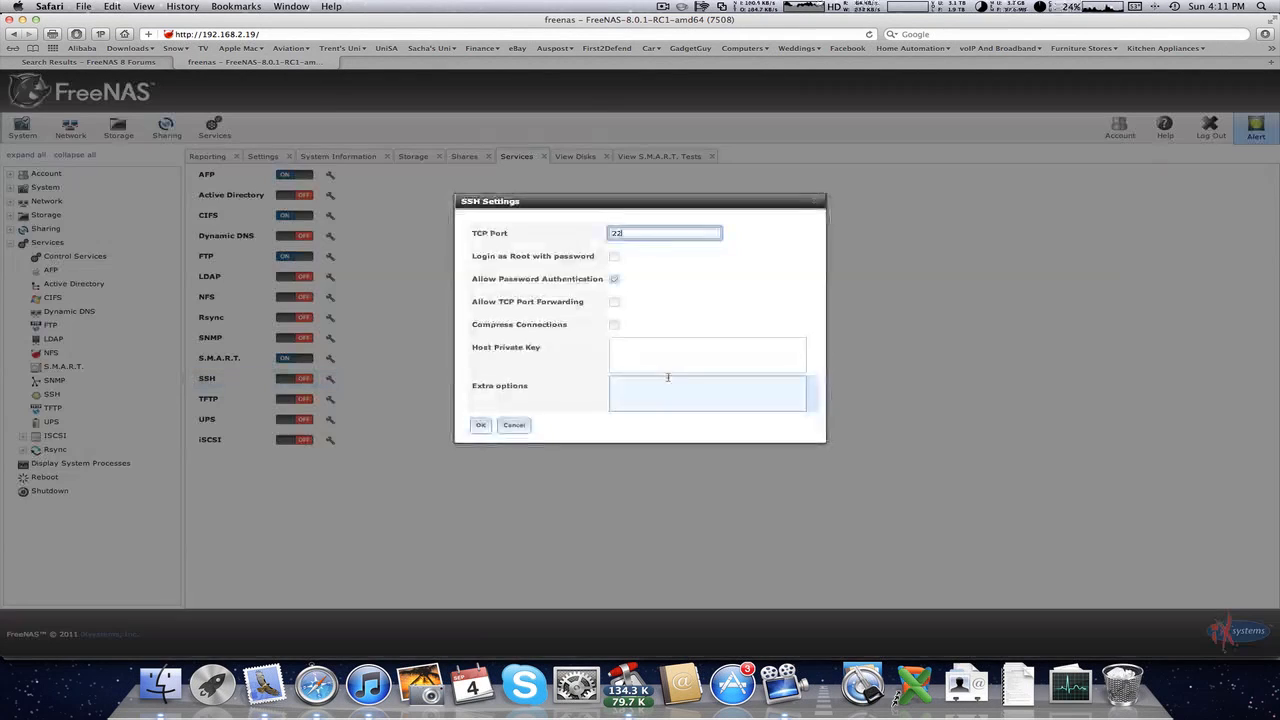
click(664, 233)
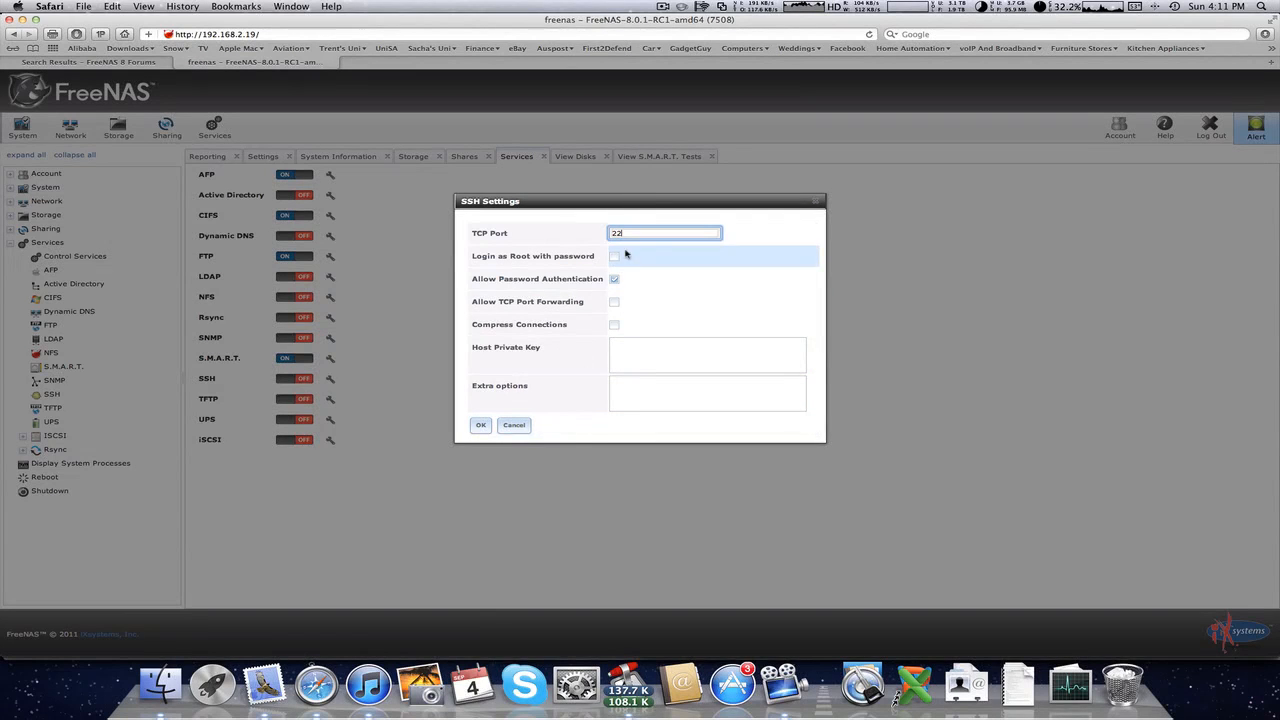
click(480, 425)
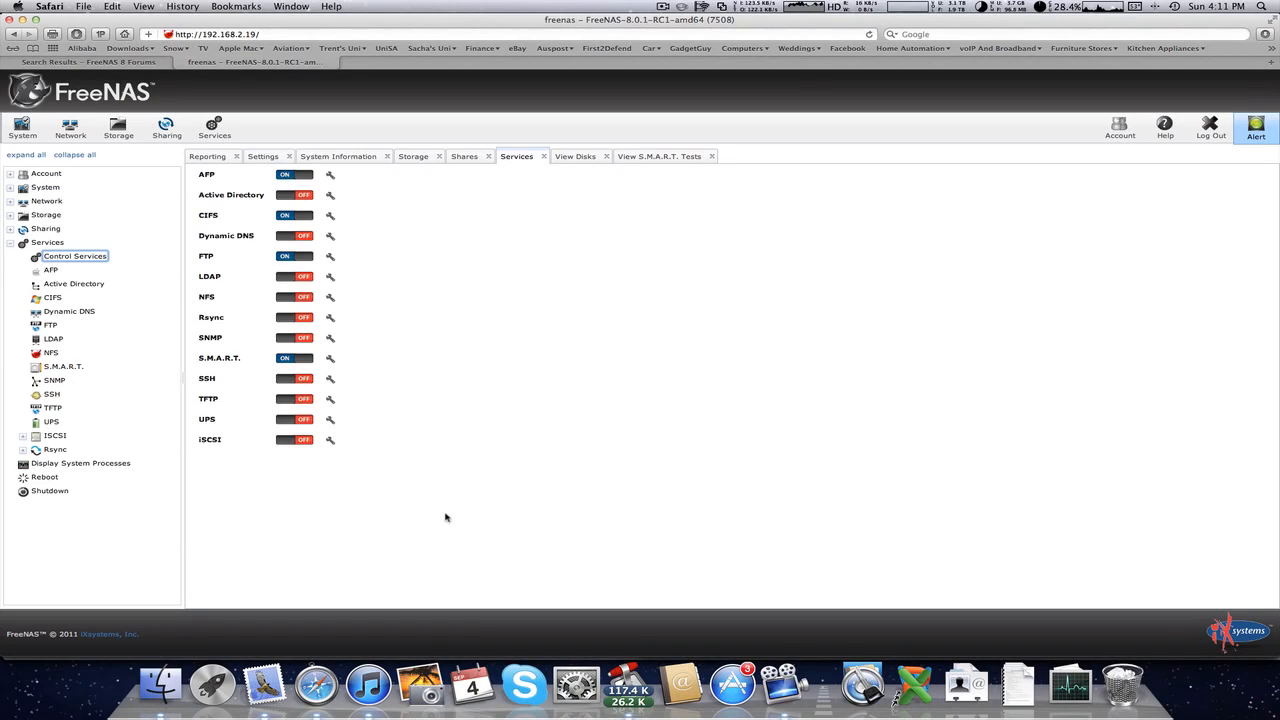
mouse_move(769, 360)
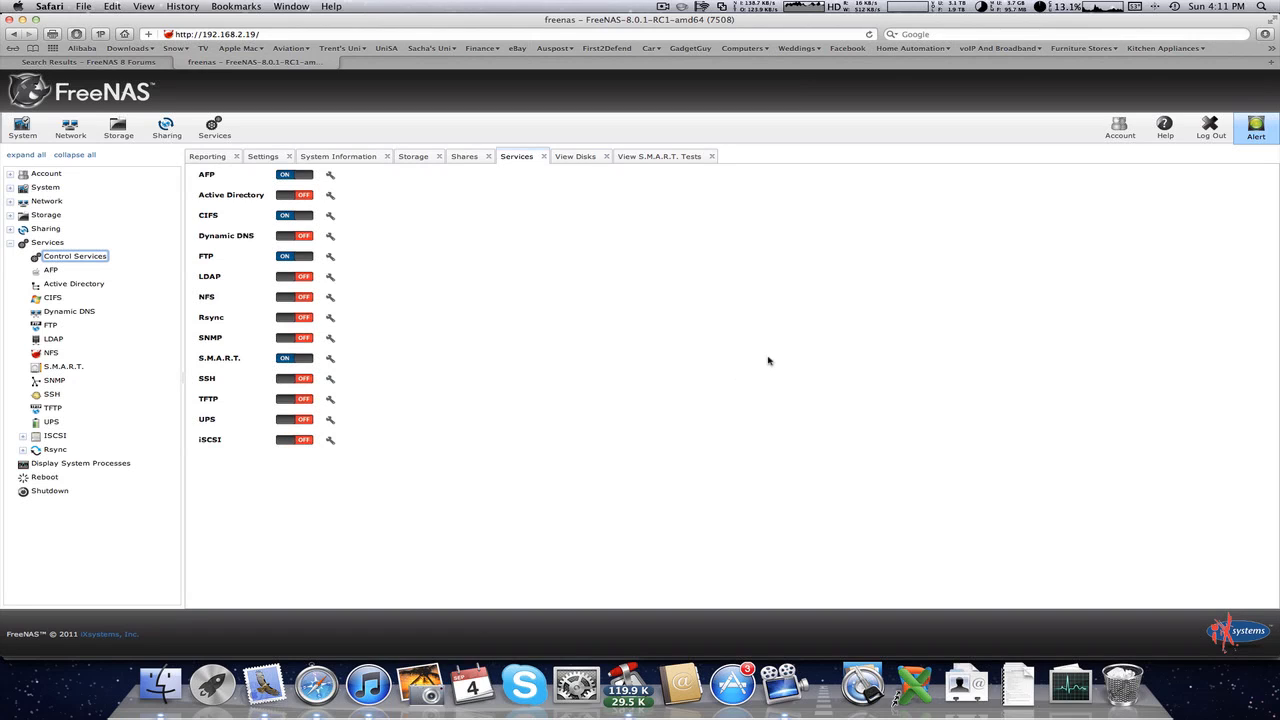